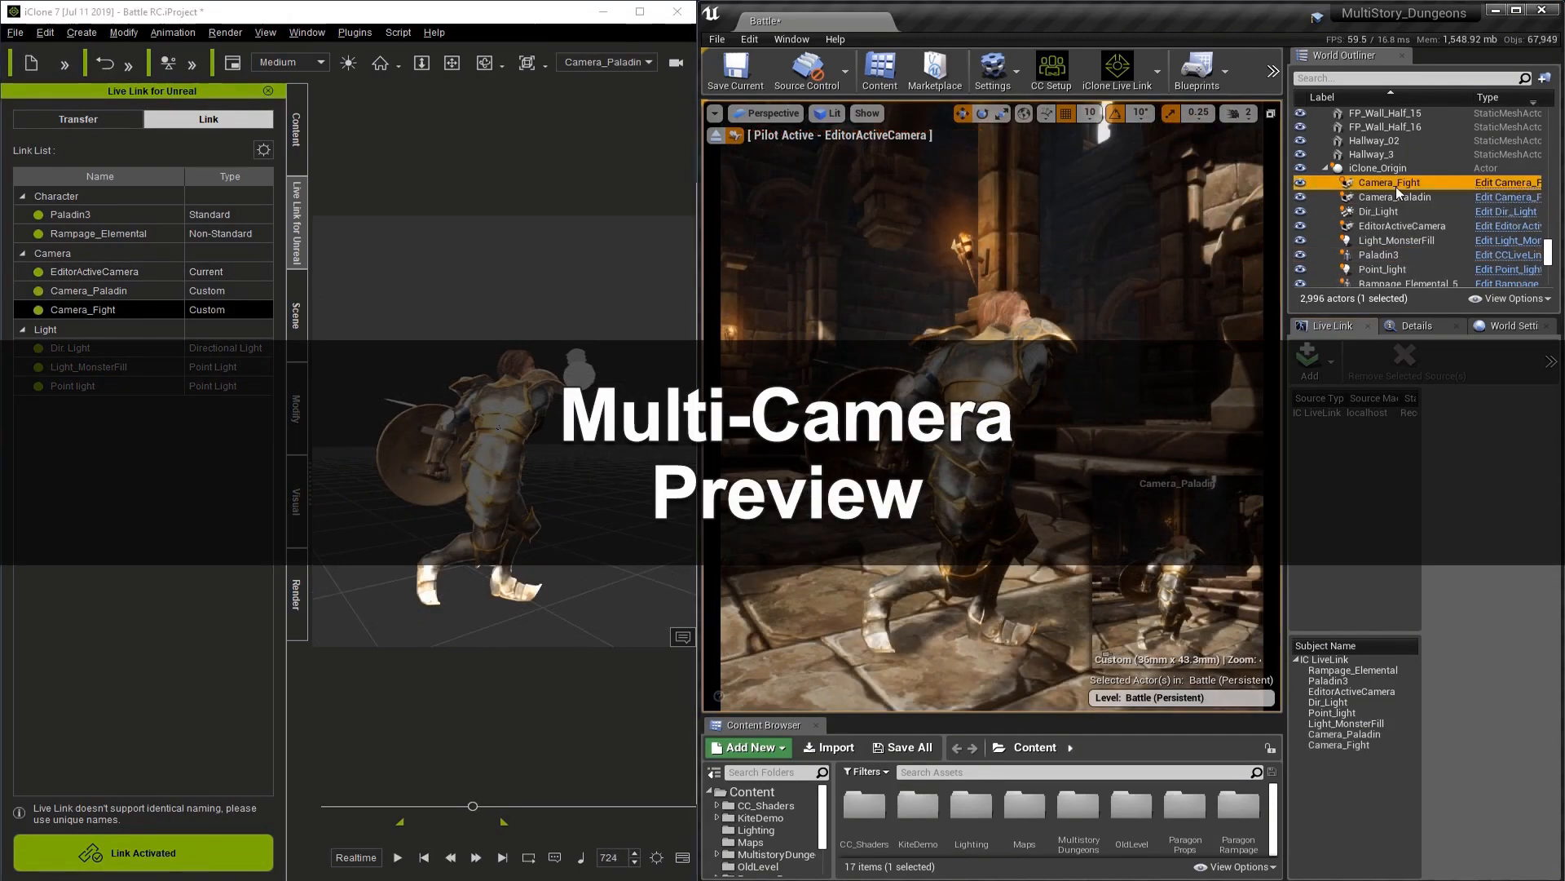
Add Camera_Paladin to the camera selection so both camera previews show.
{"action": "left_click", "coordinate": [1389, 197]}
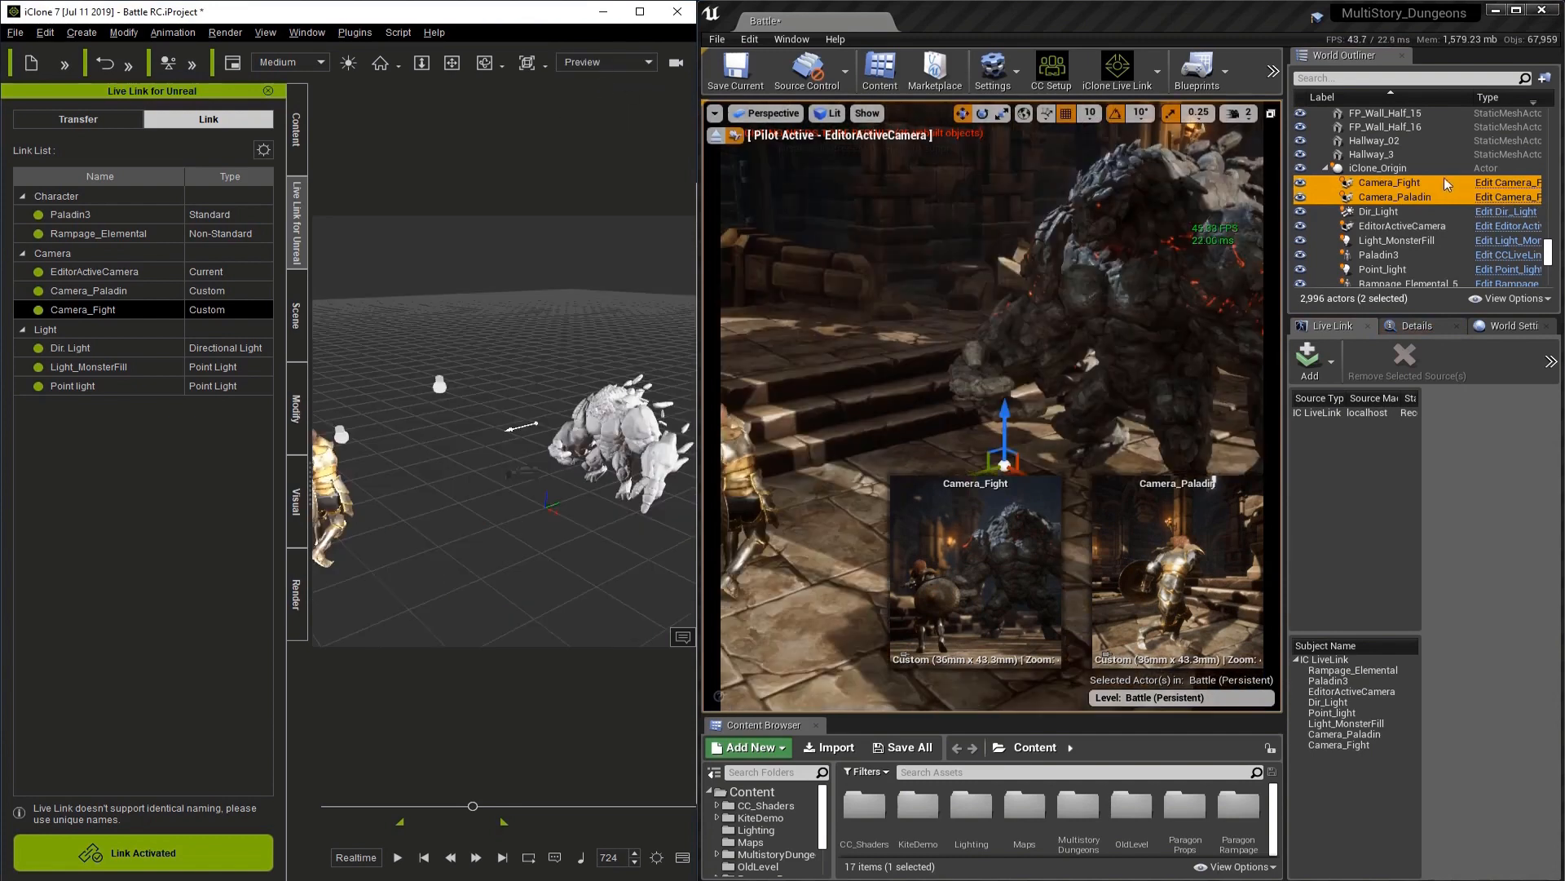
{"action": "mouse_move", "coordinate": [1410, 212]}
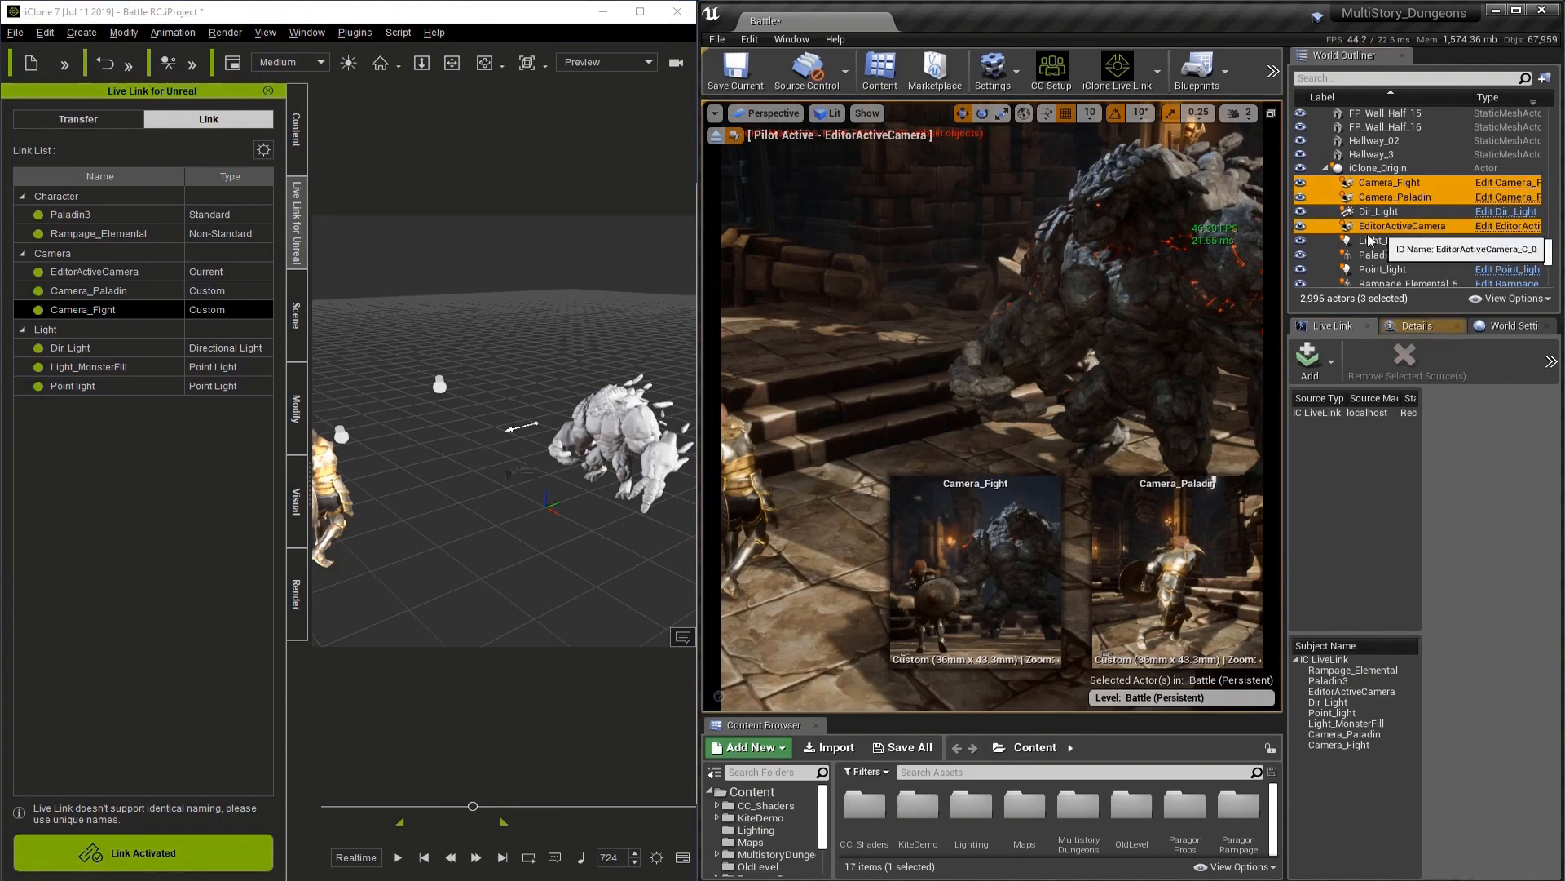
{"action": "mouse_move", "coordinate": [1086, 279]}
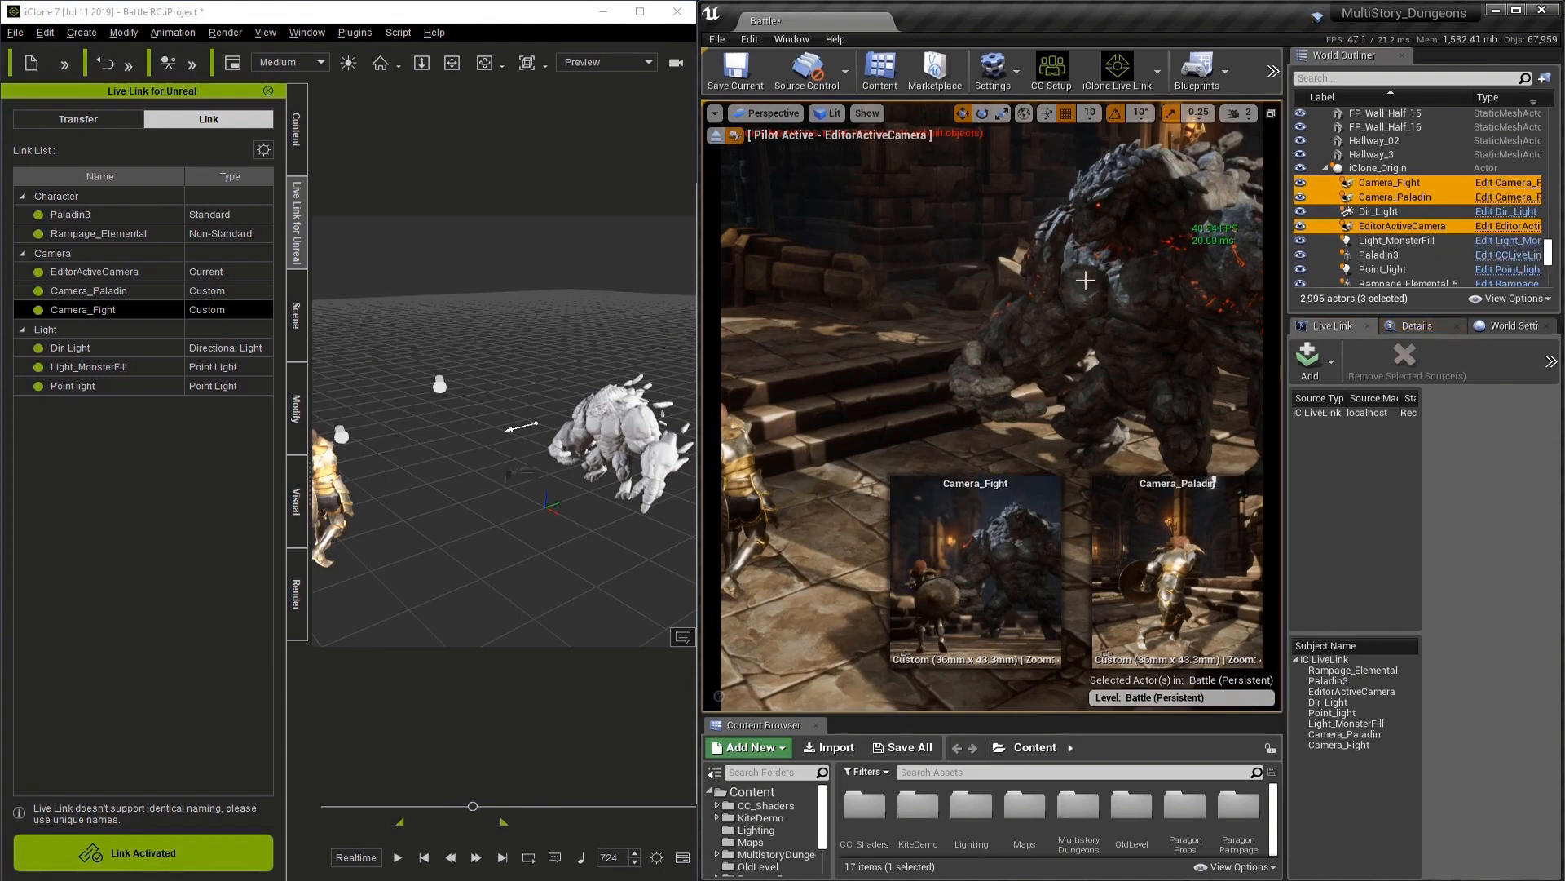
{"action": "mouse_move", "coordinate": [1392, 197]}
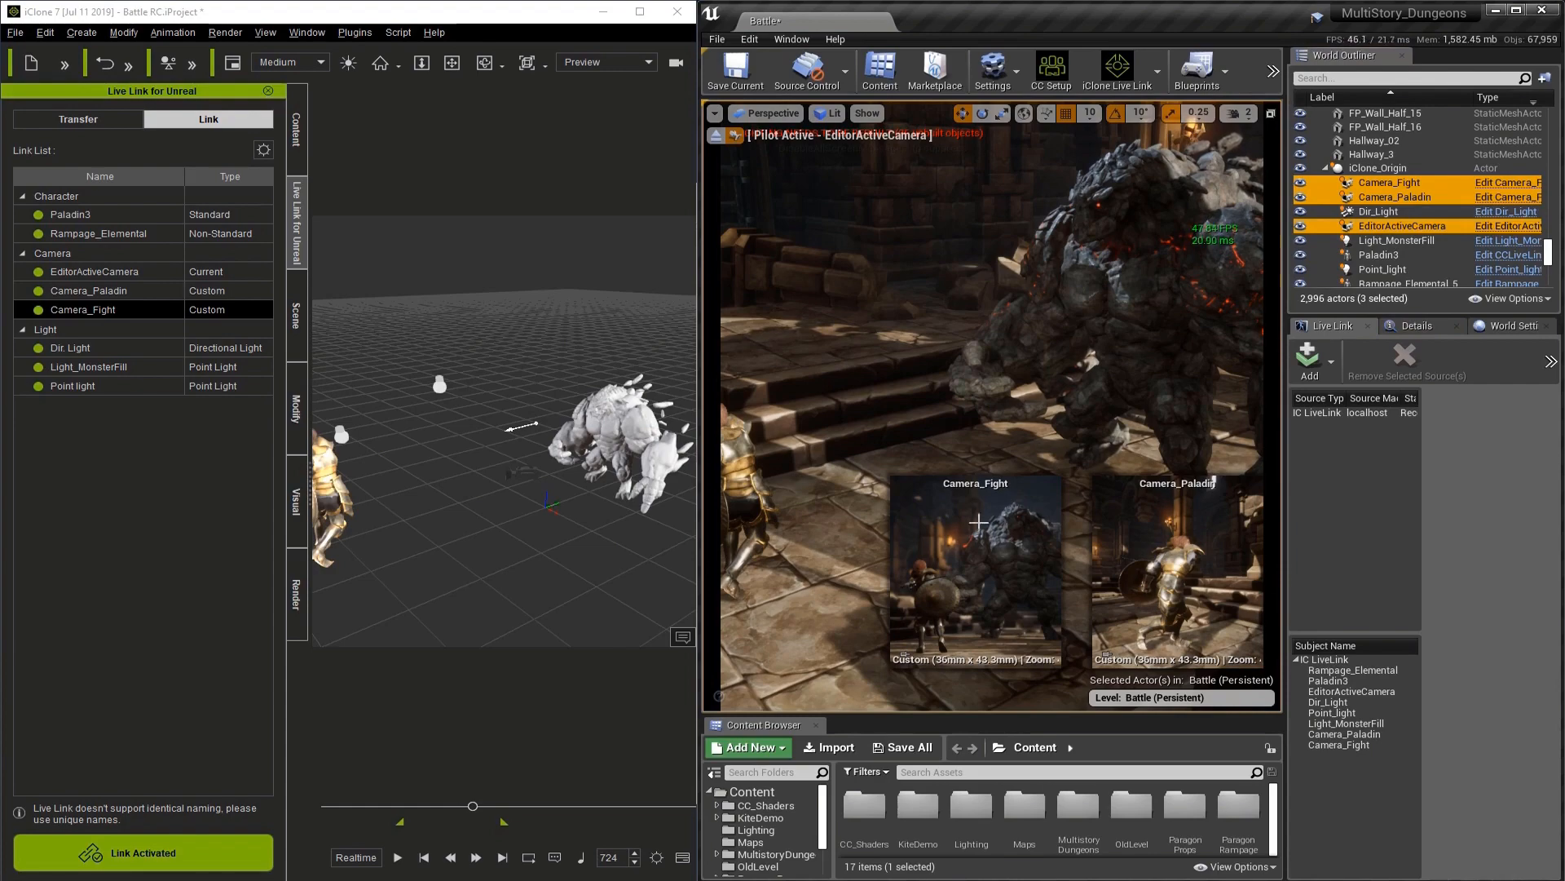
Play the battle animation through to frame 851, streaming live into Unreal, then stop playback.
{"action": "left_click", "coordinate": [398, 856]}
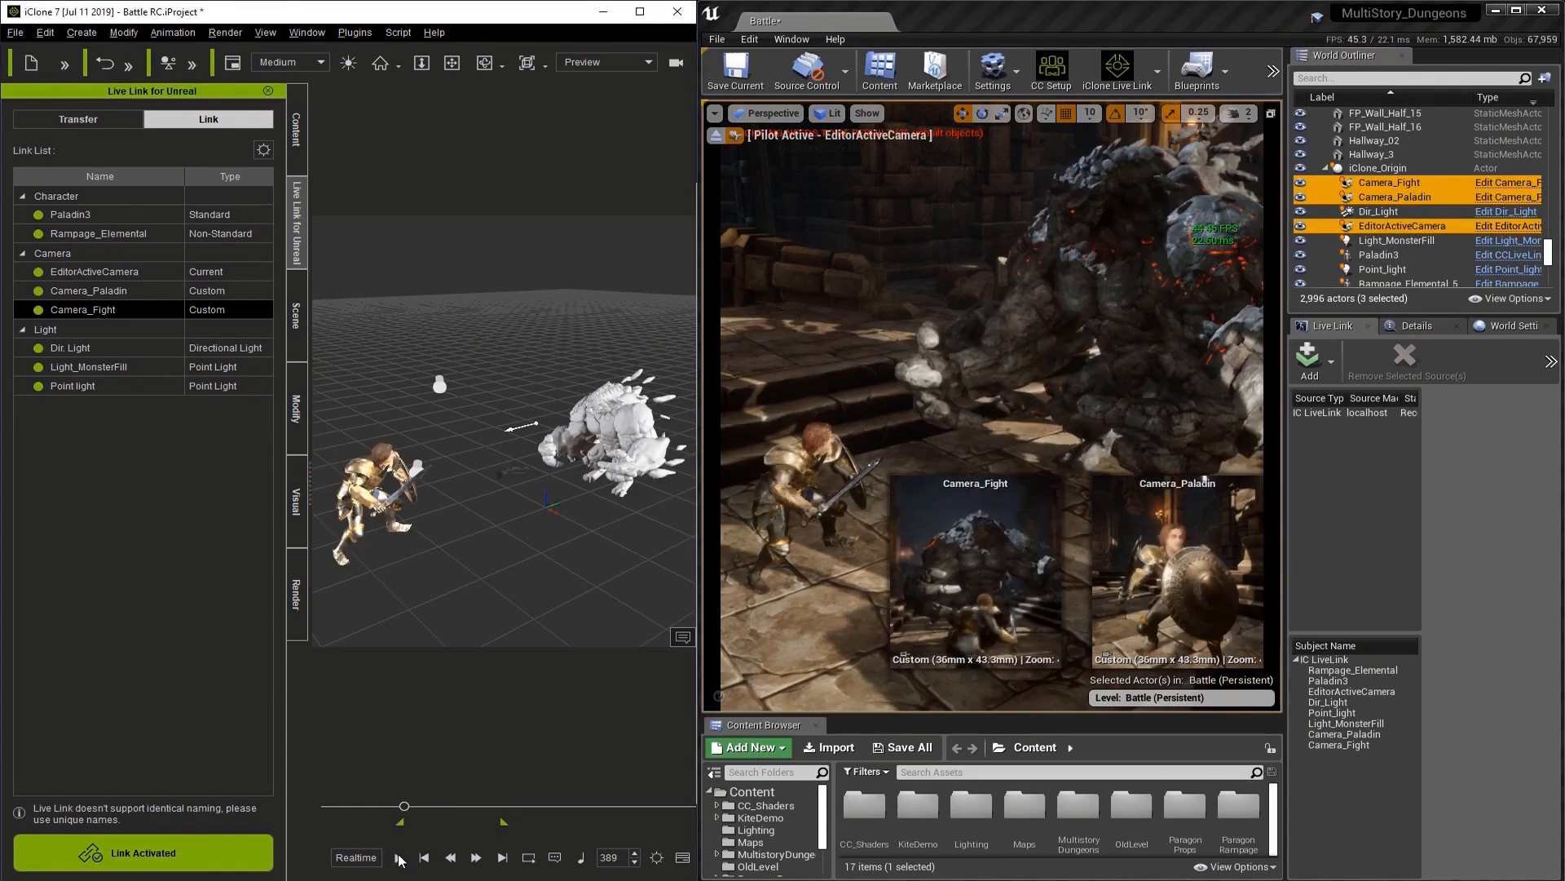
{"action": "left_click", "coordinate": [398, 856]}
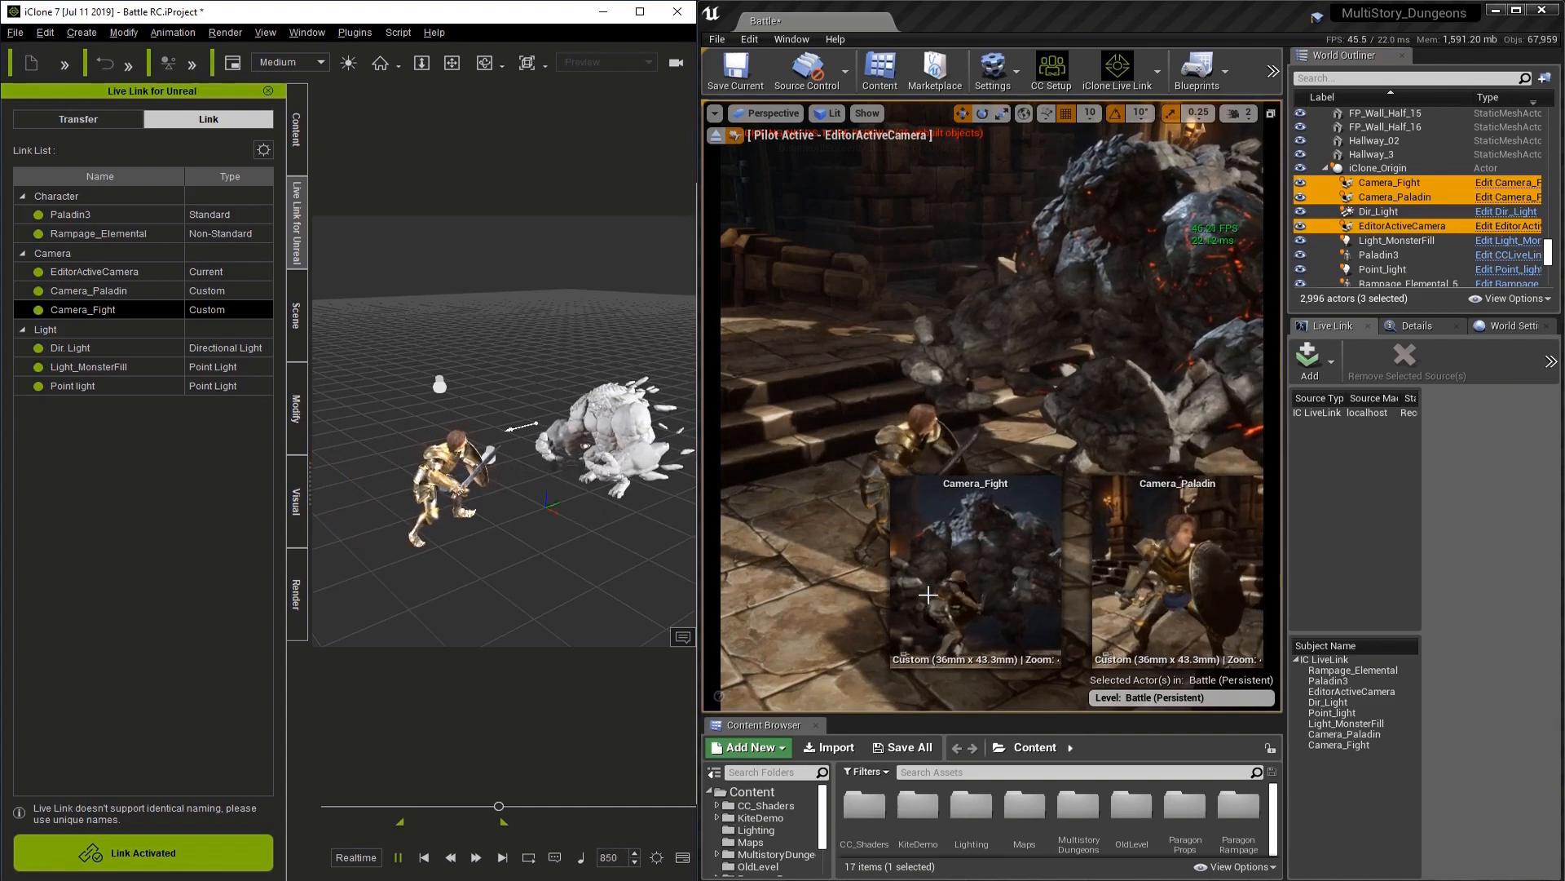
{"action": "left_click", "coordinate": [397, 856]}
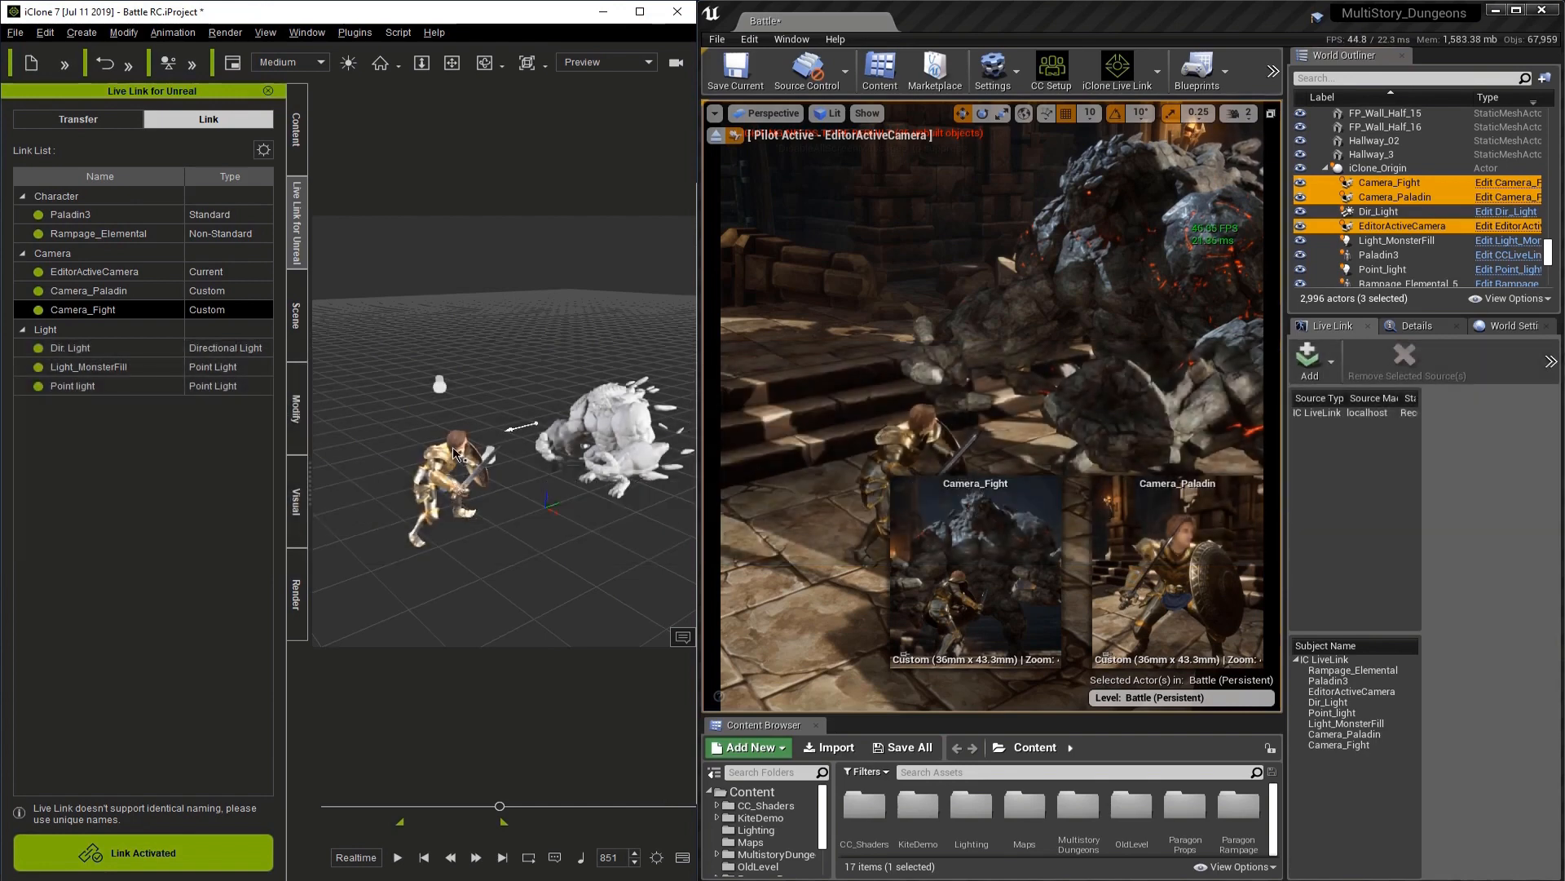
{"action": "left_click", "coordinate": [584, 470]}
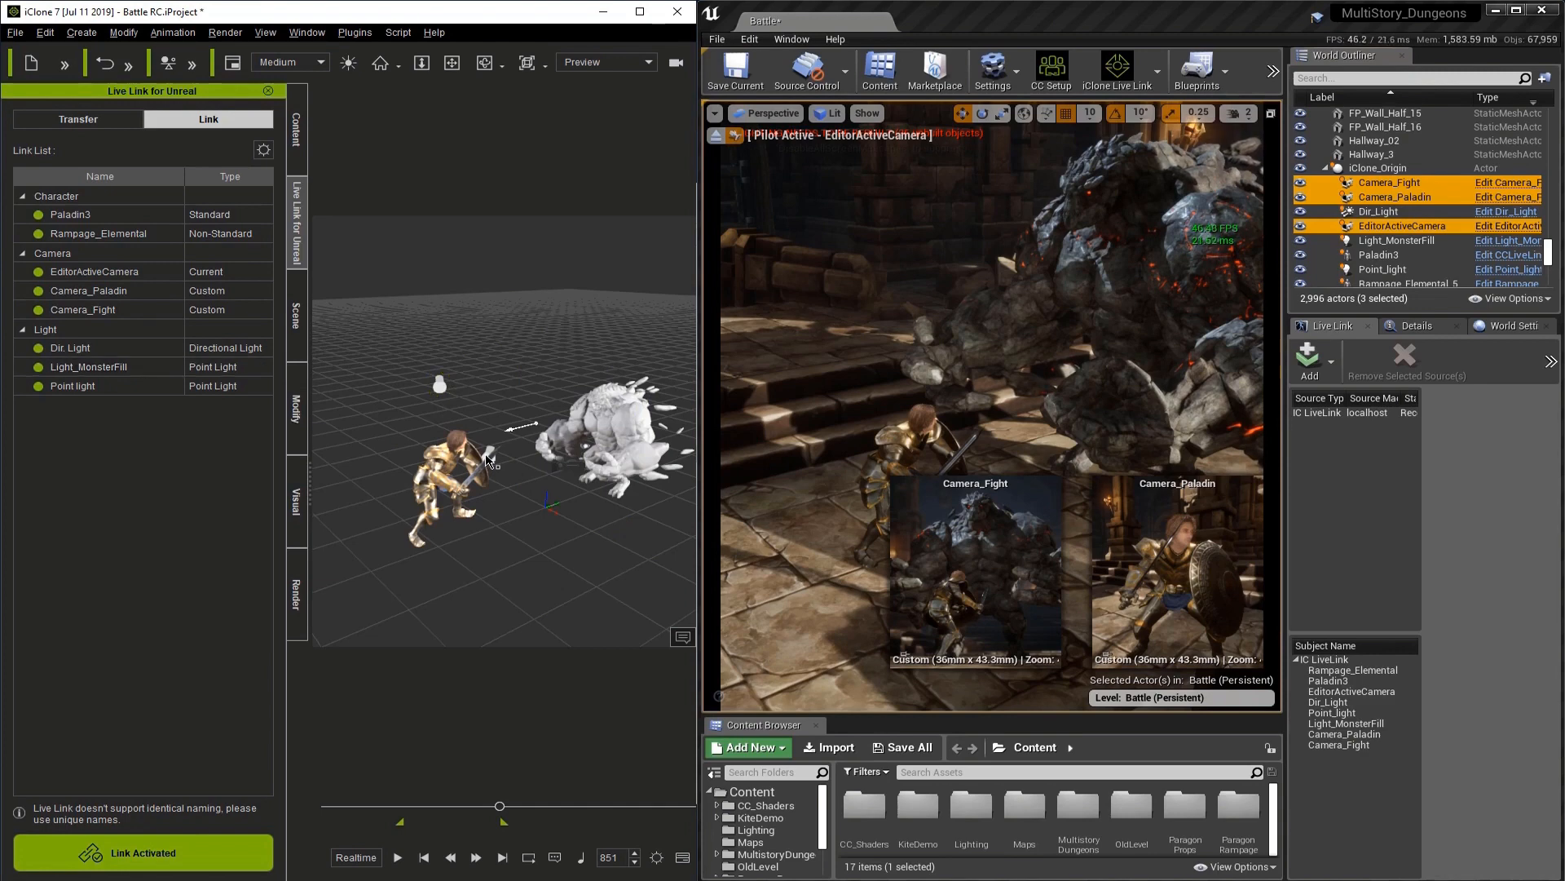
{"action": "mouse_move", "coordinate": [491, 456]}
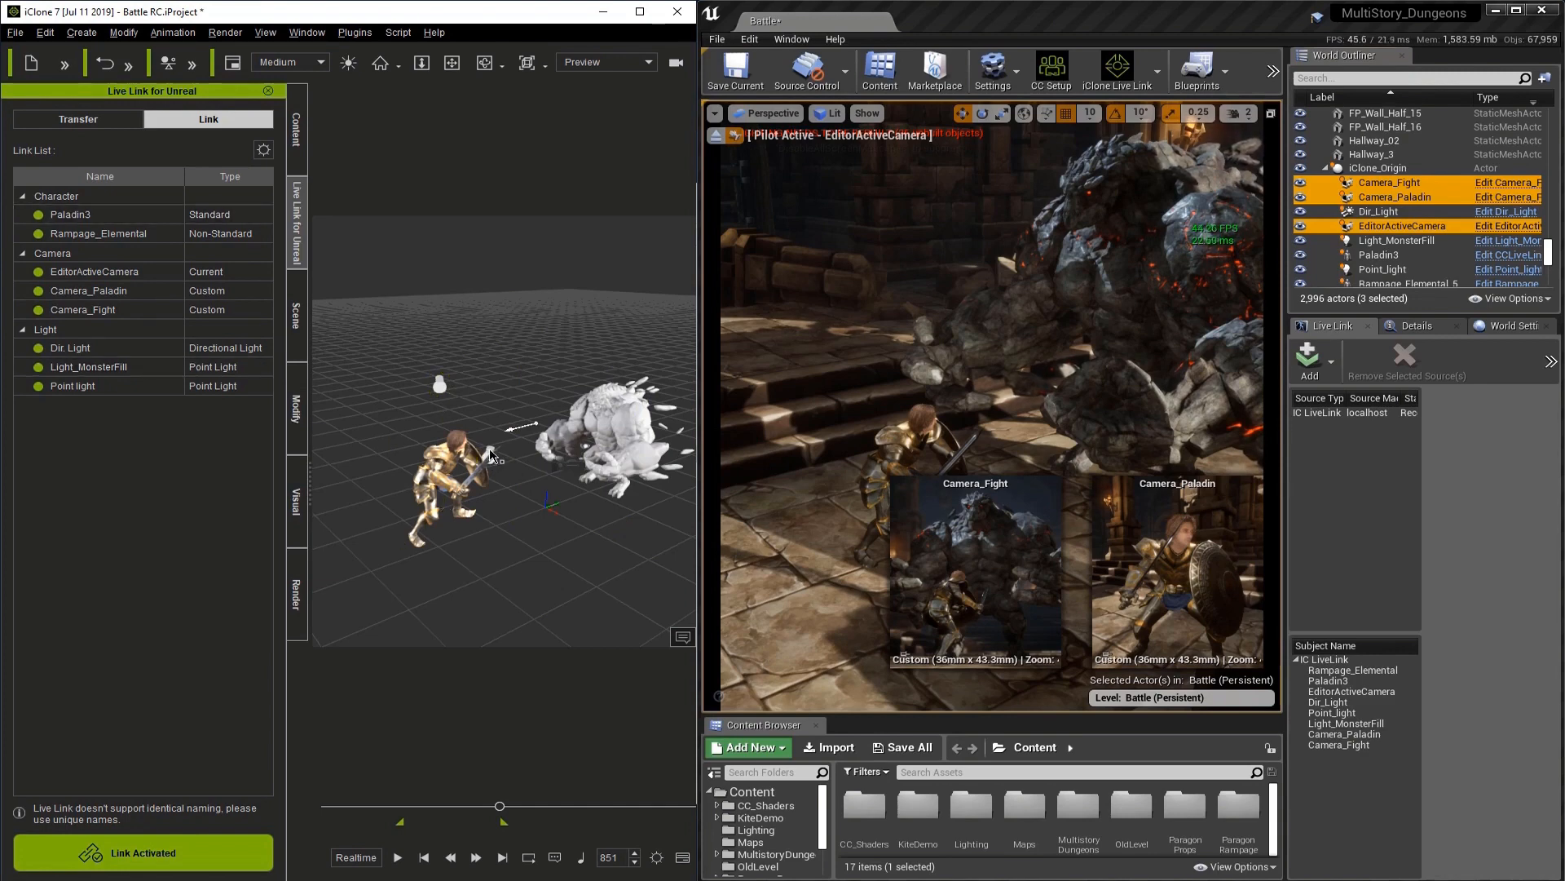
{"action": "mouse_move", "coordinate": [866, 230]}
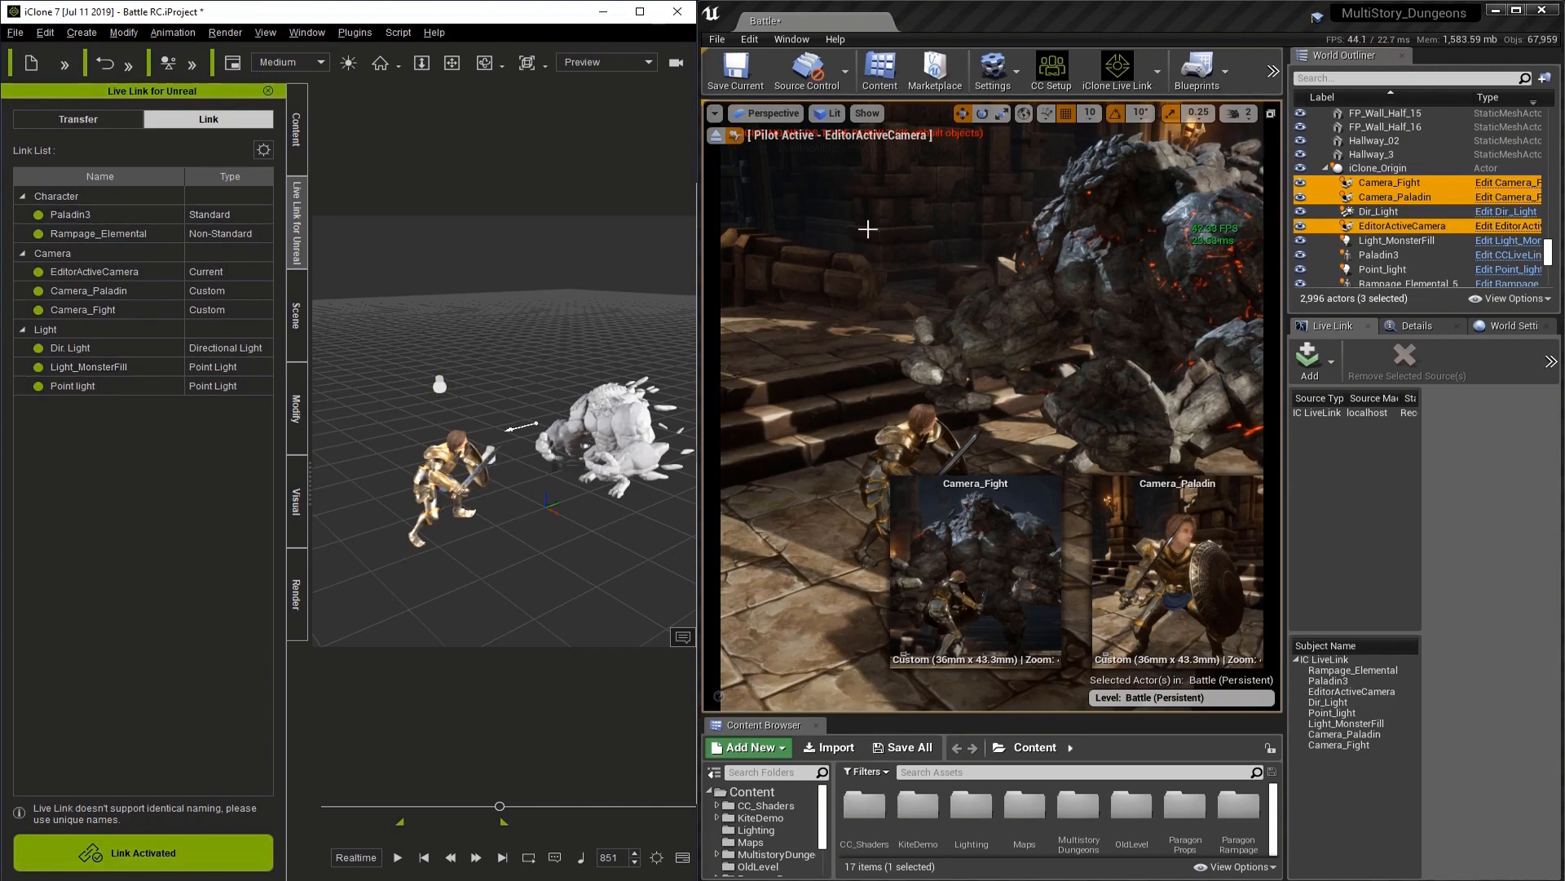
Bring up the Sequence Recorder panel from the Window menu.
{"action": "left_click", "coordinate": [789, 39]}
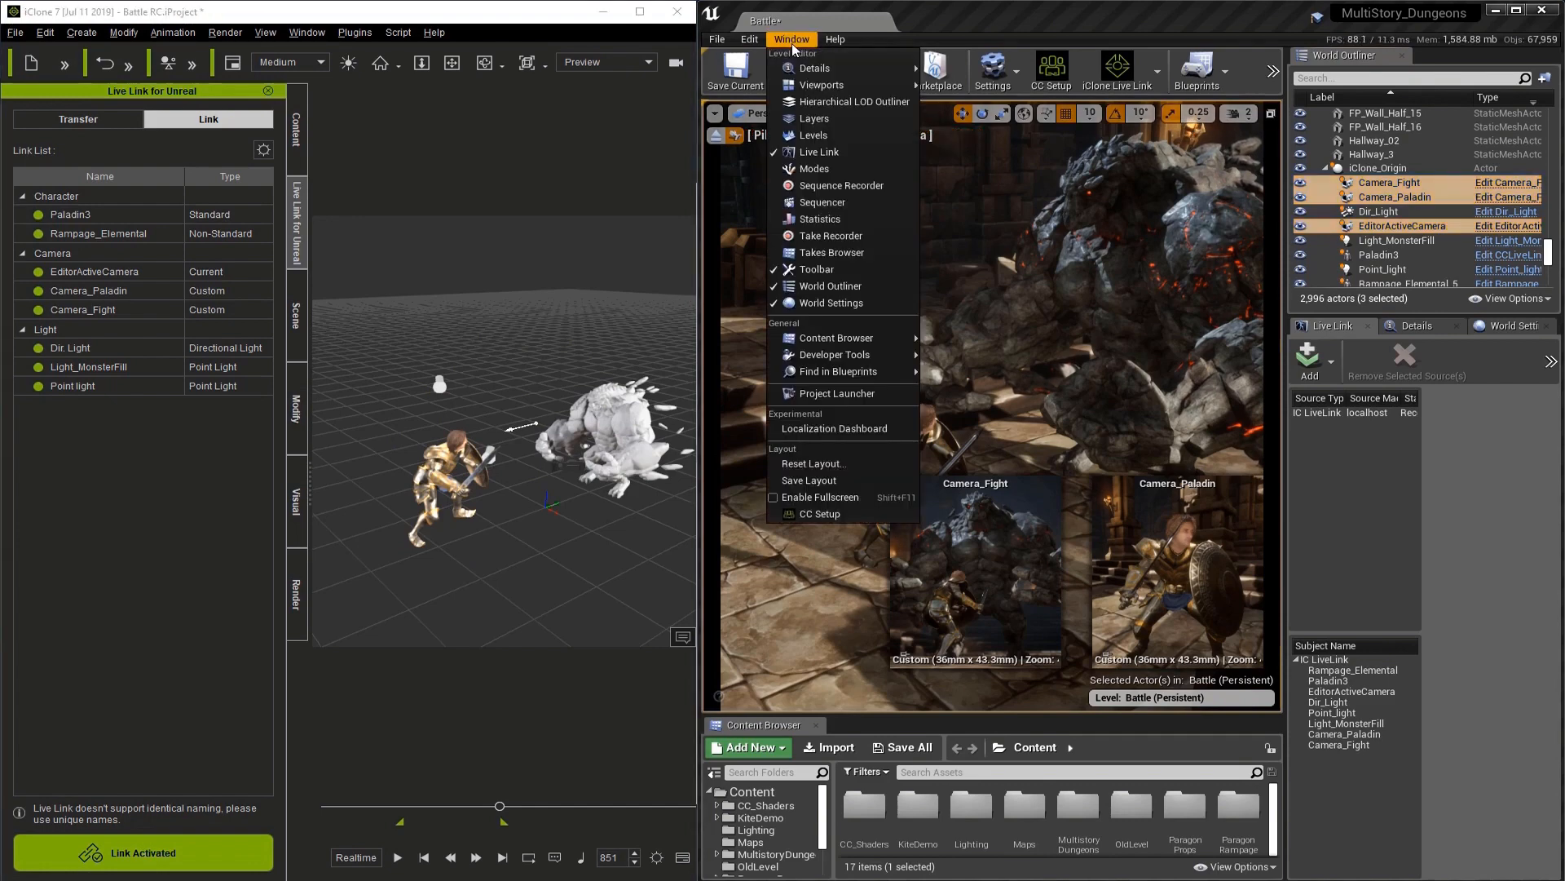
{"action": "mouse_move", "coordinate": [841, 186]}
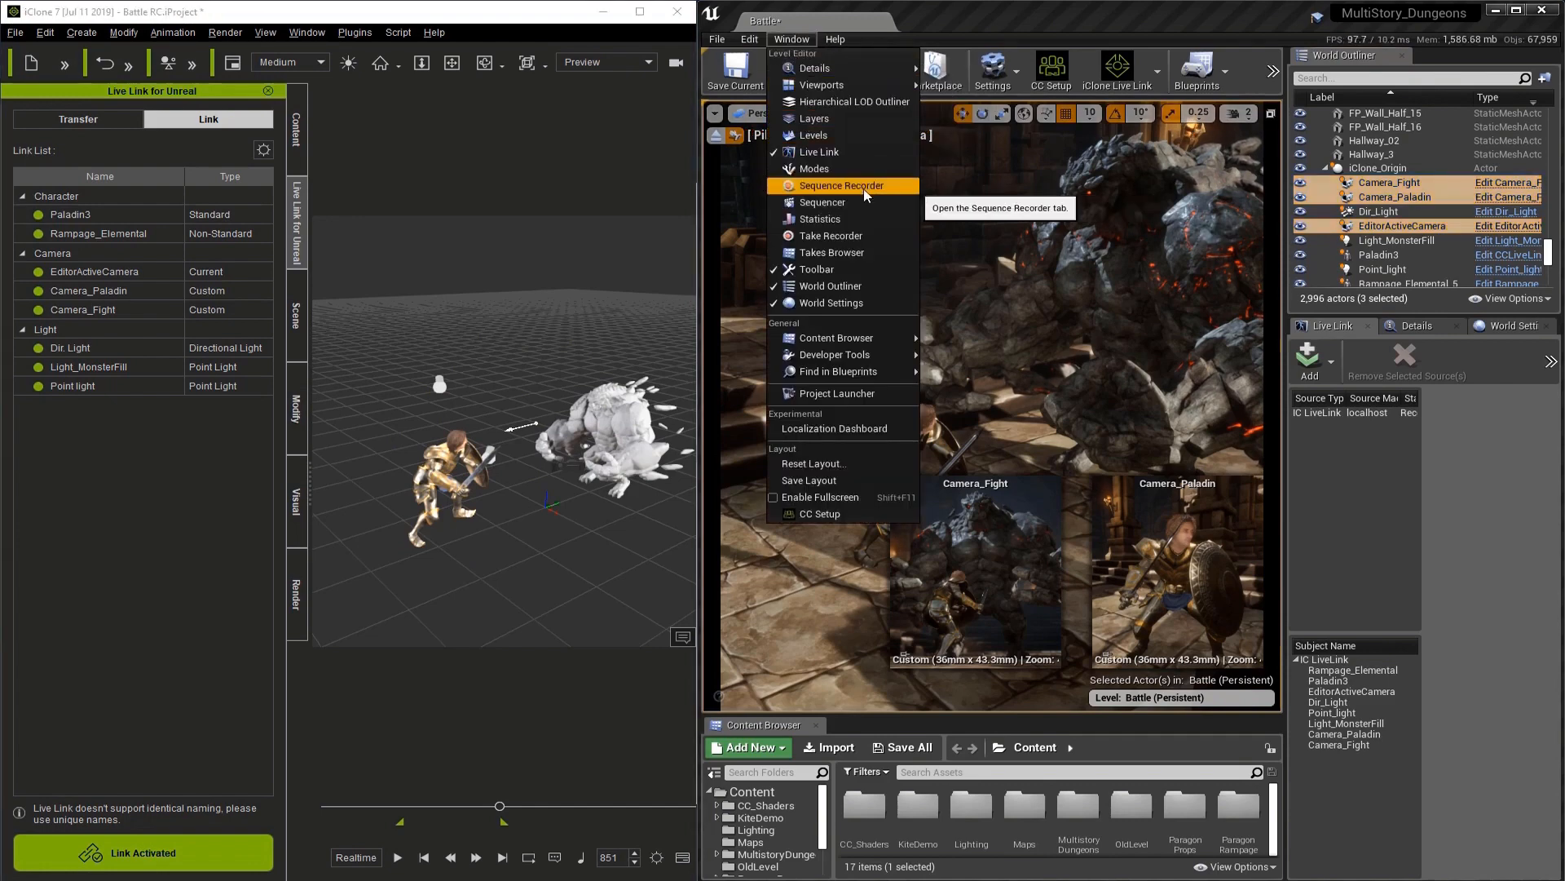
{"action": "left_click", "coordinate": [841, 186]}
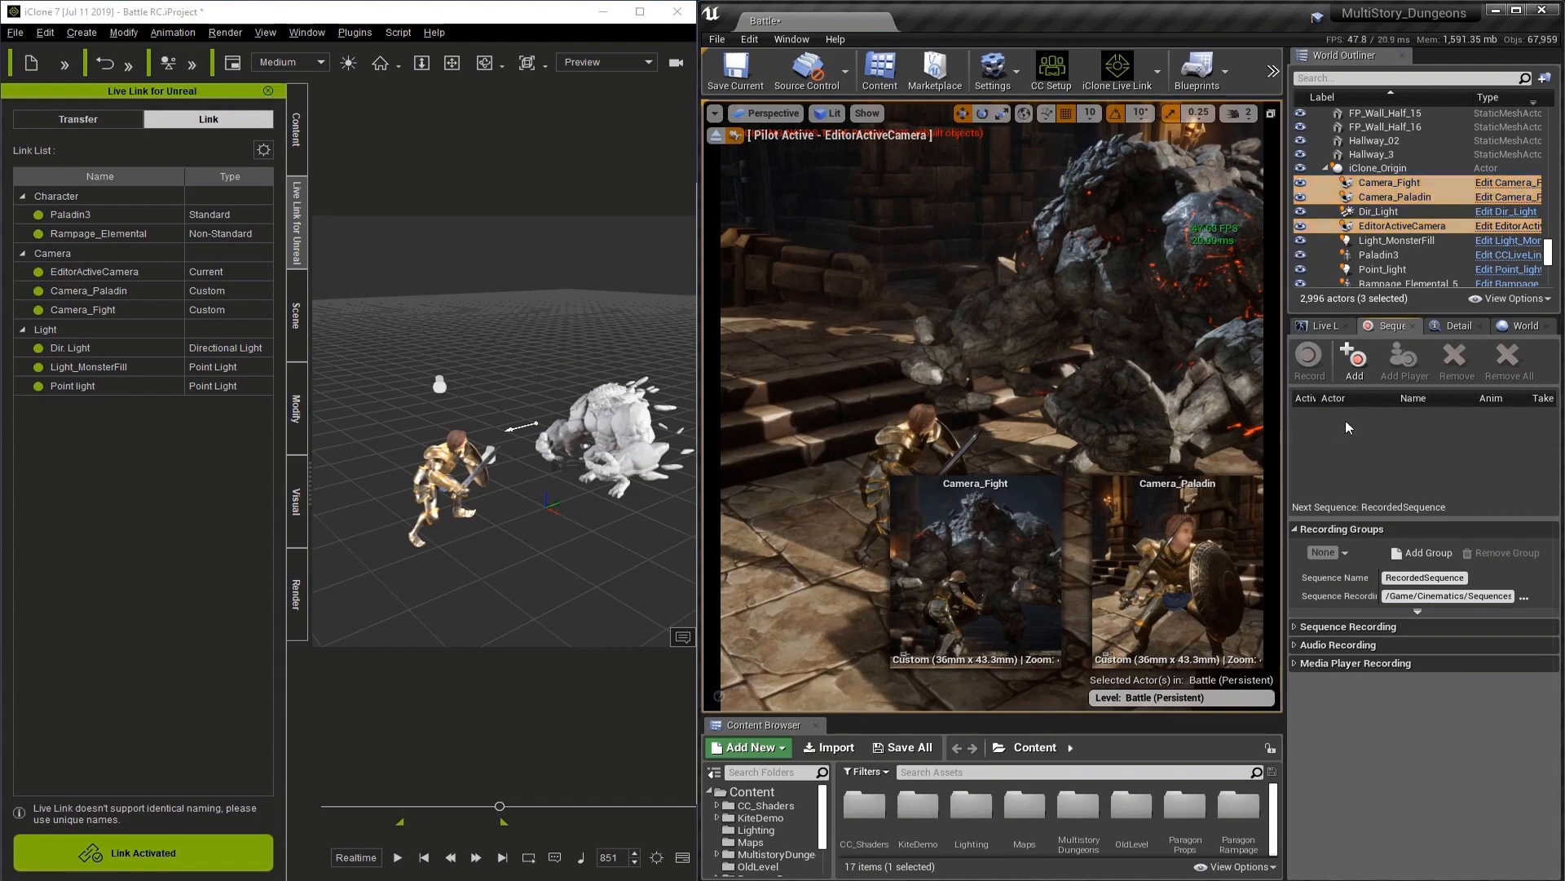
{"action": "mouse_move", "coordinate": [1347, 450]}
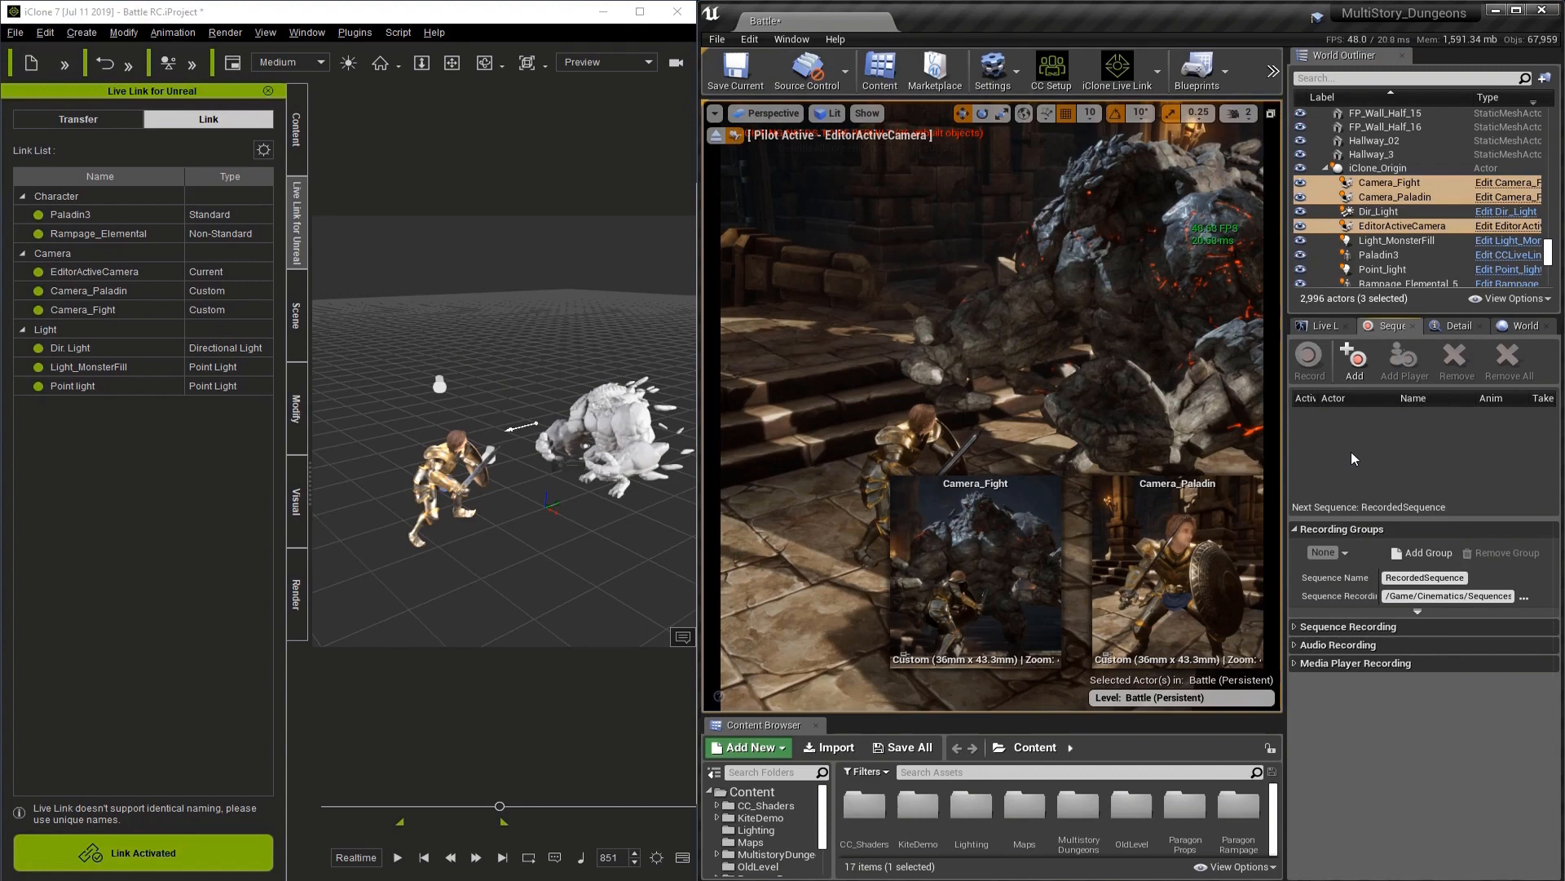
{"action": "mouse_move", "coordinate": [1368, 419]}
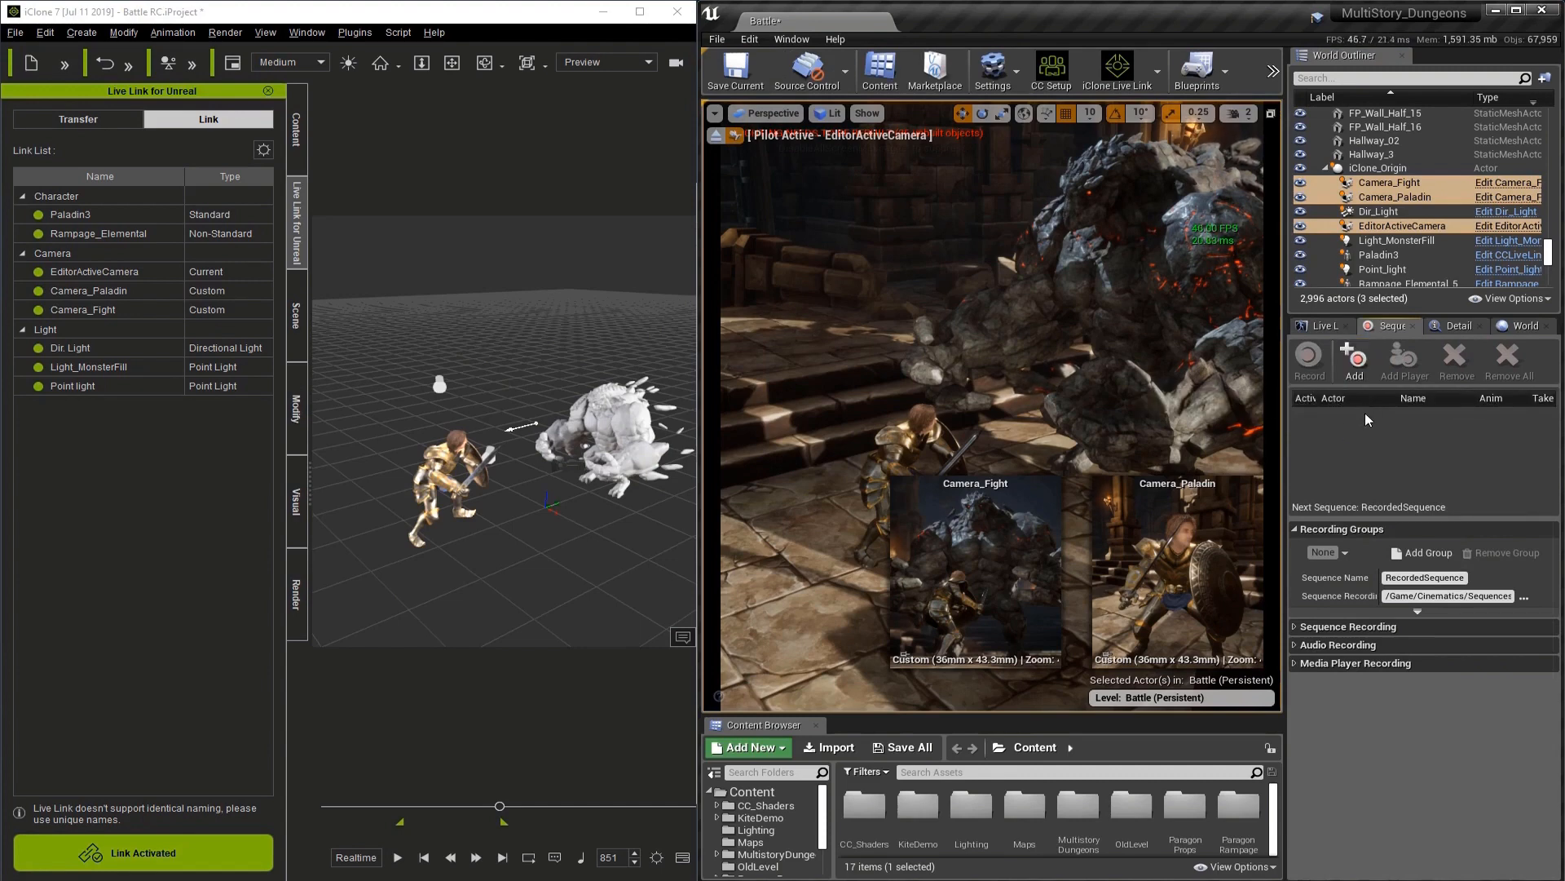
Change Sequence Length from 60.0 to 0 and reveal the default animation settings.
{"action": "left_click", "coordinate": [1345, 626]}
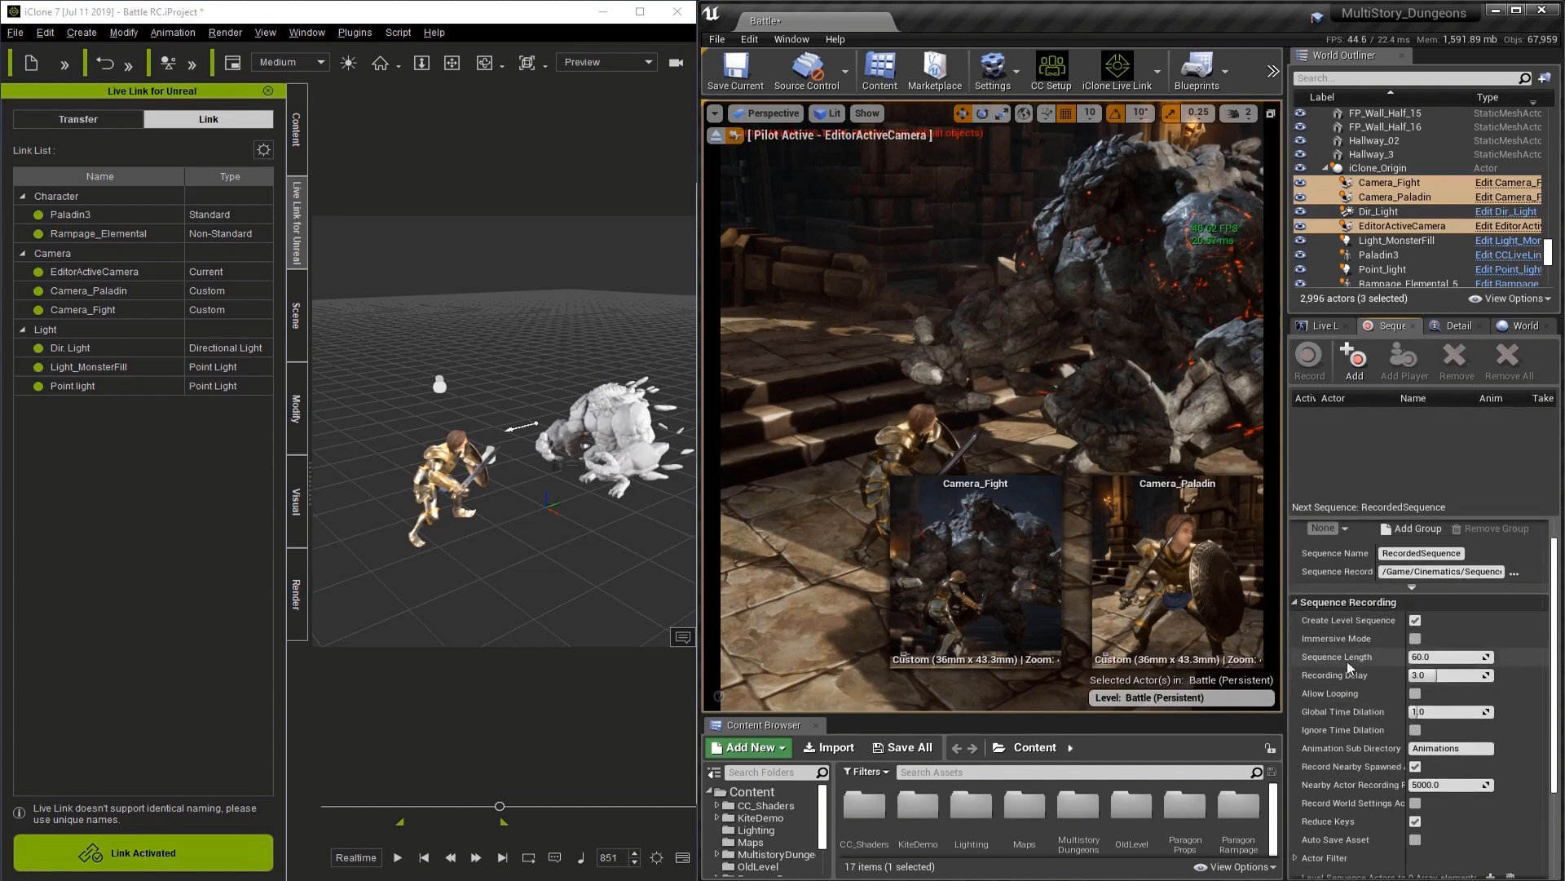
{"action": "triple_click", "coordinate": [1444, 655]}
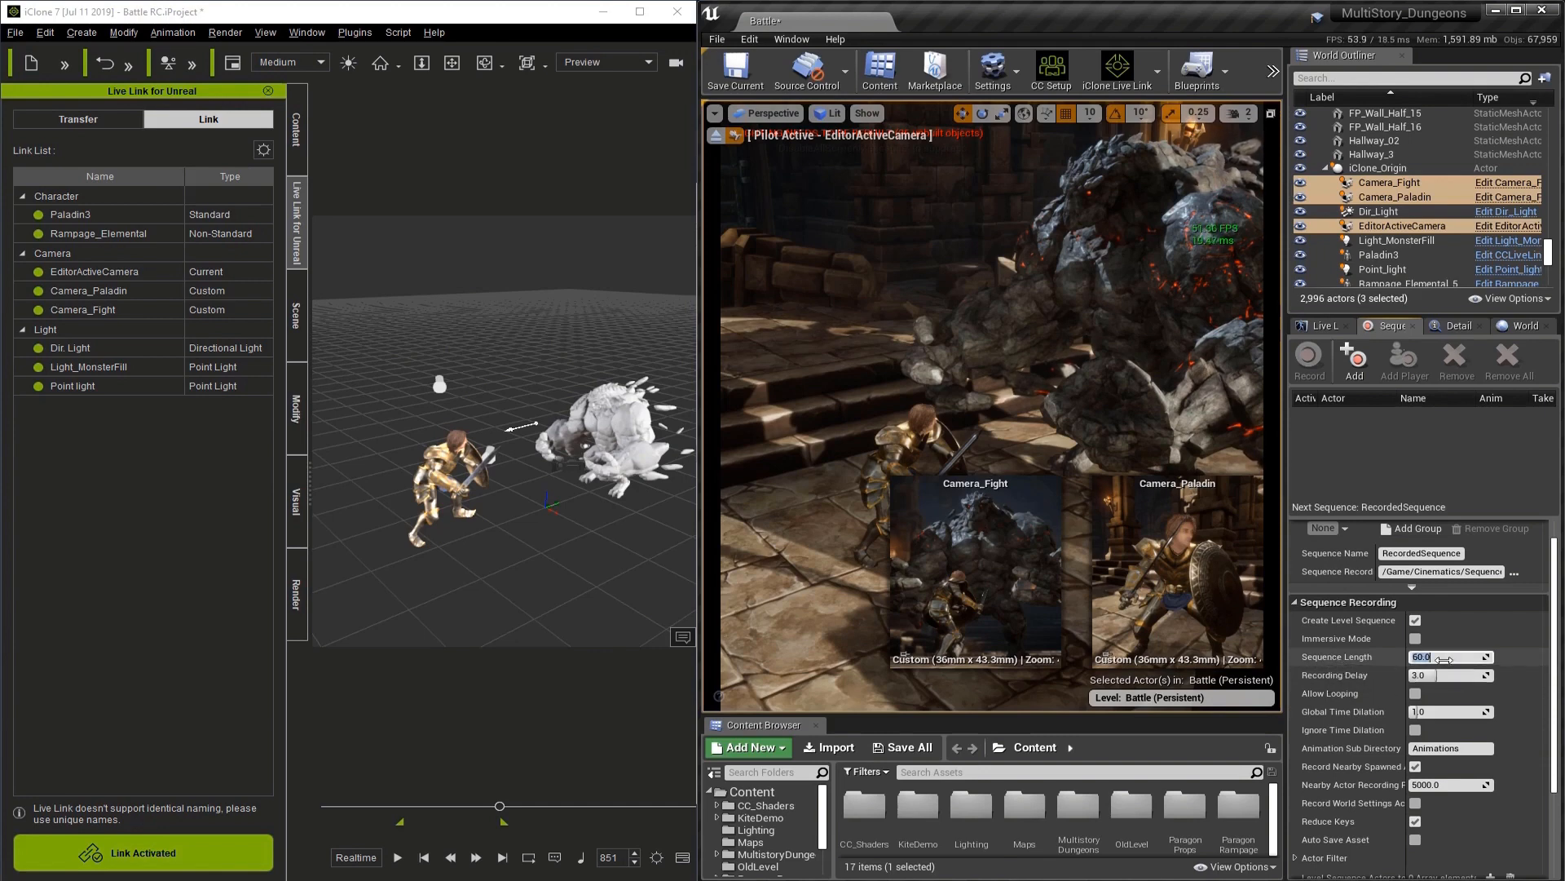
{"action": "triple_click", "coordinate": [1444, 655]}
{"action": "type", "text": "0"}
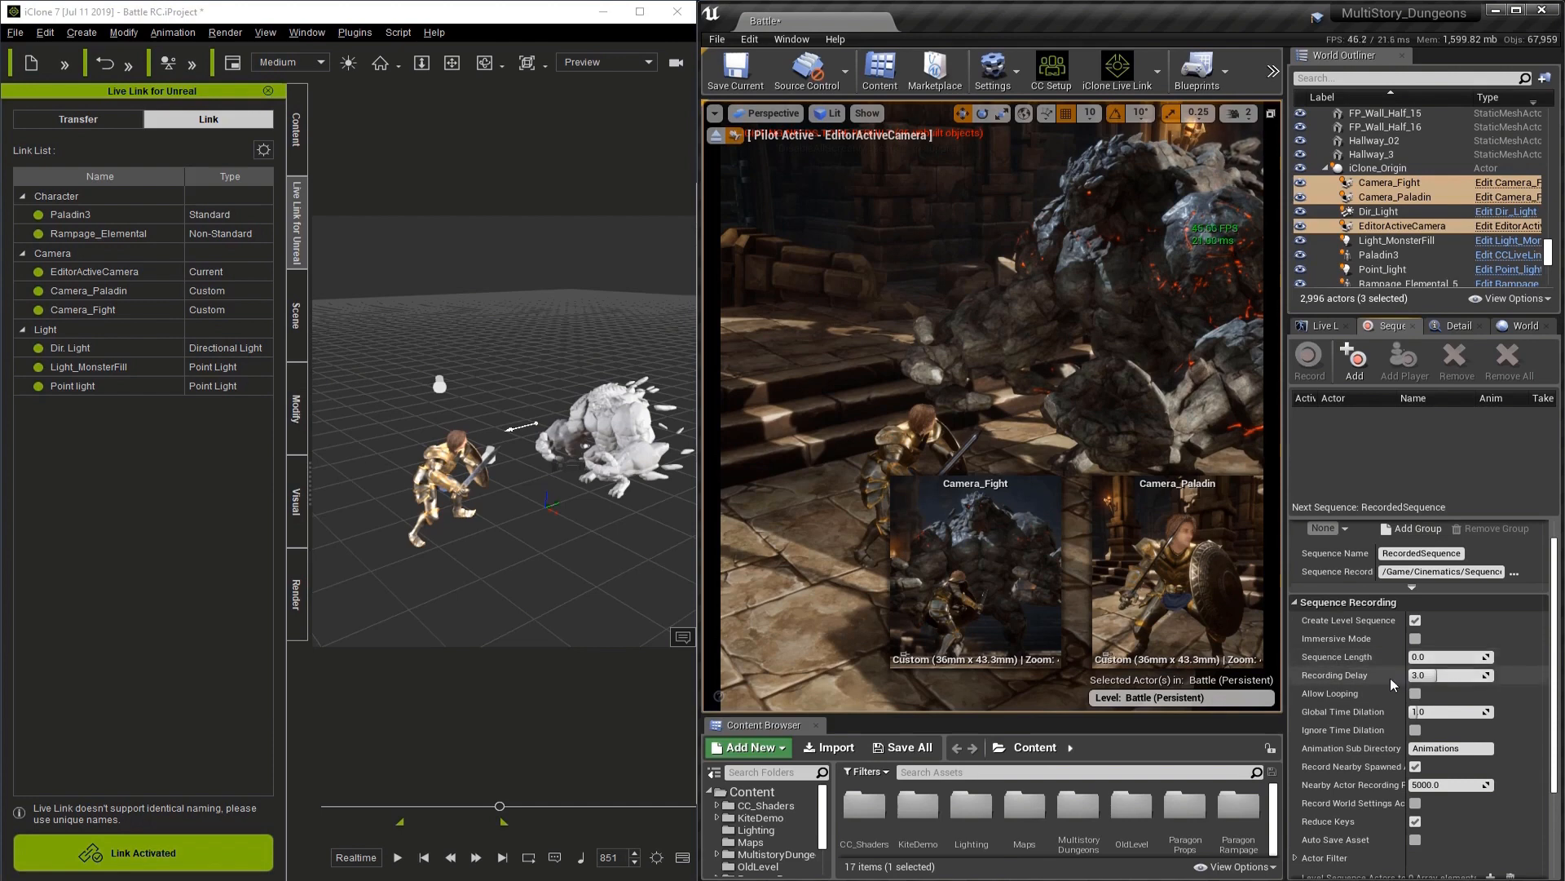
{"action": "scroll", "scroll_direction": "down", "scroll_amount": 3}
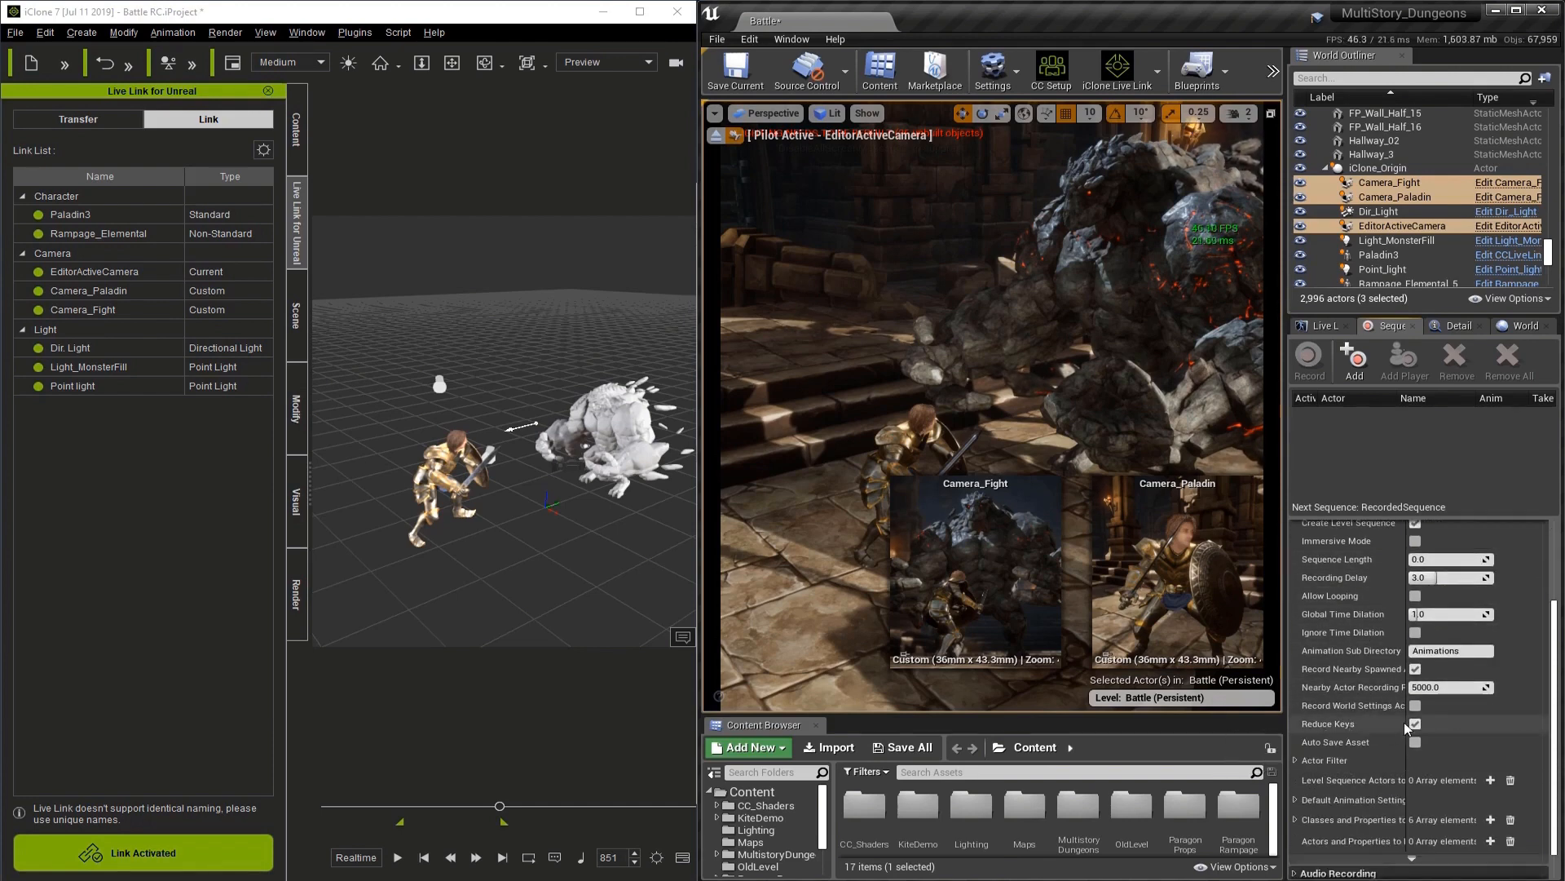
{"action": "mouse_move", "coordinate": [1413, 723]}
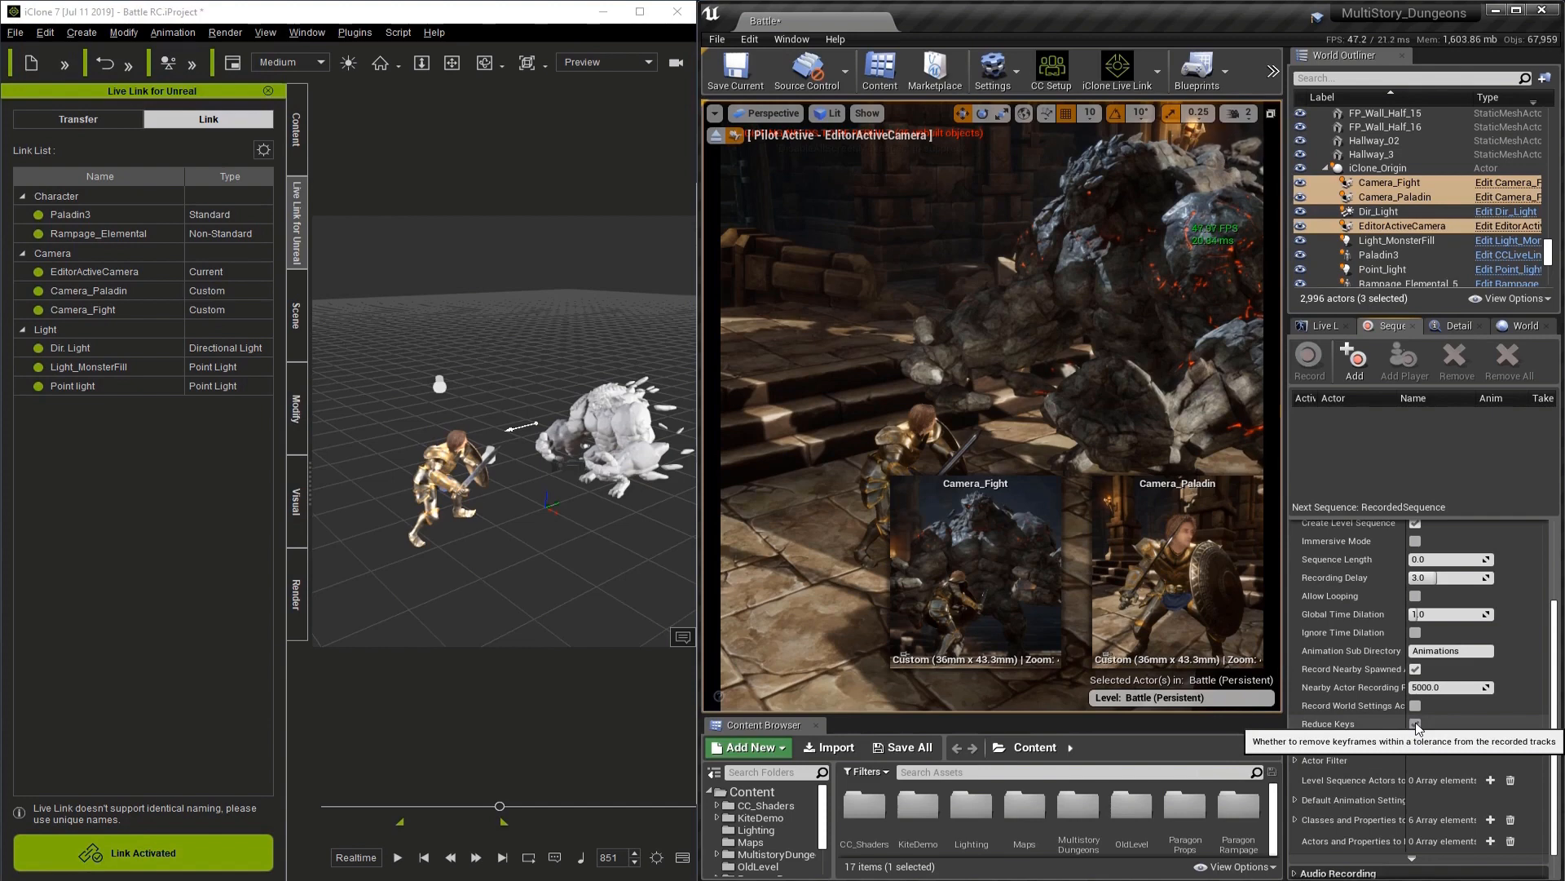
{"action": "scroll", "scroll_direction": "down", "scroll_amount": 3}
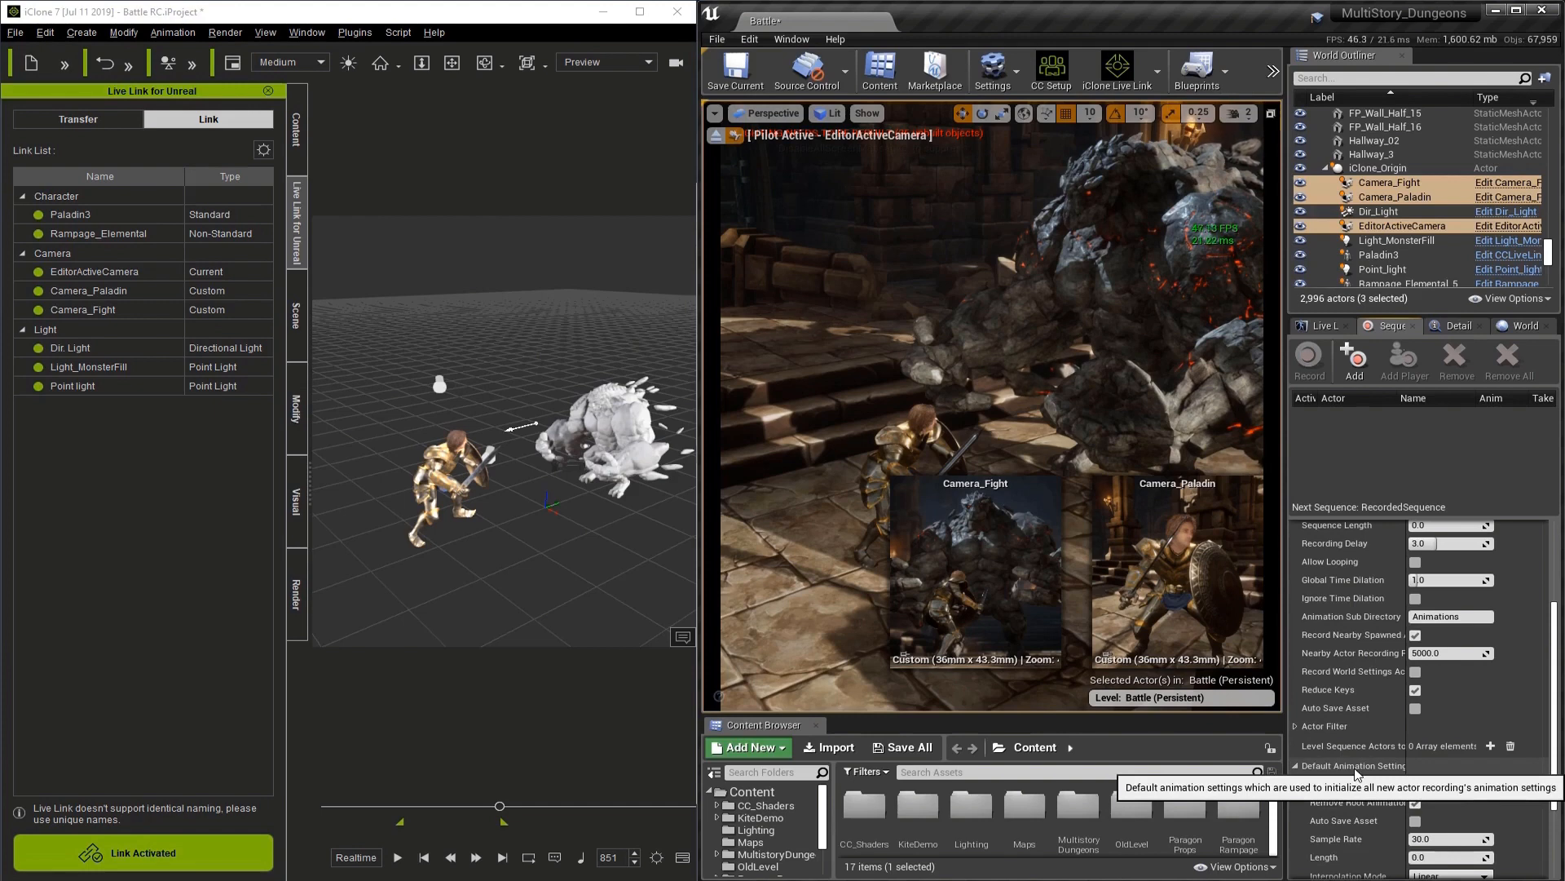
Enable Remove Root Animation with a 60.0 sample rate, then reach the Edit menu.
{"action": "scroll", "scroll_direction": "down", "scroll_amount": 3}
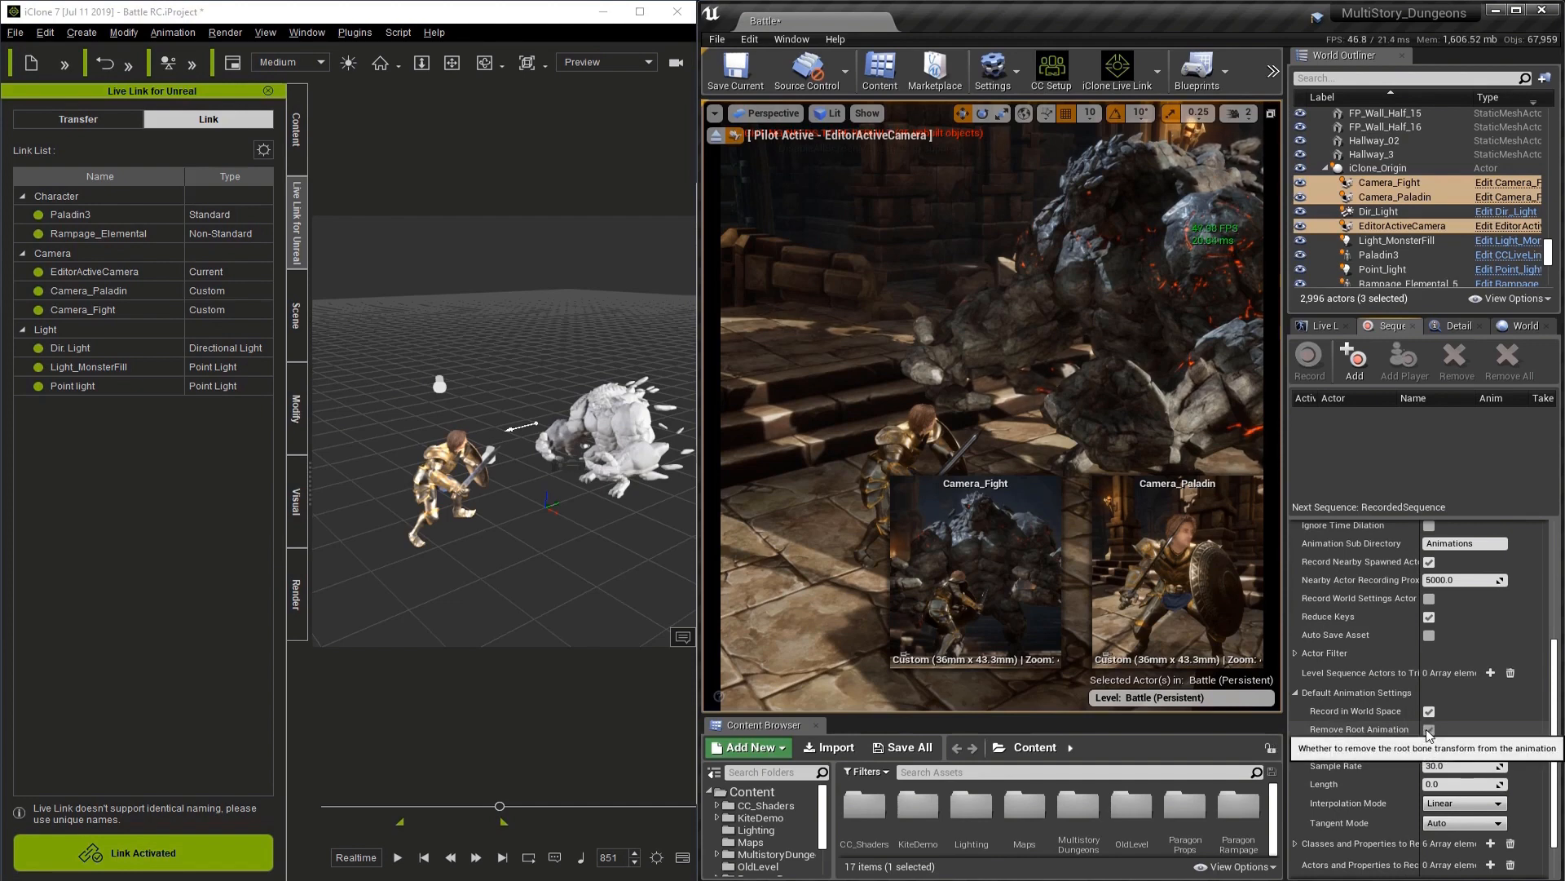
{"action": "mouse_move", "coordinate": [1354, 778]}
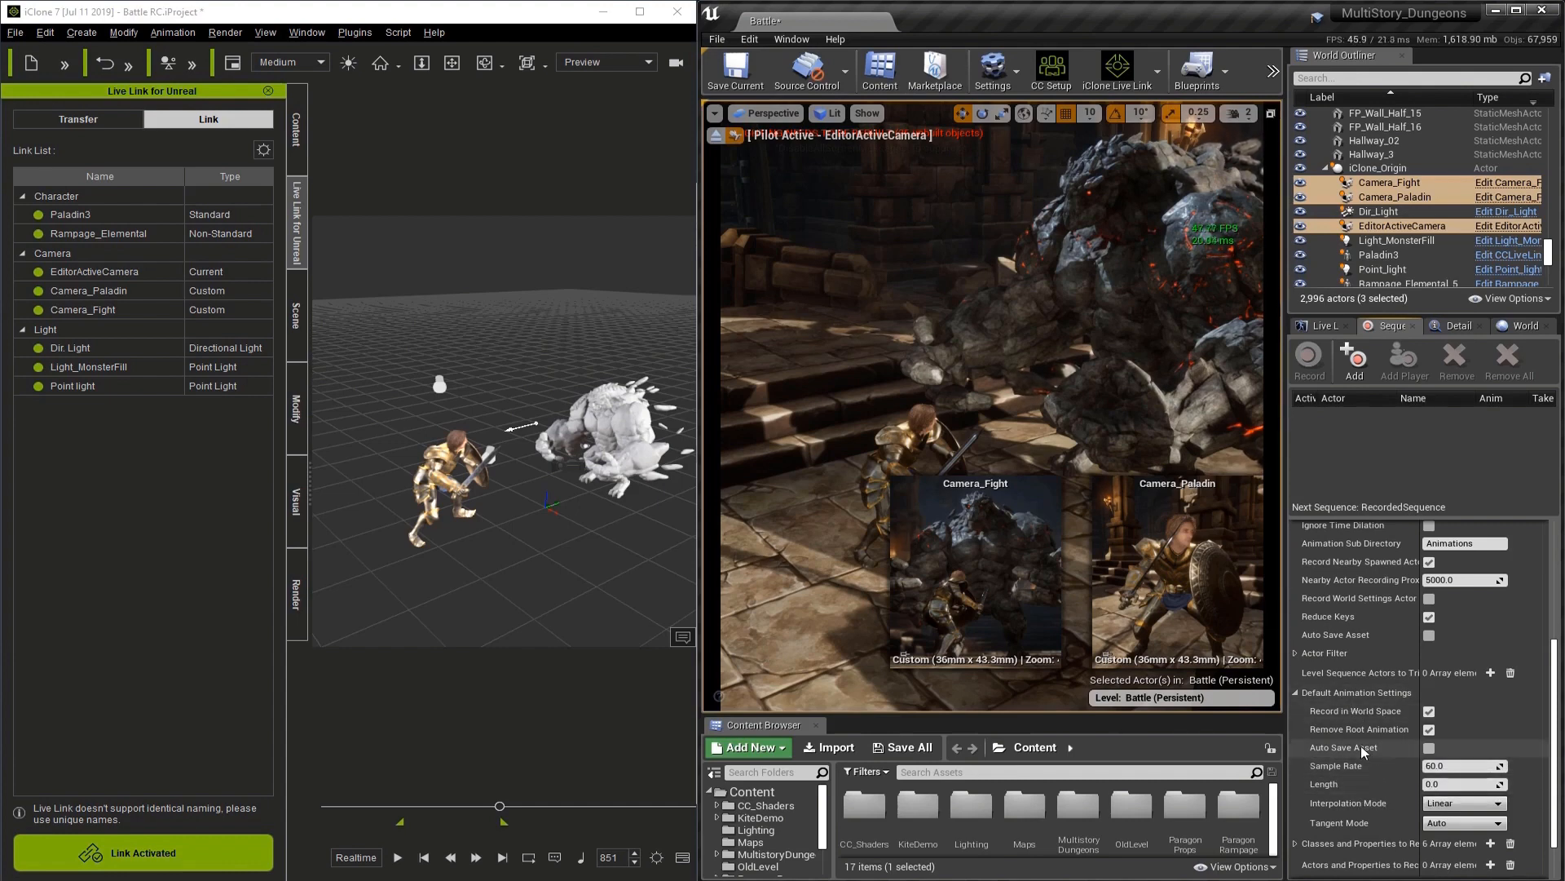
{"action": "left_click", "coordinate": [749, 39]}
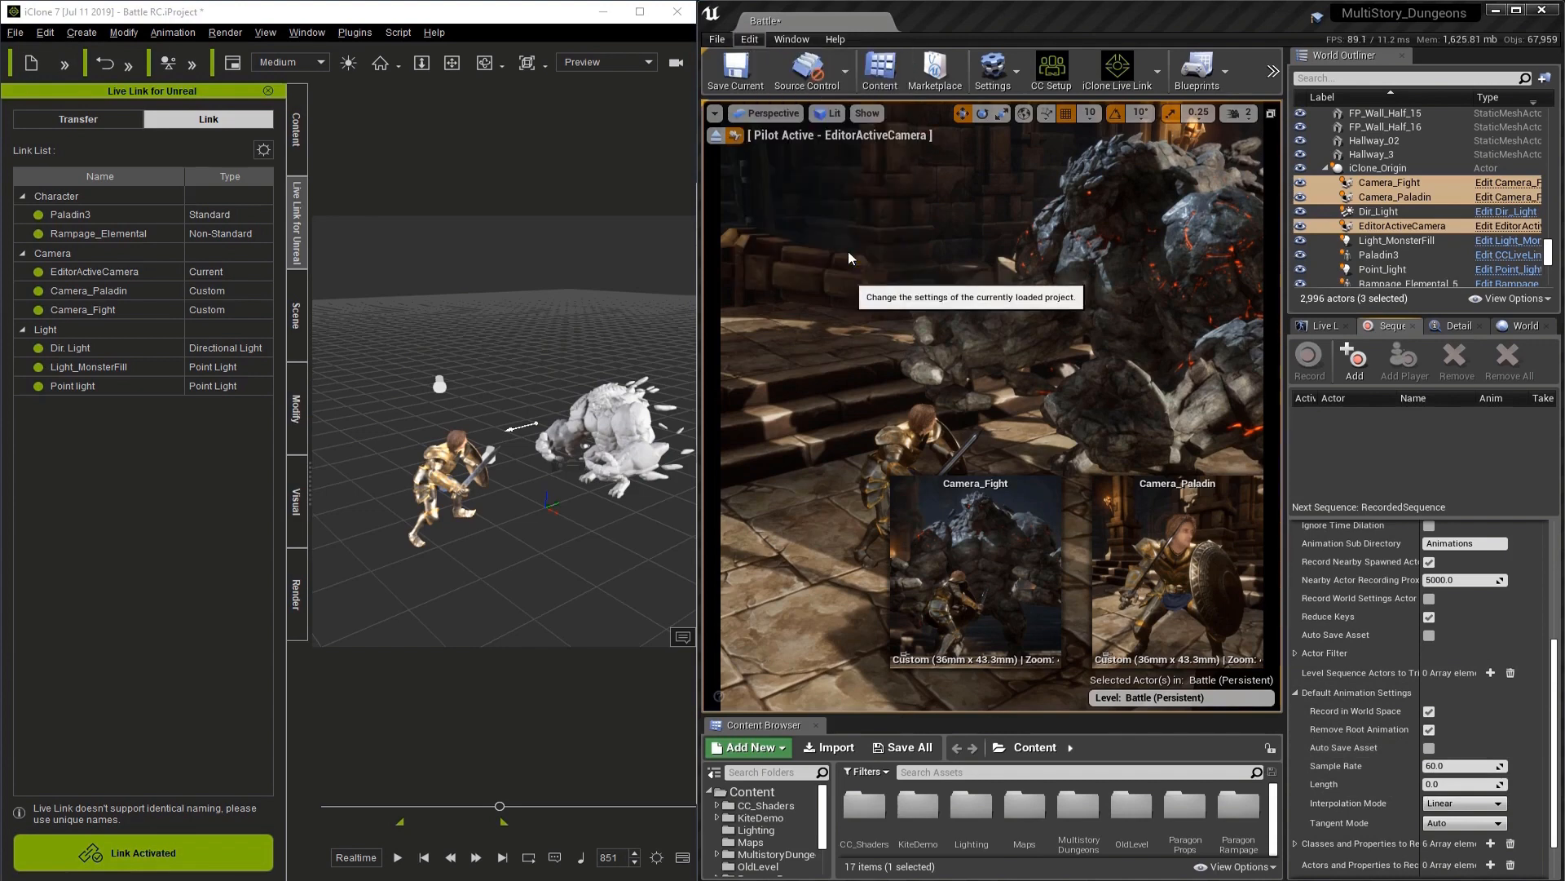
In Project Settings, search 'fix fram' and enable Use Fixed Frame Rate at 60.
{"action": "left_click", "coordinate": [991, 70]}
{"action": "type", "text": "f"}
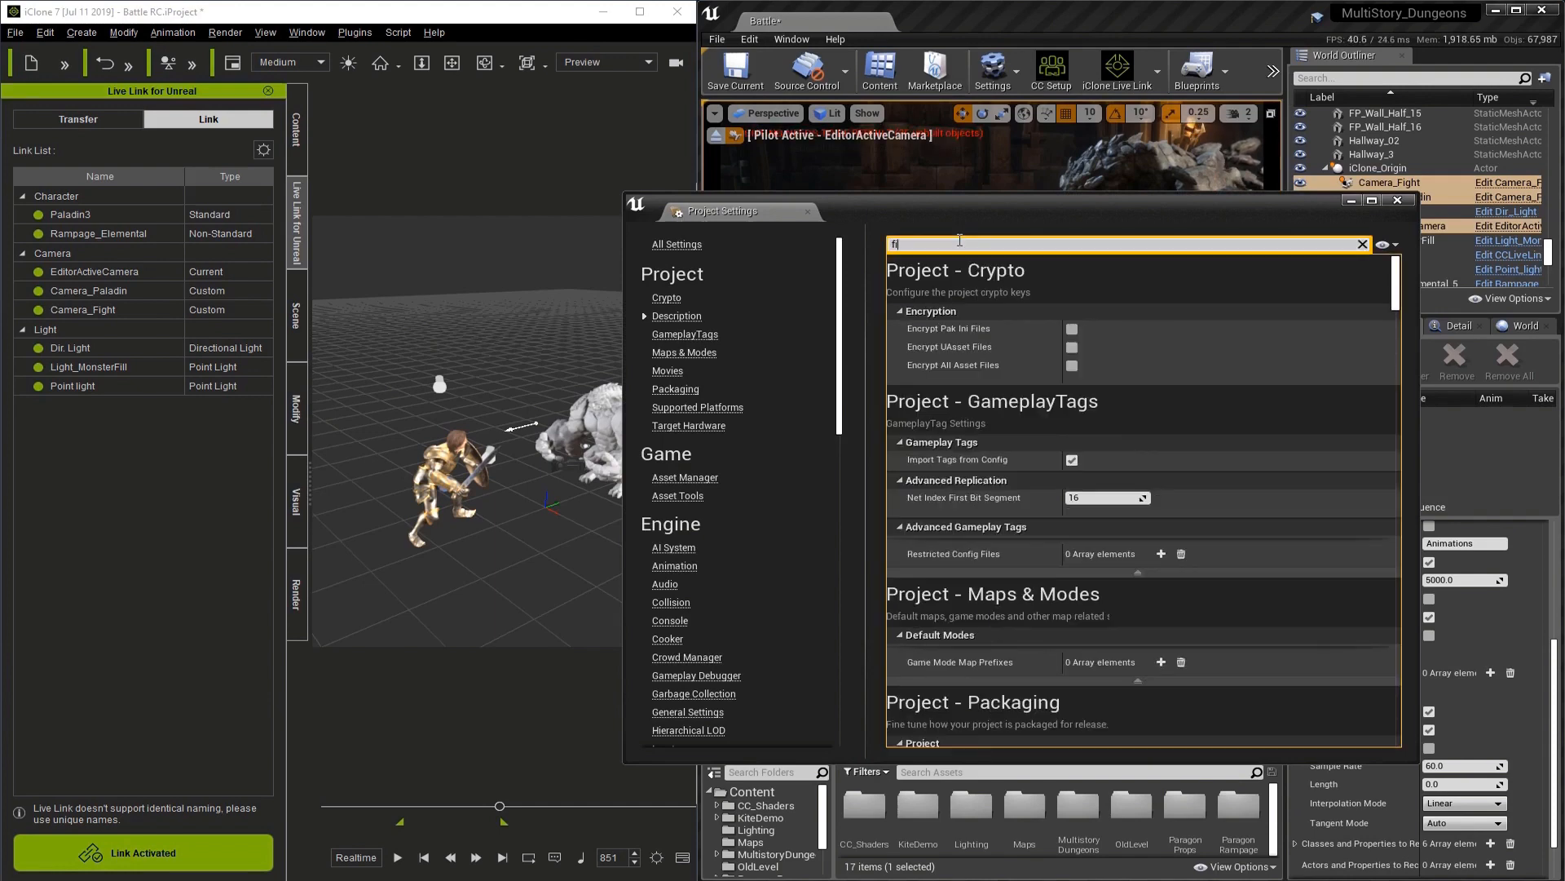
{"action": "type", "text": "ix f"}
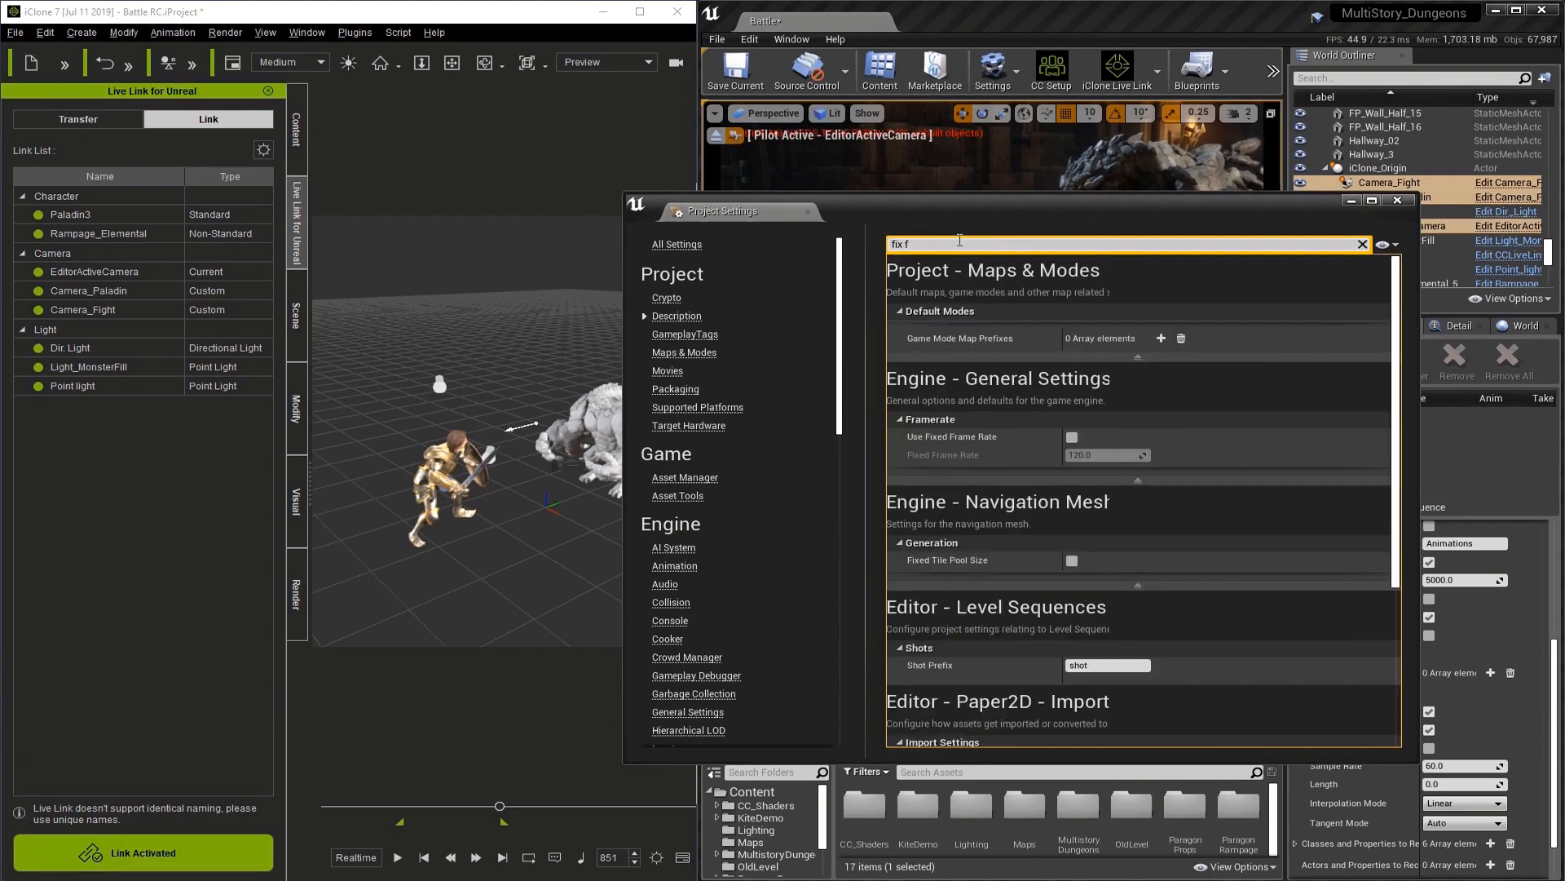
{"action": "type", "text": "ram"}
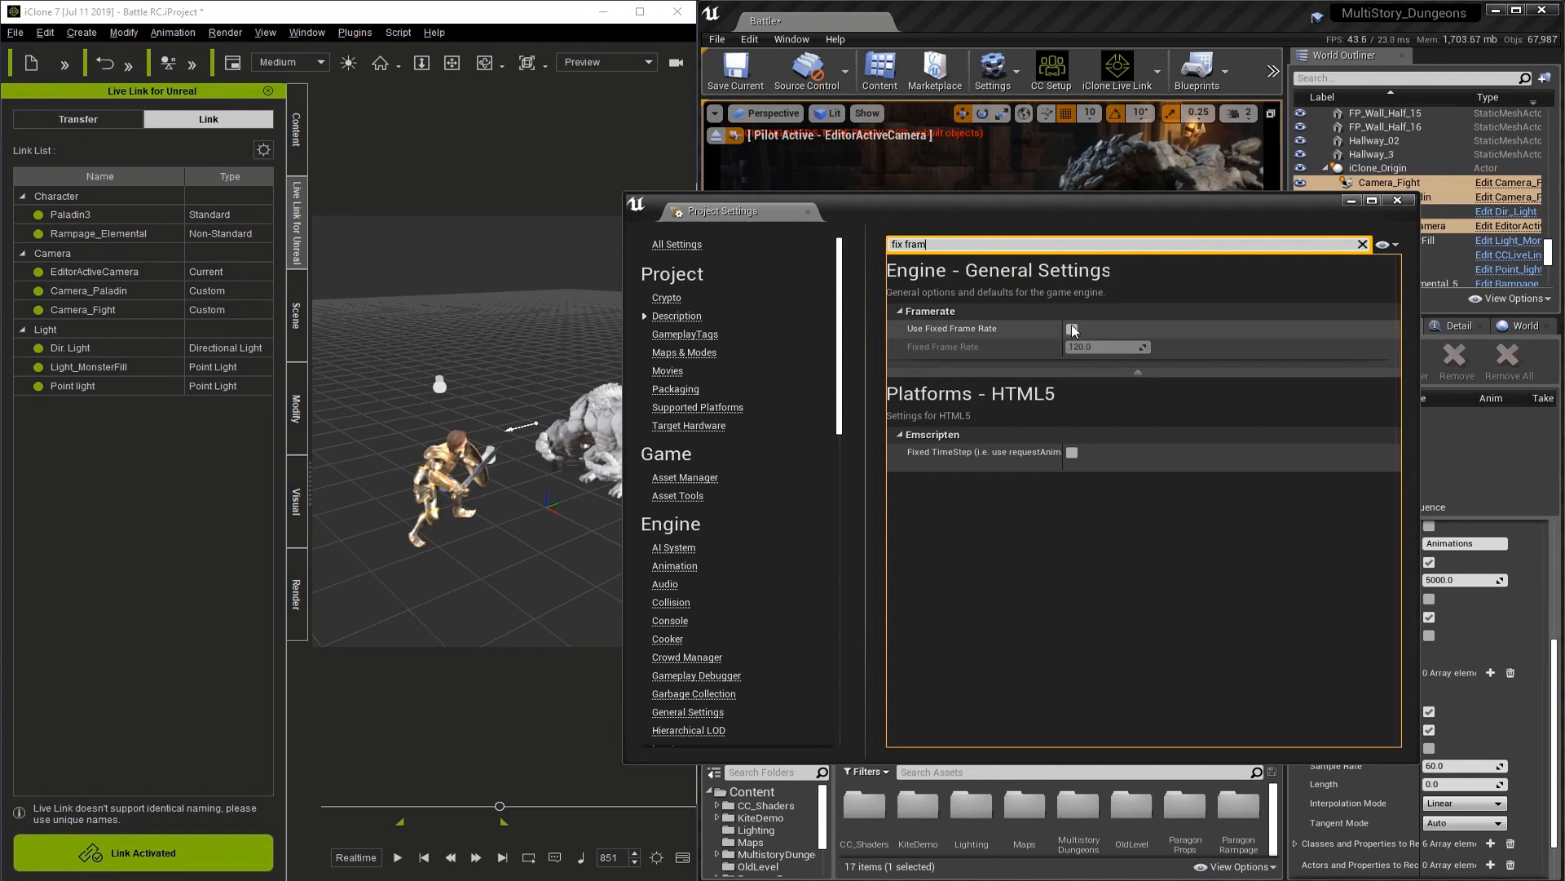
{"action": "left_click", "coordinate": [1072, 328]}
{"action": "type", "text": "60"}
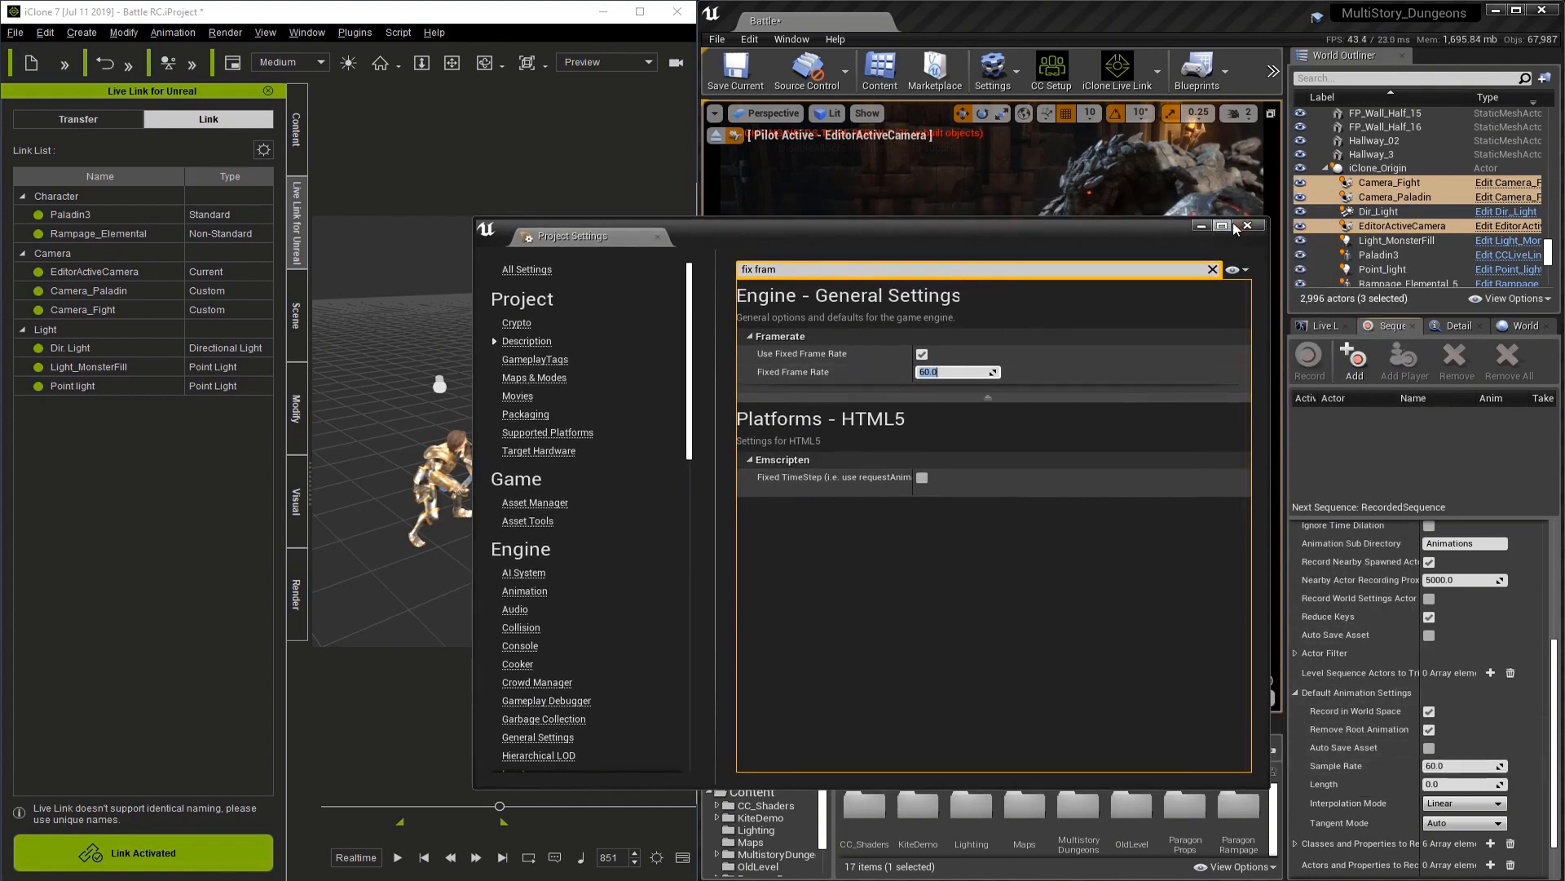
Set the classes to record to SkeletalMeshComponent and StaticMeshComponent entries.
{"action": "left_click", "coordinate": [1247, 225]}
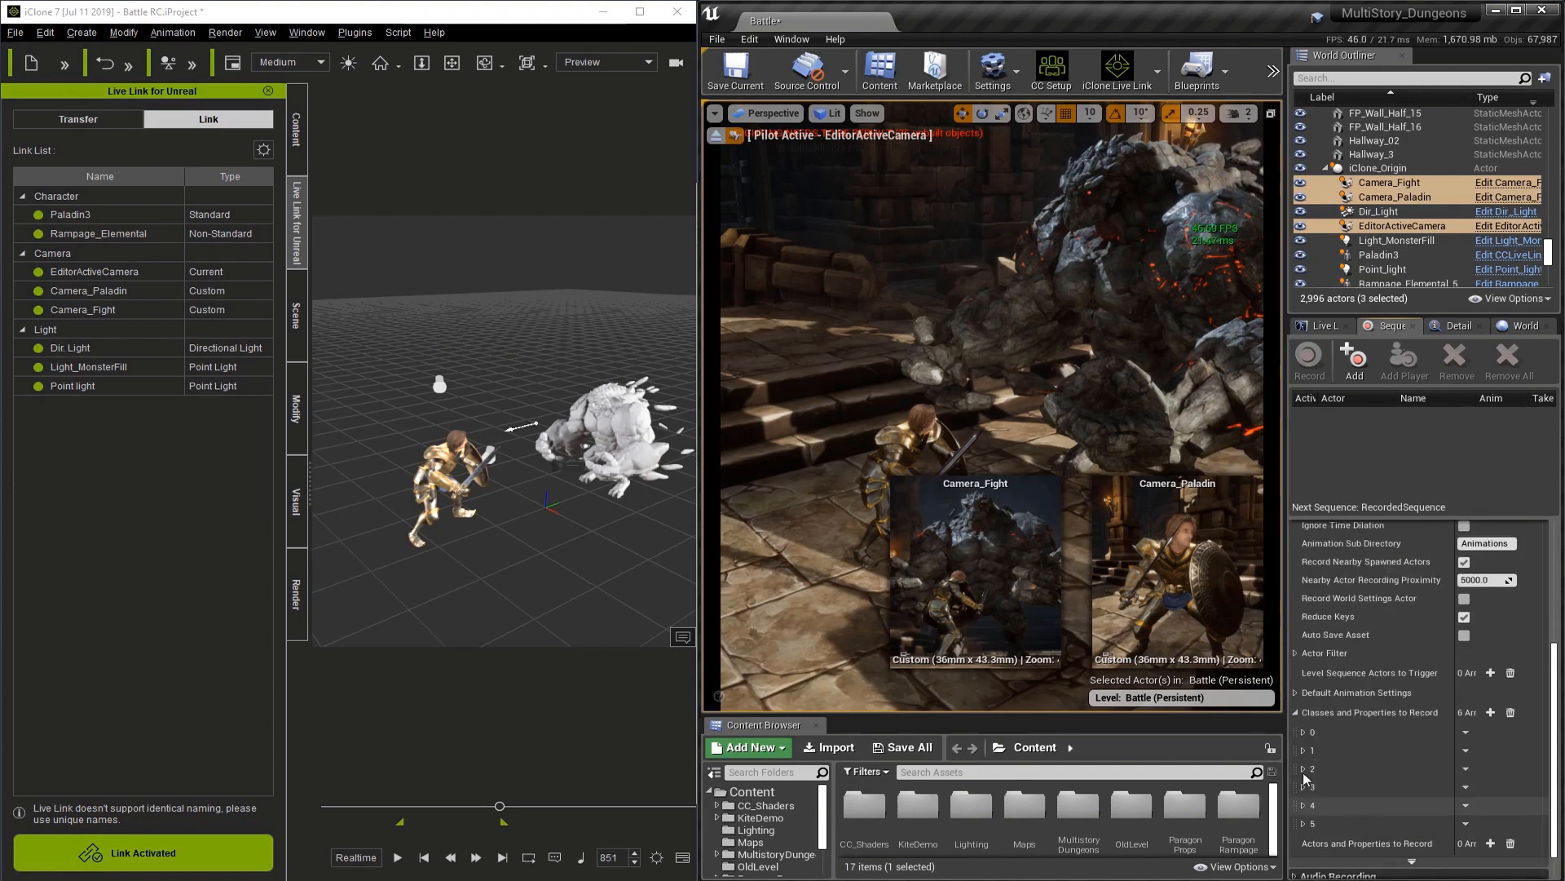
{"action": "left_click", "coordinate": [1304, 732]}
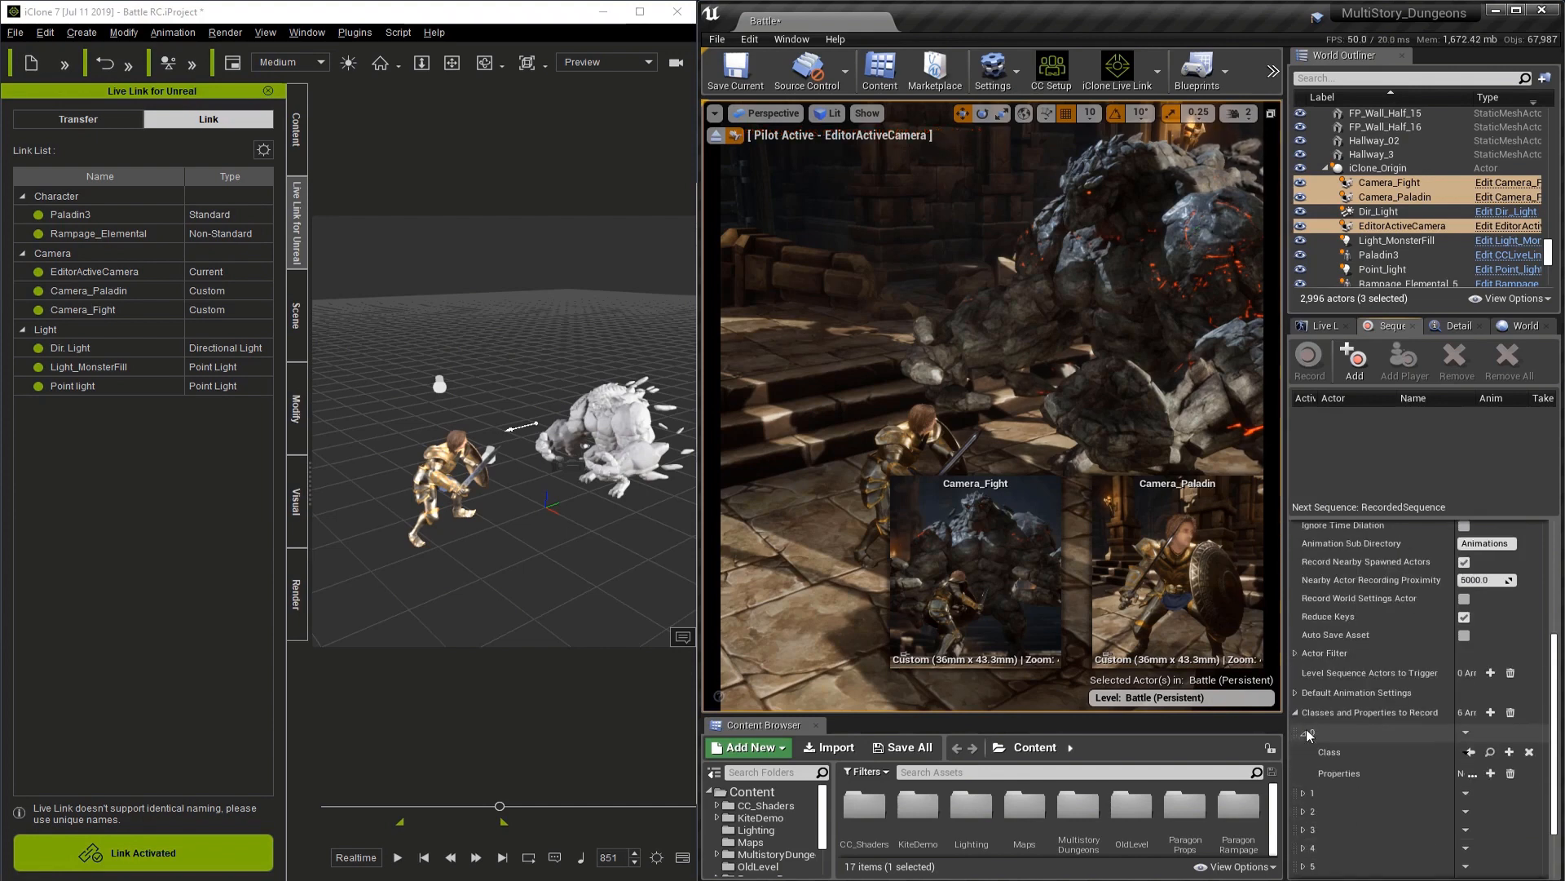
{"action": "left_click", "coordinate": [1293, 713]}
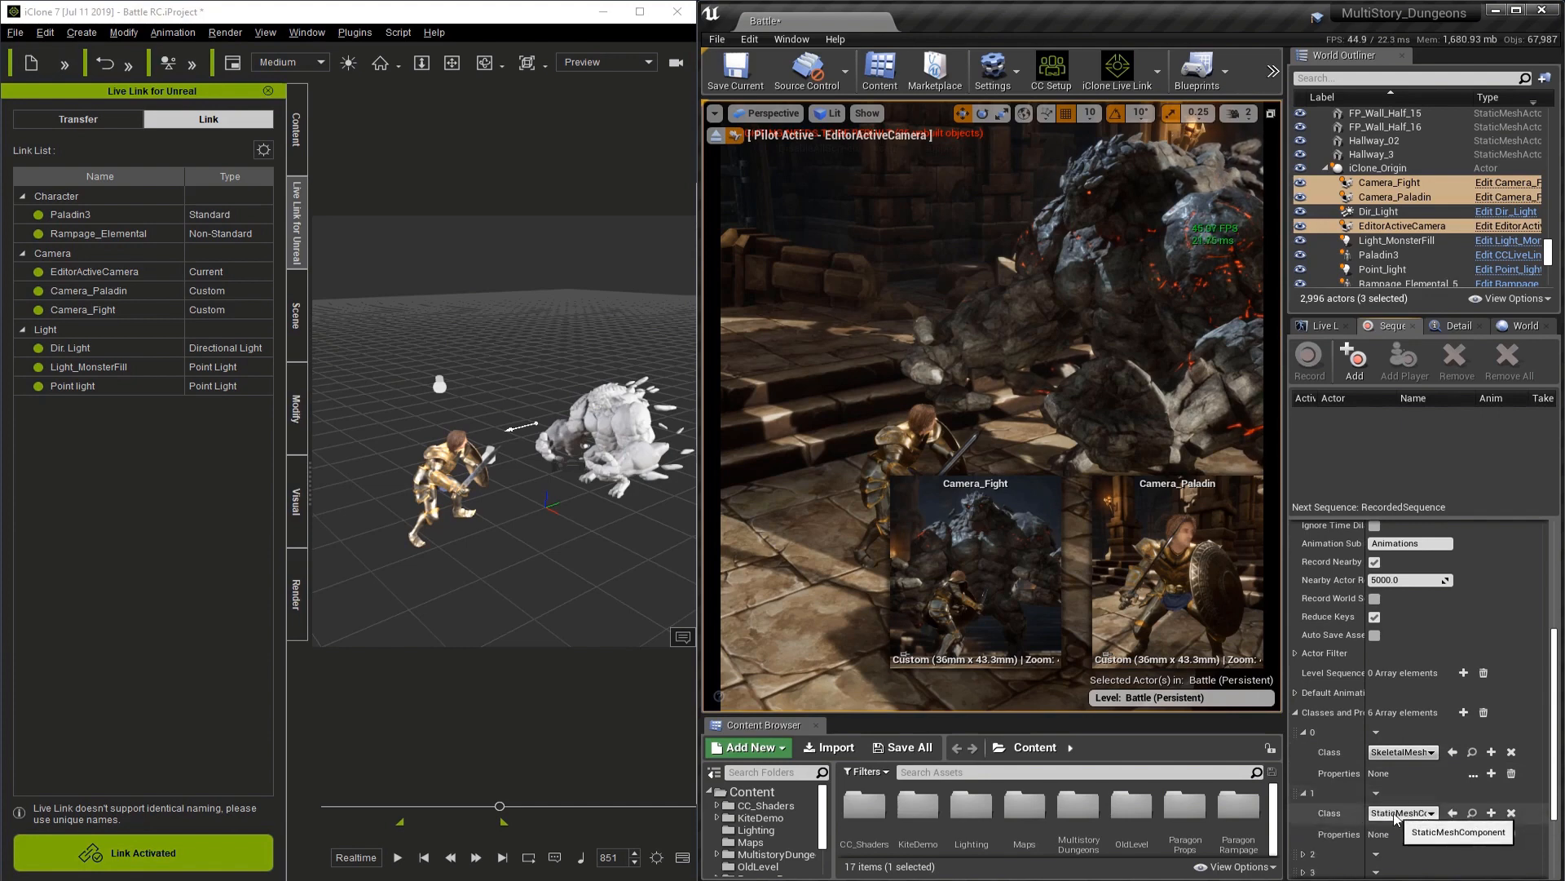
{"action": "scroll", "scroll_direction": "down", "scroll_amount": 3}
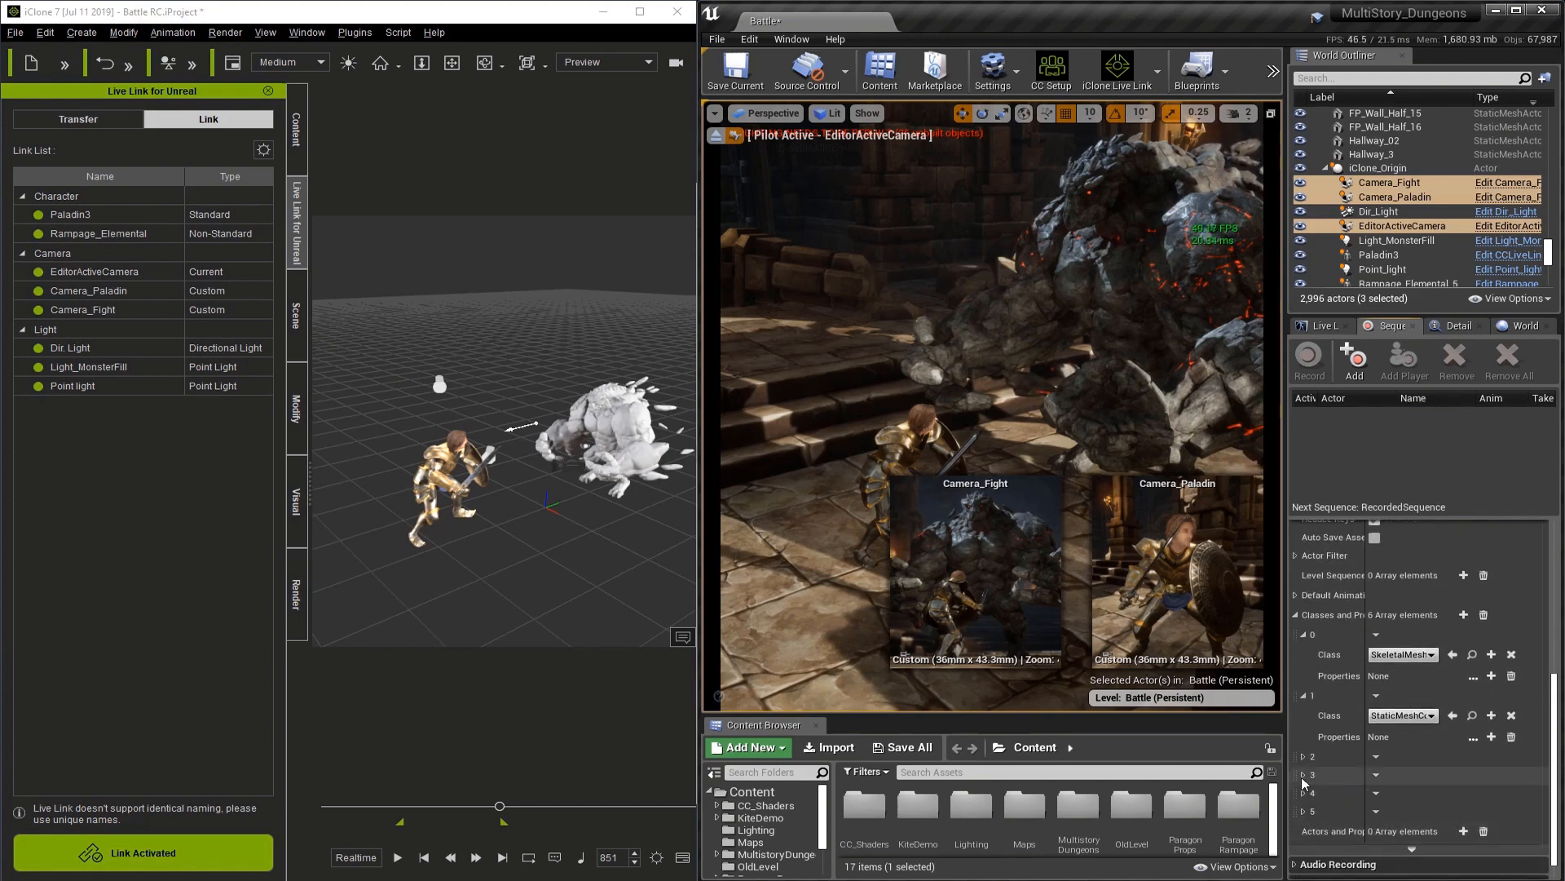
{"action": "left_click", "coordinate": [1403, 794]}
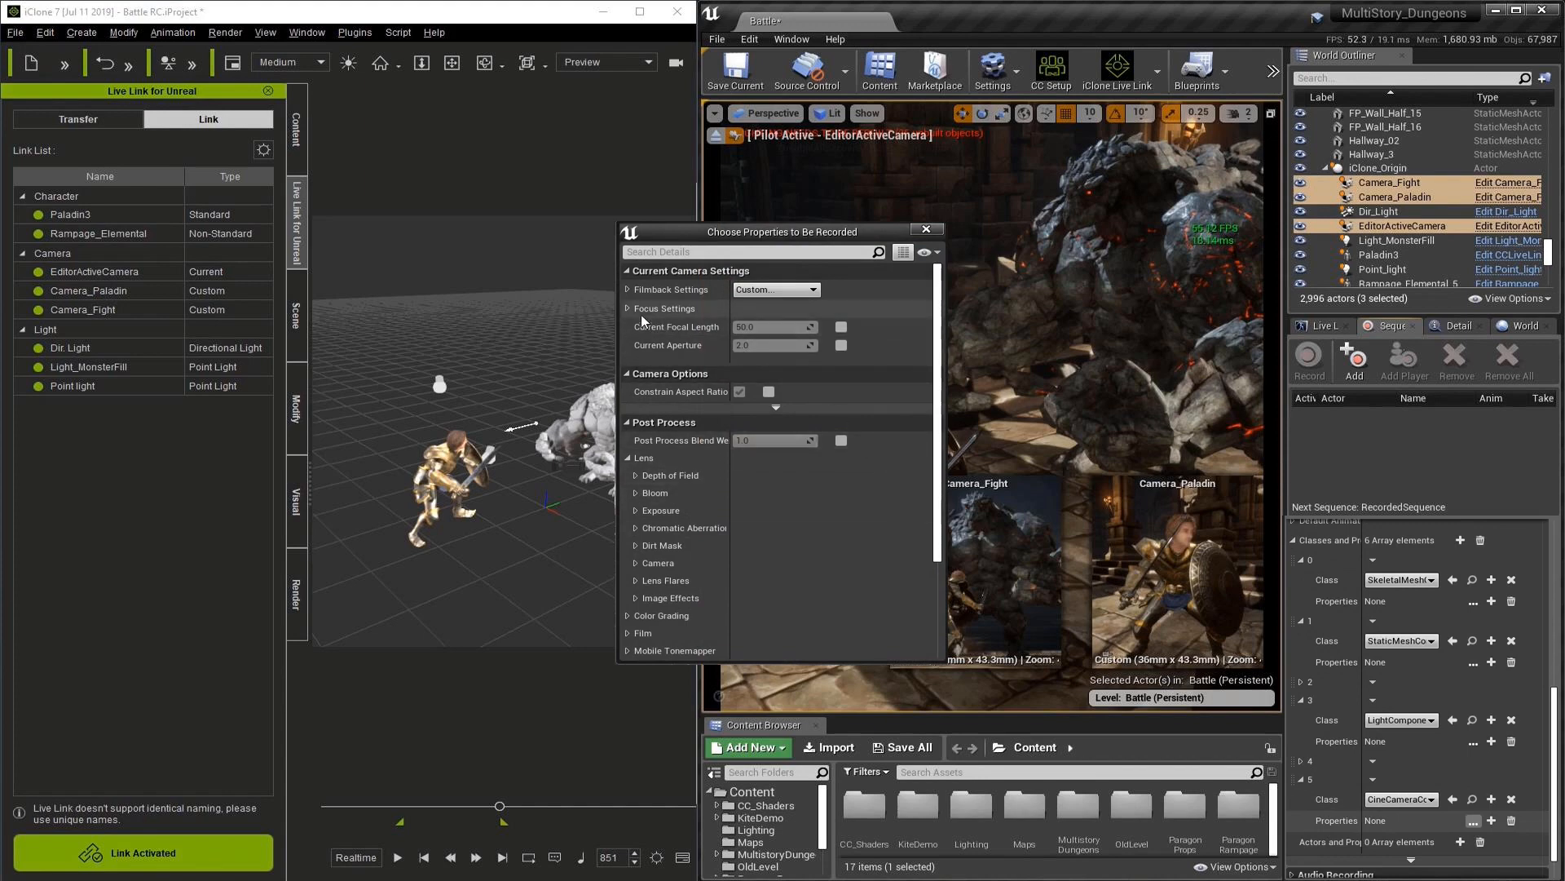
Tick Manual Focus Distance and Current Focal Length under the camera's Focus Settings.
{"action": "left_click", "coordinate": [630, 308]}
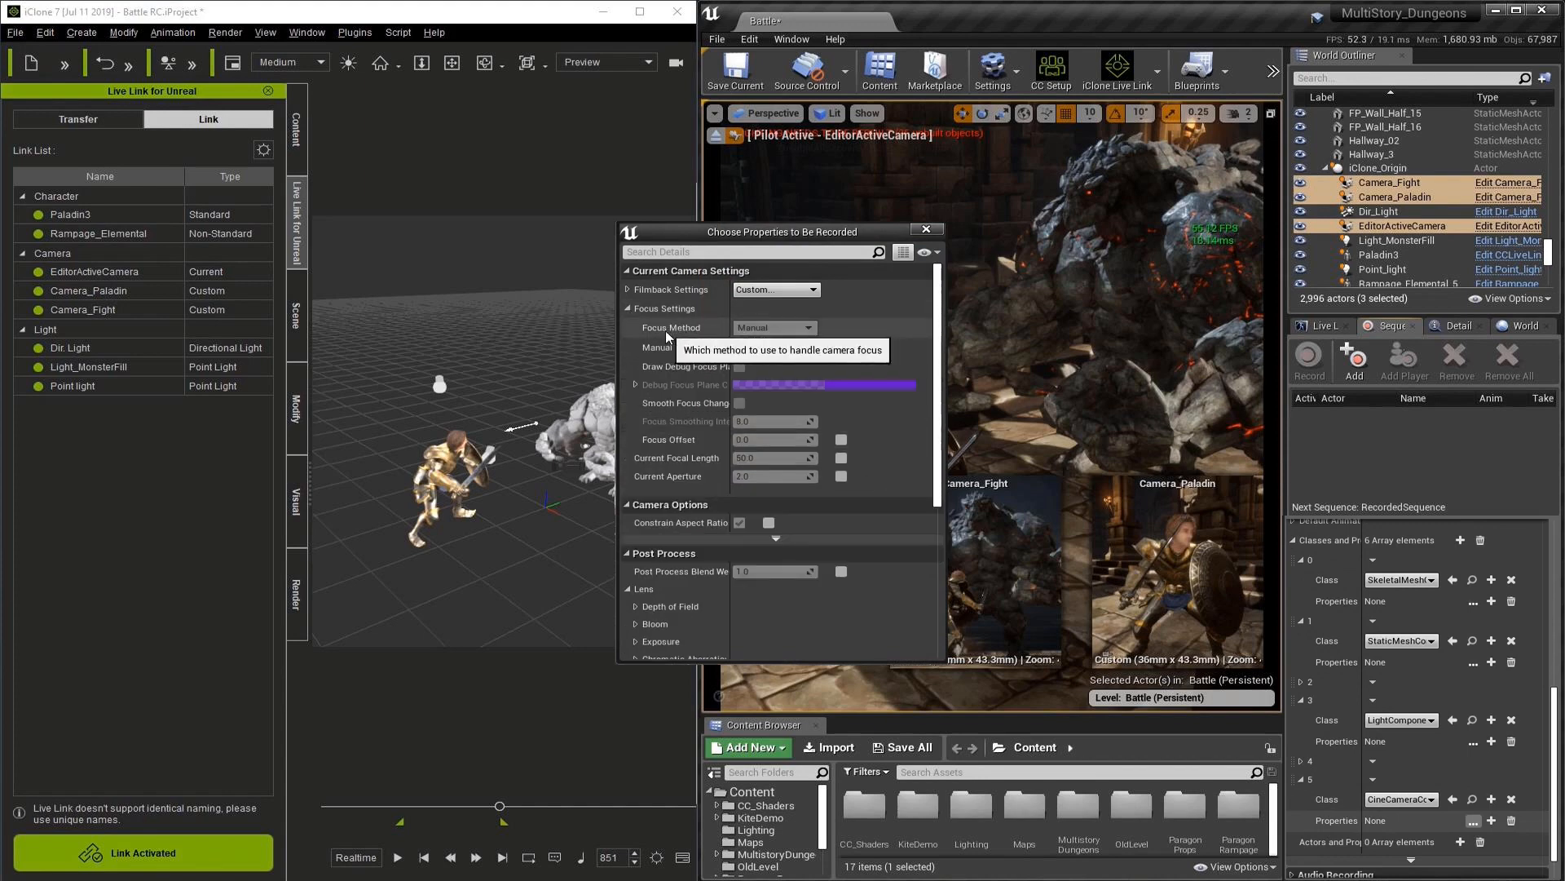
{"action": "mouse_move", "coordinate": [734, 347]}
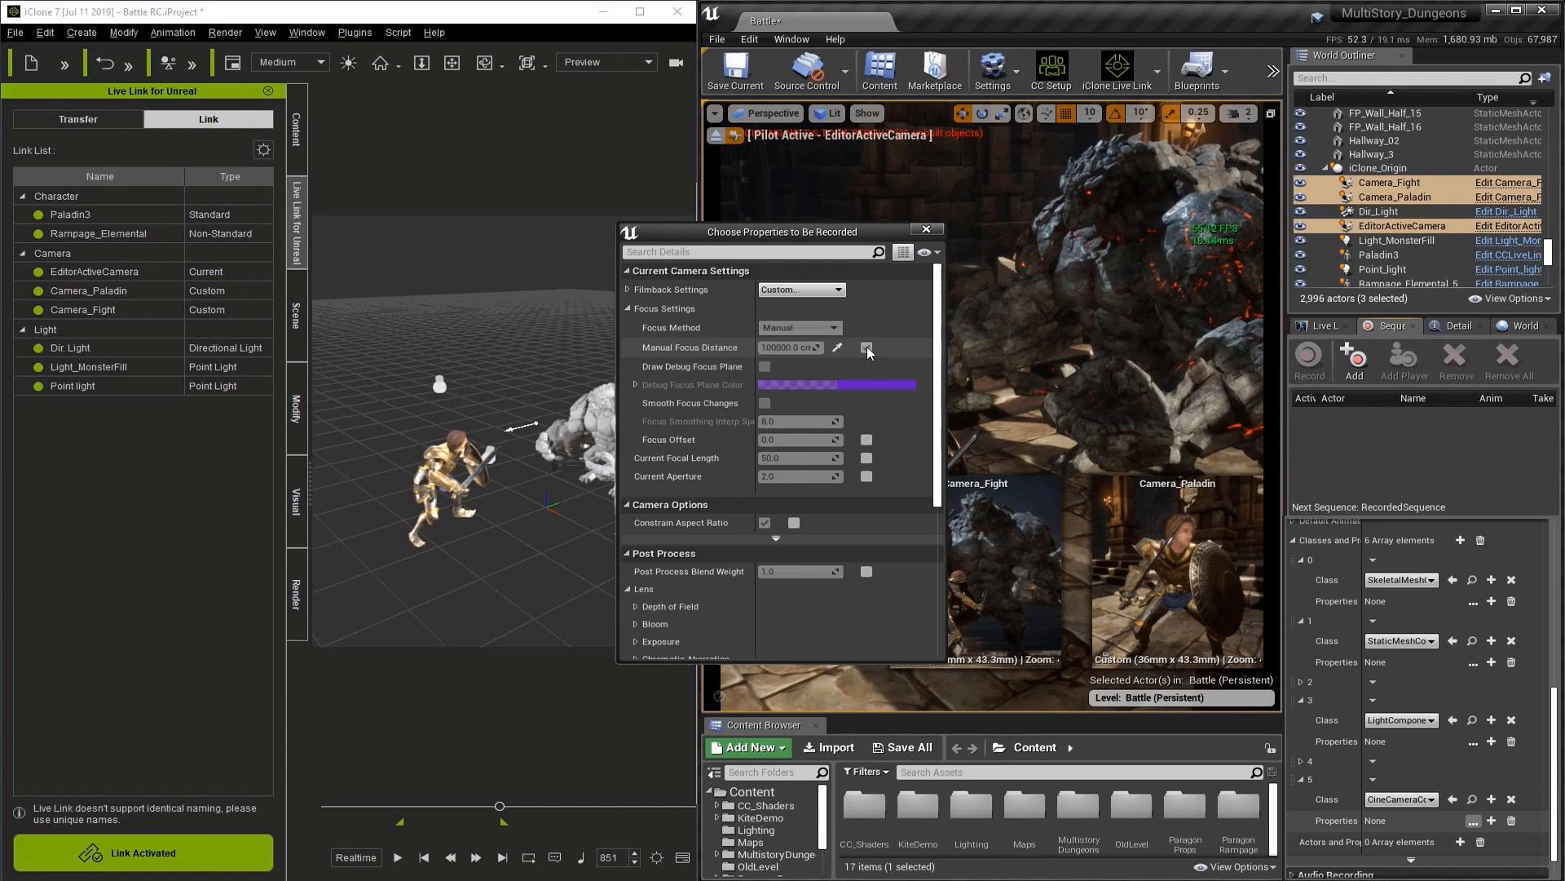
{"action": "left_click", "coordinate": [864, 348]}
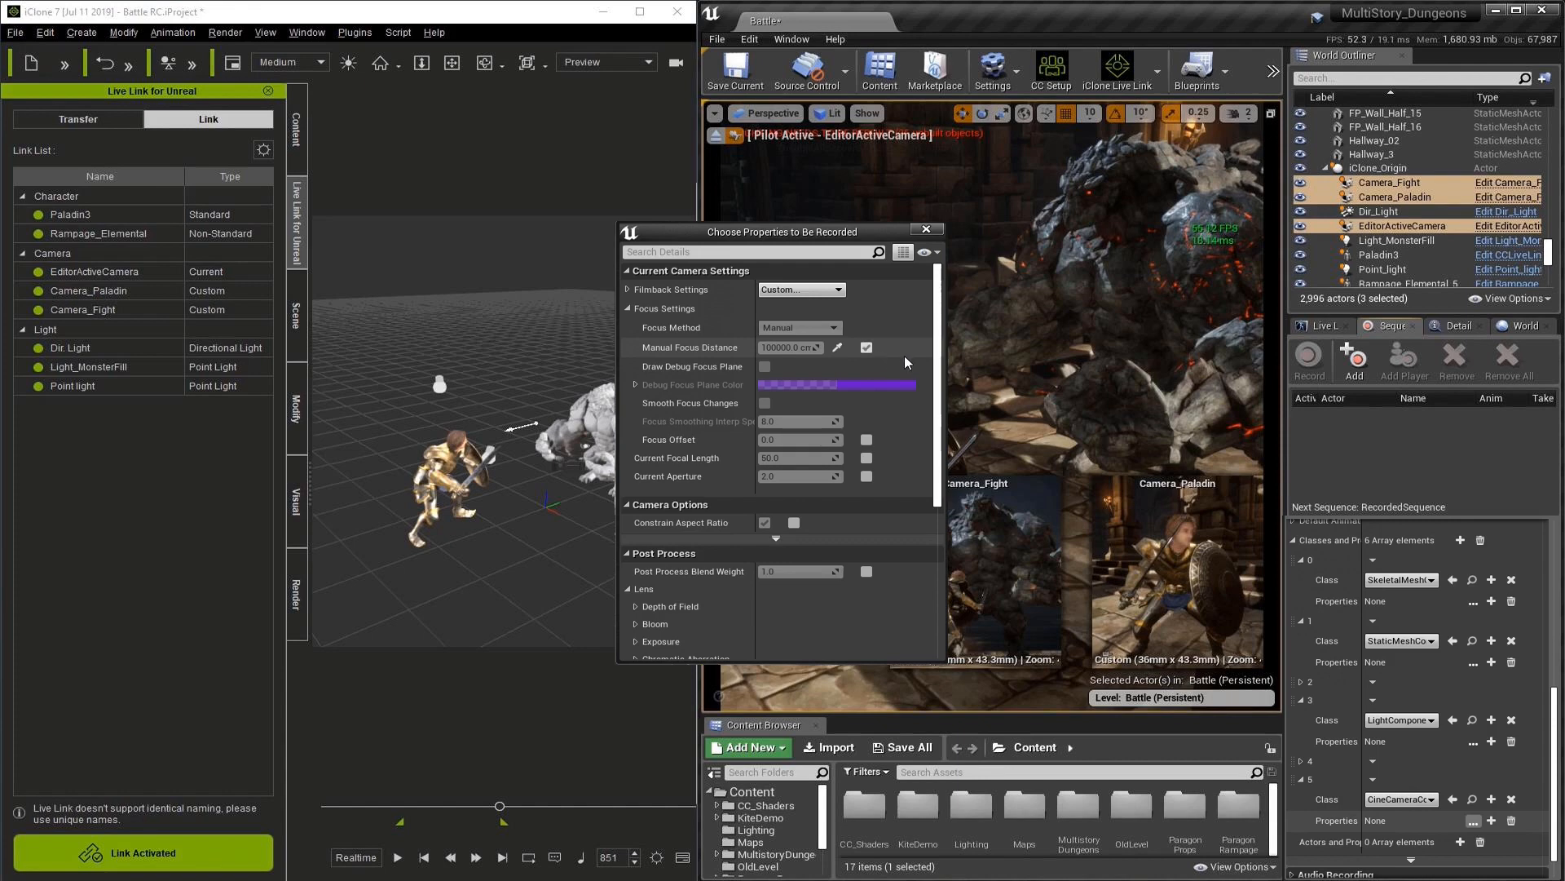
{"action": "left_click", "coordinate": [866, 456]}
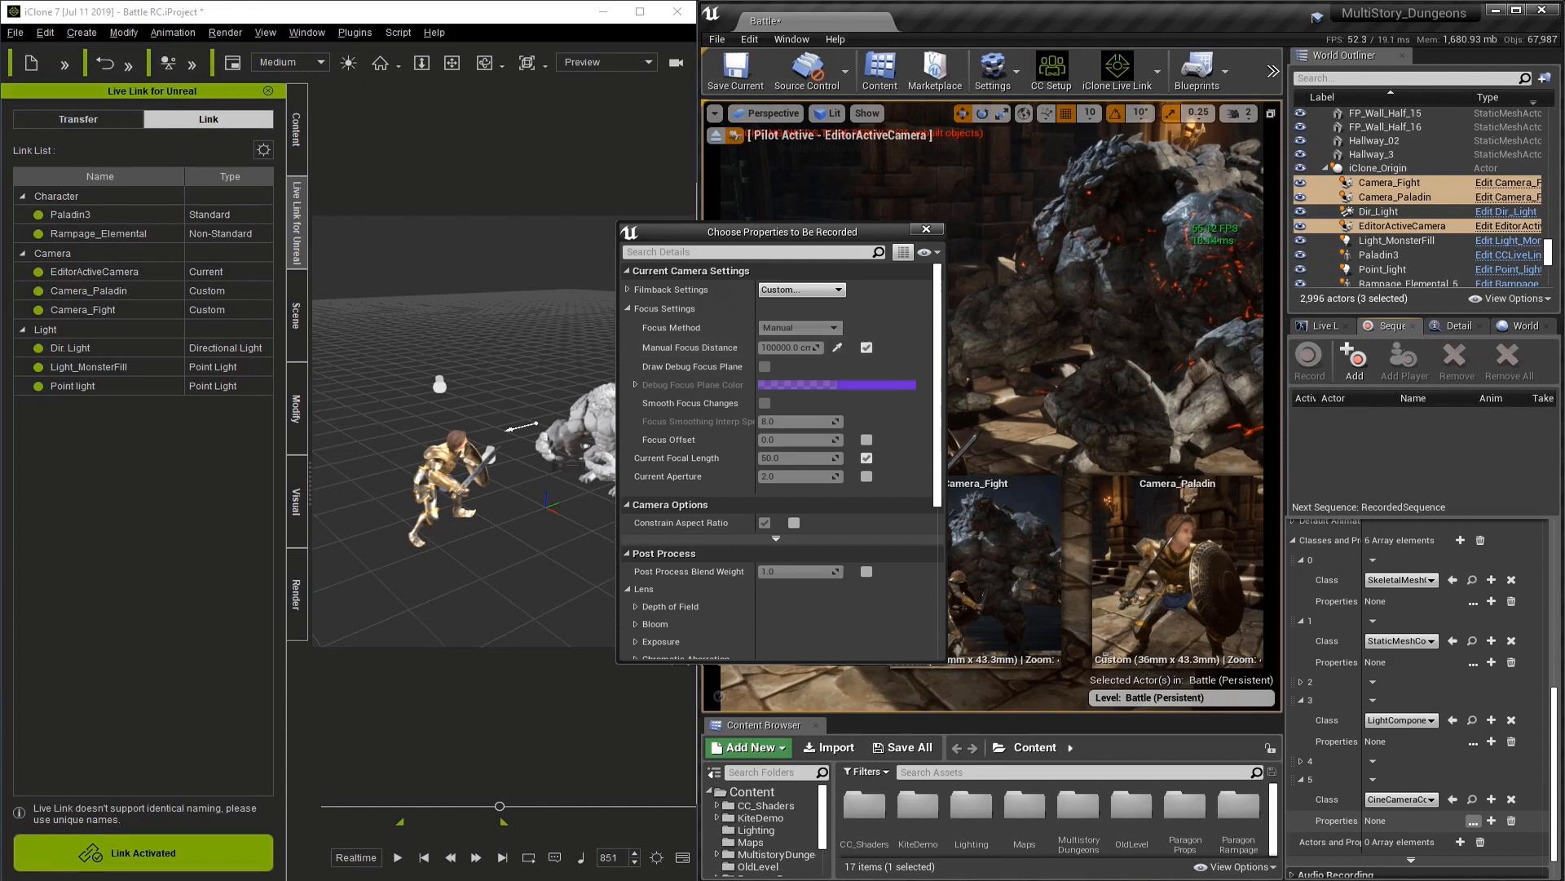
View the iClone scene through Camera_Fight.
{"action": "left_click", "coordinate": [649, 62]}
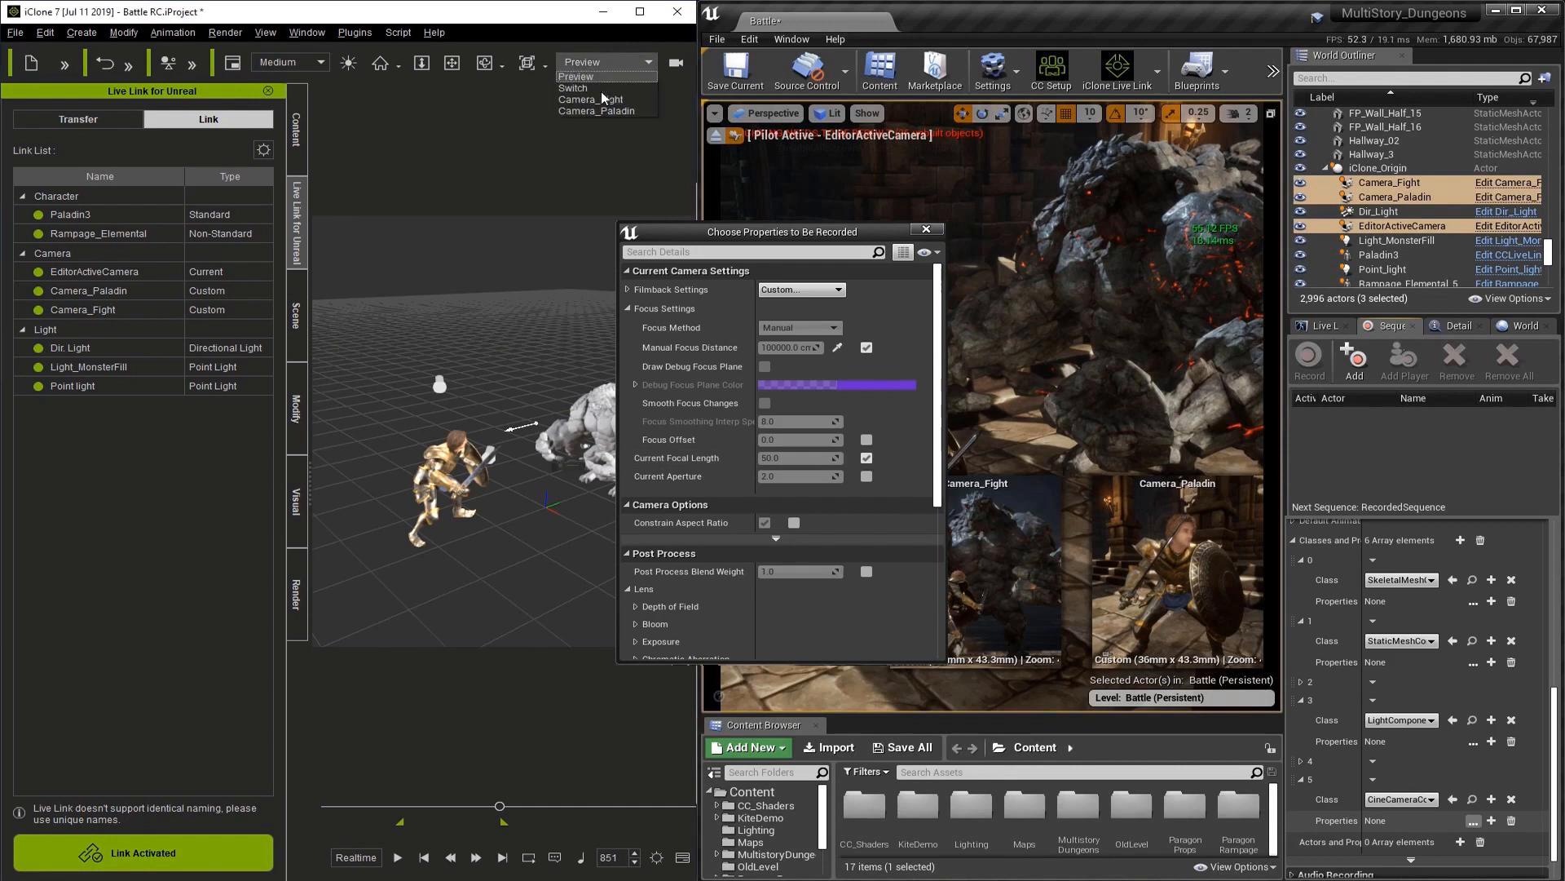
{"action": "left_click", "coordinate": [590, 100]}
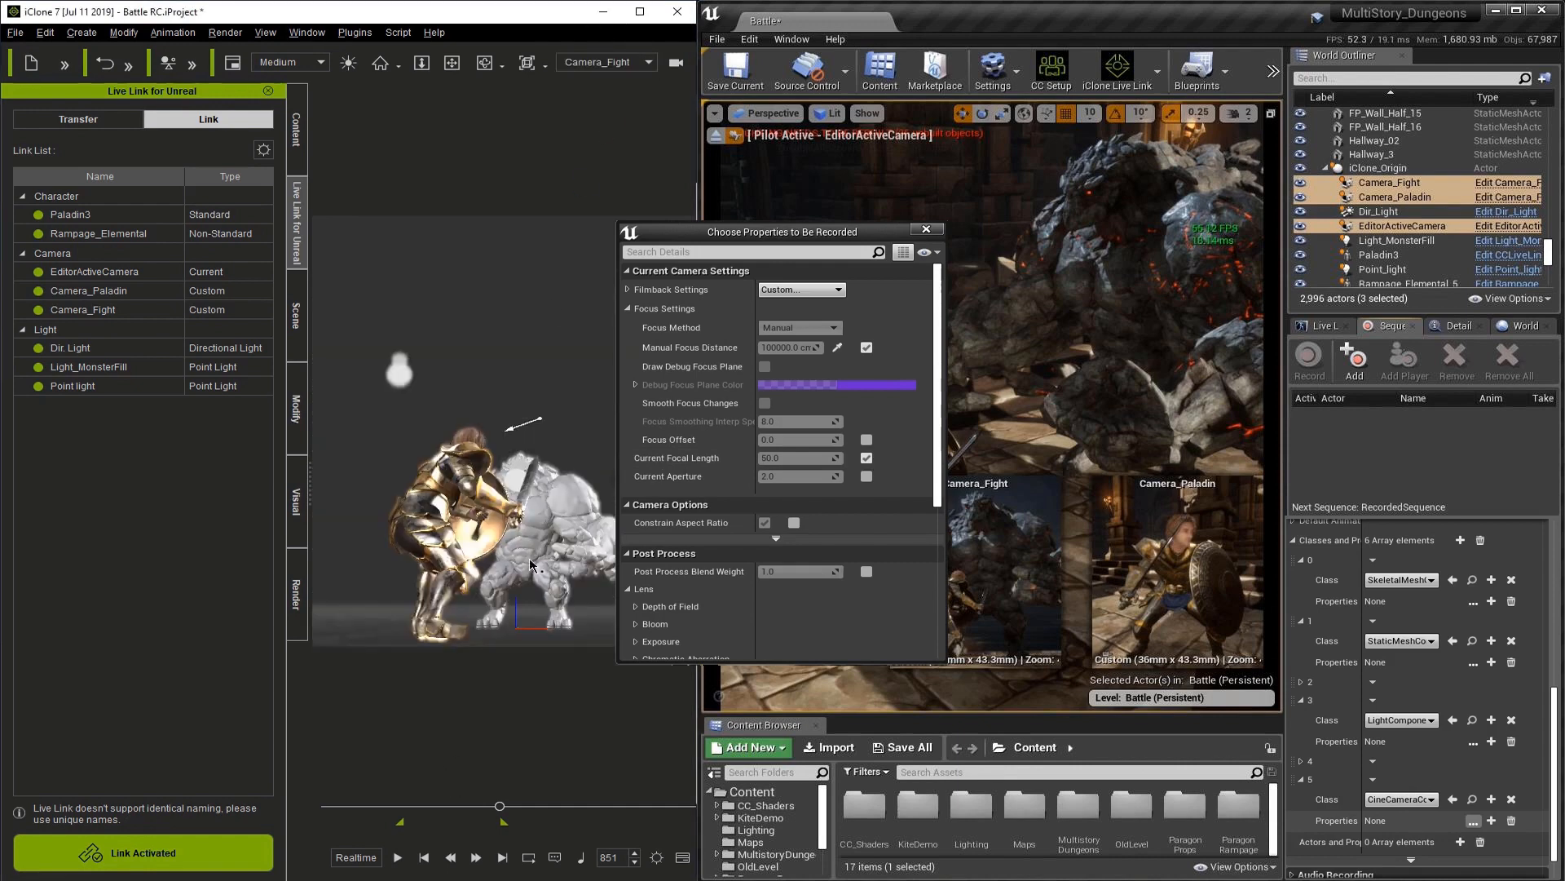
{"action": "mouse_move", "coordinate": [559, 687]}
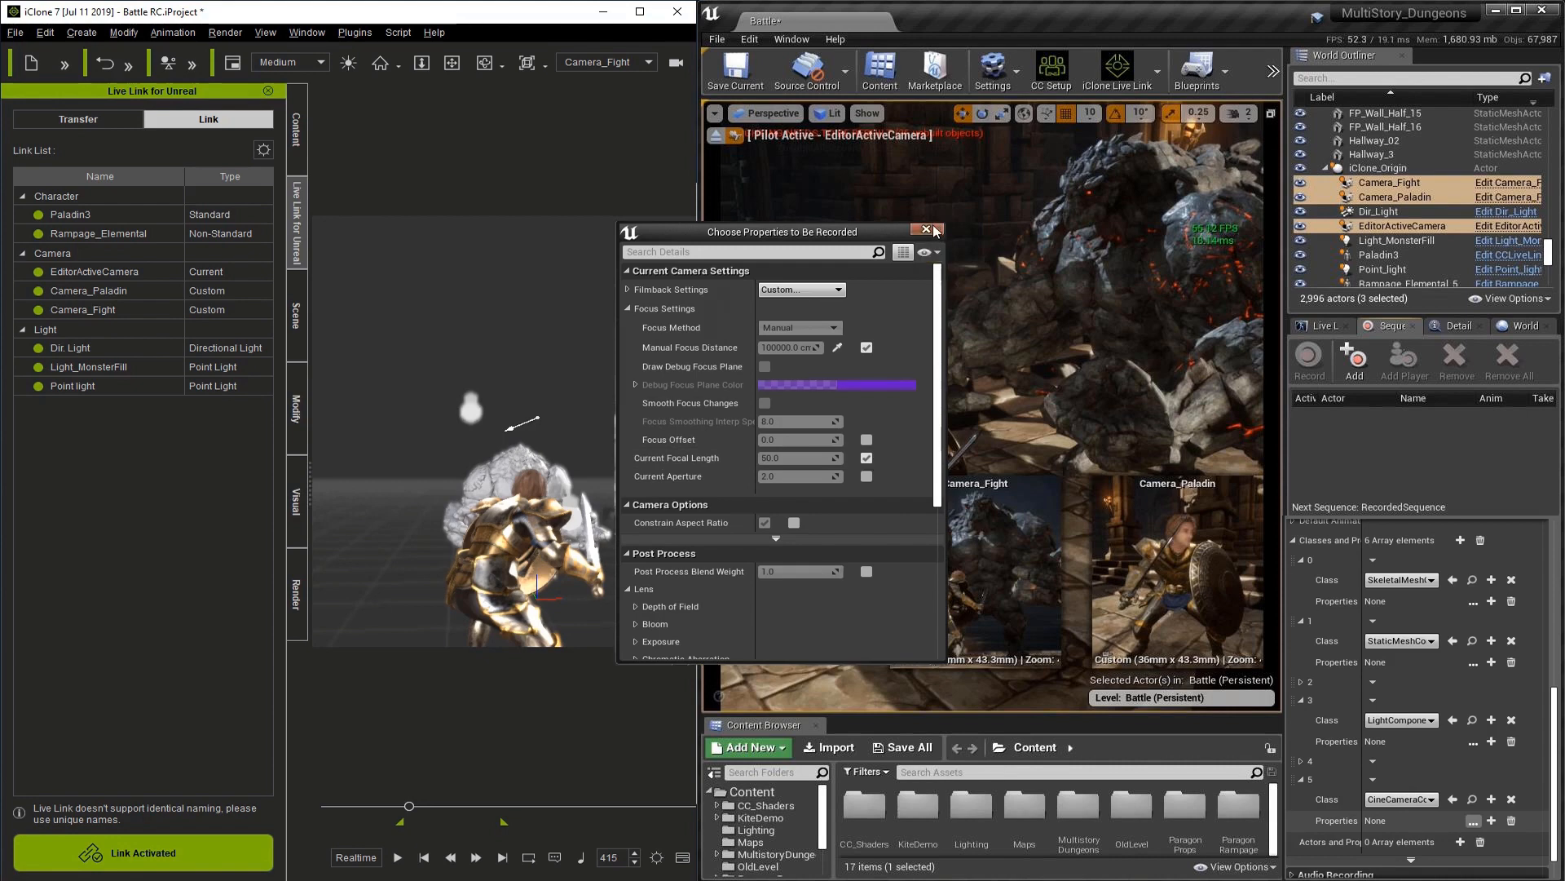
Add iClone_Origin as a new recording in the Sequence Recorder.
{"action": "left_click", "coordinate": [926, 230]}
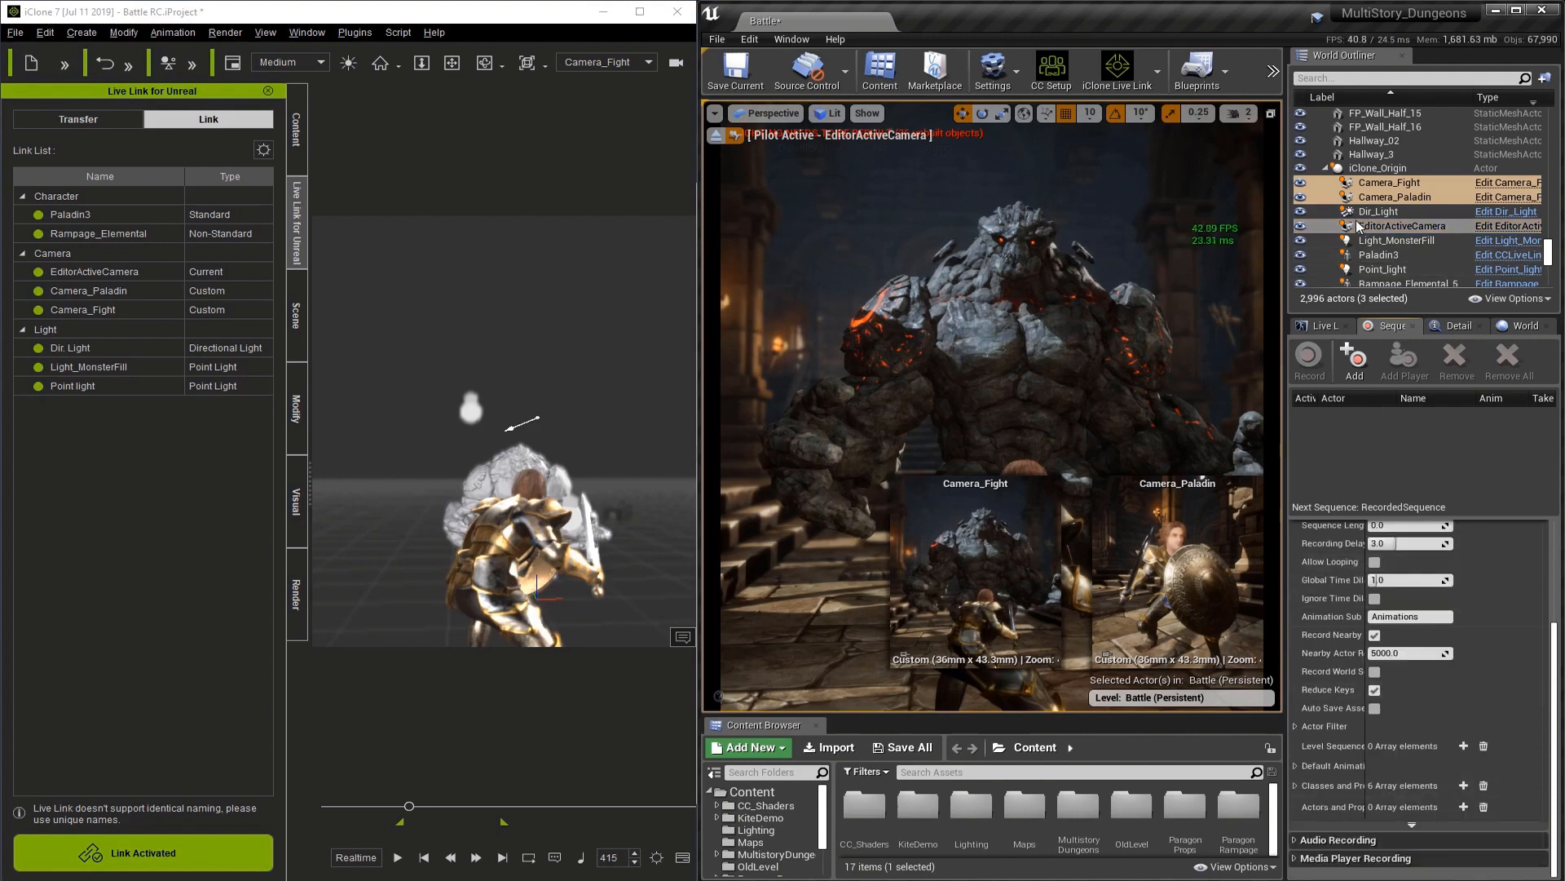
{"action": "left_click", "coordinate": [1378, 168]}
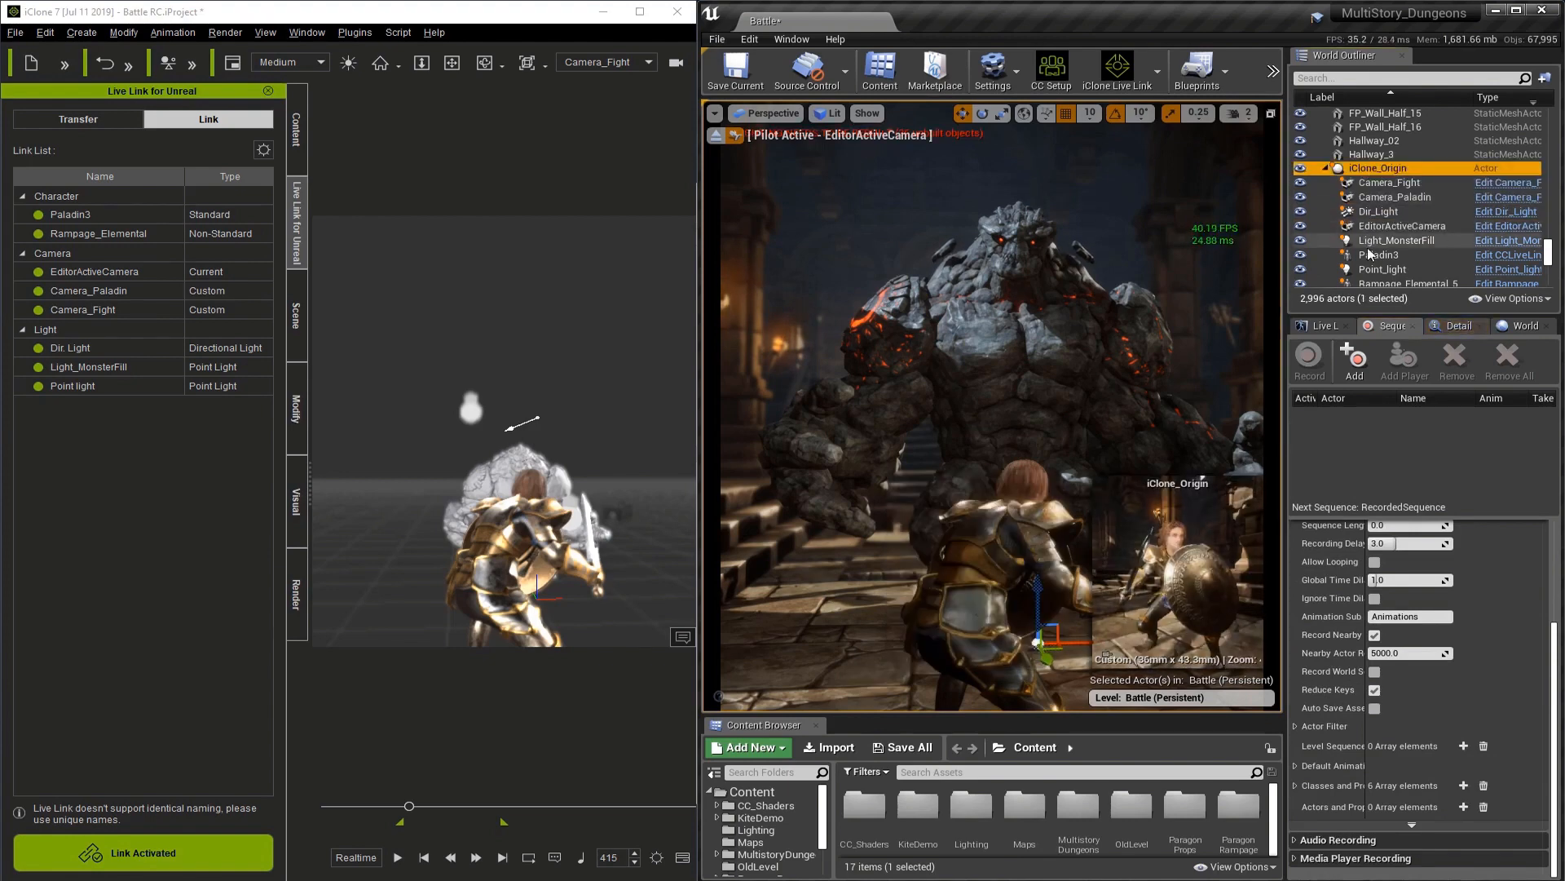
{"action": "mouse_move", "coordinate": [1354, 360]}
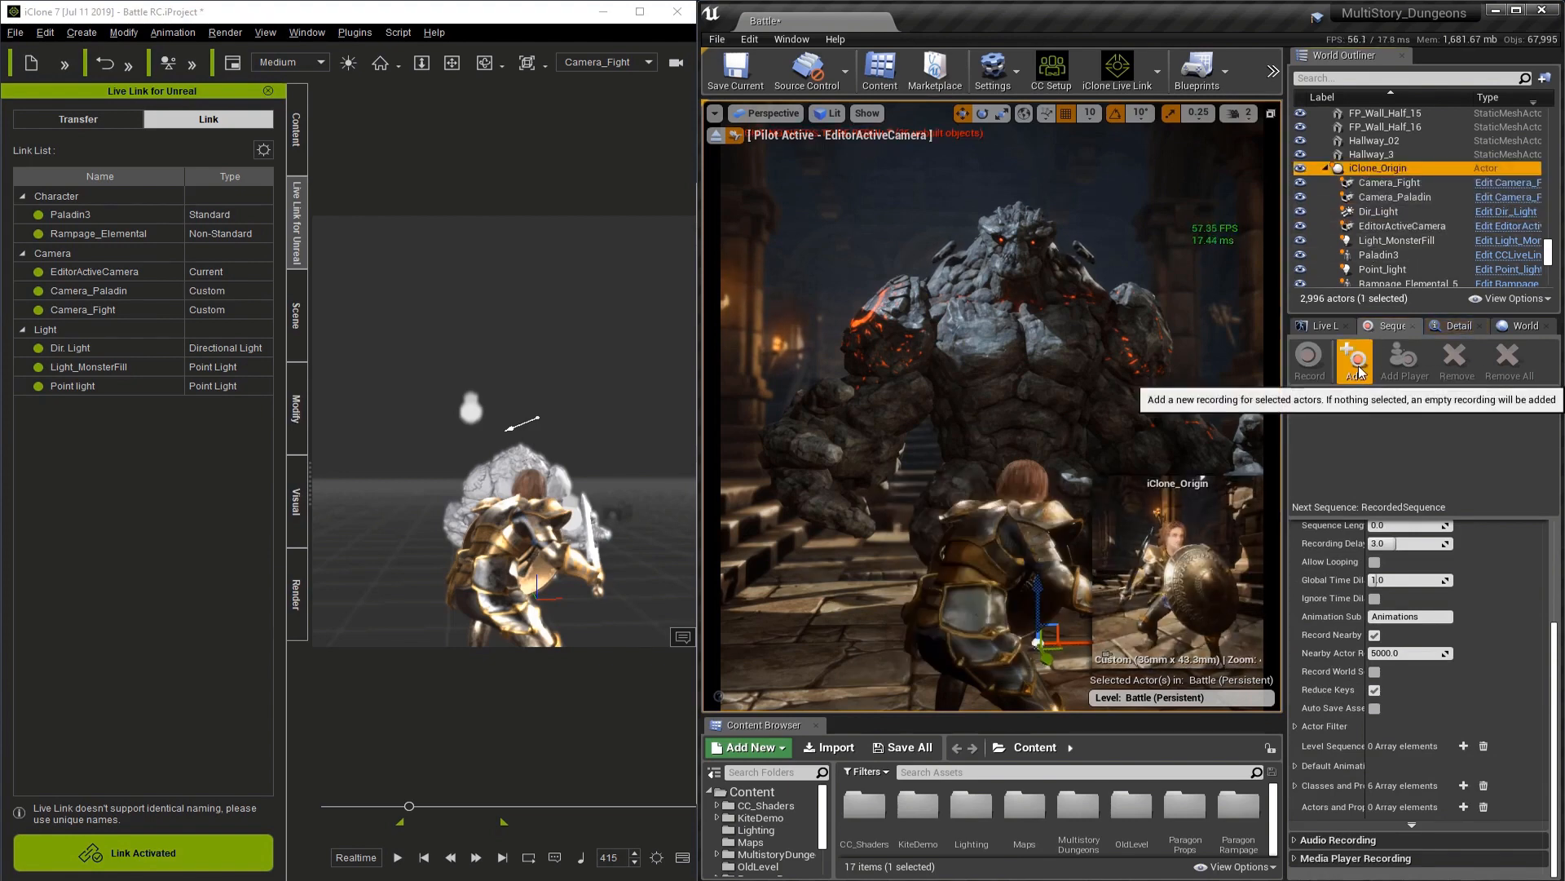
{"action": "left_click", "coordinate": [1355, 359]}
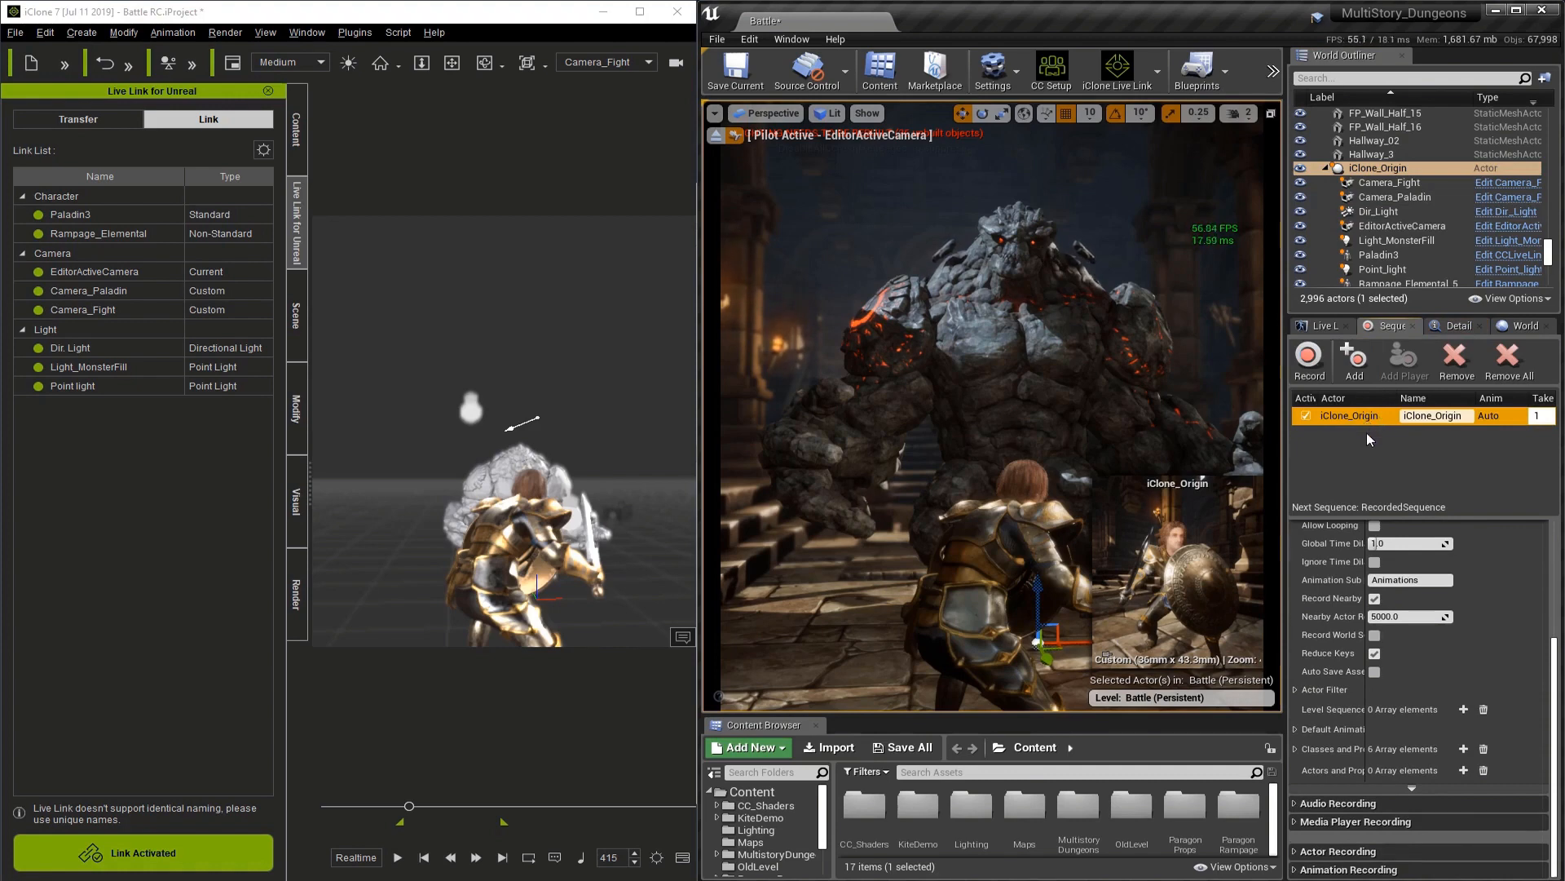
{"action": "mouse_move", "coordinate": [1406, 195]}
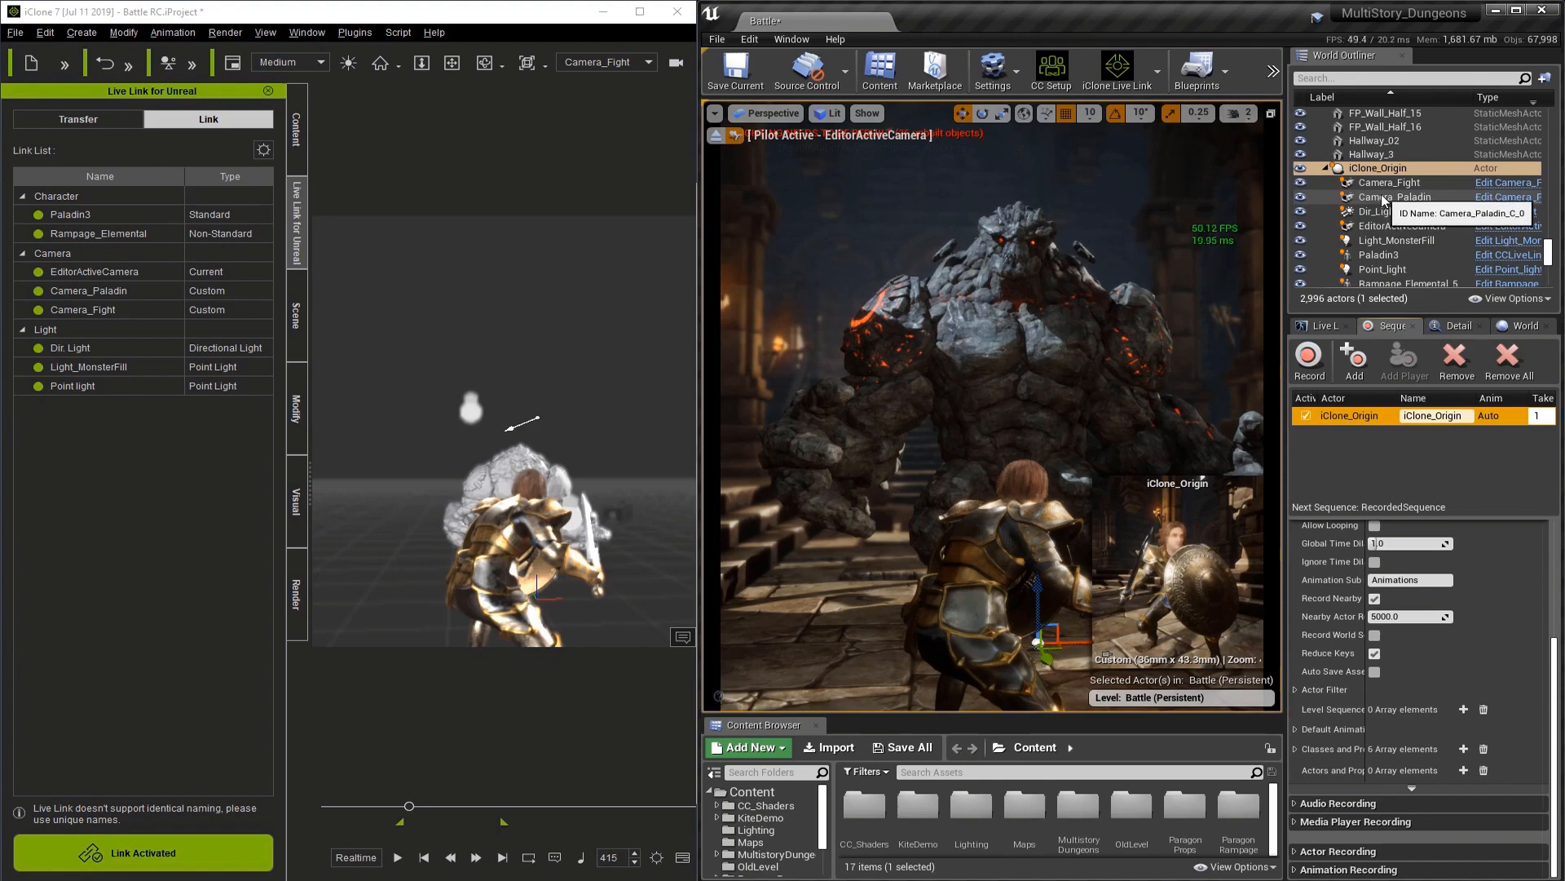
Select both cameras and Light_MonsterFill for recording, returning iClone to the Preview camera.
{"action": "left_click", "coordinate": [1388, 181]}
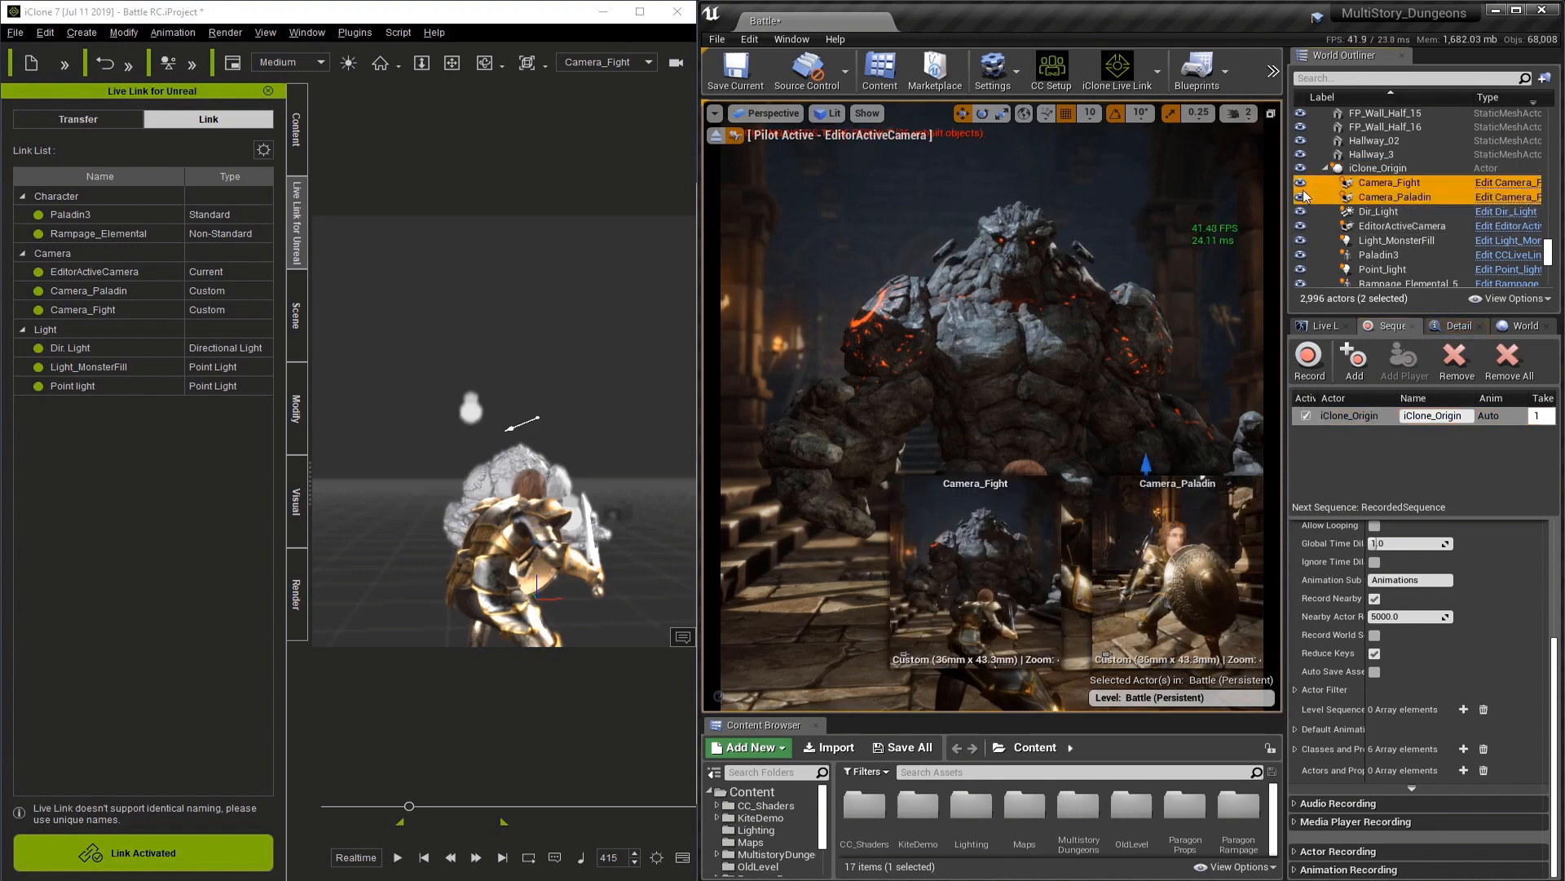
{"action": "mouse_move", "coordinate": [1399, 225]}
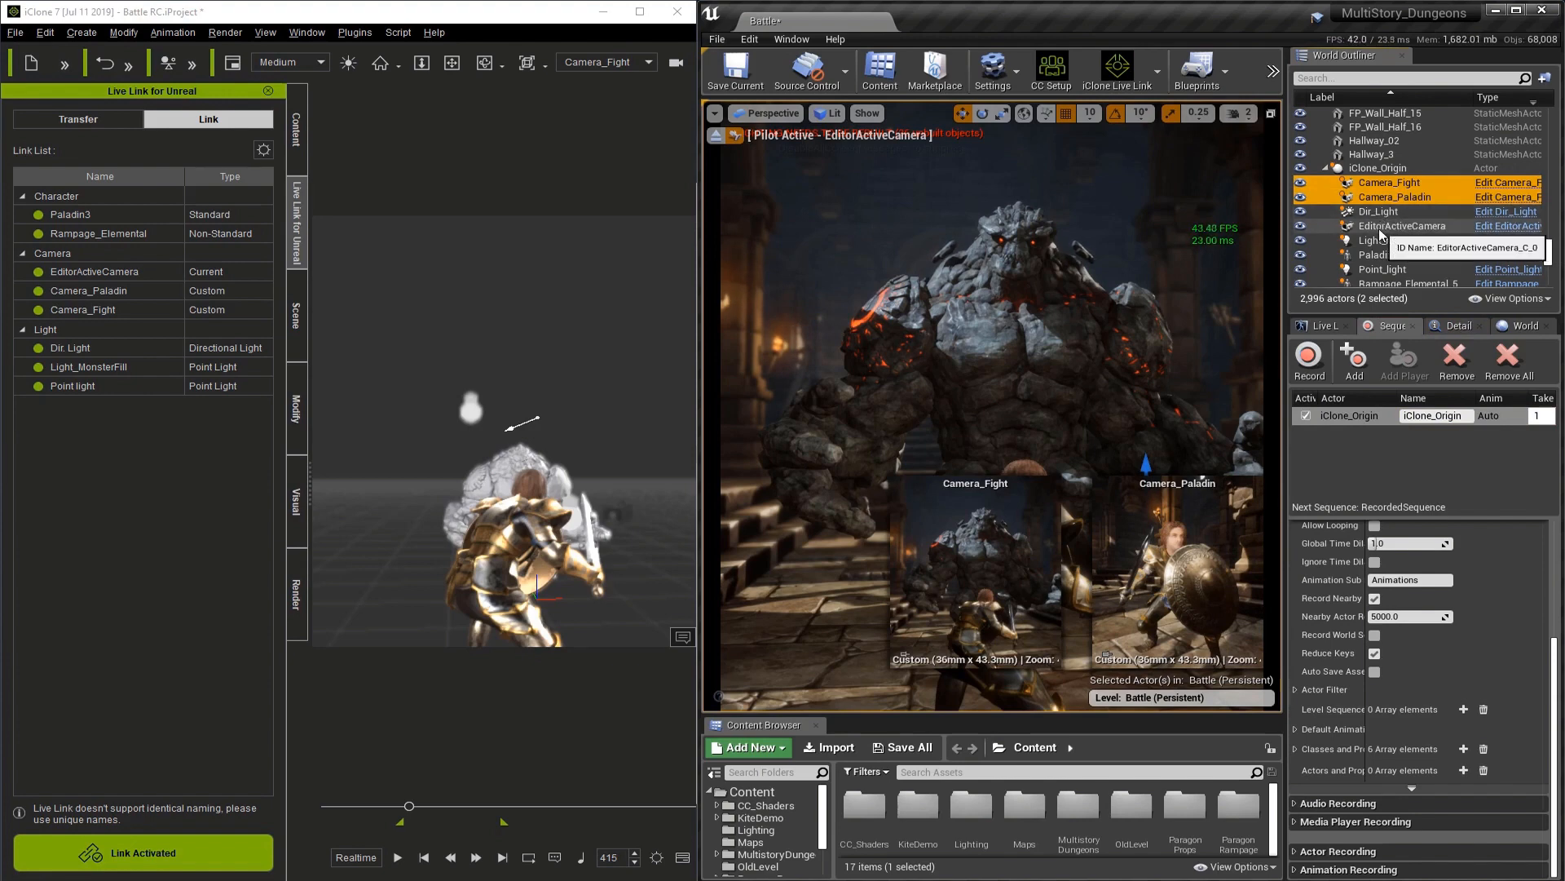
{"action": "left_click", "coordinate": [1397, 239]}
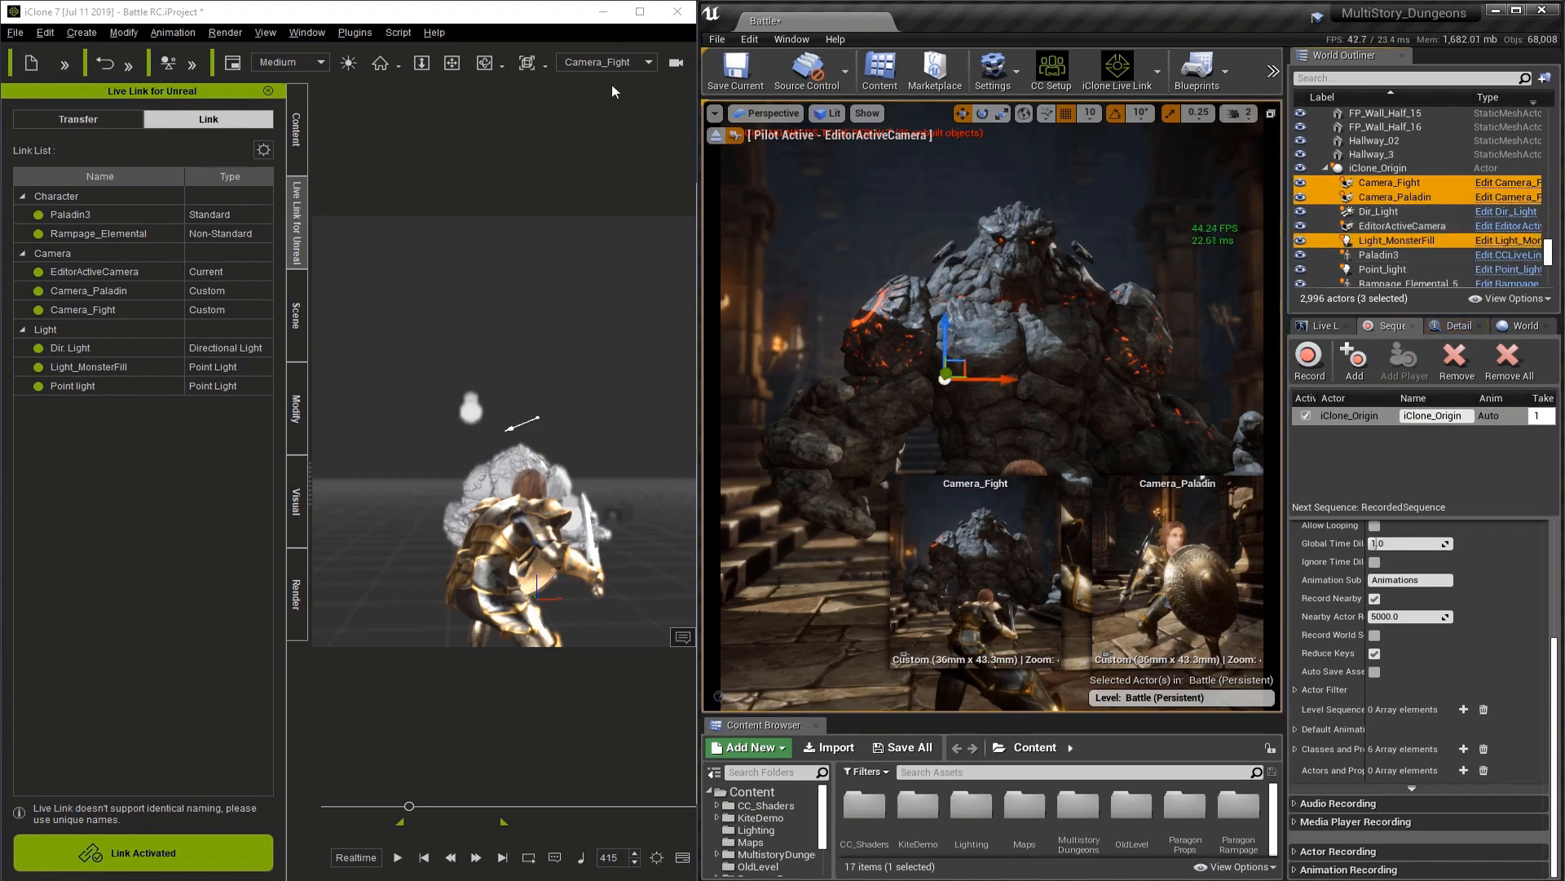
{"action": "left_click", "coordinate": [604, 62]}
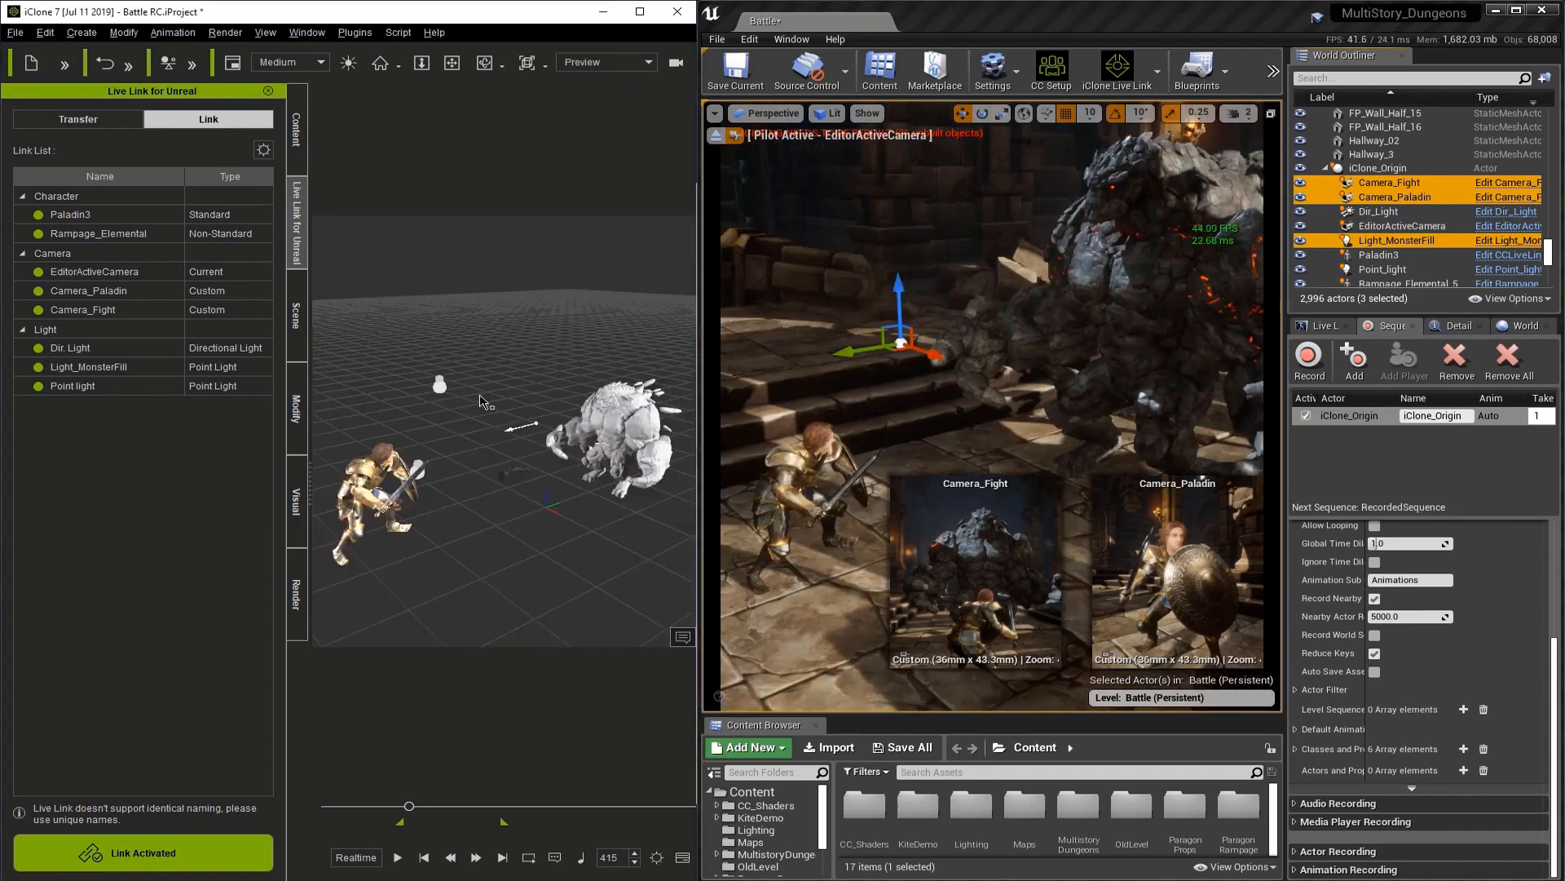
{"action": "mouse_move", "coordinate": [432, 451]}
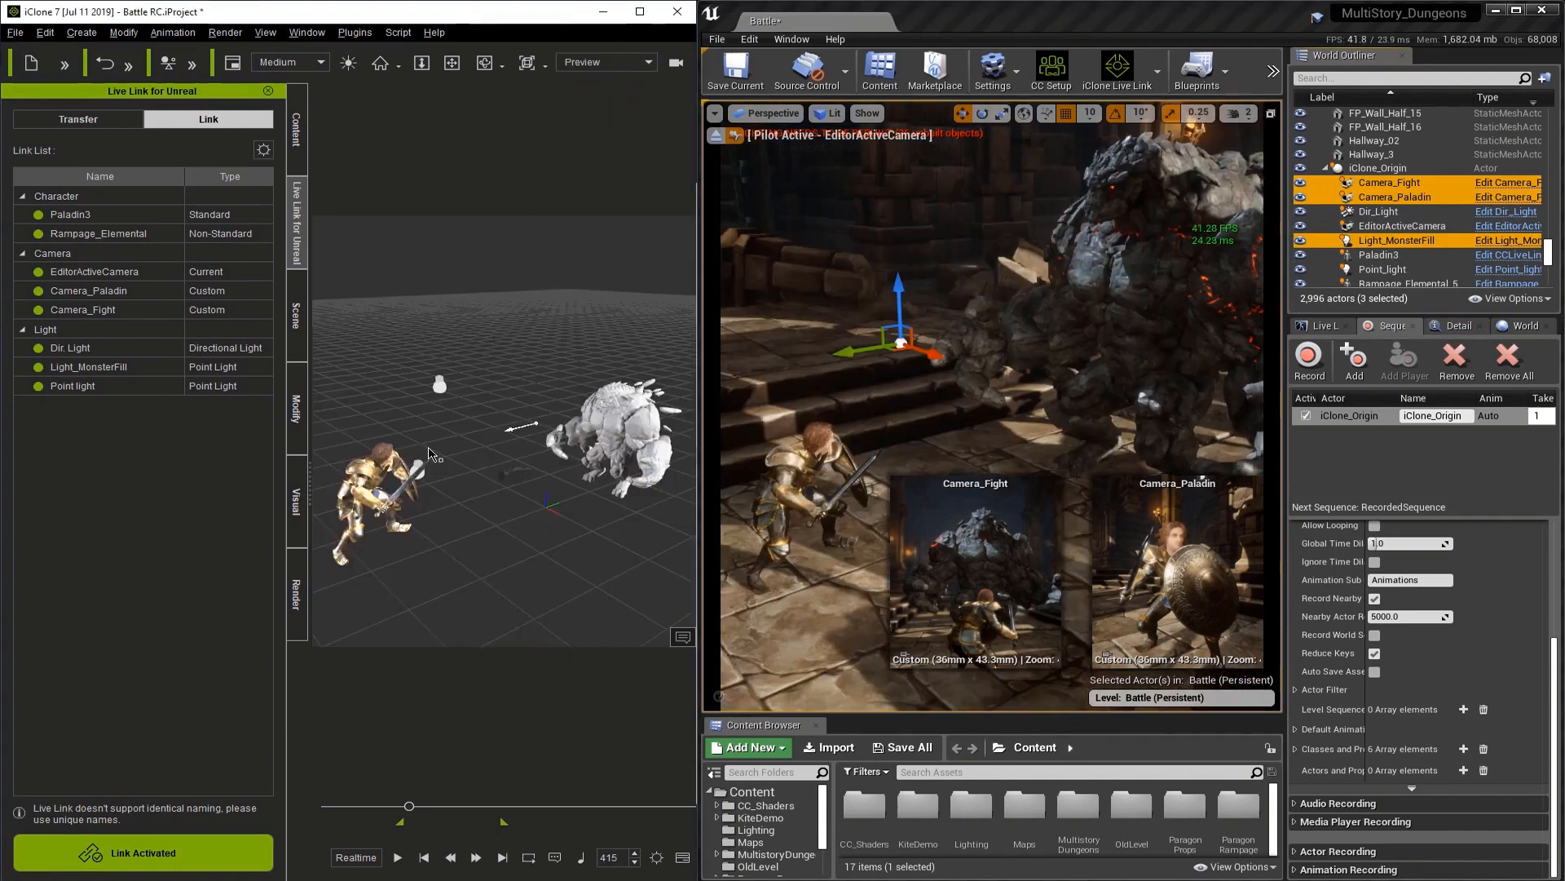
{"action": "mouse_move", "coordinate": [1379, 254]}
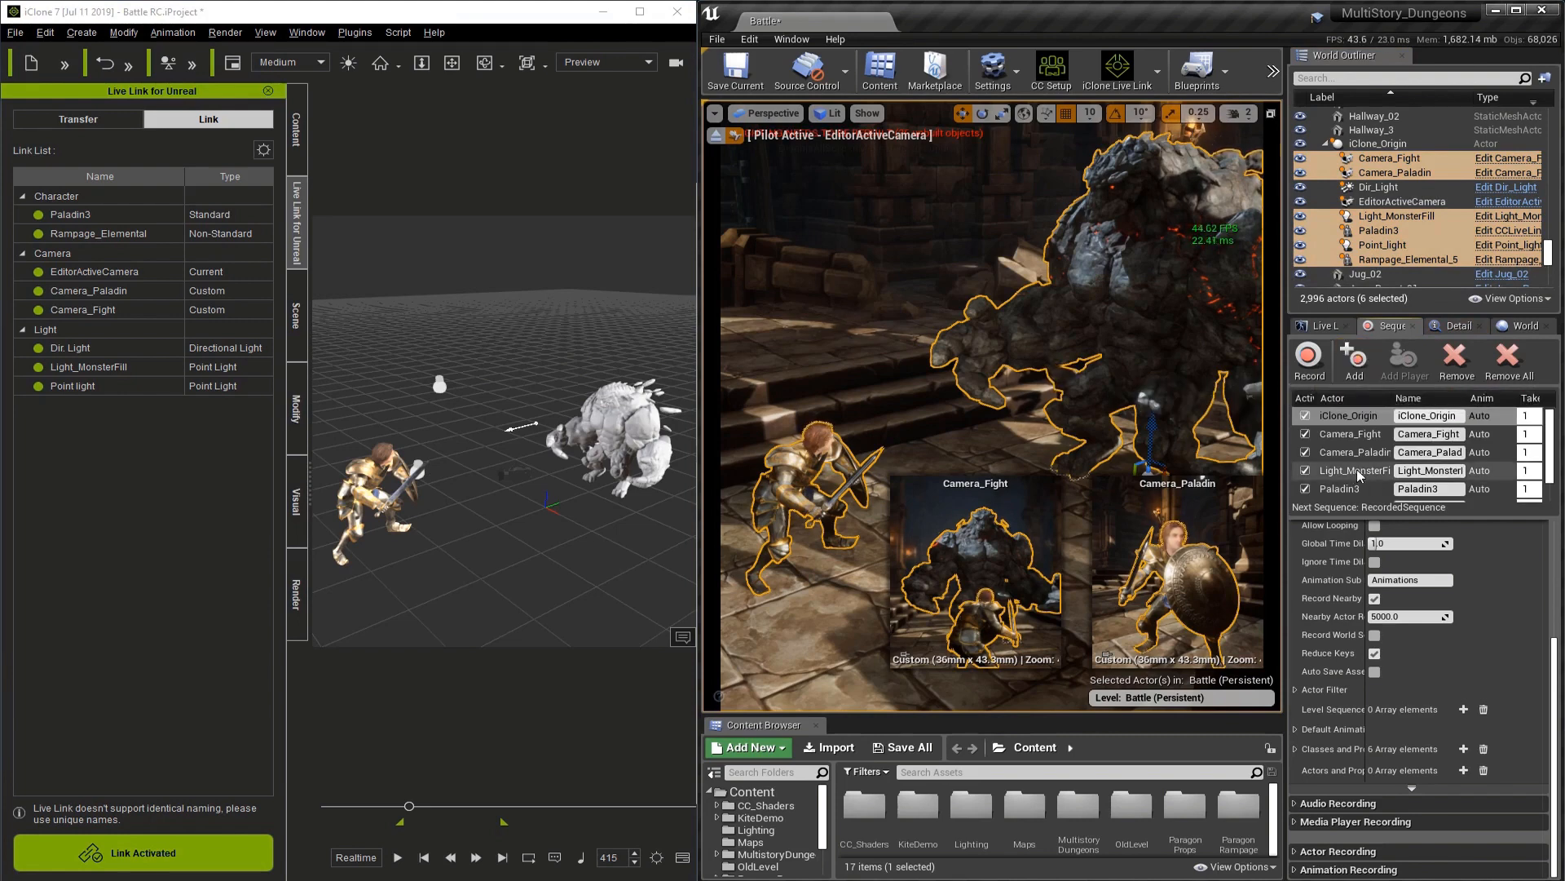
{"action": "mouse_move", "coordinate": [1376, 525]}
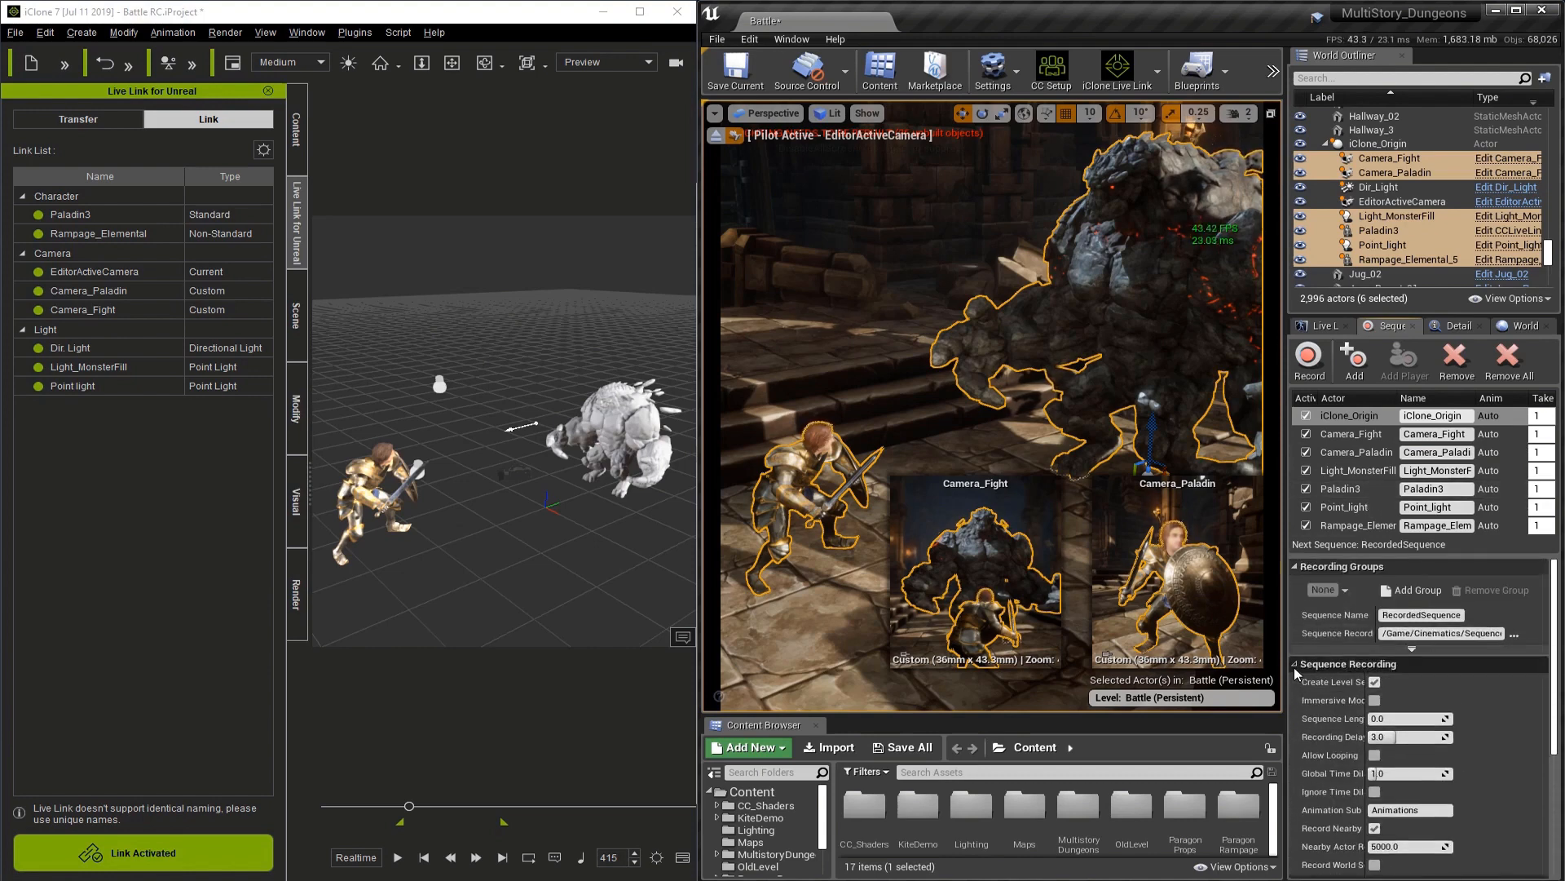
Show the Actor Recording and Animation Recording settings with a 60.0 sample rate.
{"action": "left_click", "coordinate": [1348, 663]}
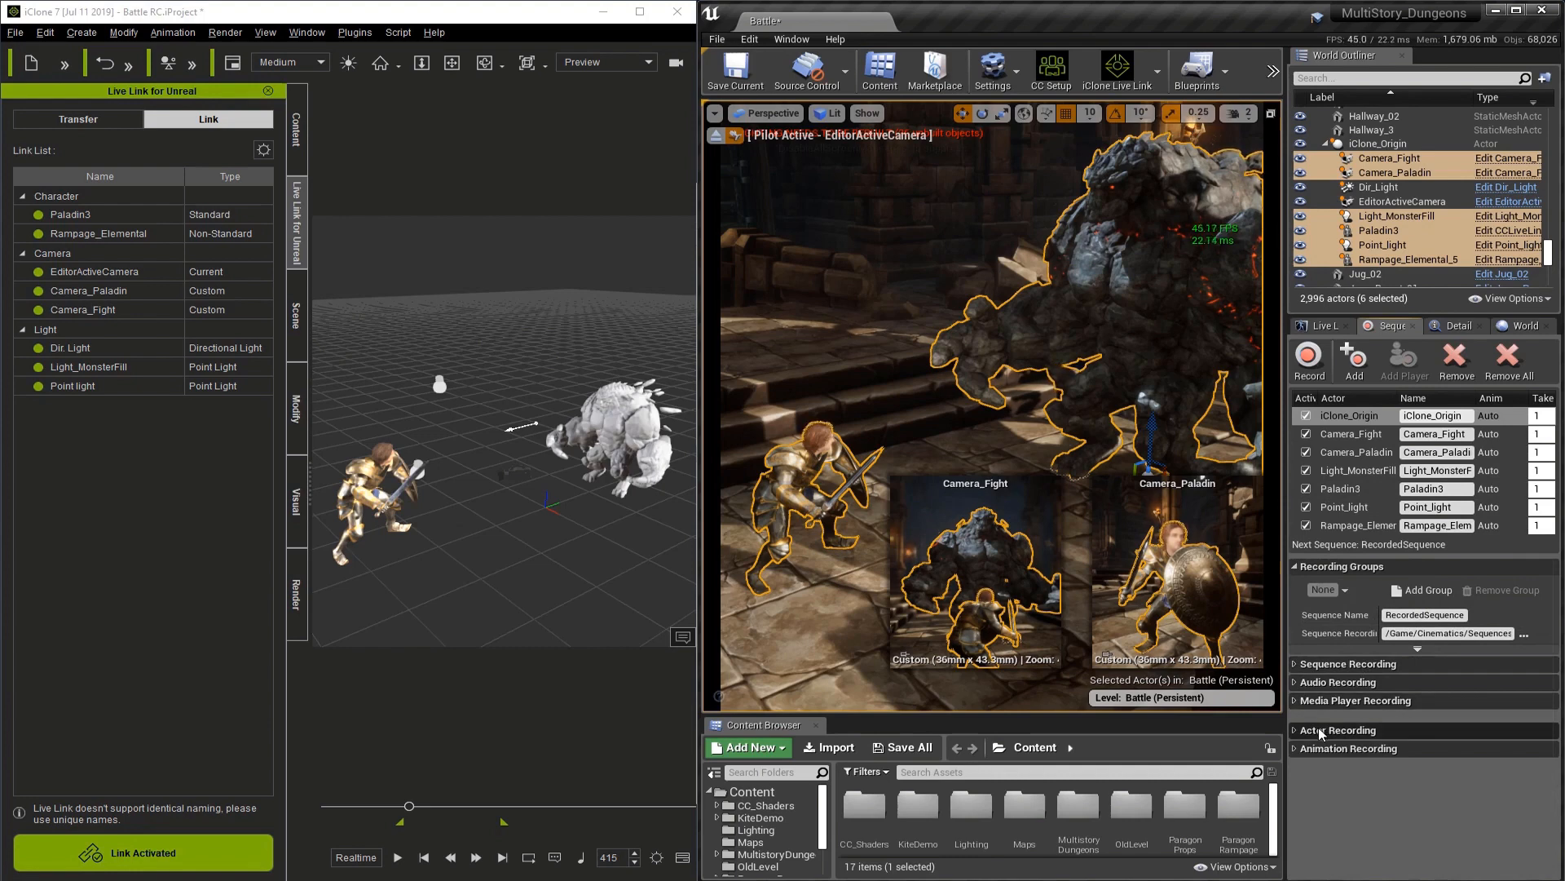
{"action": "left_click", "coordinate": [1337, 728]}
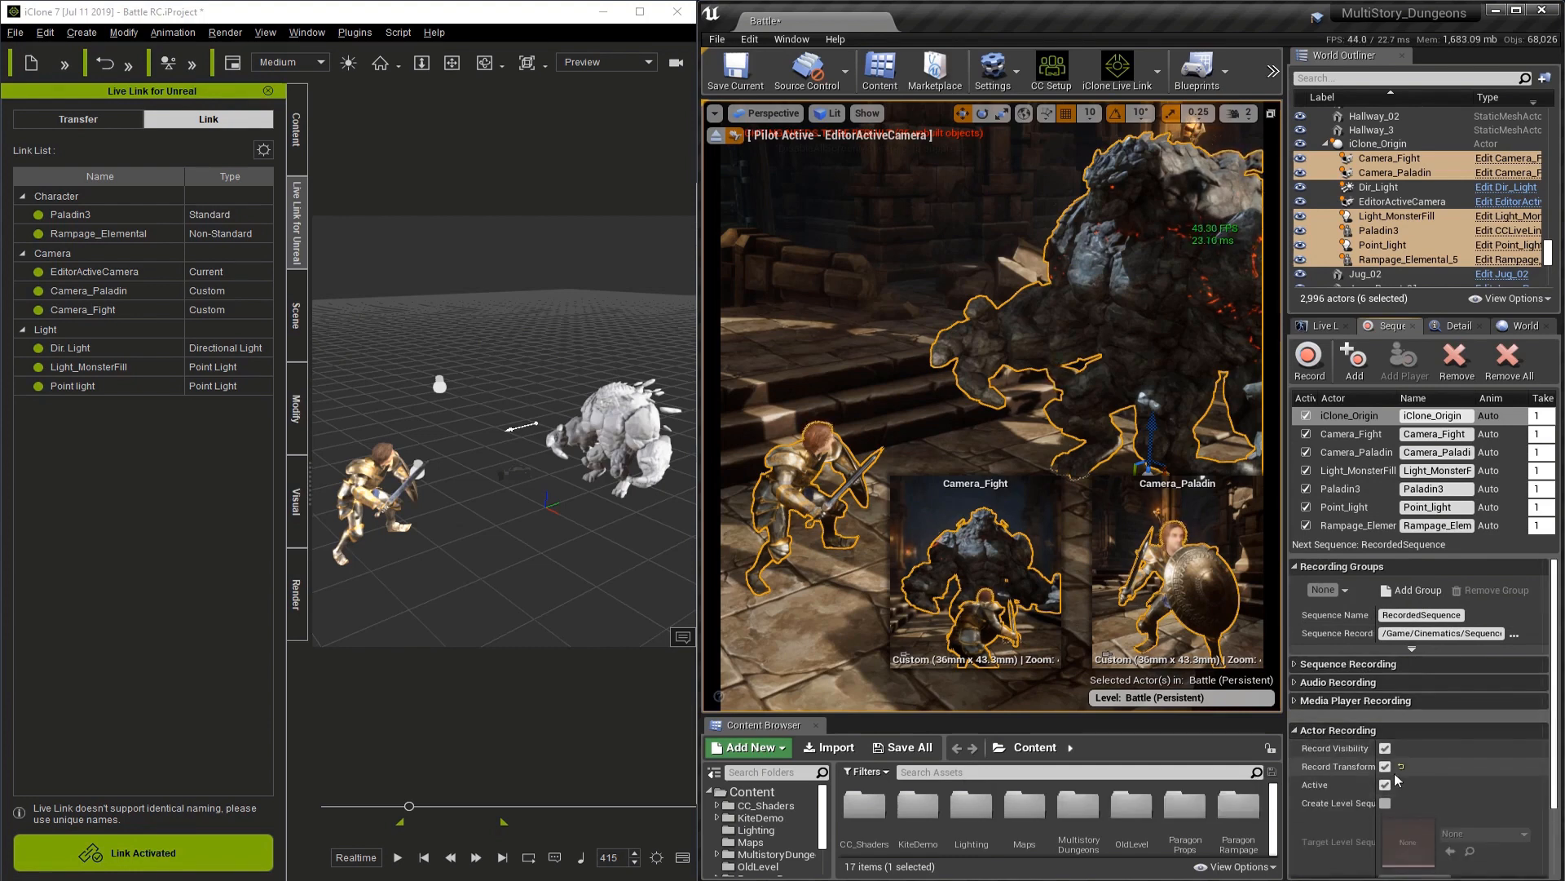
{"action": "left_click", "coordinate": [1293, 565]}
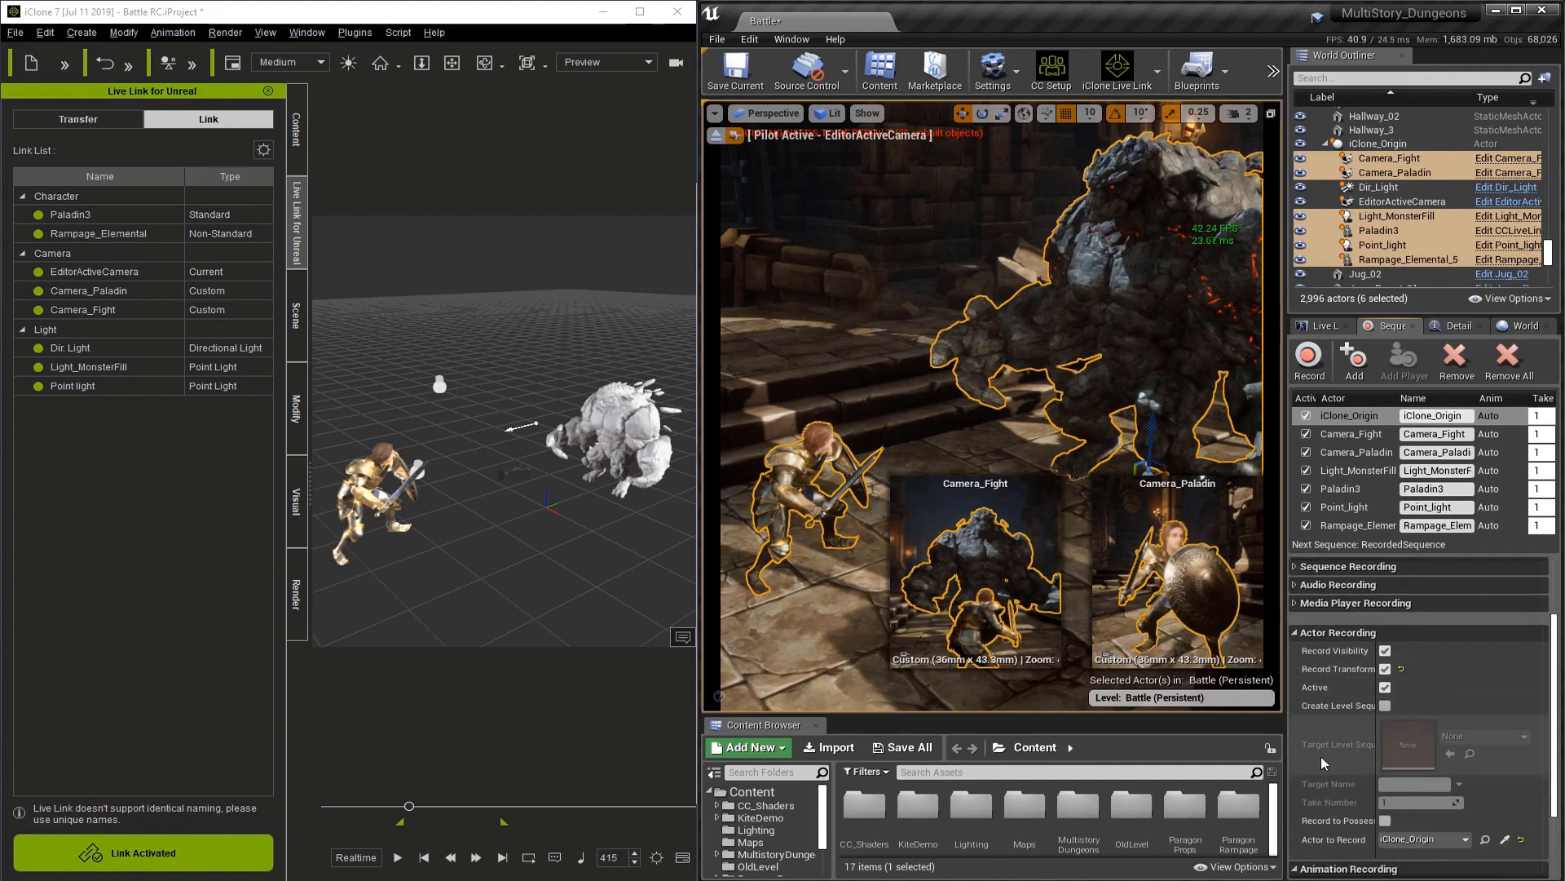
{"action": "scroll", "scroll_direction": "down", "scroll_amount": 3}
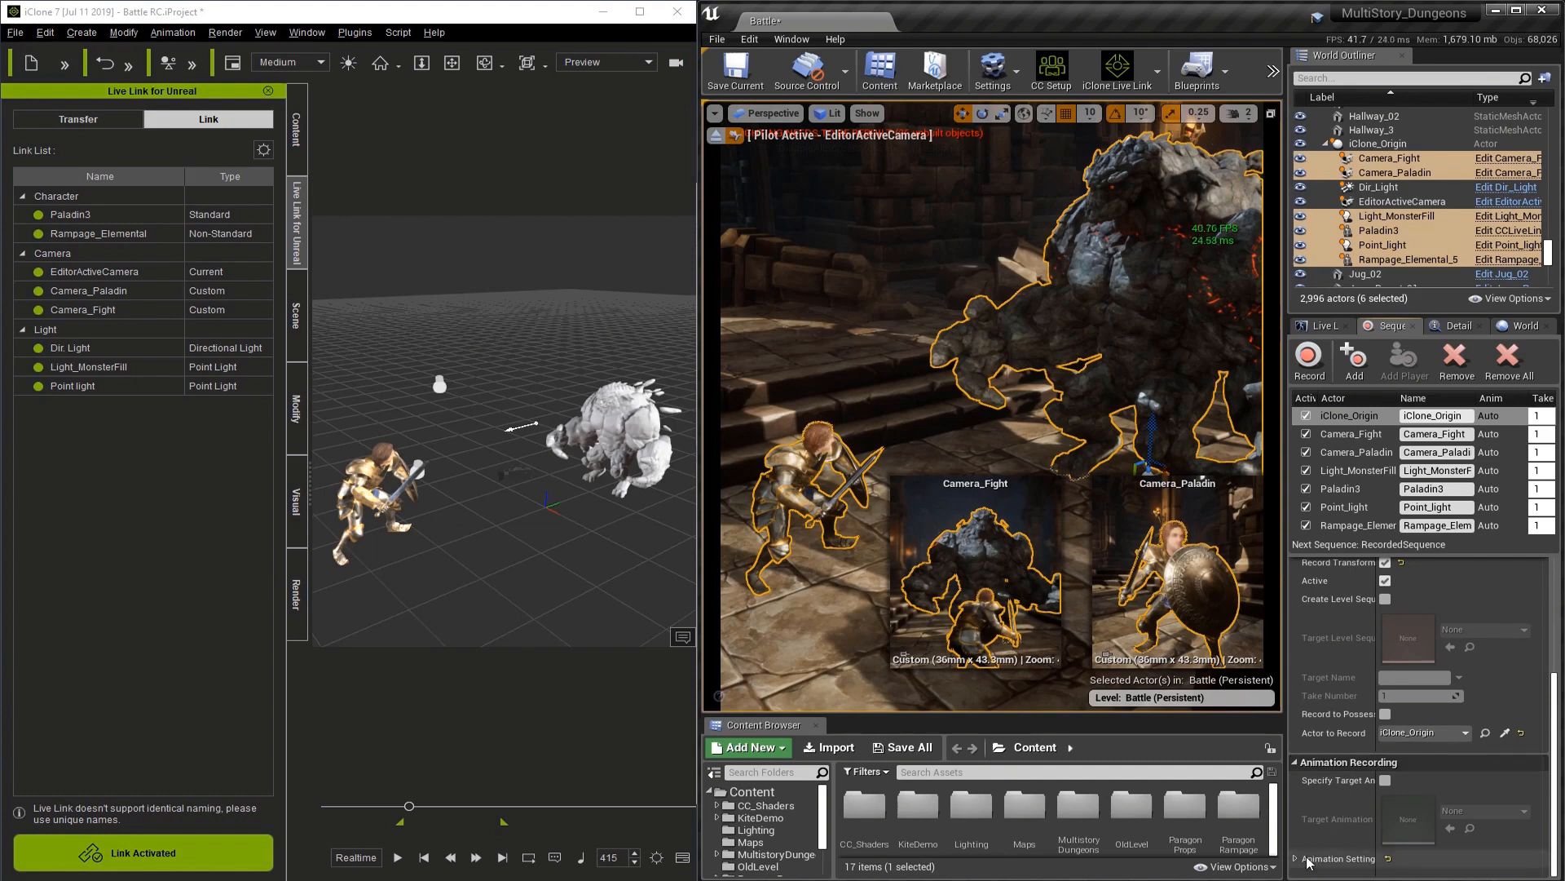
{"action": "mouse_move", "coordinate": [1316, 857]}
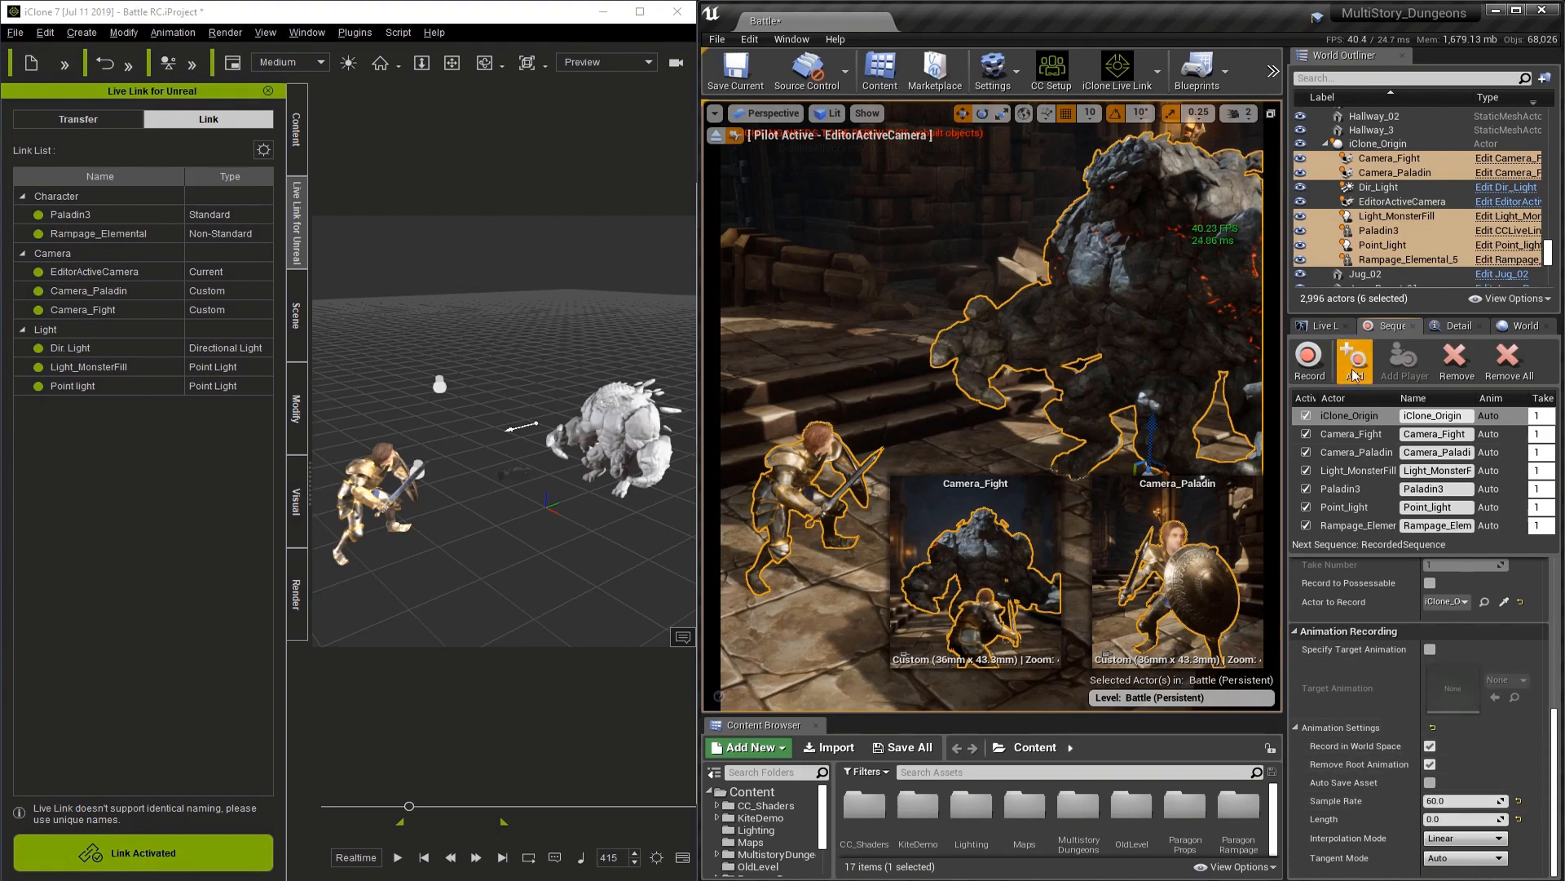
{"action": "mouse_move", "coordinate": [1310, 359]}
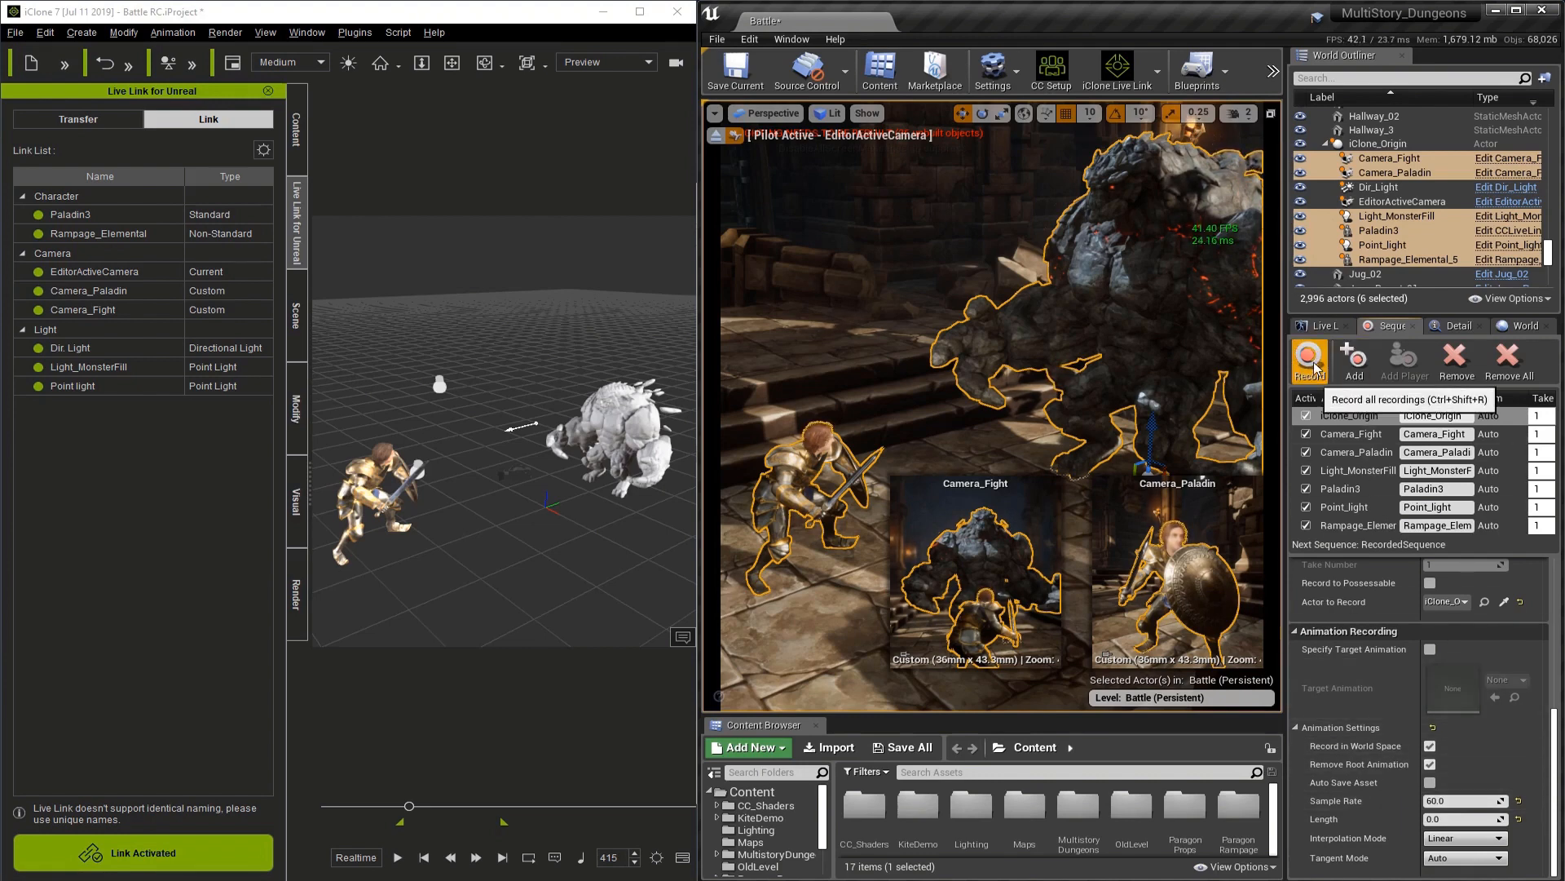
{"action": "mouse_move", "coordinate": [1398, 479]}
{"action": "type", "text": "Te"}
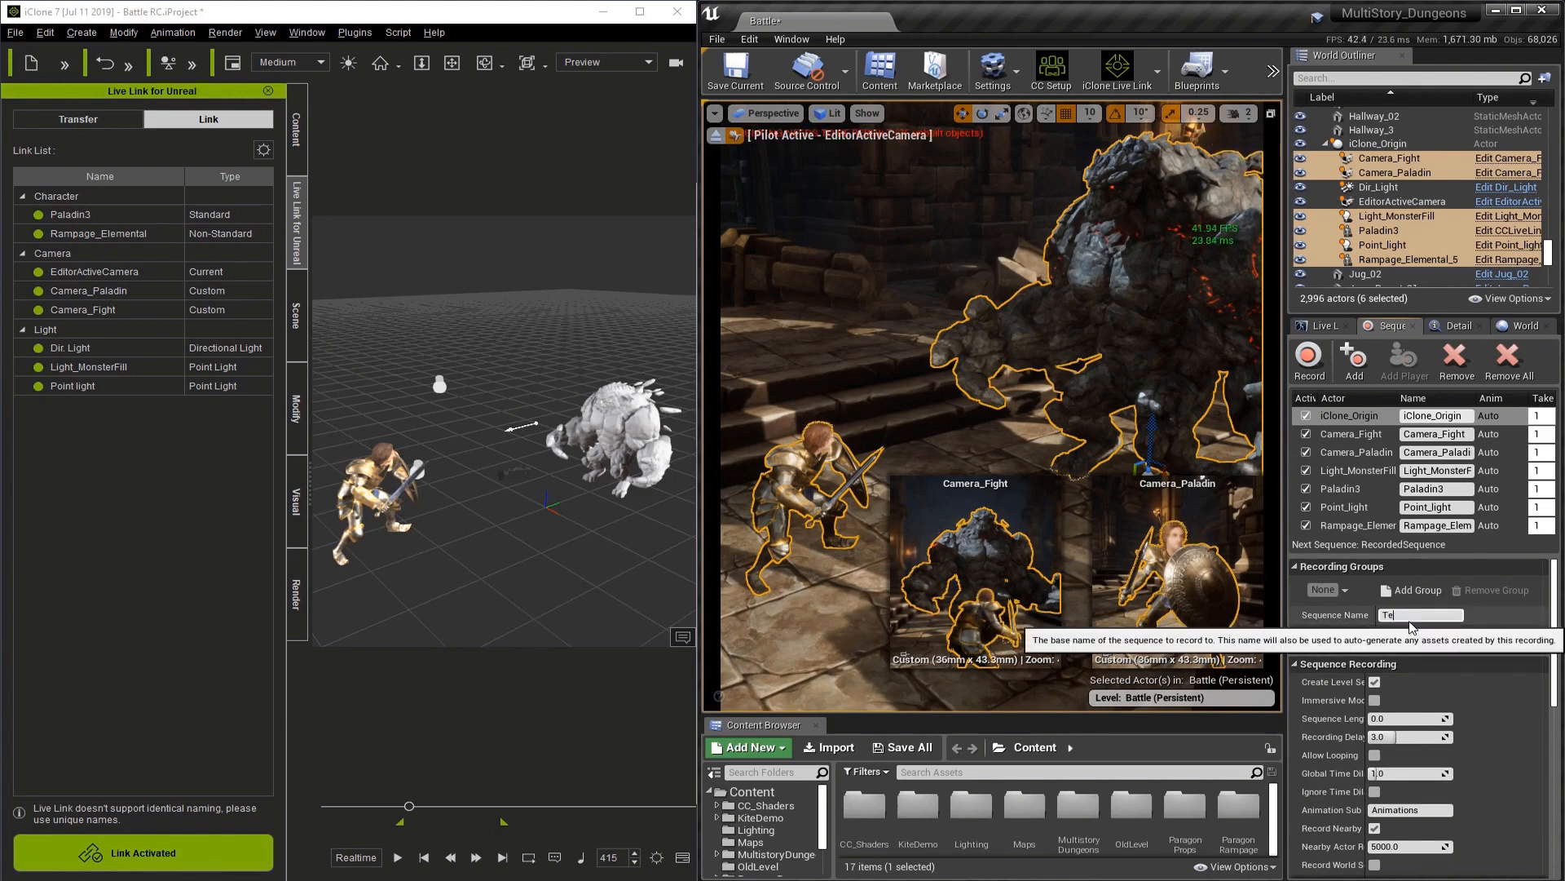
Enter Test1 as the sequence name in place of RecordedSequence.
{"action": "type", "text": "st"}
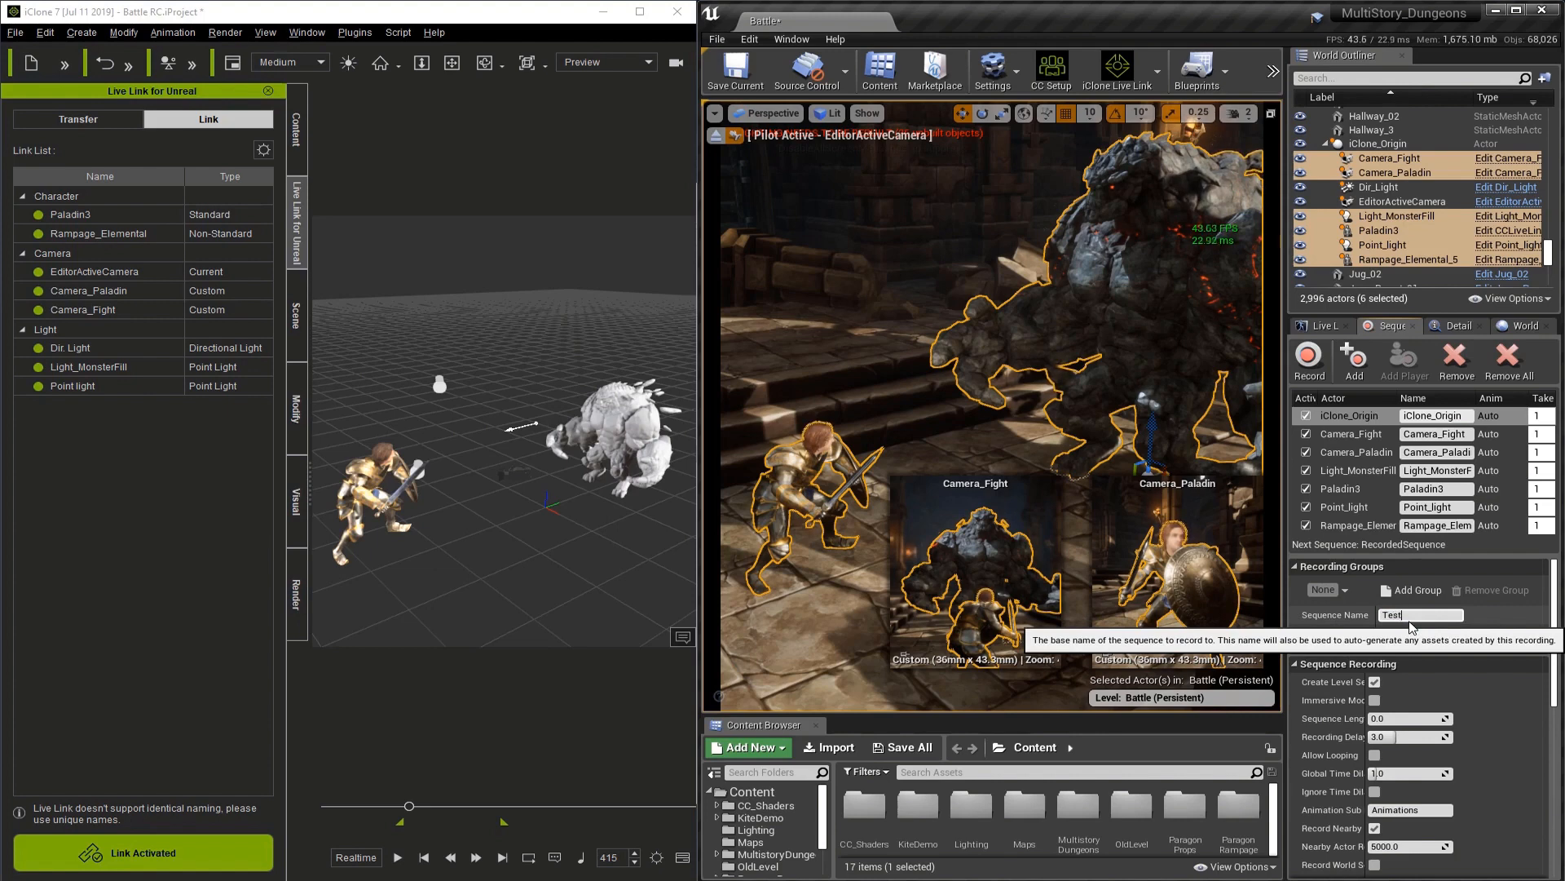
{"action": "type", "text": "1"}
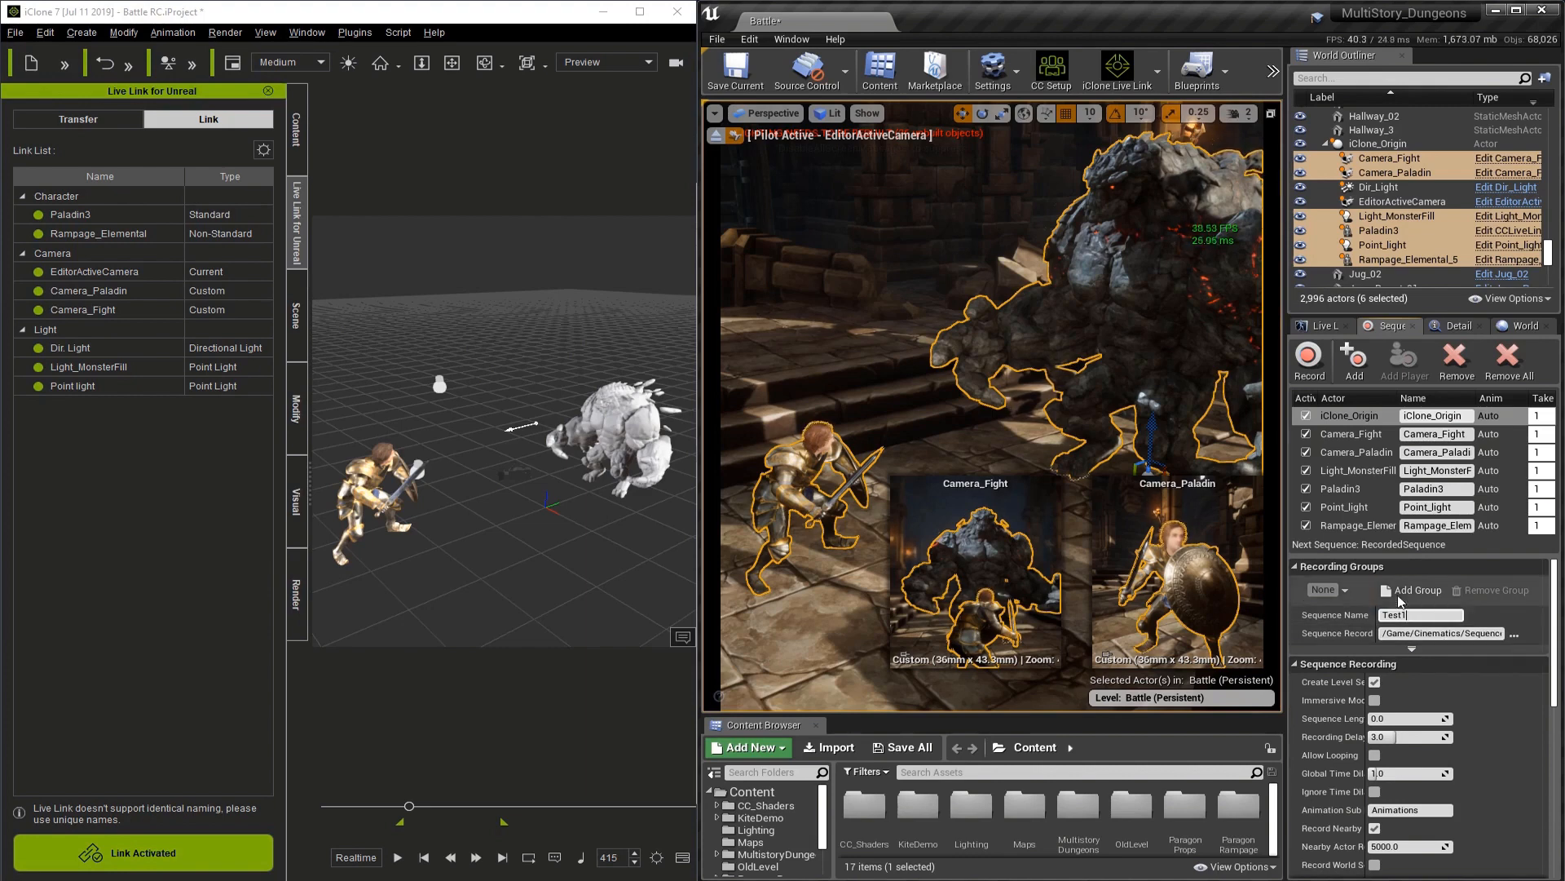
{"action": "mouse_move", "coordinate": [1309, 359]}
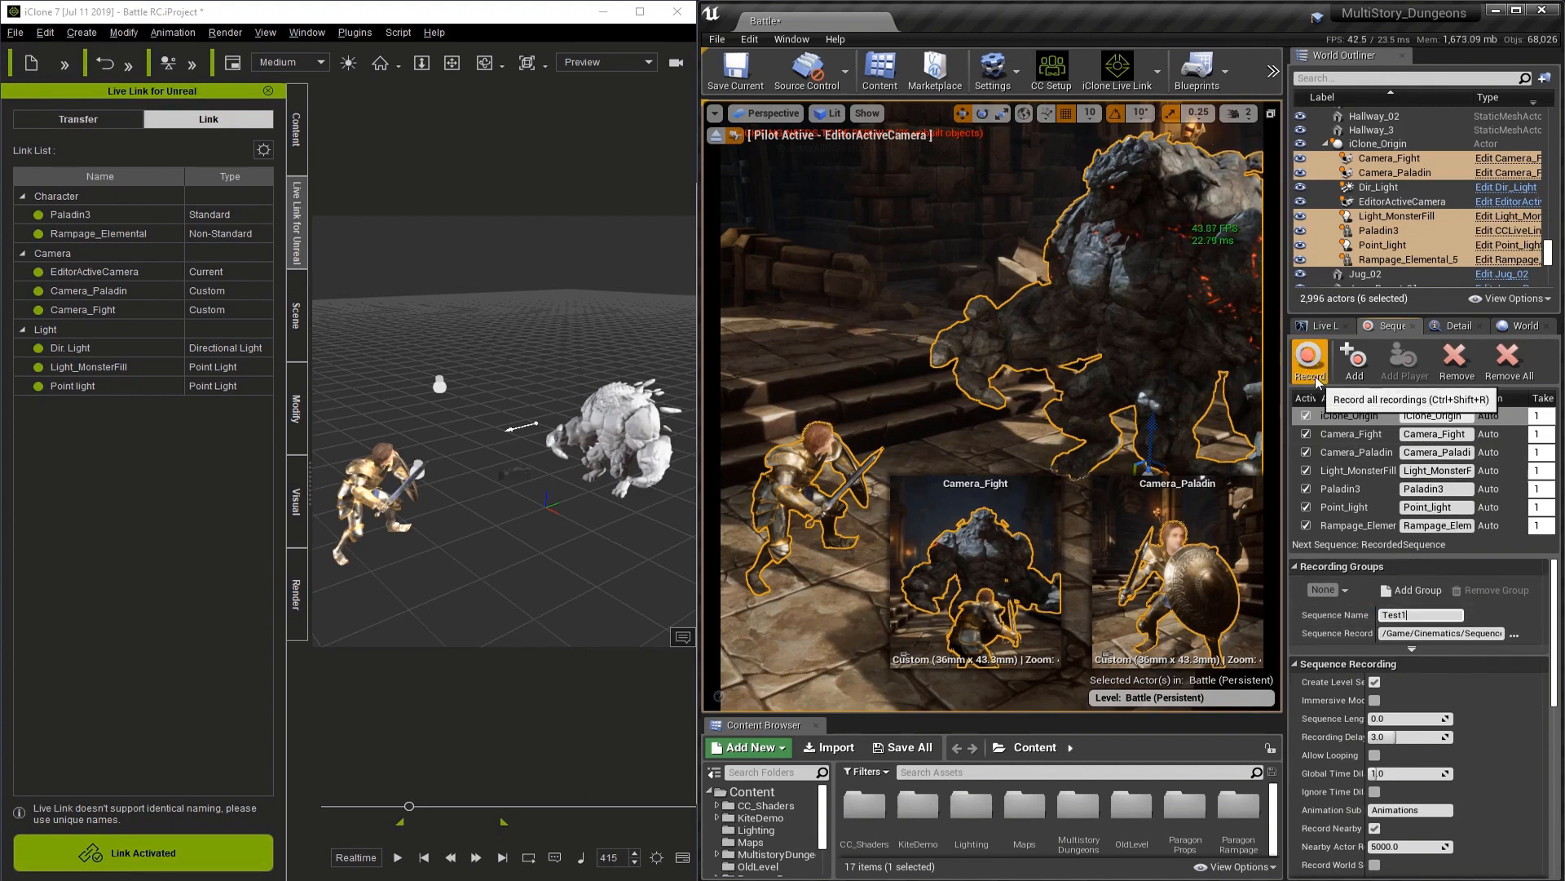
Record all added actors while iClone plays the battle, then stop playback and StopAll.
{"action": "left_click", "coordinate": [1309, 362]}
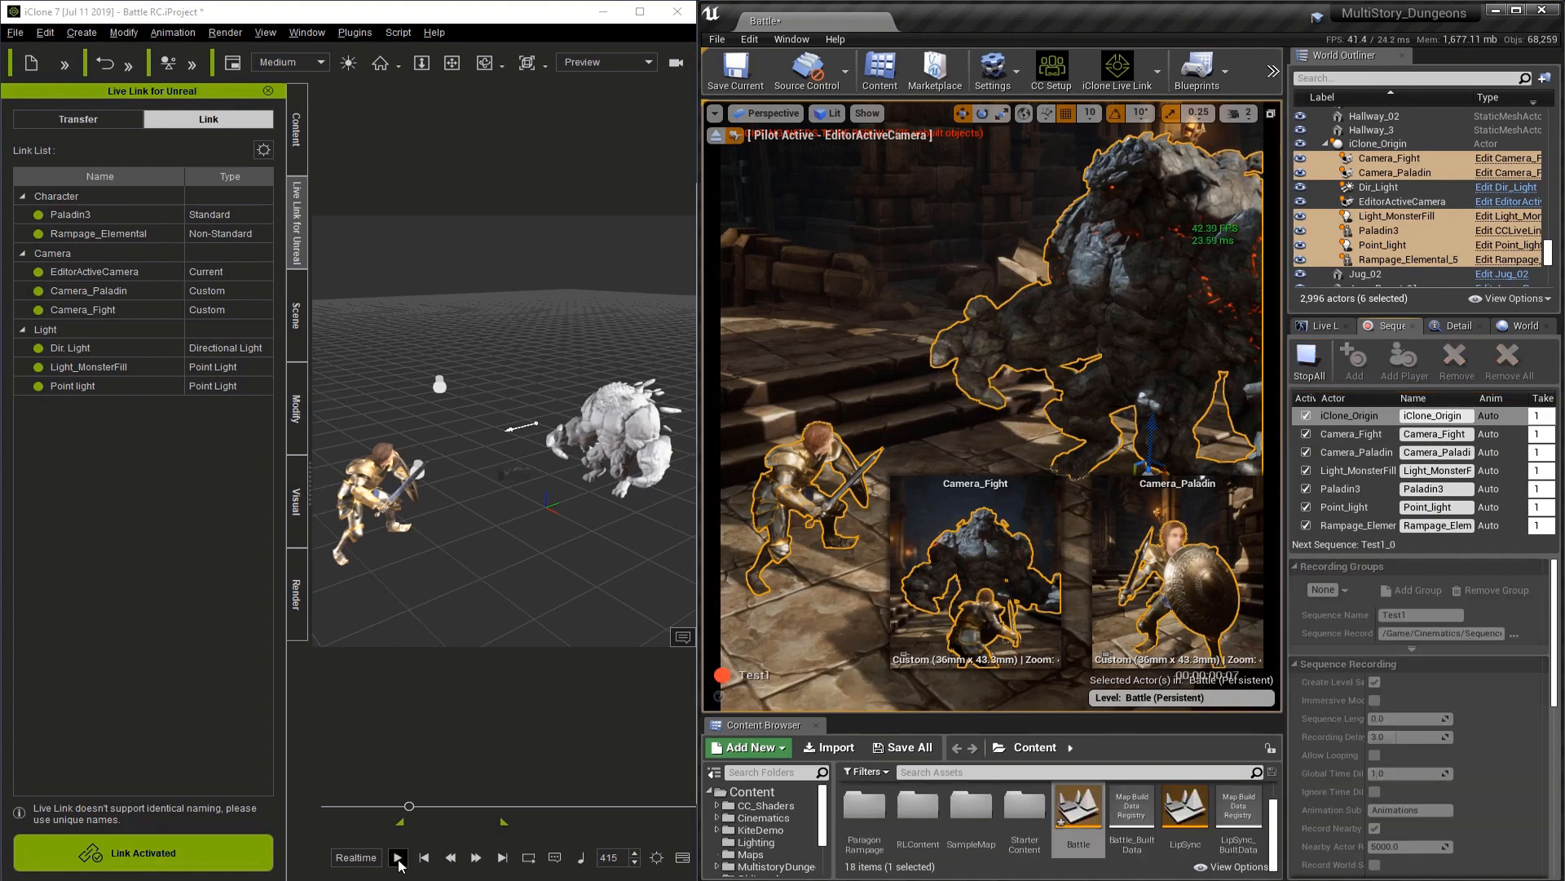
{"action": "left_click", "coordinate": [398, 856]}
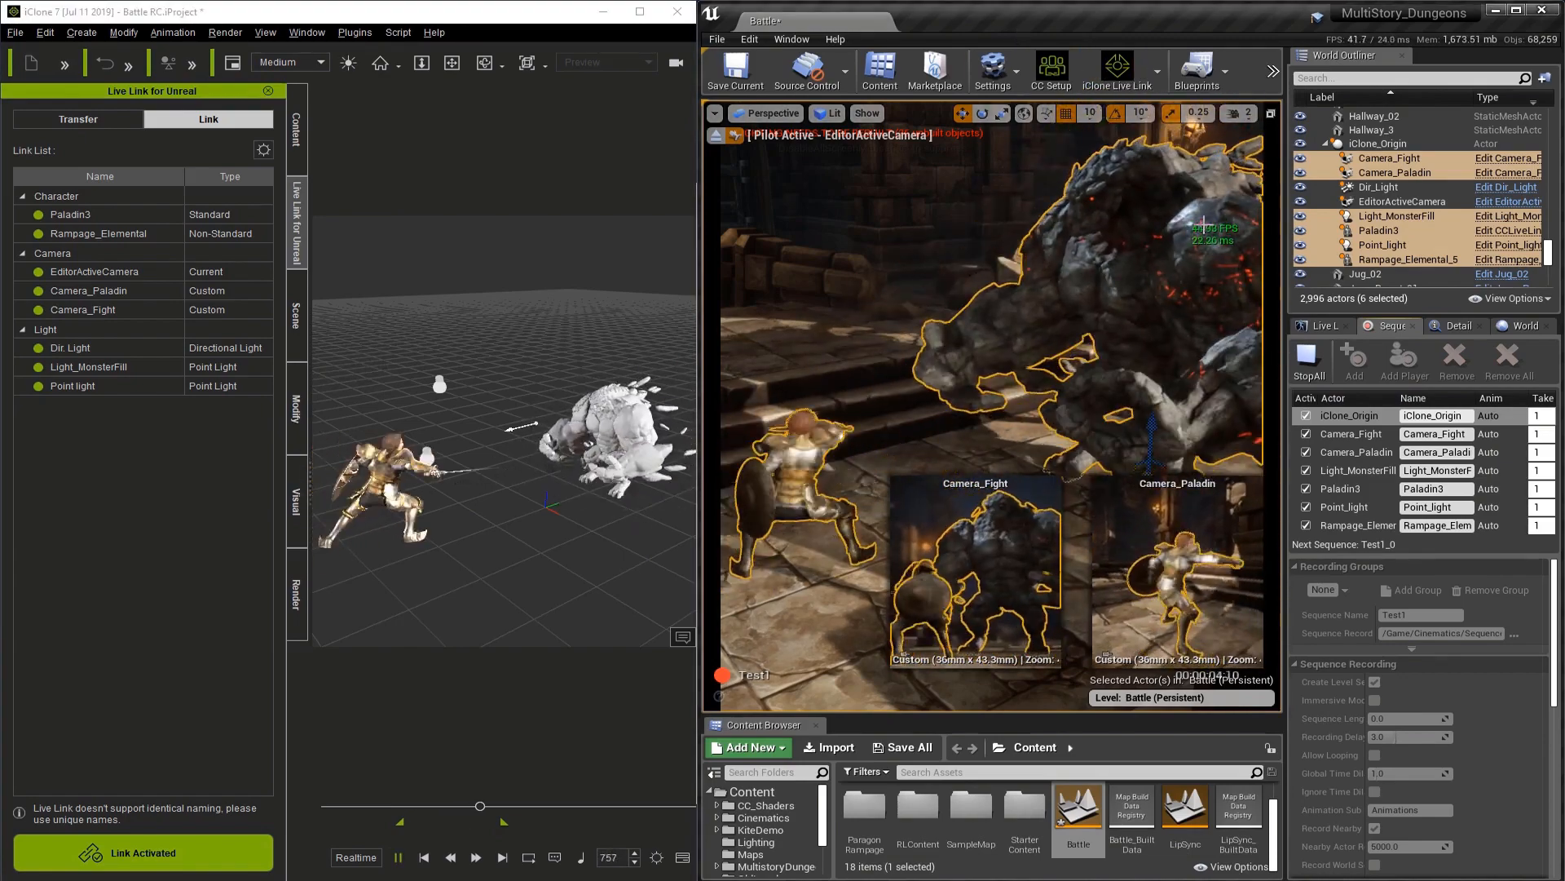
{"action": "left_click", "coordinate": [396, 856]}
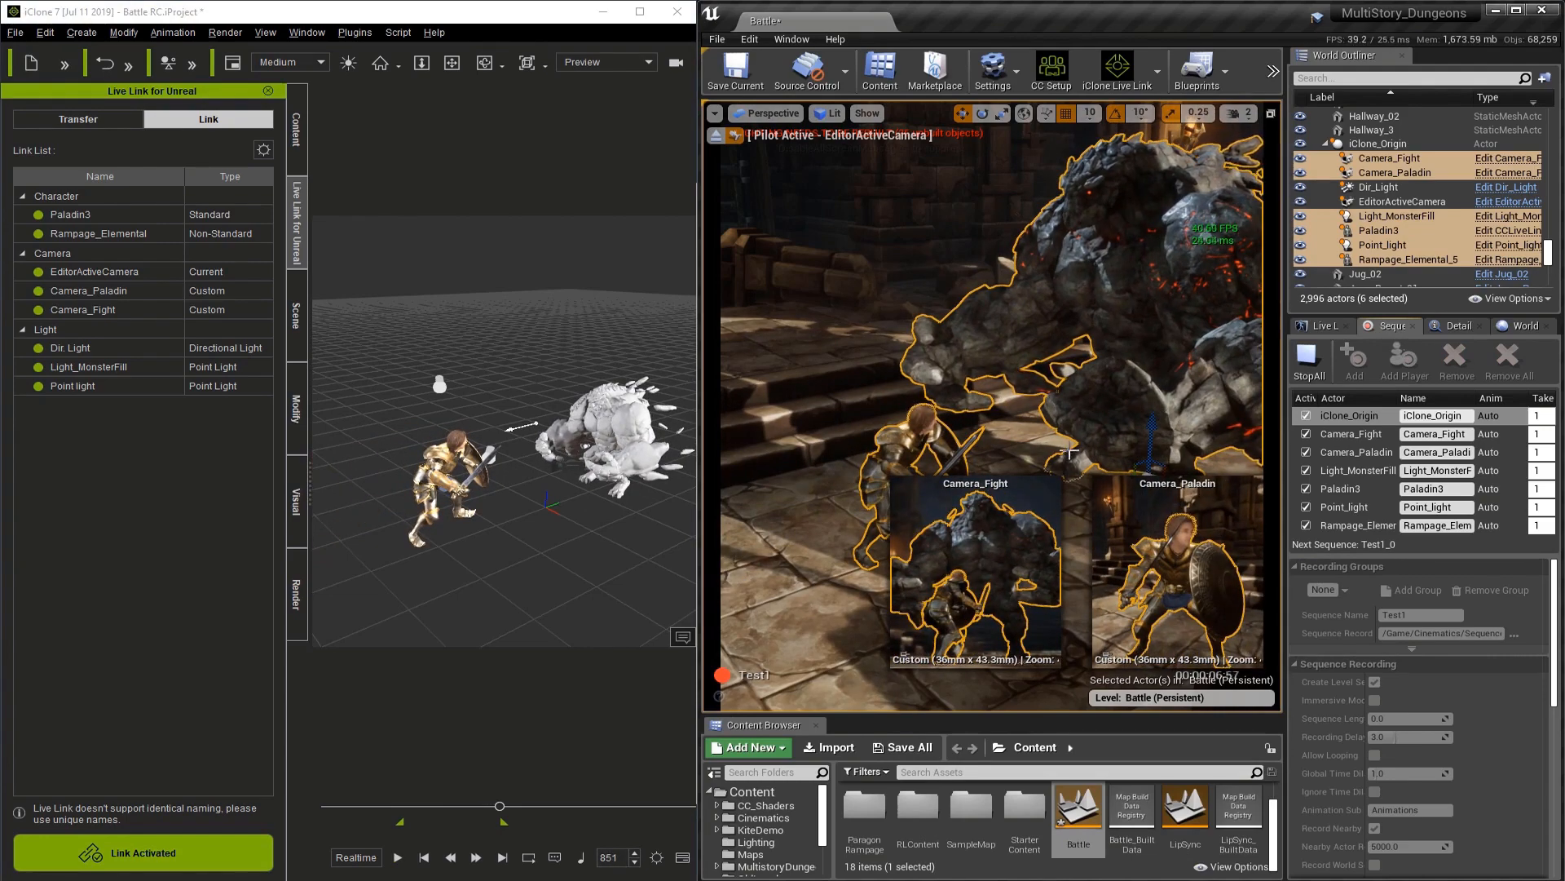
{"action": "left_click", "coordinate": [1310, 359]}
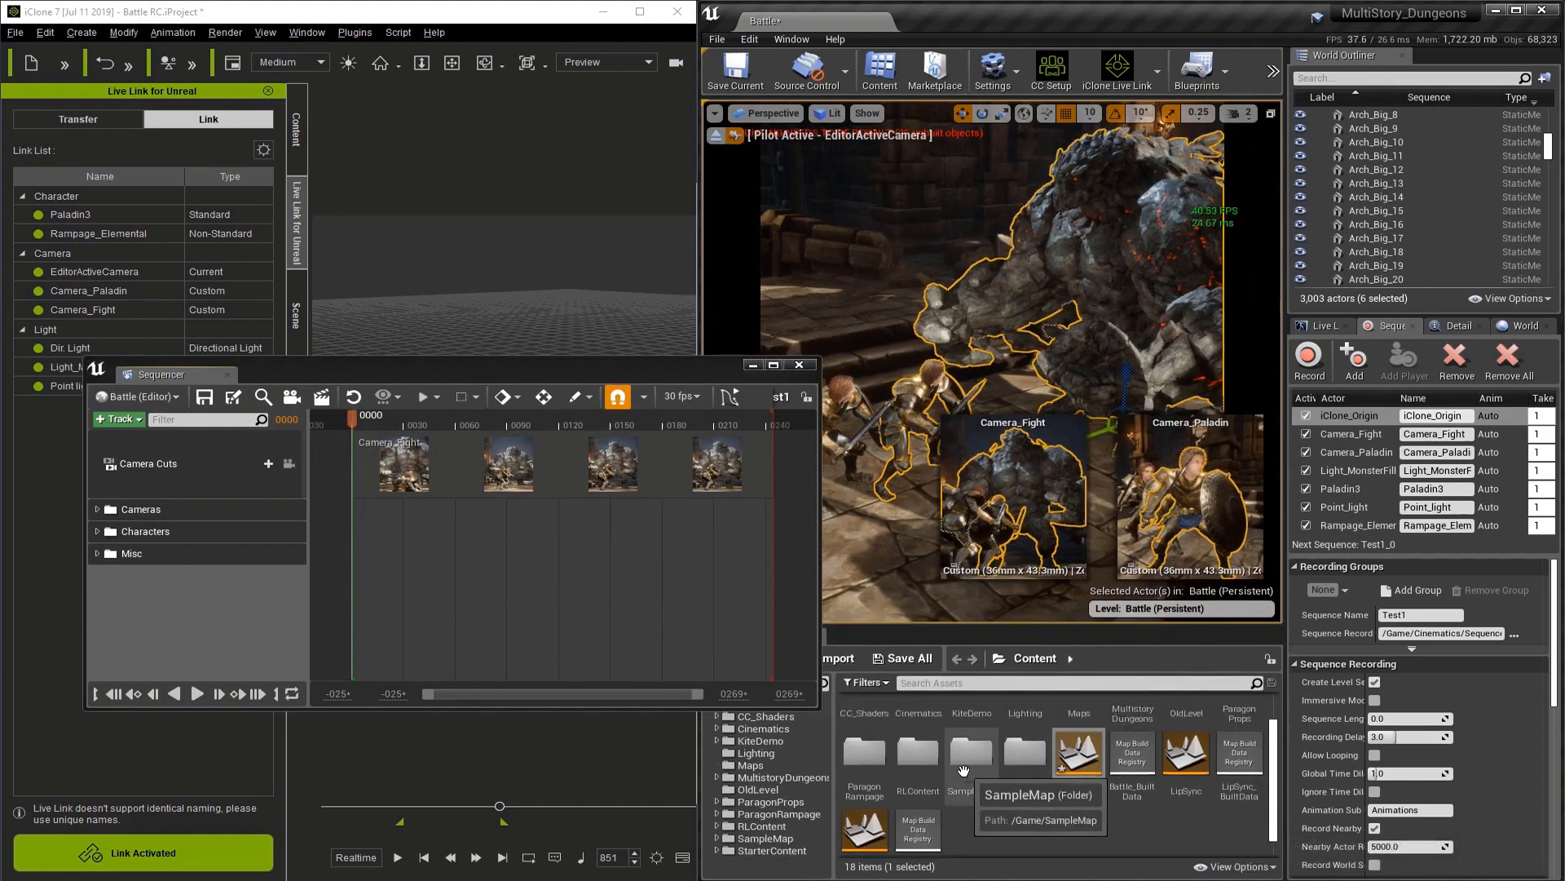
{"action": "mouse_move", "coordinate": [915, 724]}
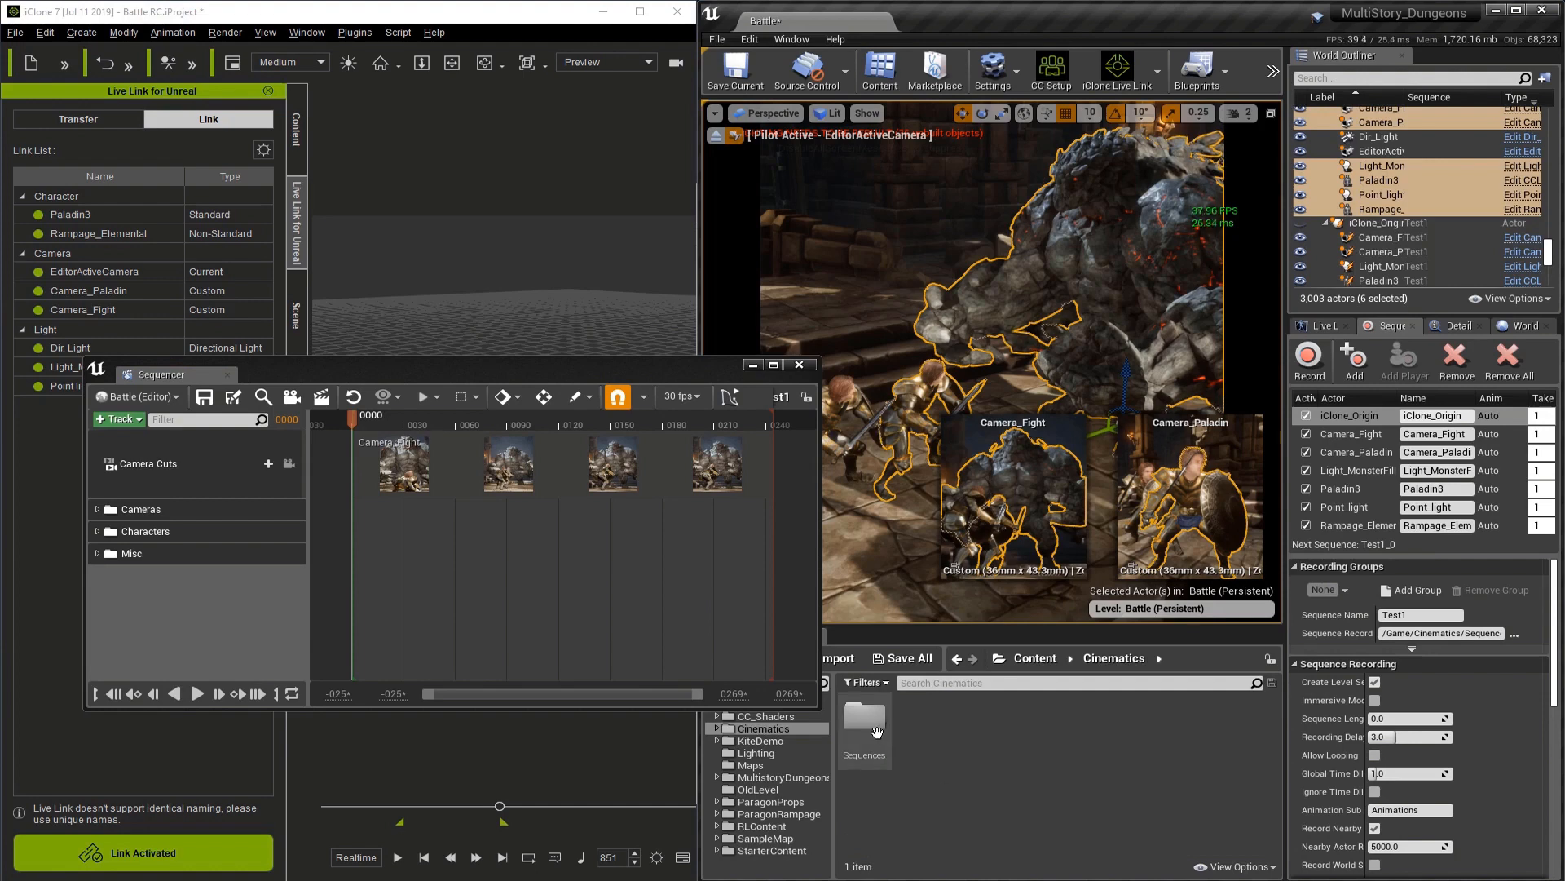
Browse into the Cinematics Sequences folder holding the recorded Test1 asset.
{"action": "double_click", "coordinate": [864, 734]}
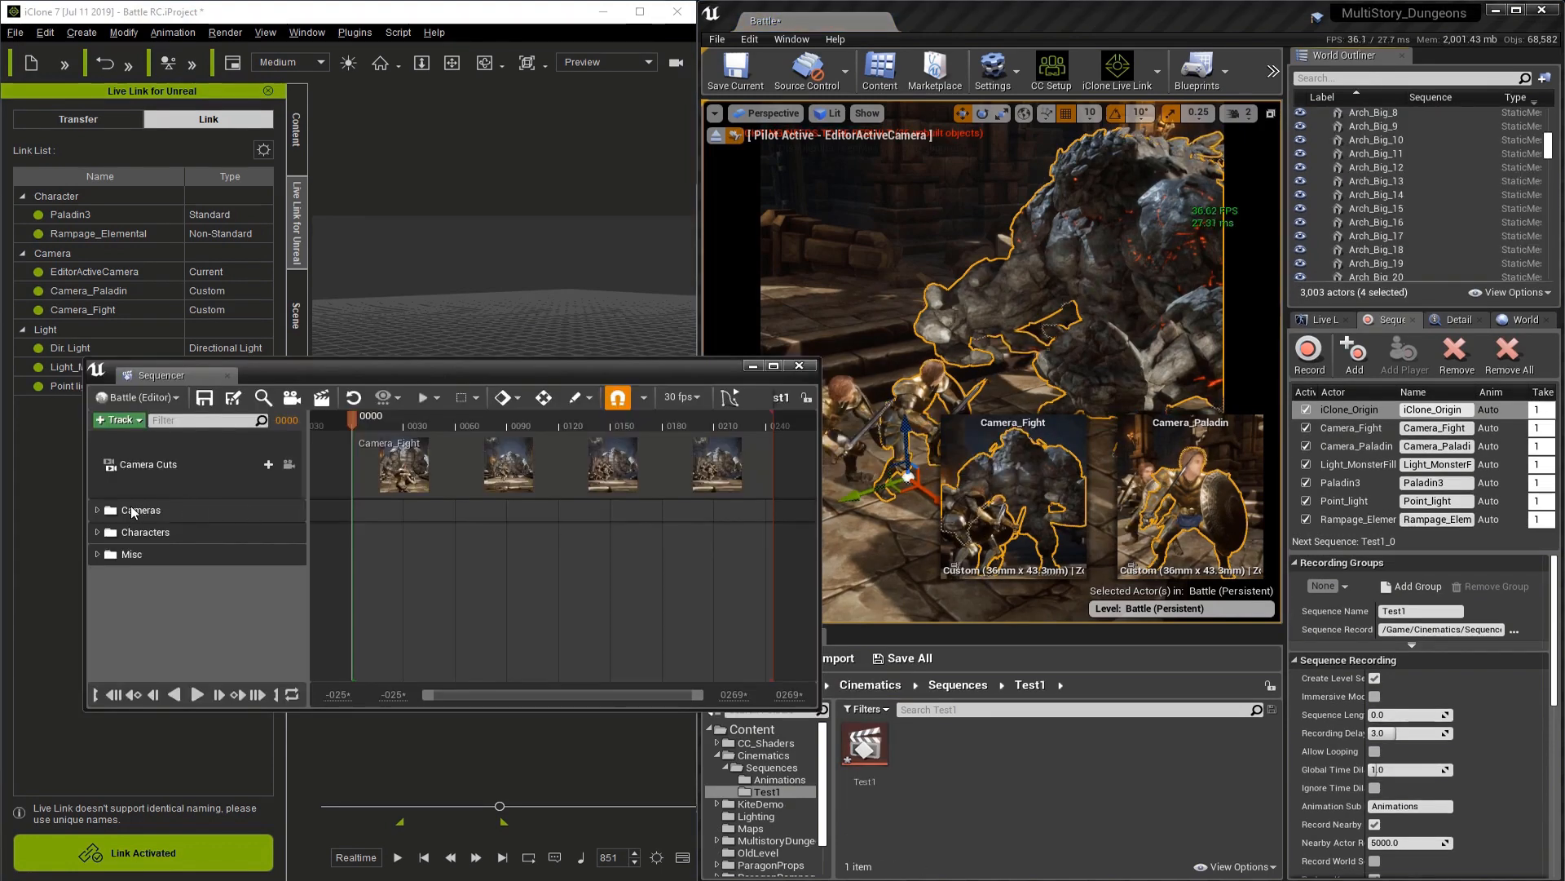
Expand the Cameras group and inspect the Camera_Fight and Camera_Paladin tracks.
{"action": "left_click", "coordinate": [140, 511]}
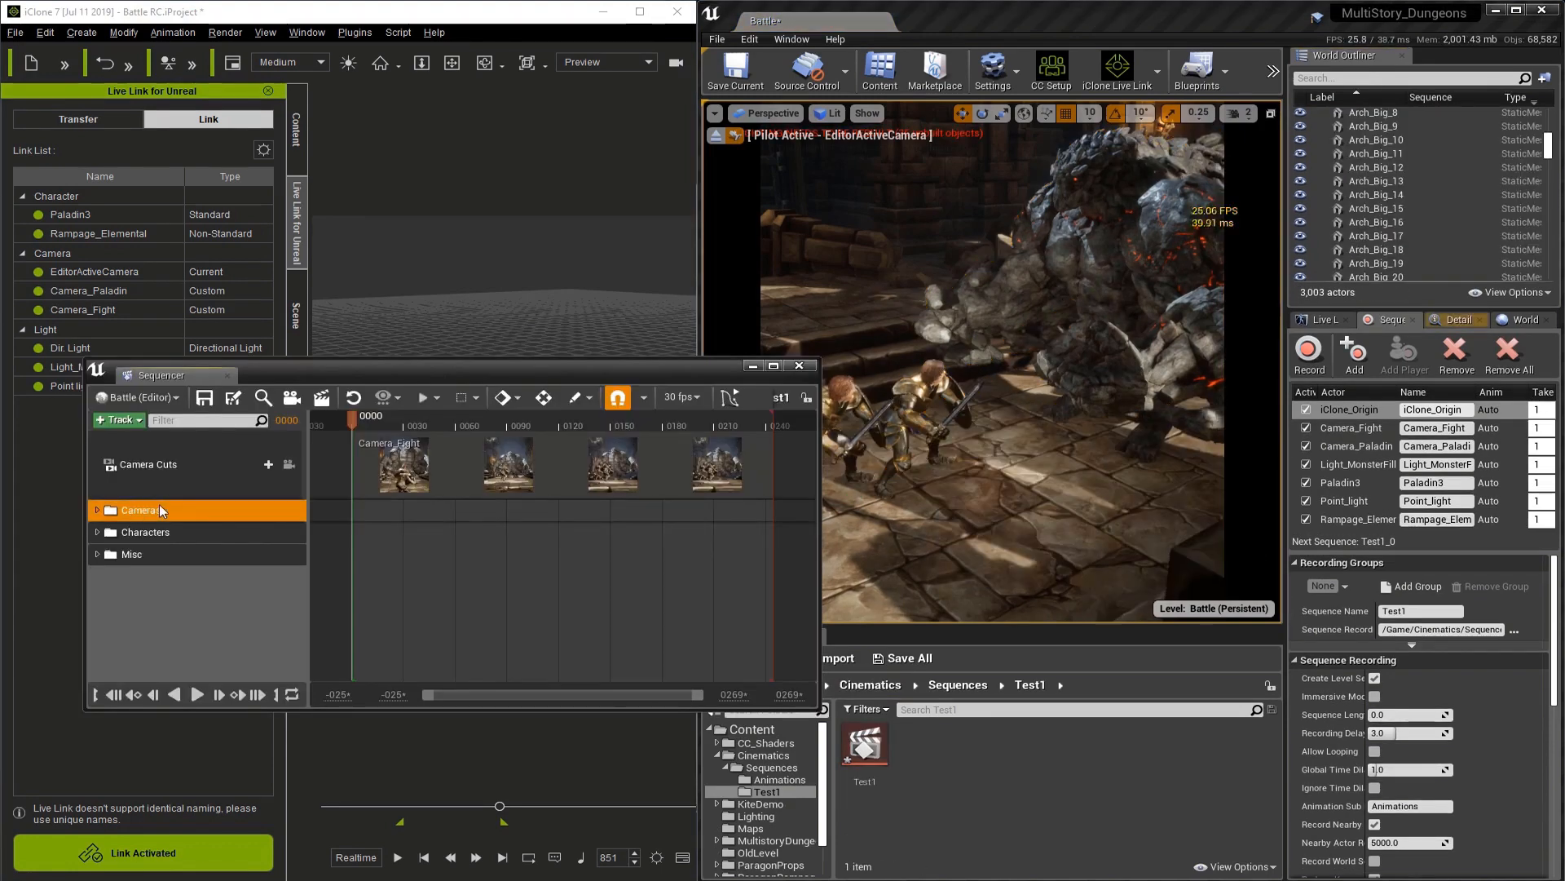
{"action": "left_click", "coordinate": [98, 509]}
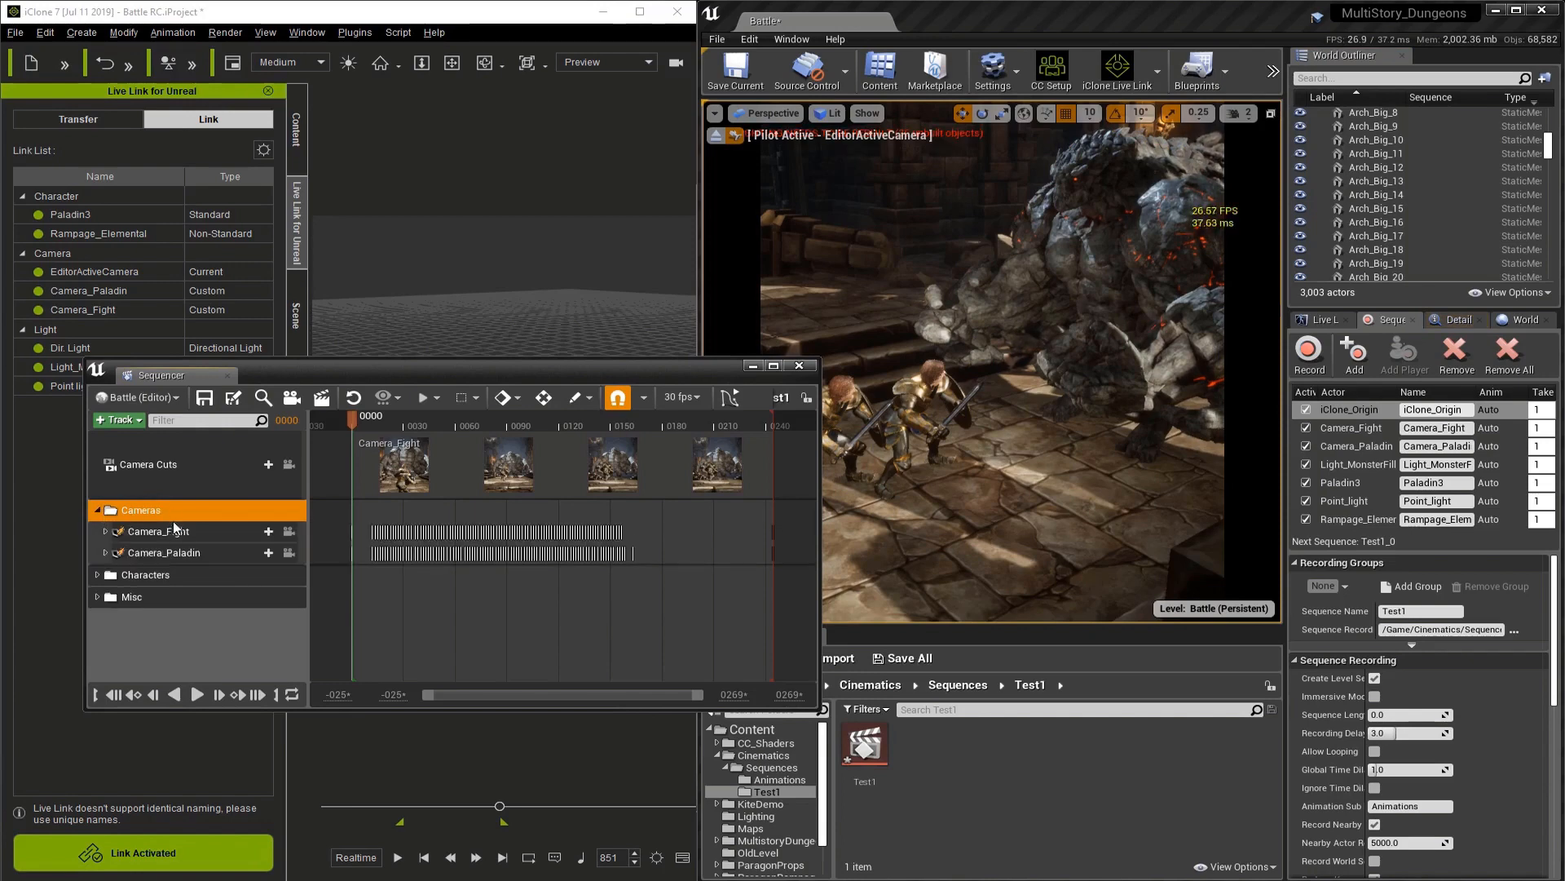
{"action": "left_click", "coordinate": [156, 530]}
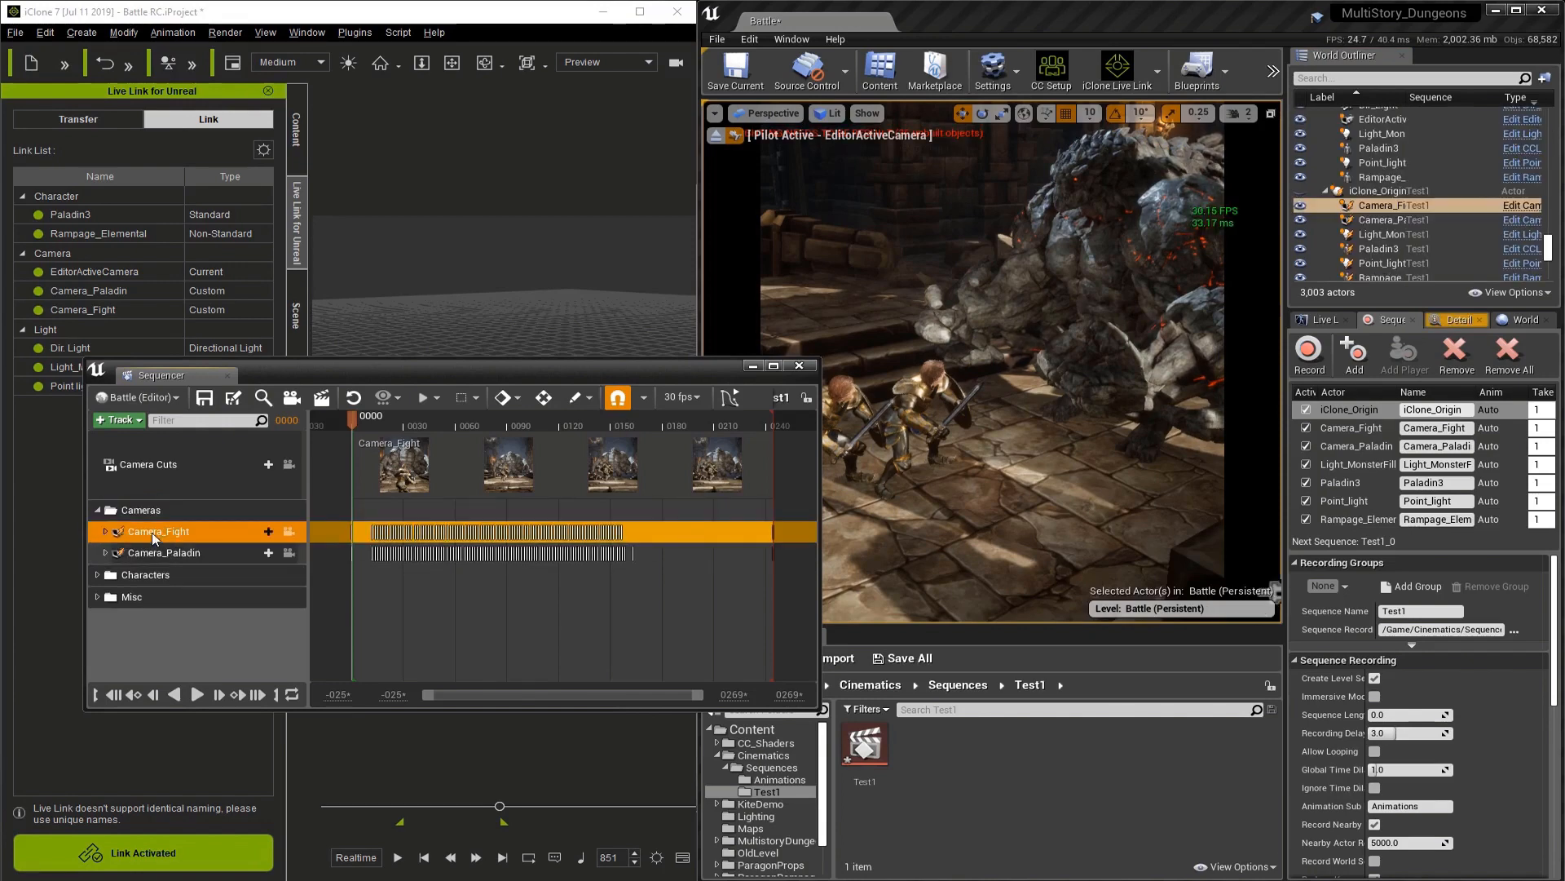
{"action": "left_click", "coordinate": [165, 553]}
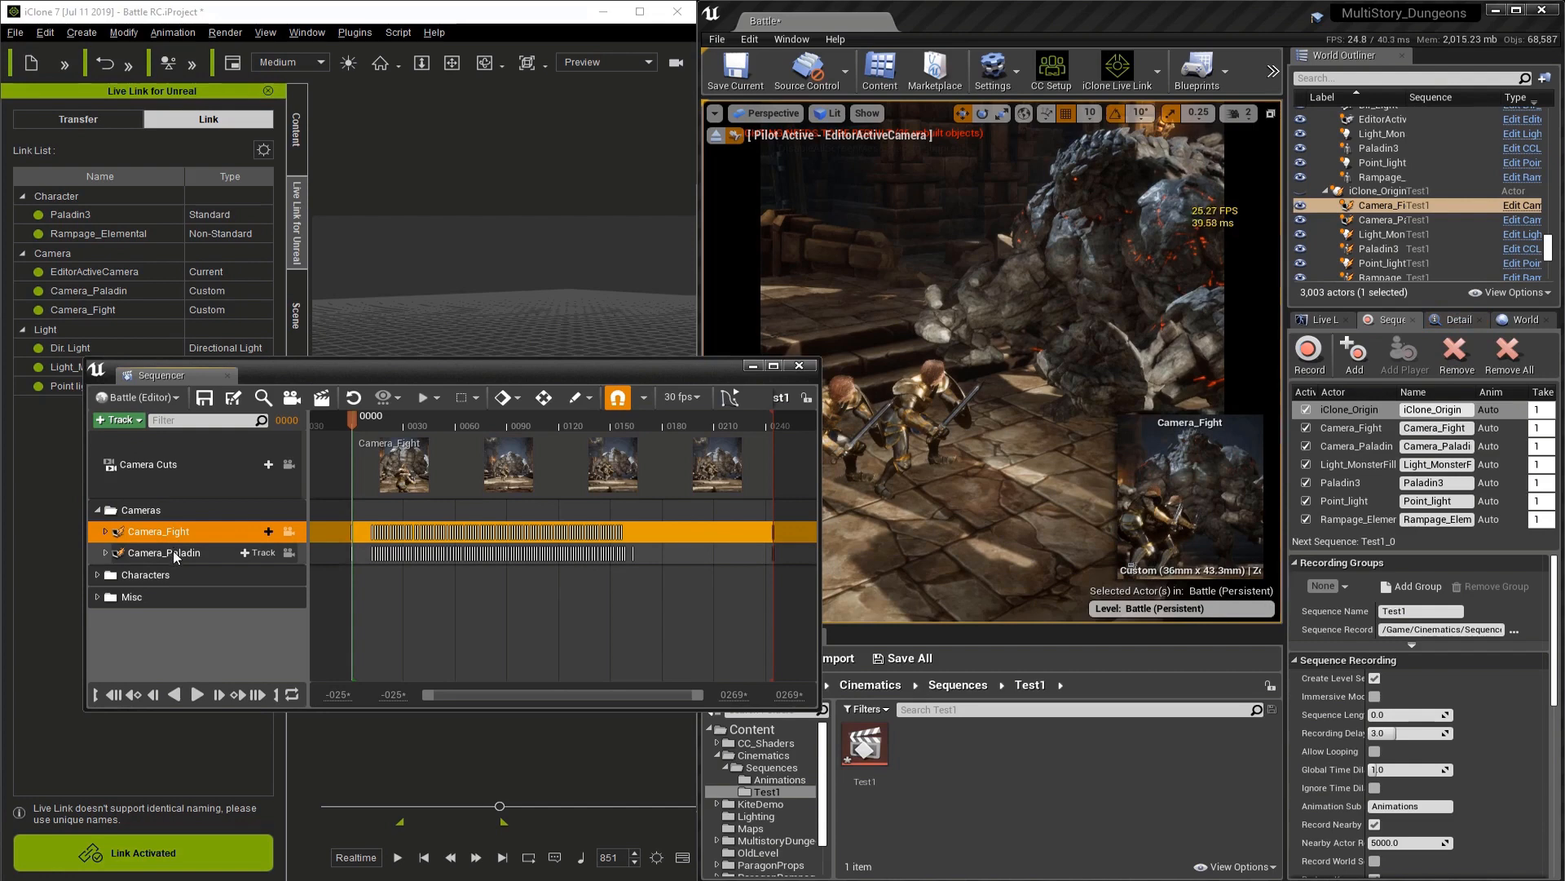
{"action": "left_click", "coordinate": [162, 553]}
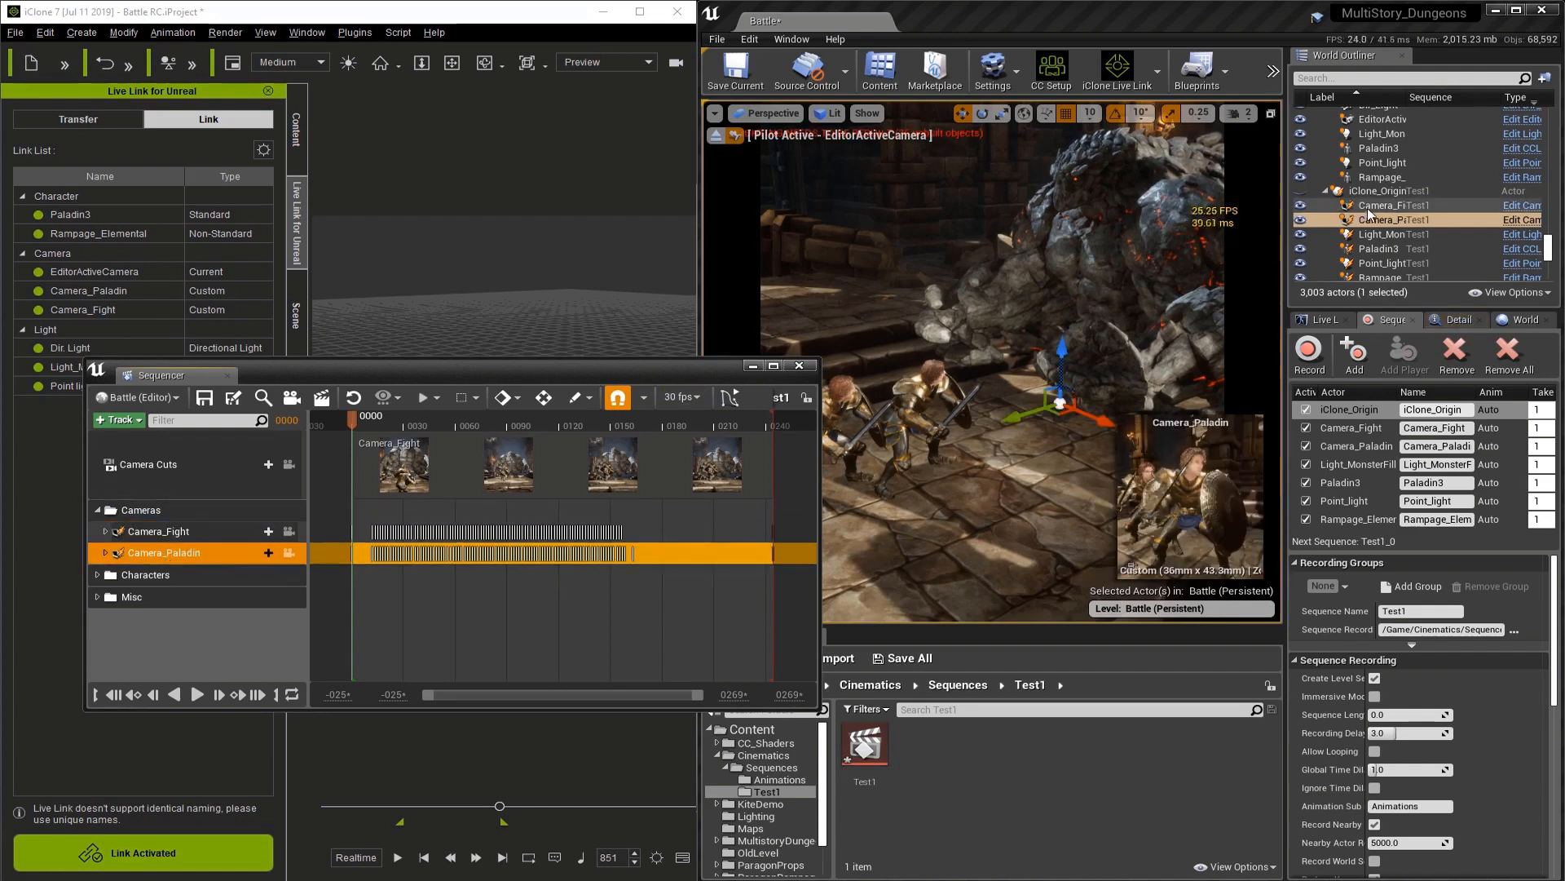
Expand the Characters and Misc groups to show Rampage_Elemental_5, iClone_Origin and light tracks.
{"action": "left_click", "coordinate": [98, 574]}
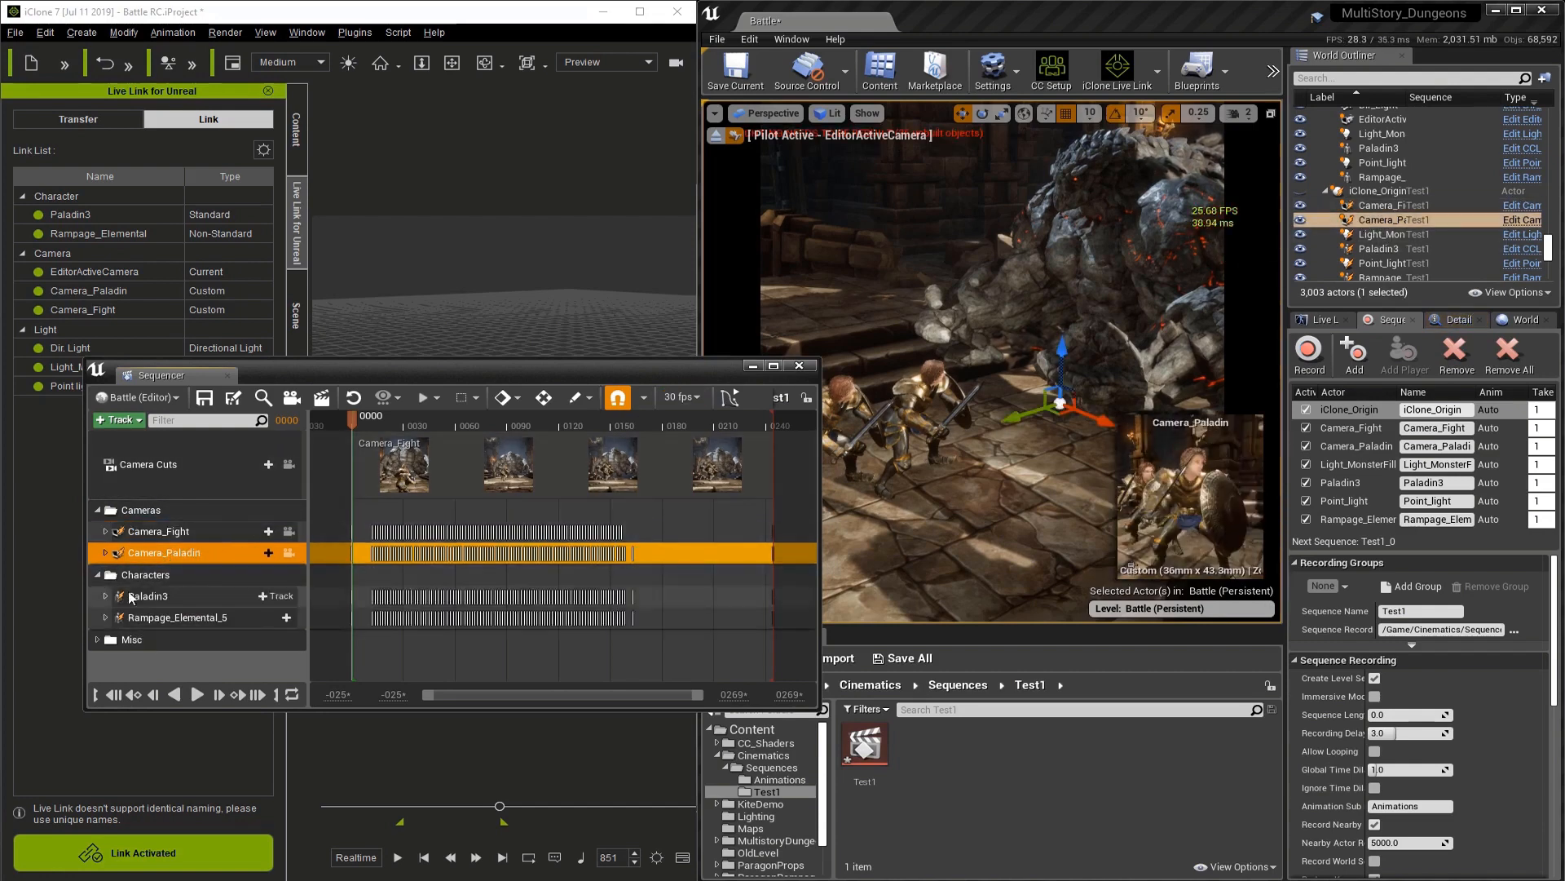
{"action": "left_click", "coordinate": [179, 616]}
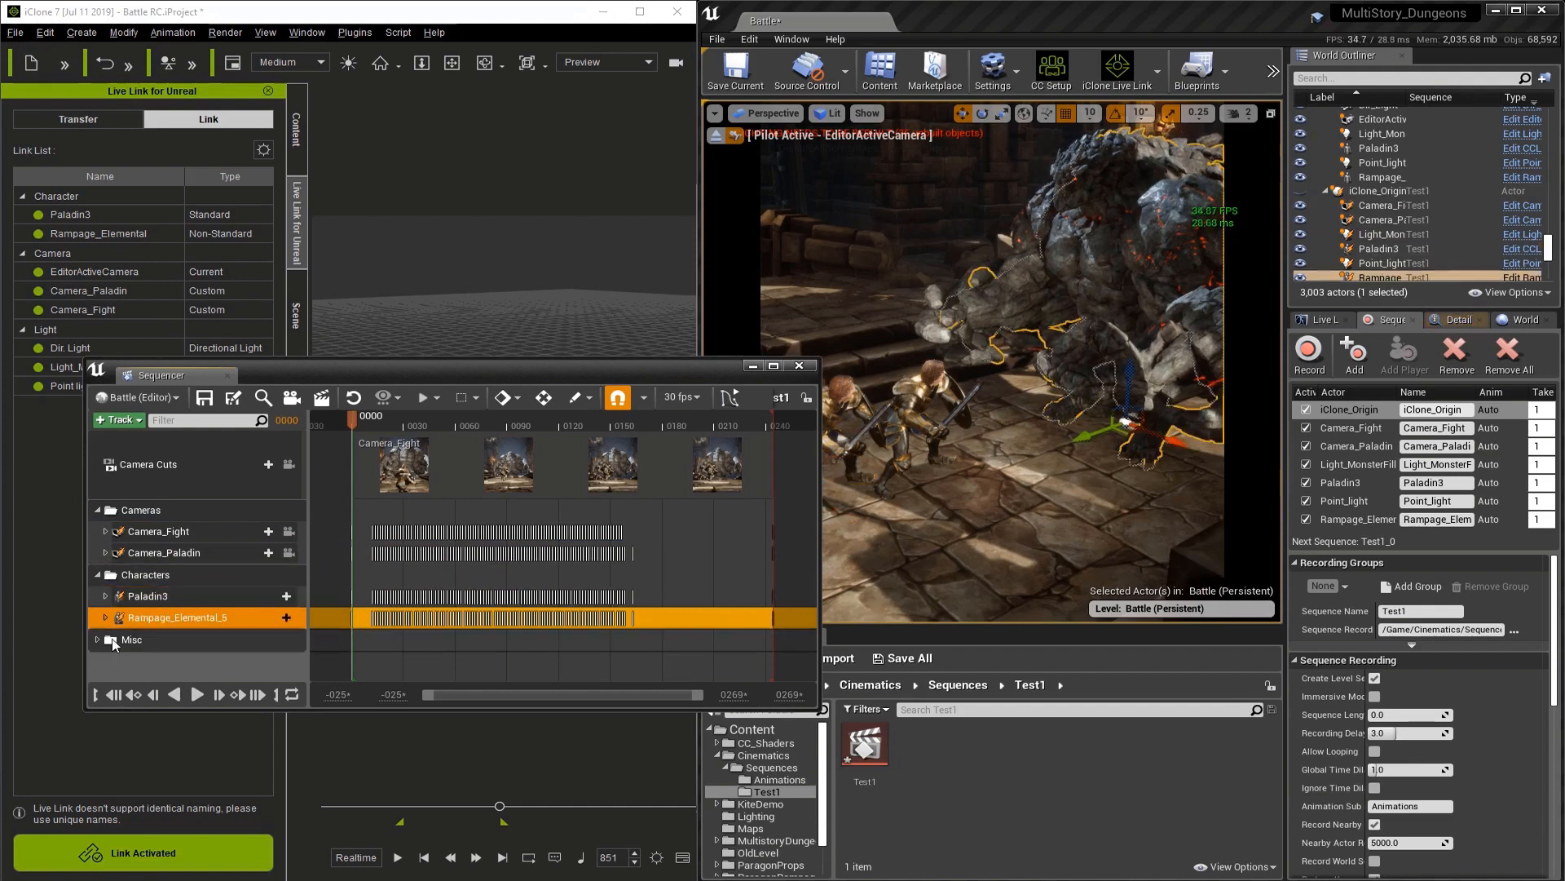
{"action": "left_click", "coordinate": [98, 639]}
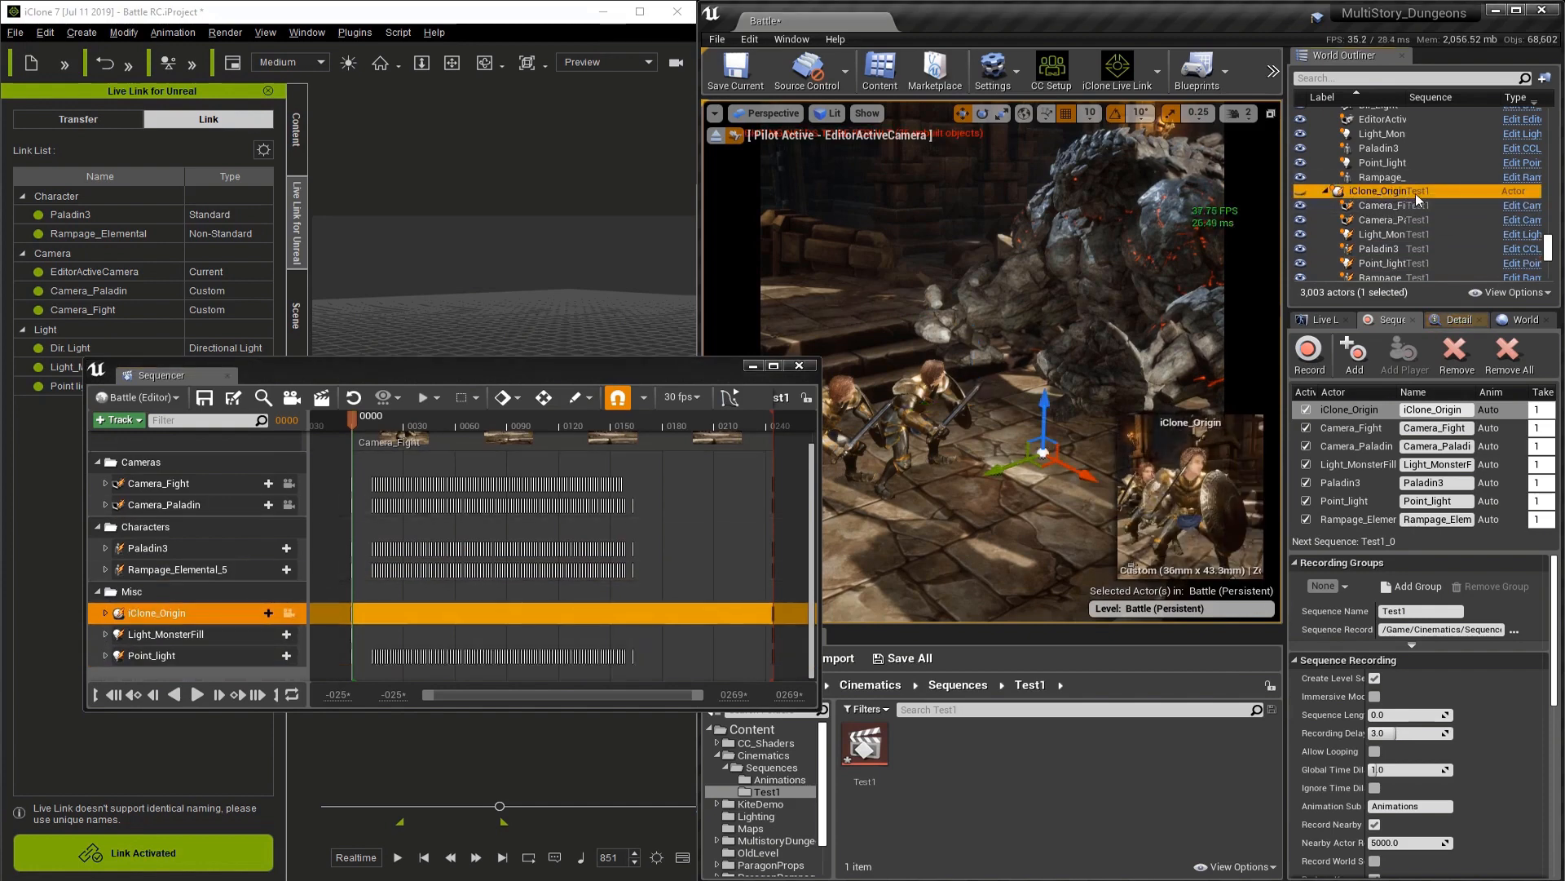
{"action": "scroll", "scroll_direction": "down", "scroll_amount": 3}
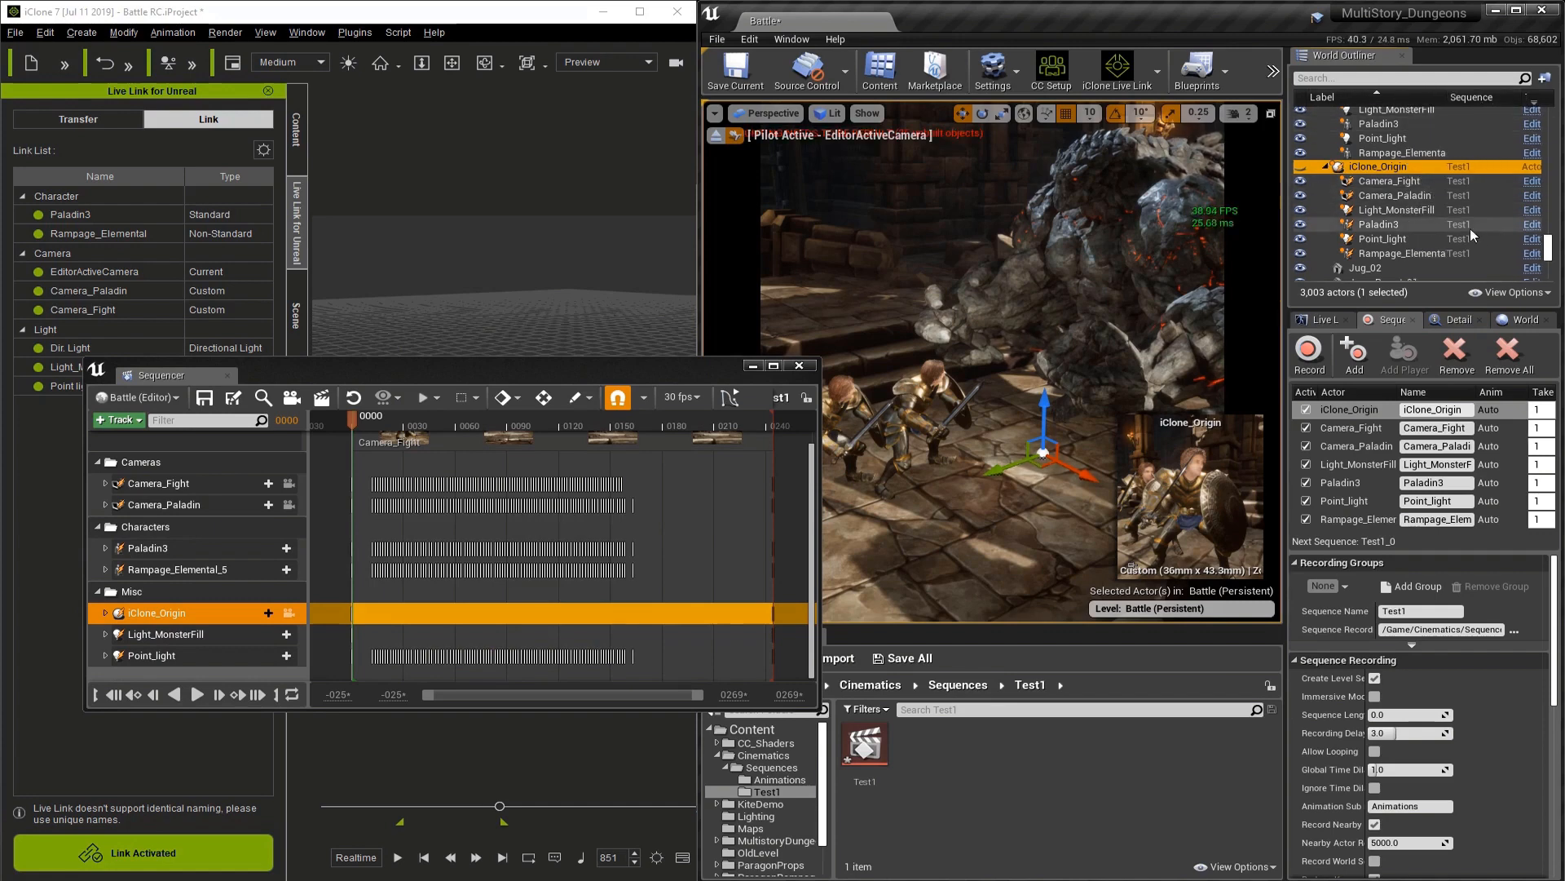
{"action": "scroll", "scroll_direction": "up", "scroll_amount": 3}
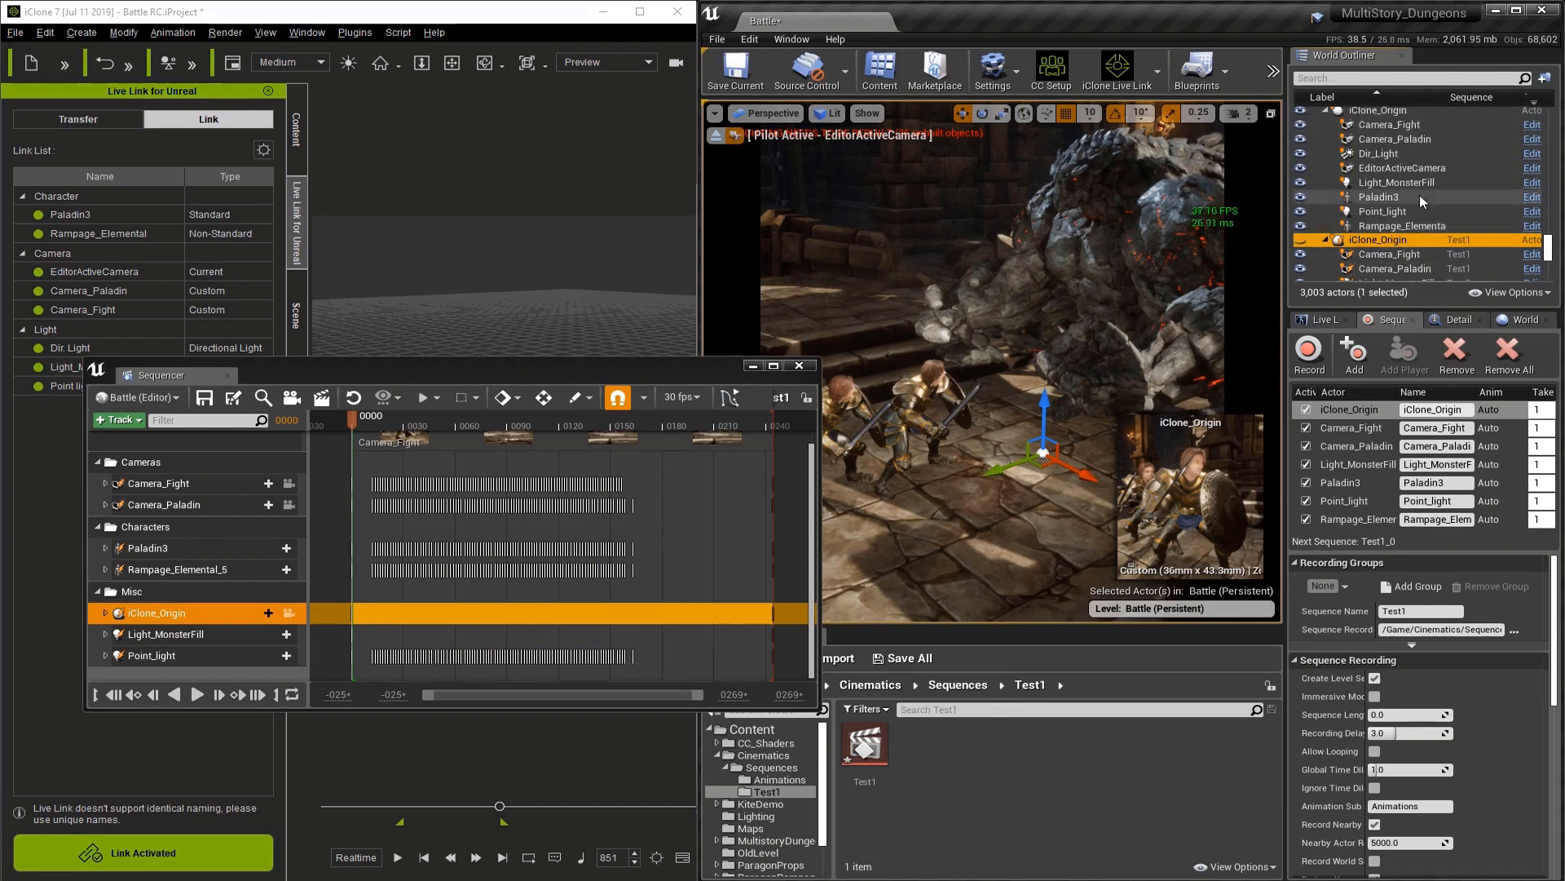
{"action": "scroll", "scroll_direction": "up", "scroll_amount": 3}
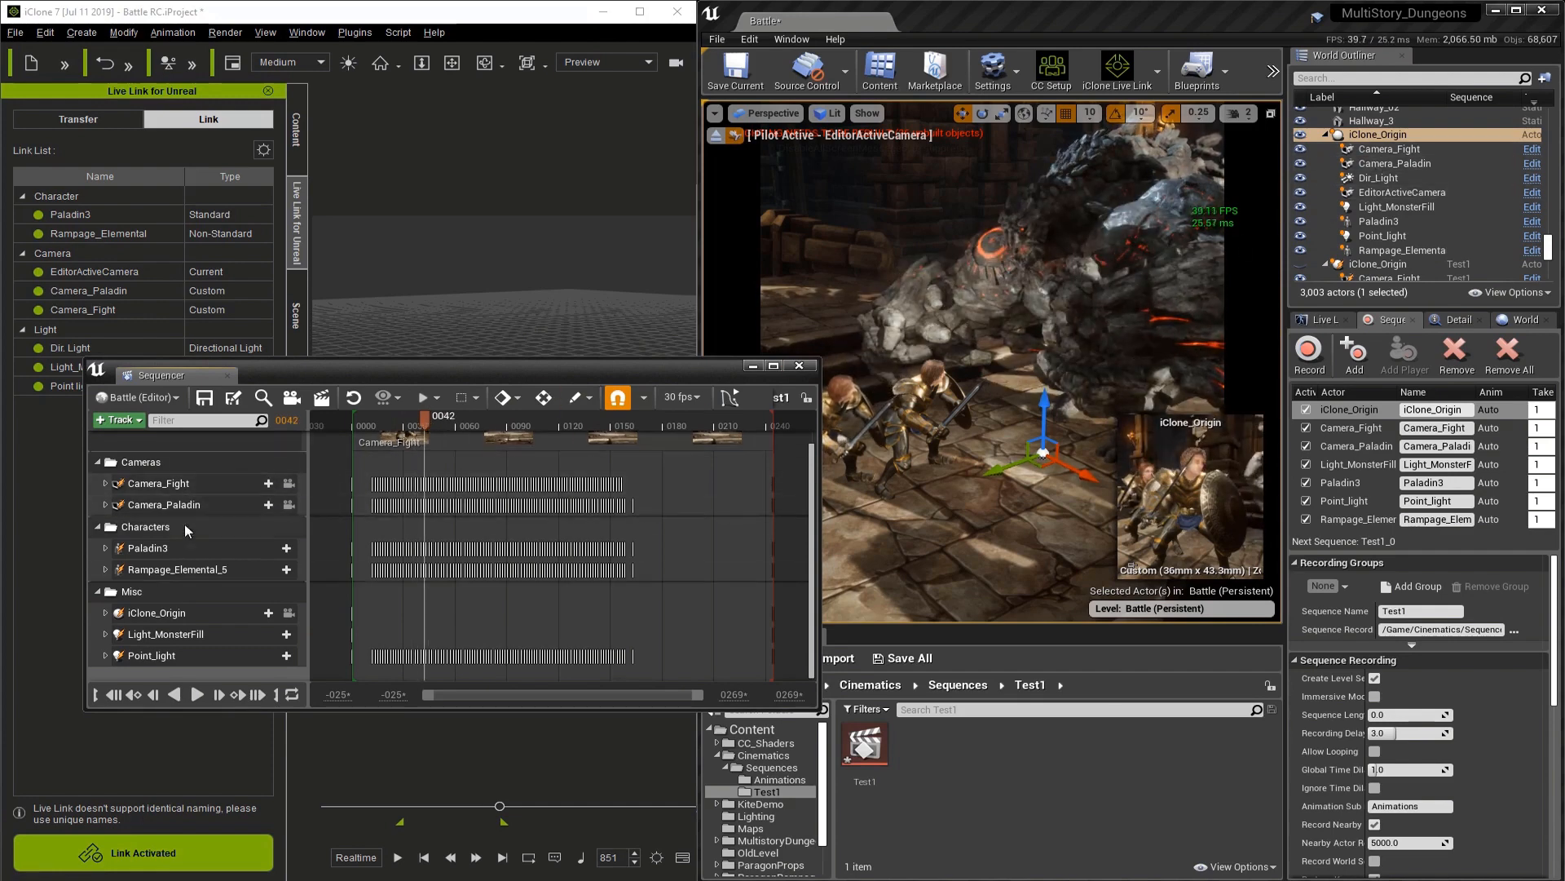
{"action": "left_click", "coordinate": [150, 548]}
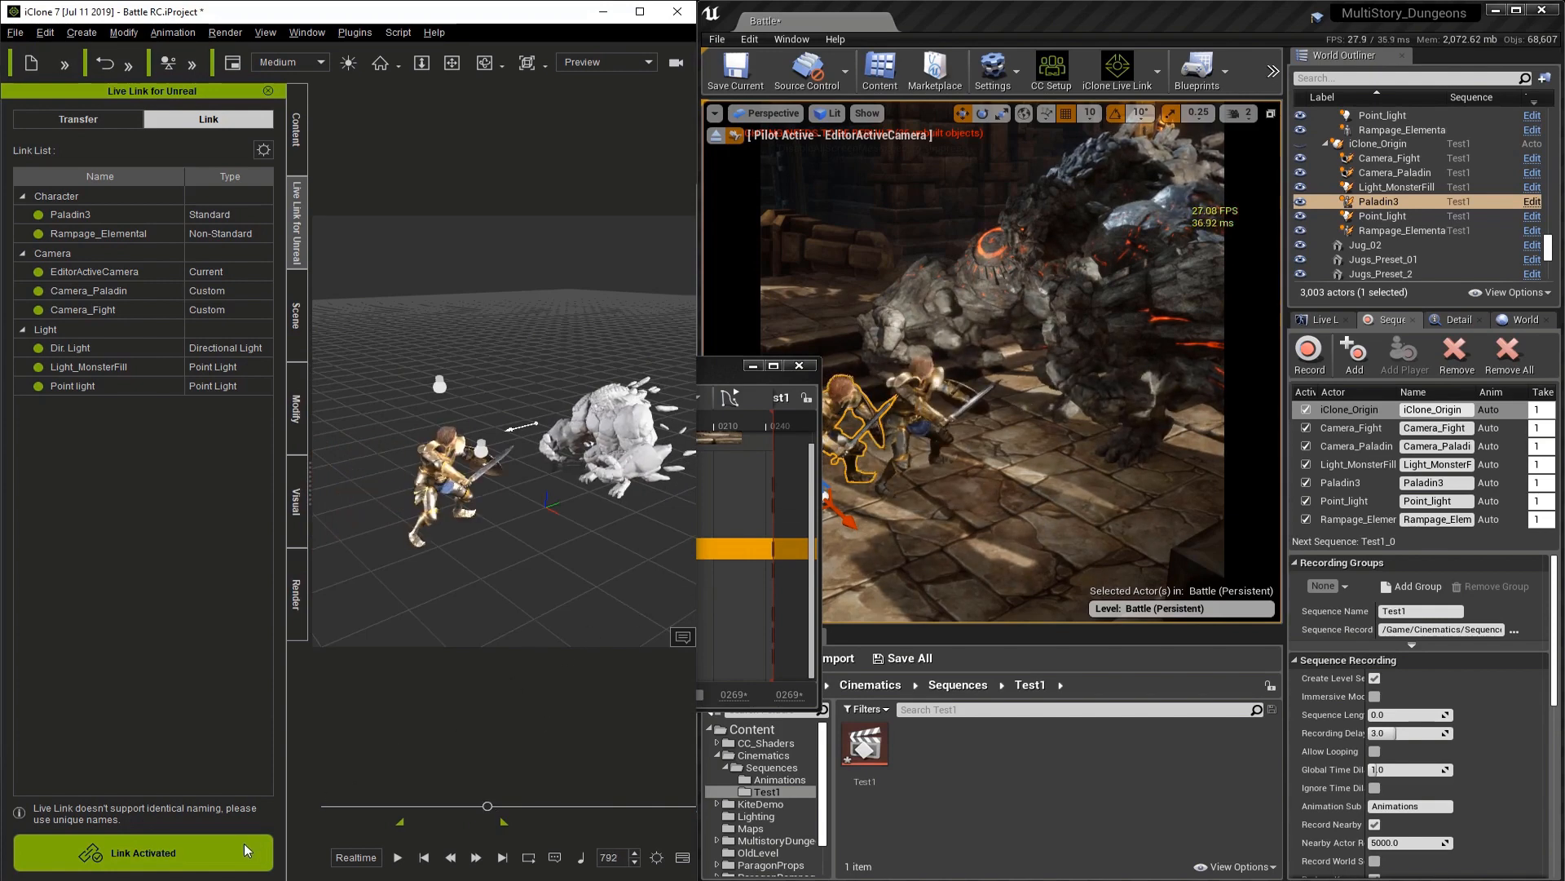
Deactivate the Live Link in iClone, scrub Test1 and lock the viewport to Camera Cuts.
{"action": "left_click", "coordinate": [143, 851]}
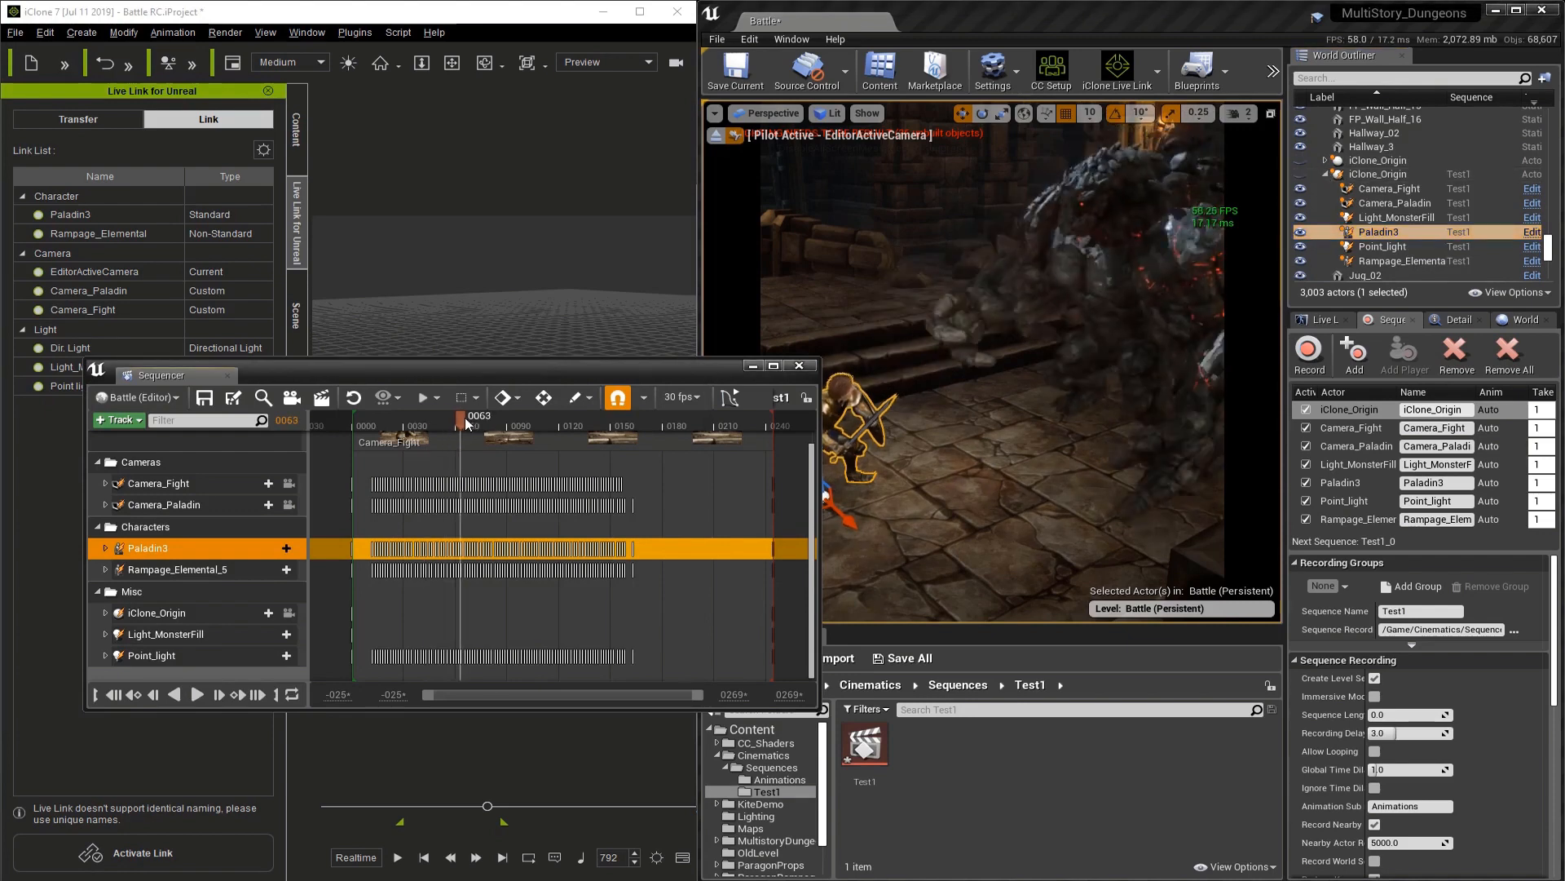
{"action": "left_click_drag", "start_coordinate": [468, 416], "coordinate": [508, 415]}
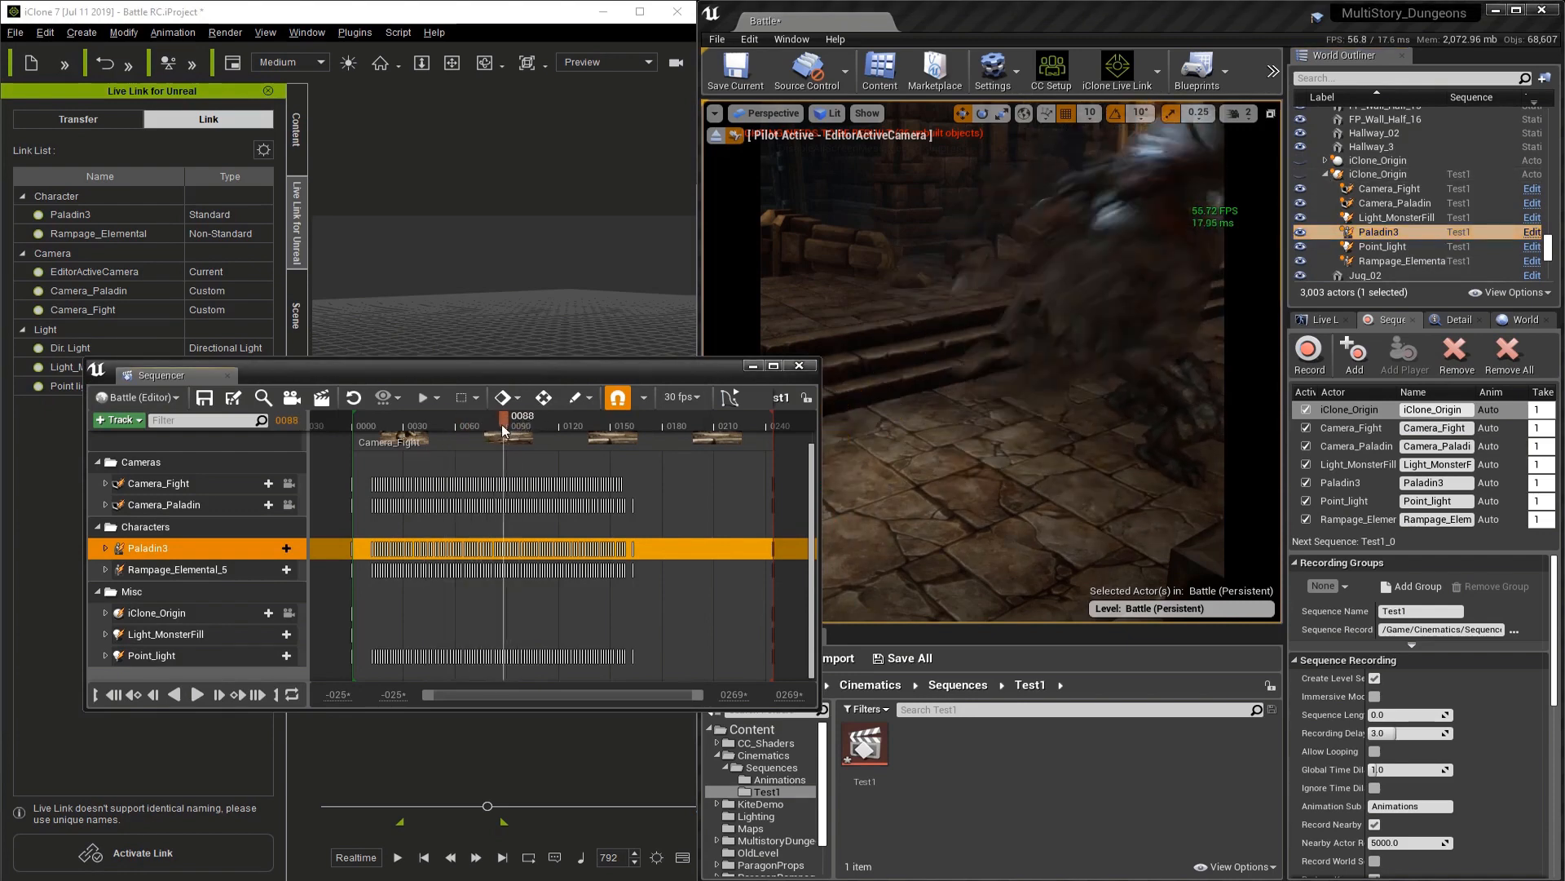
{"action": "left_click", "coordinate": [370, 415]}
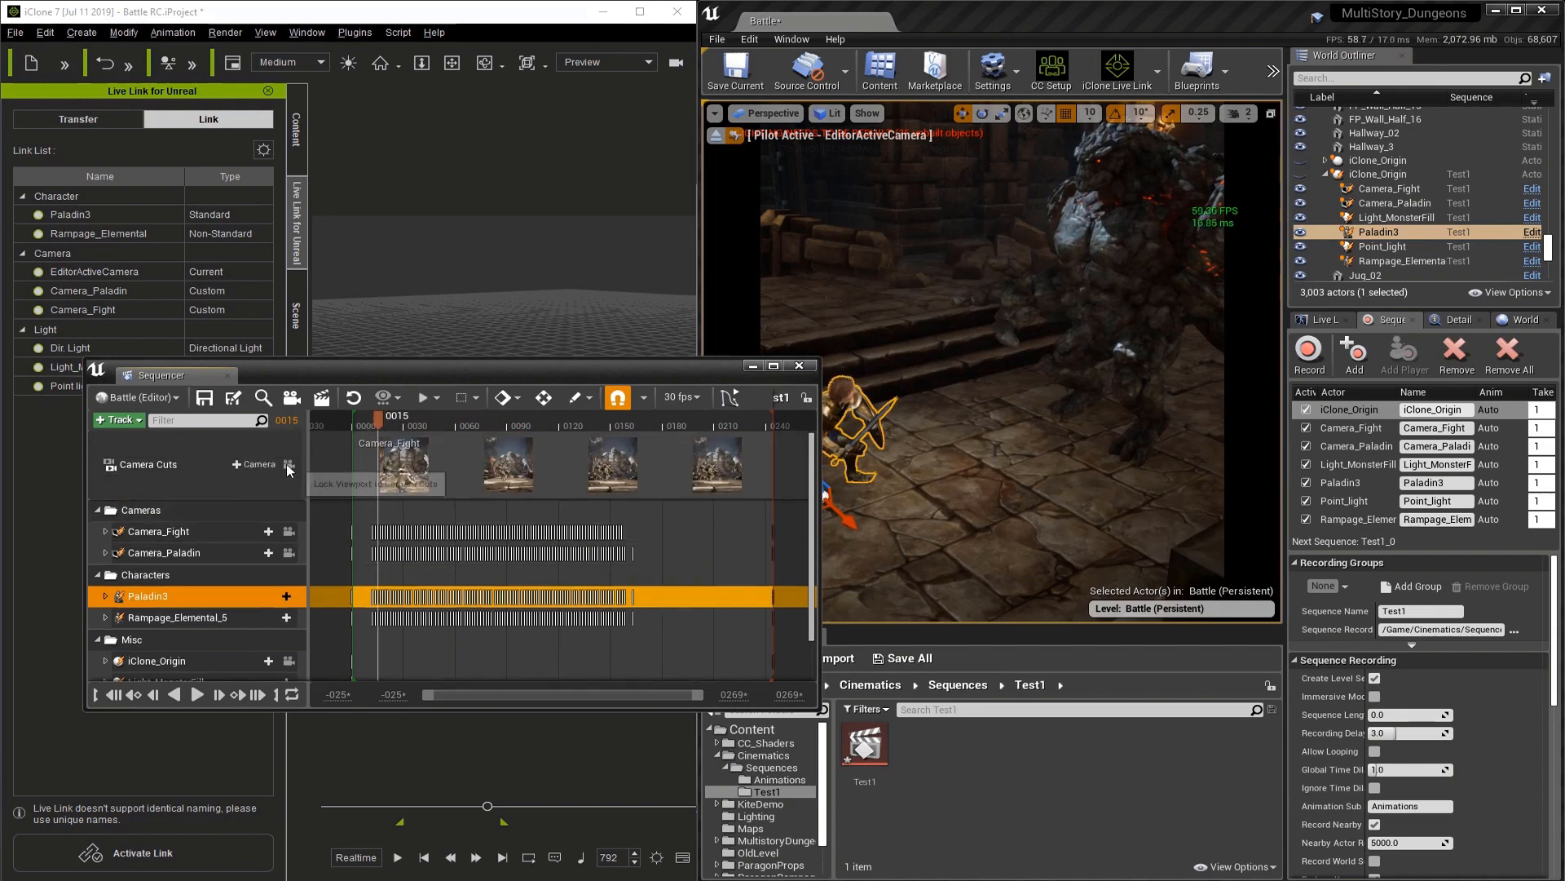
{"action": "left_click", "coordinate": [287, 468]}
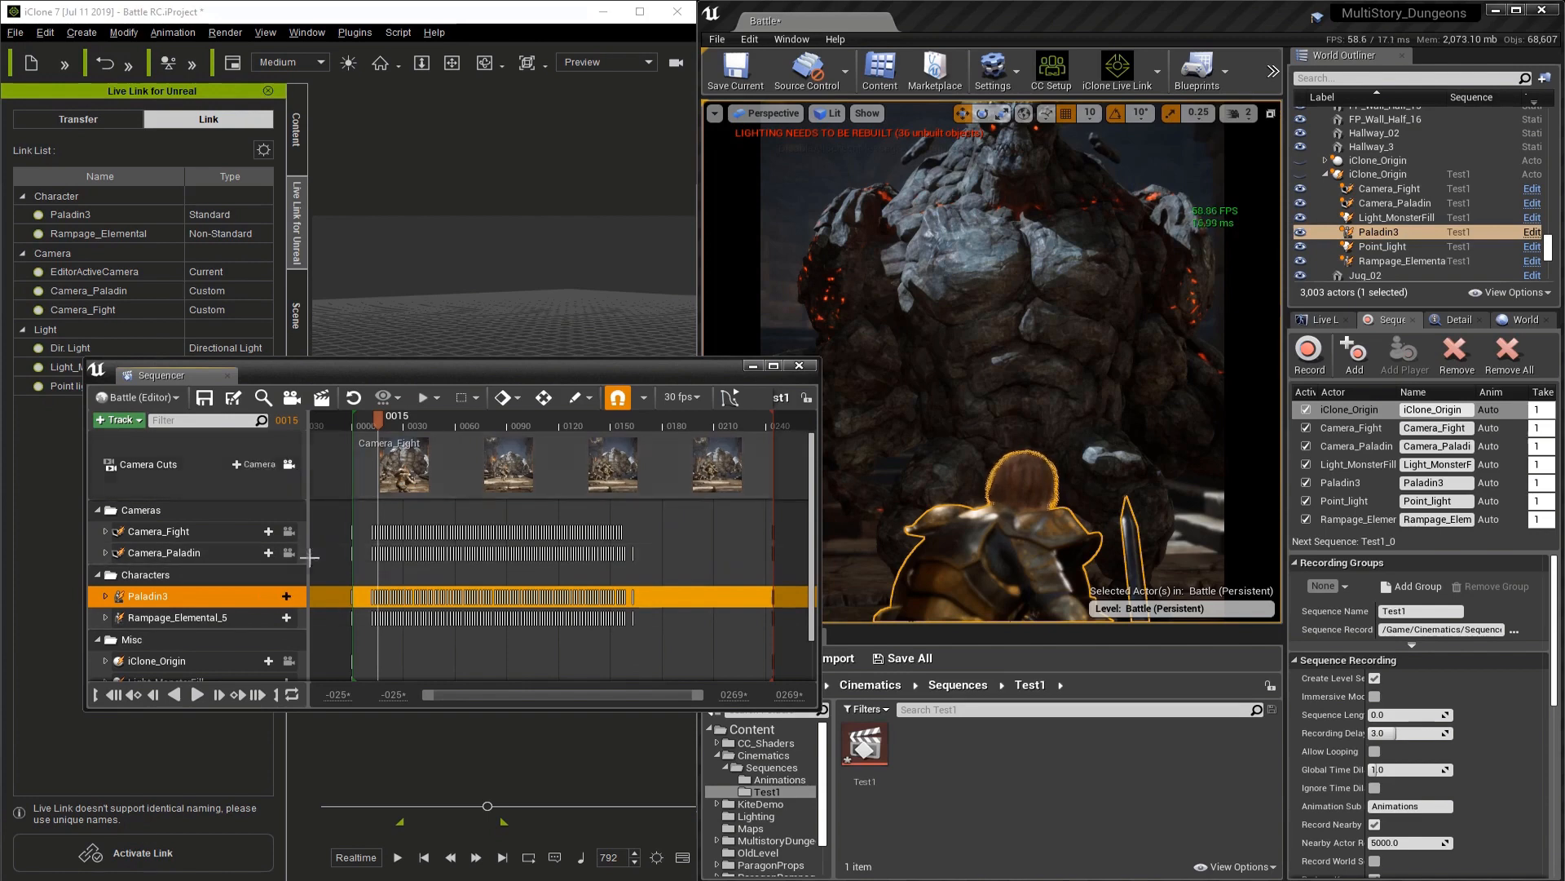
Play the recorded fight from the sequence start through its camera cuts, then pause.
{"action": "left_click", "coordinate": [131, 695]}
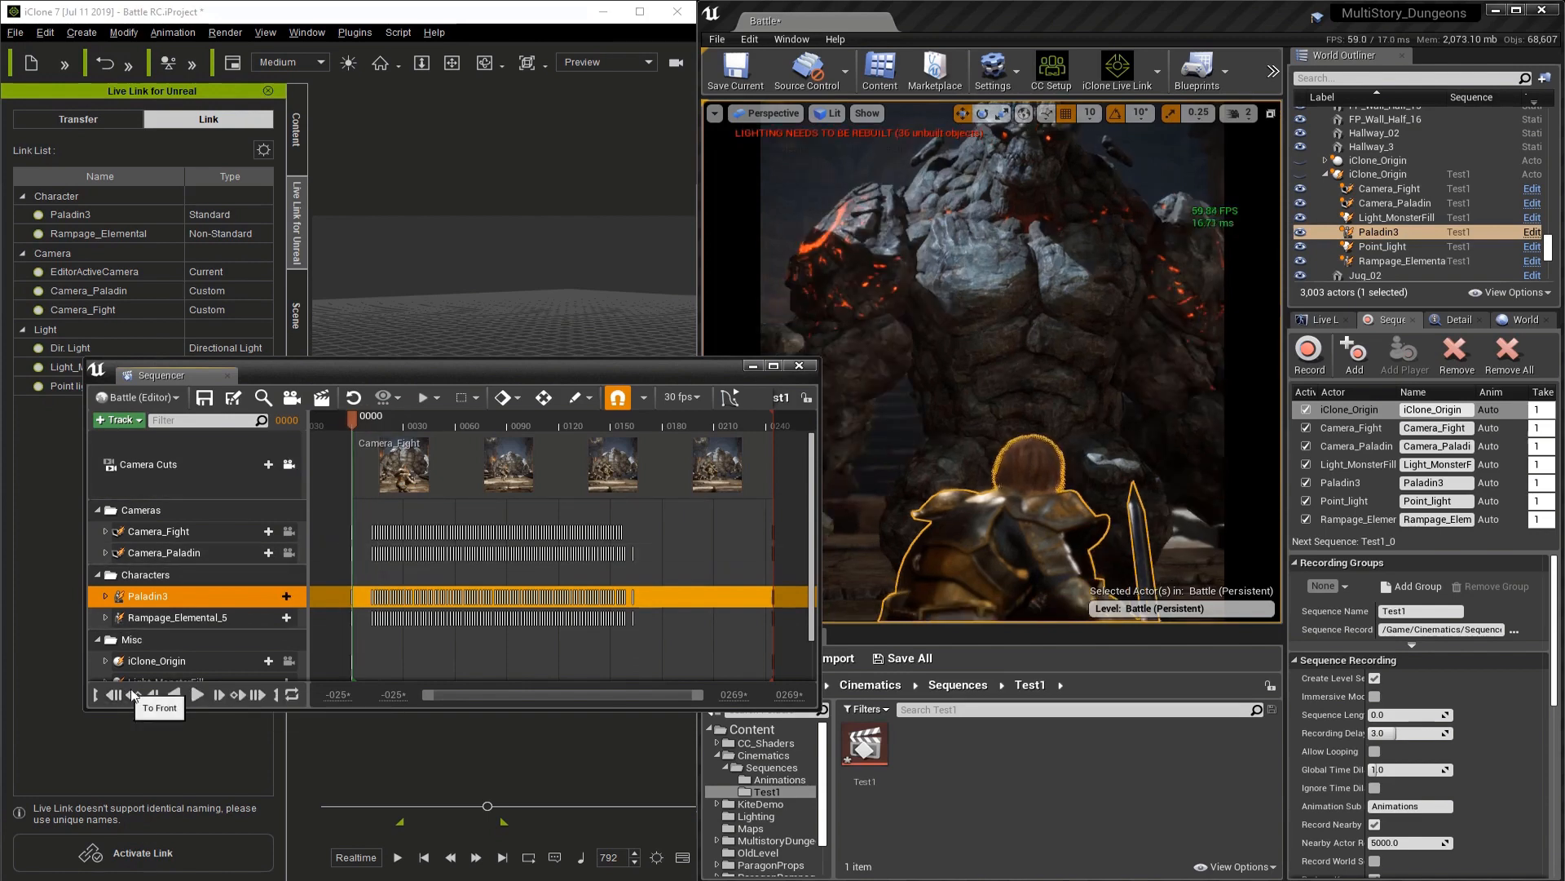
{"action": "left_click", "coordinate": [197, 695]}
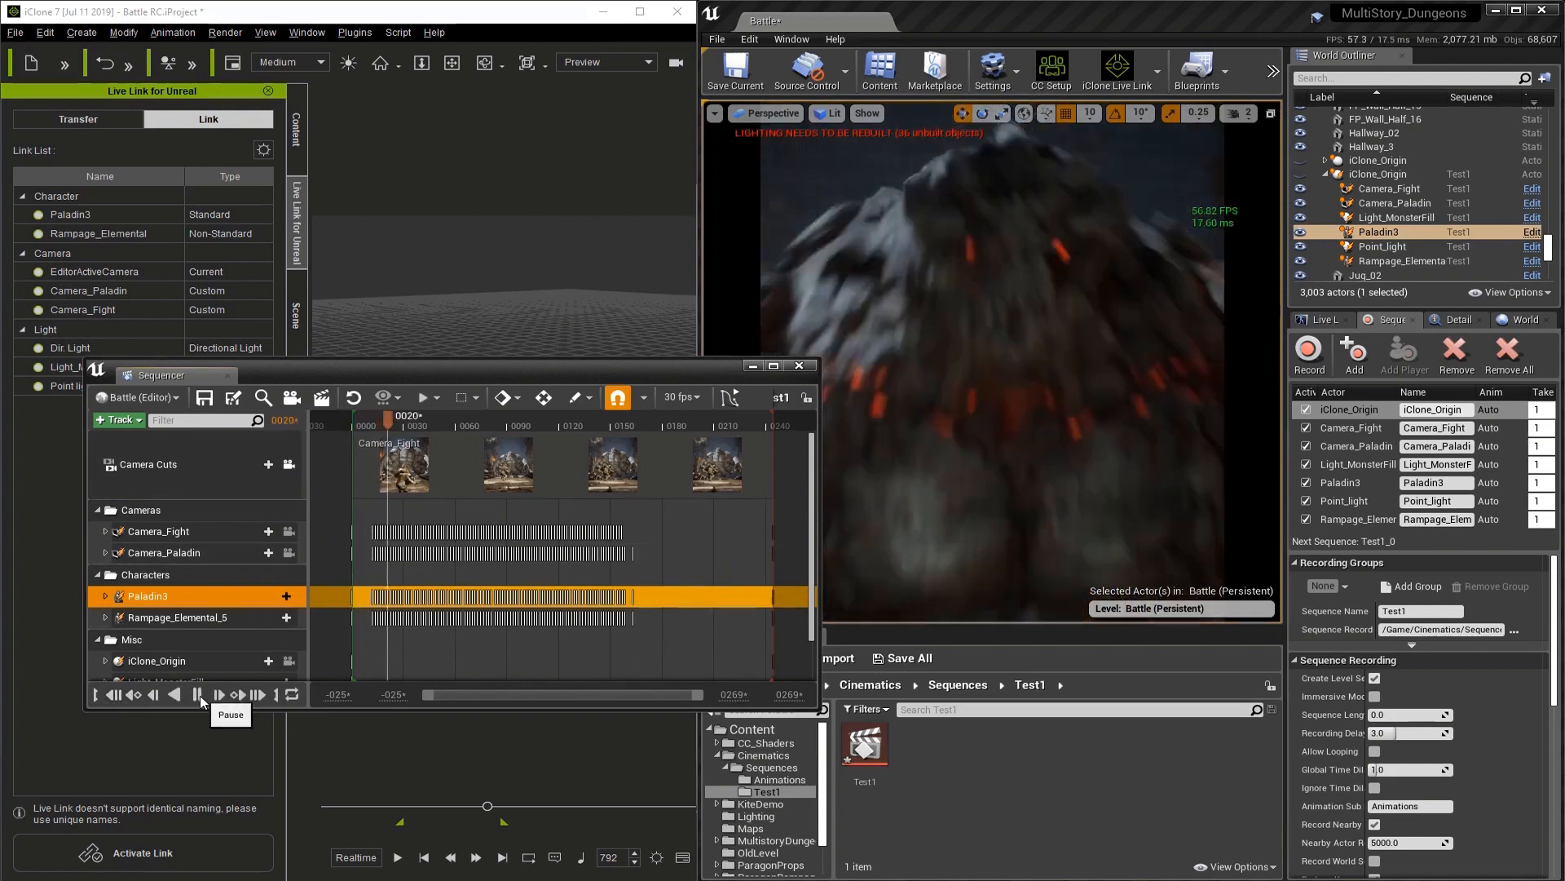
{"action": "left_click", "coordinate": [198, 695]}
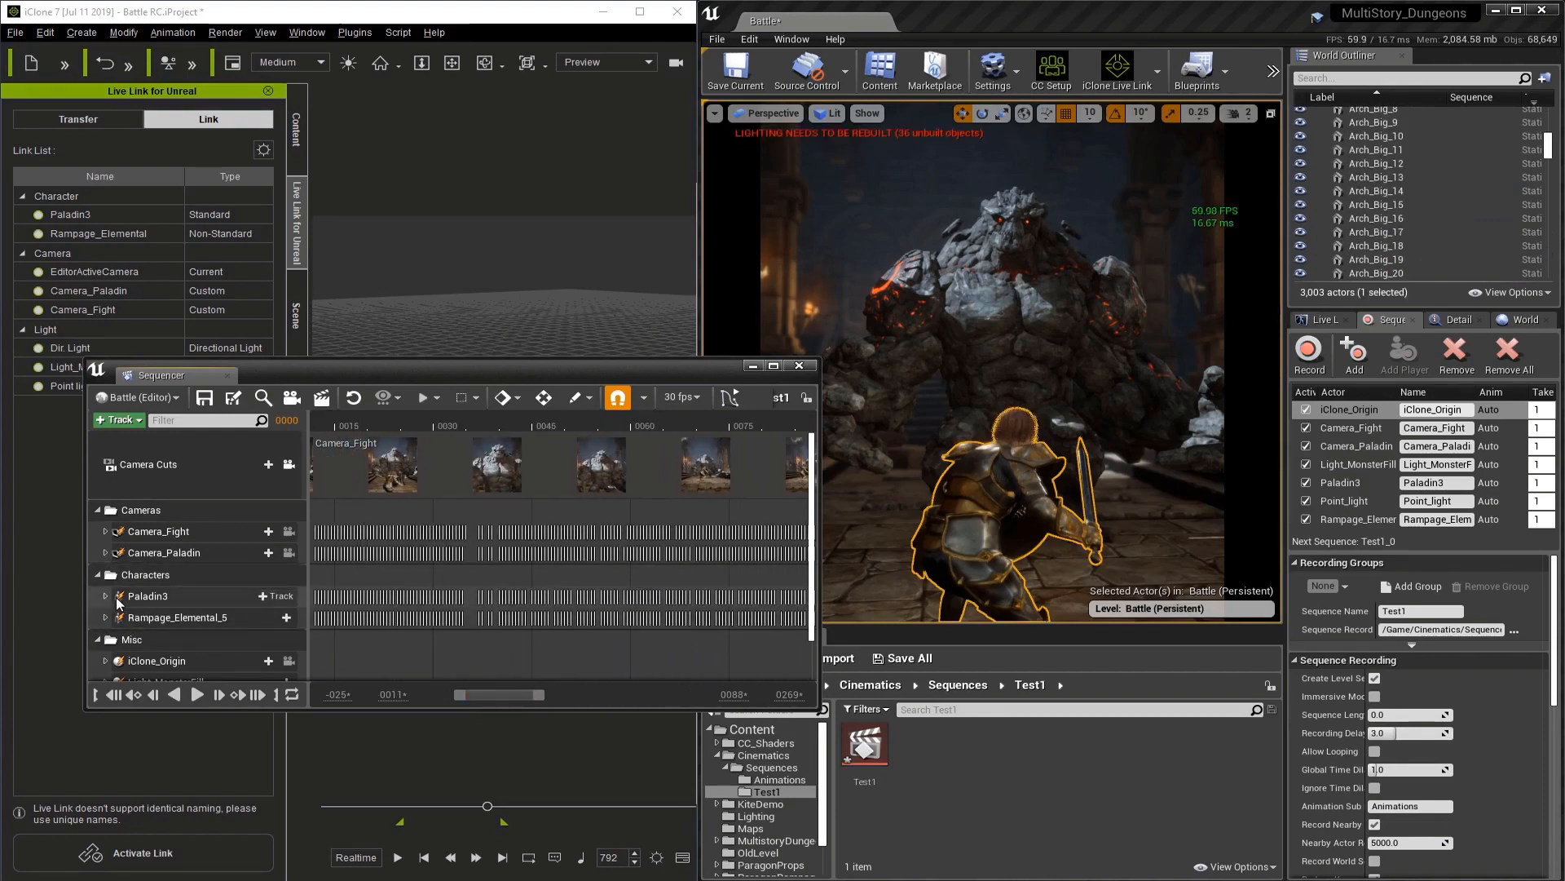
Expand Paladin3 to its SkeletalMeshComponent0 with Test1_Paladin3_0 animation and Transform keys.
{"action": "left_click", "coordinate": [104, 597]}
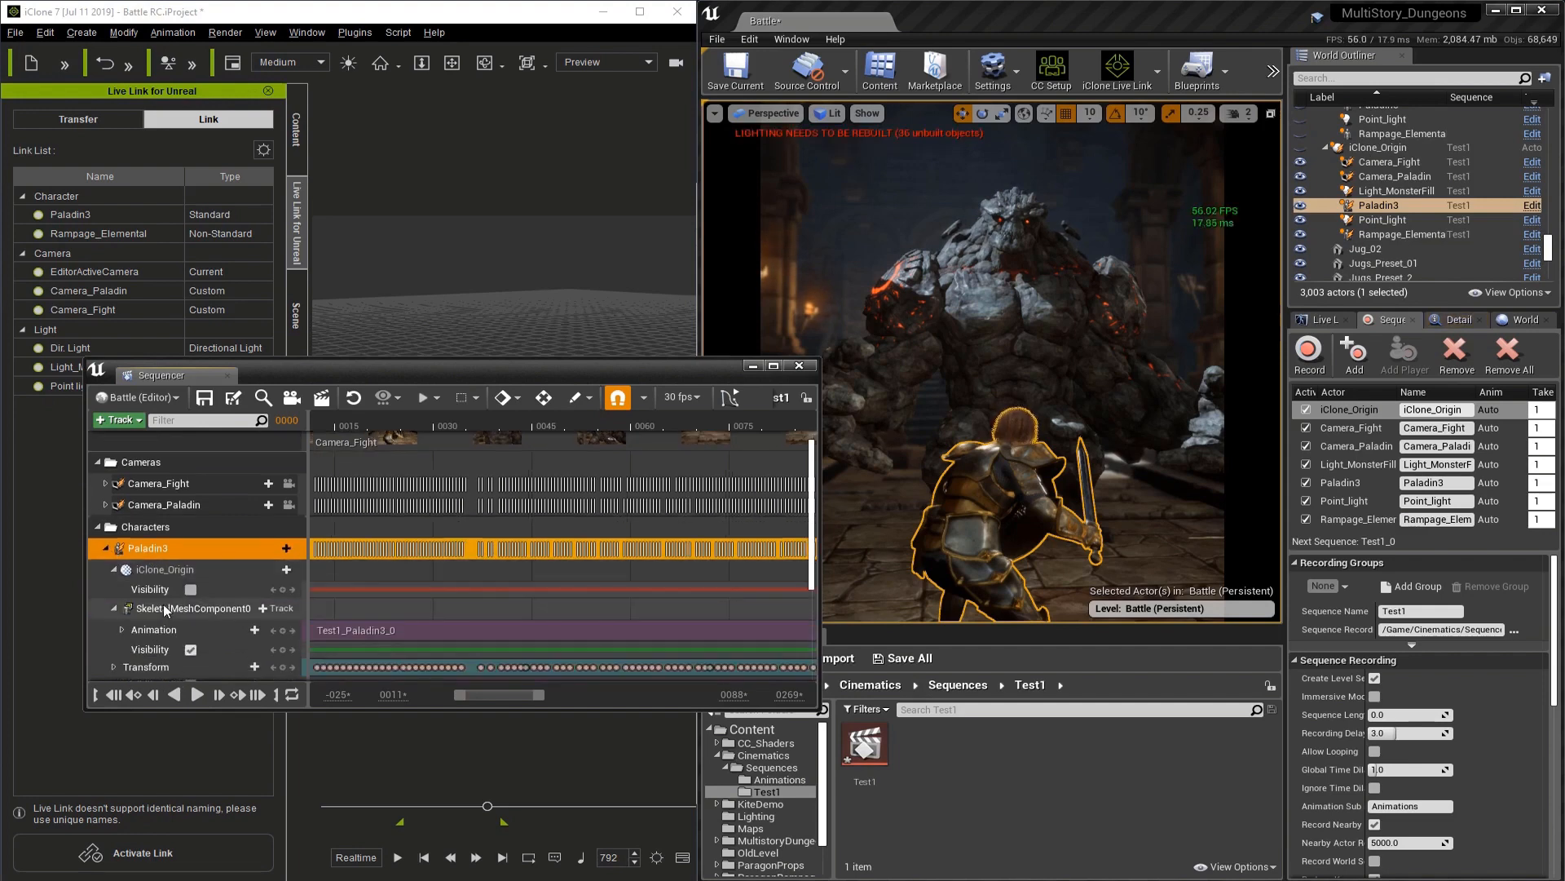
{"action": "left_click", "coordinate": [114, 569]}
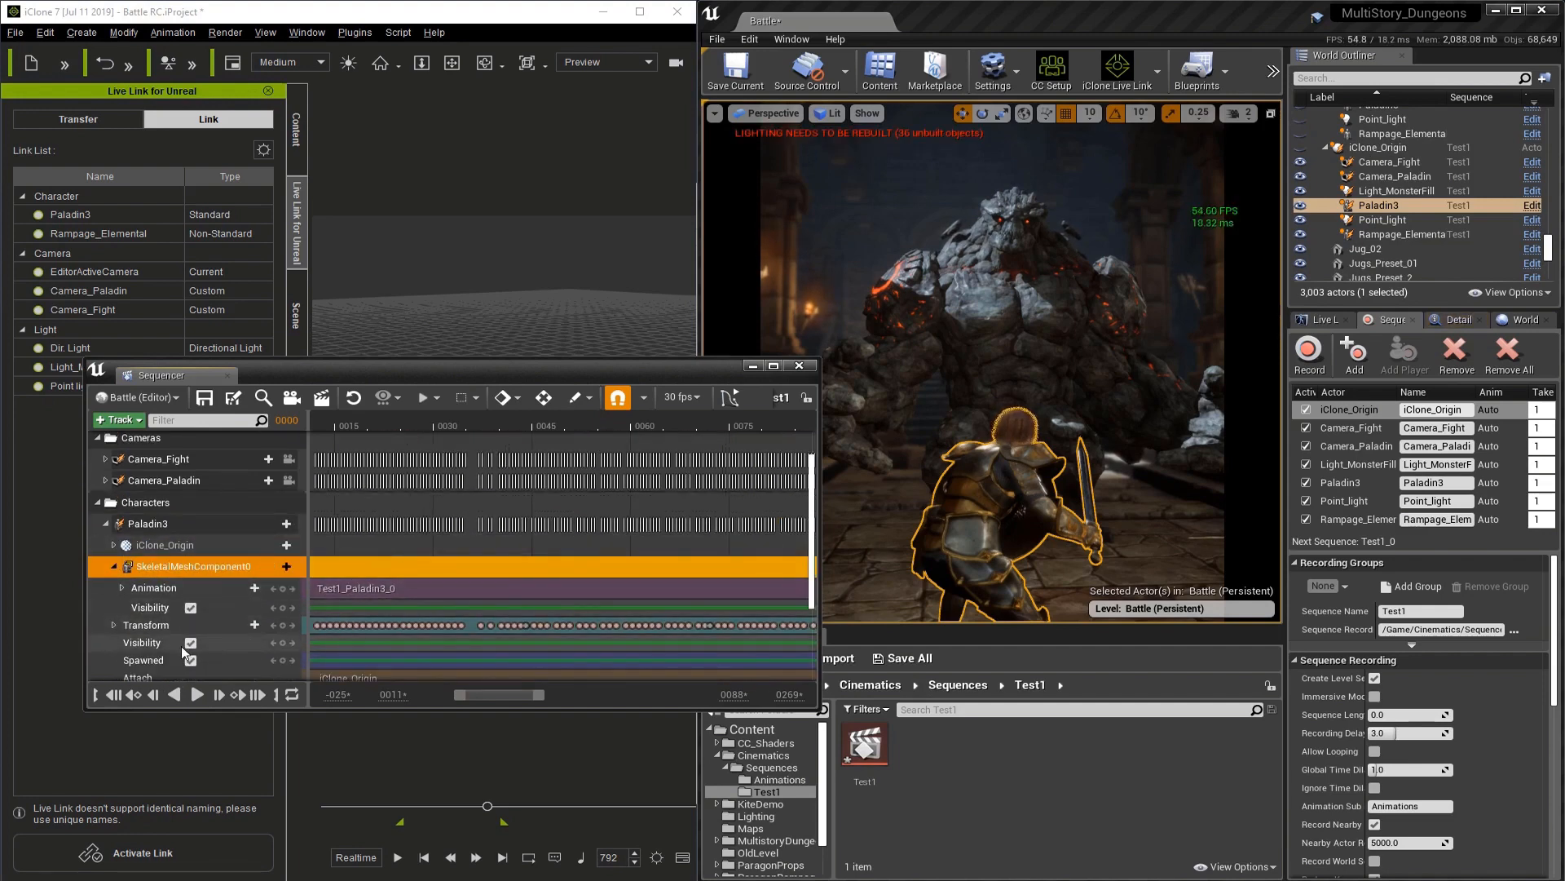
{"action": "left_click", "coordinate": [114, 624]}
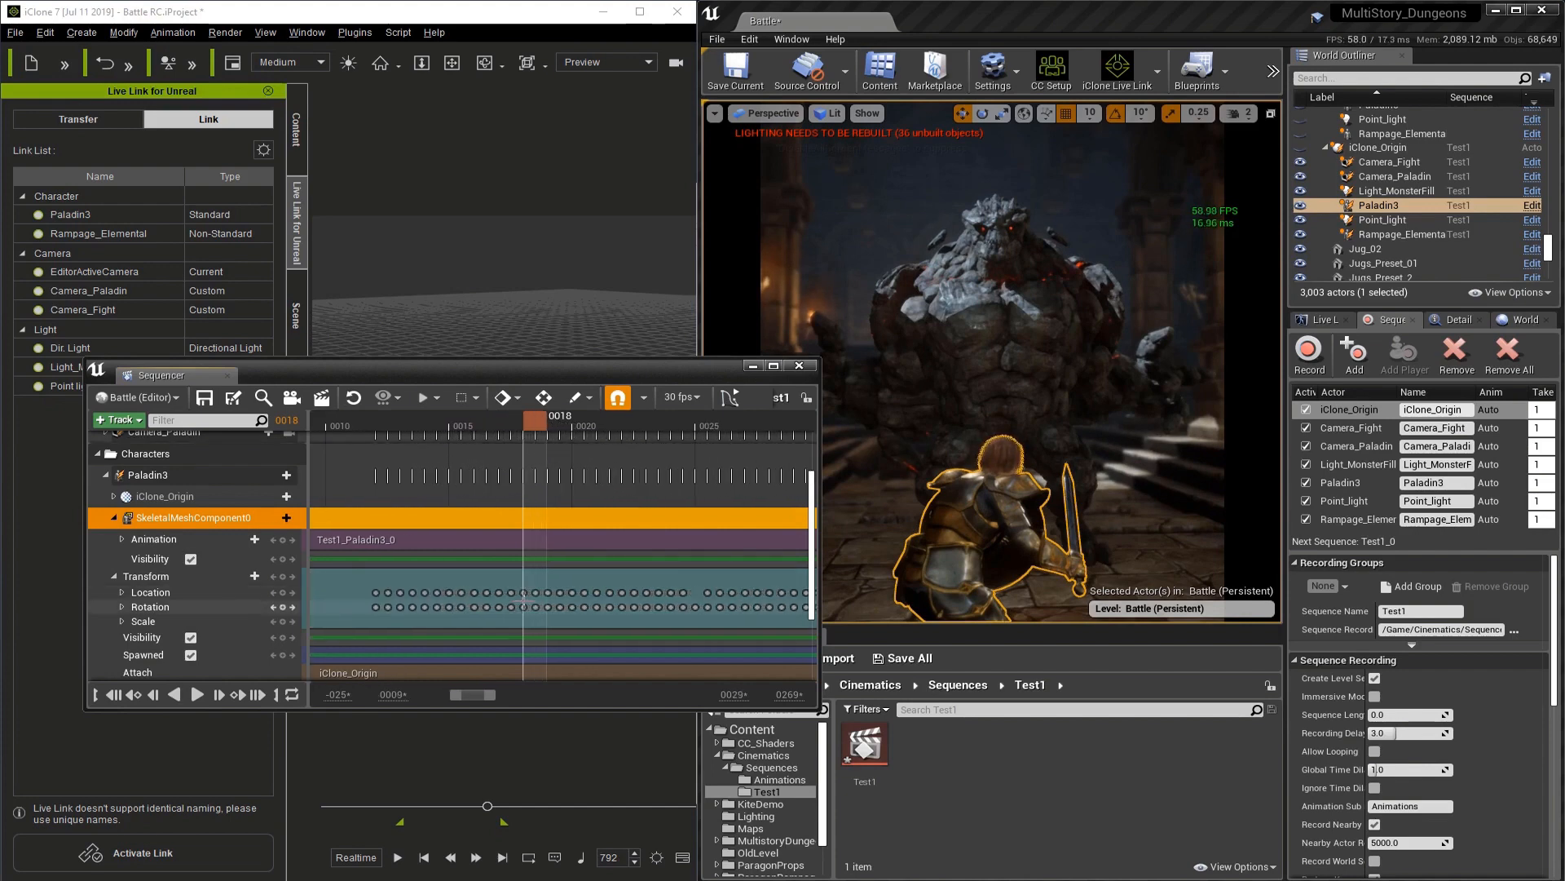
{"action": "mouse_move", "coordinate": [617, 398]}
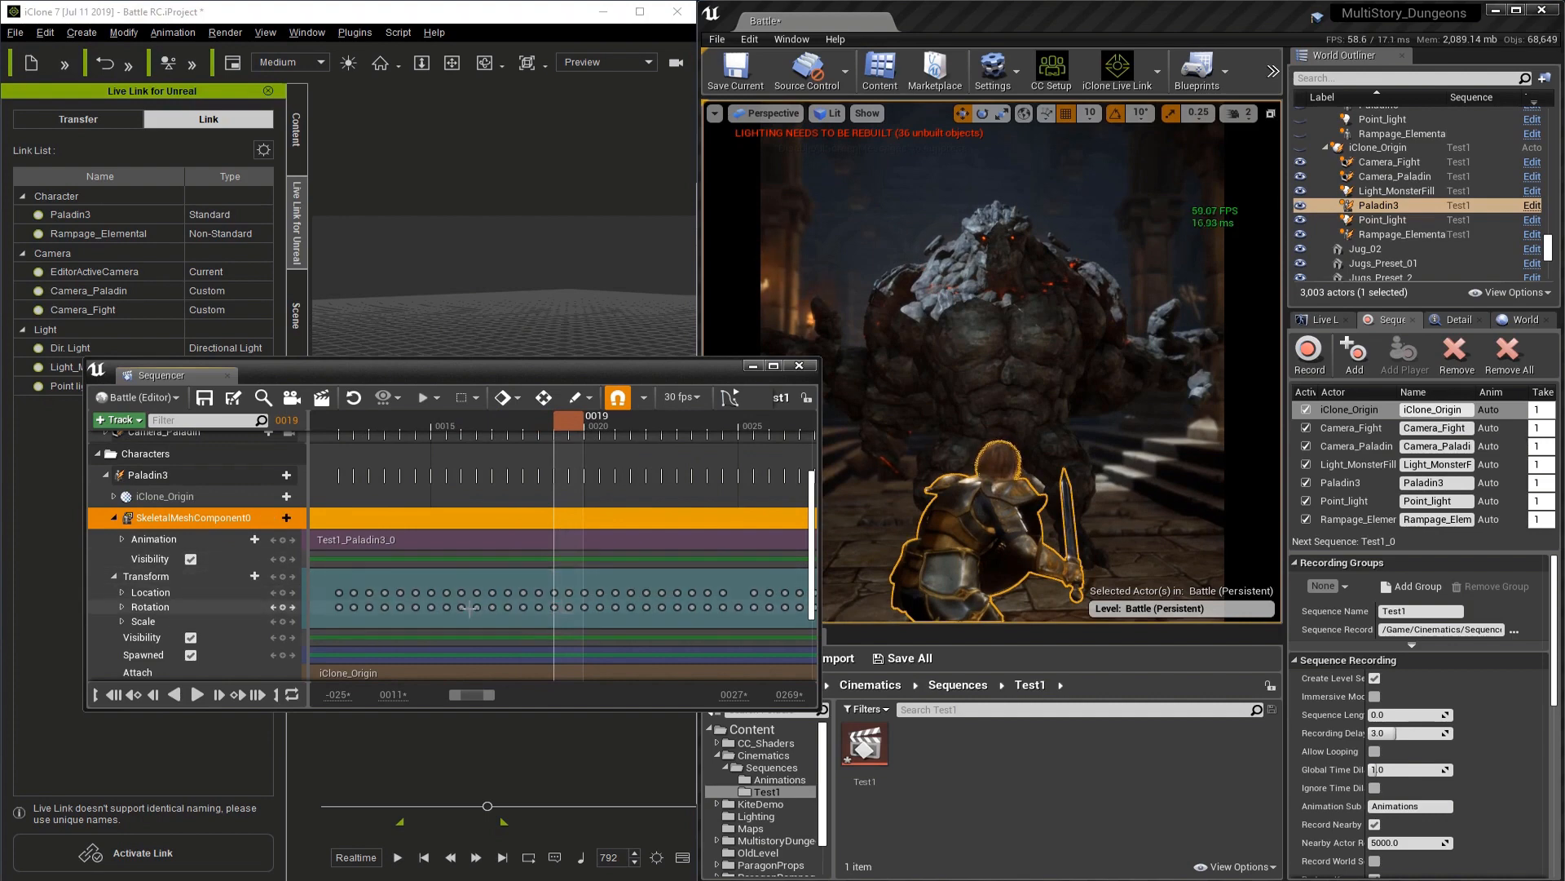
{"action": "left_click", "coordinate": [679, 396]}
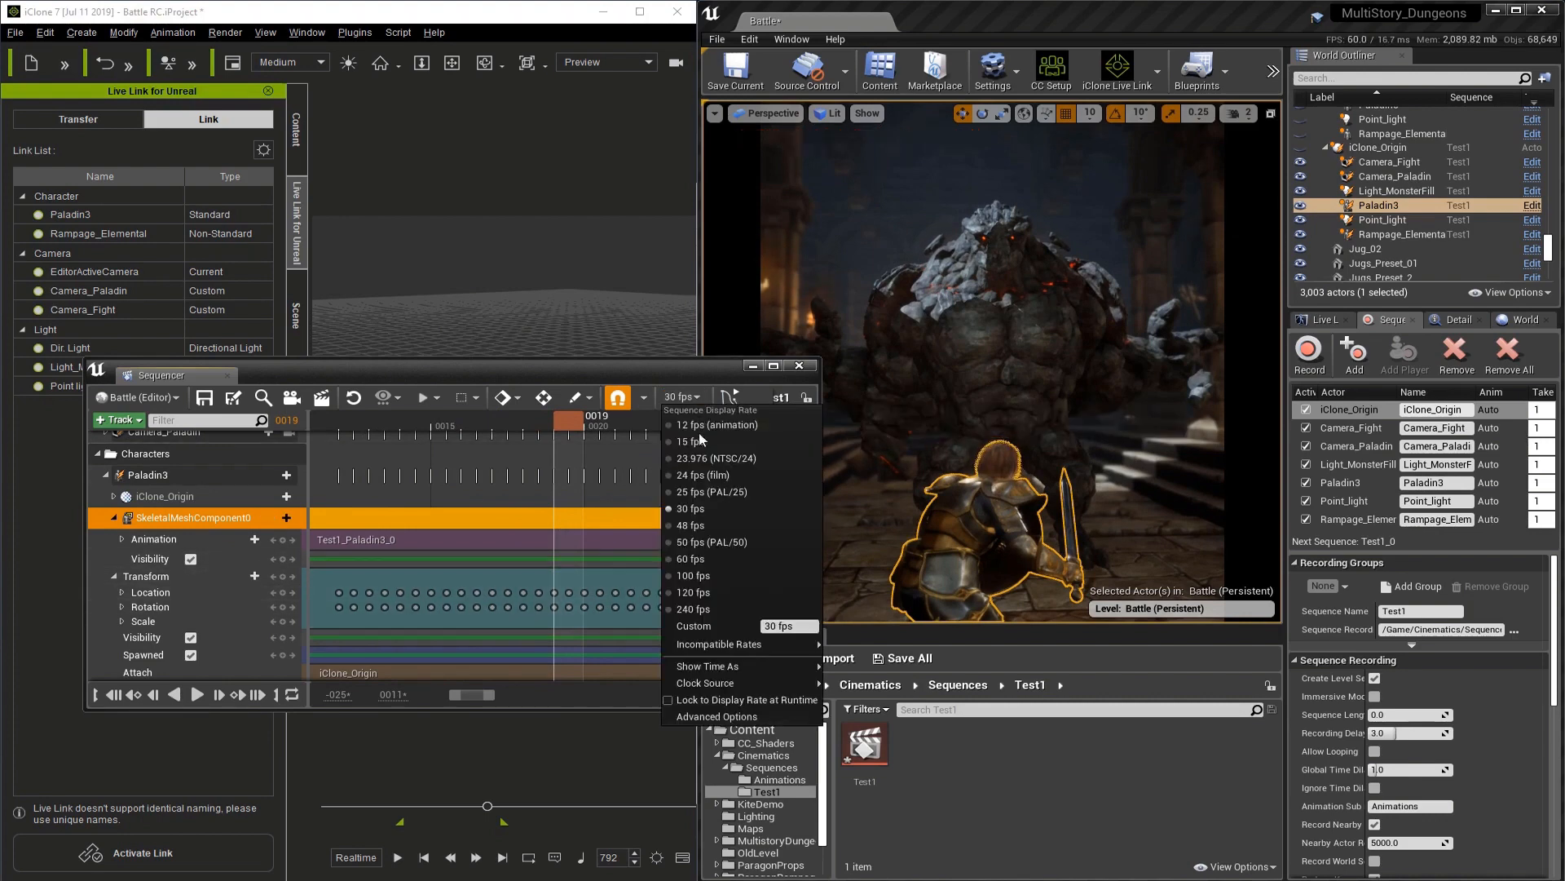
Set the display rate to 60 fps and expand Paladin3's Animation track showing weight 1.0.
{"action": "left_click", "coordinate": [688, 558]}
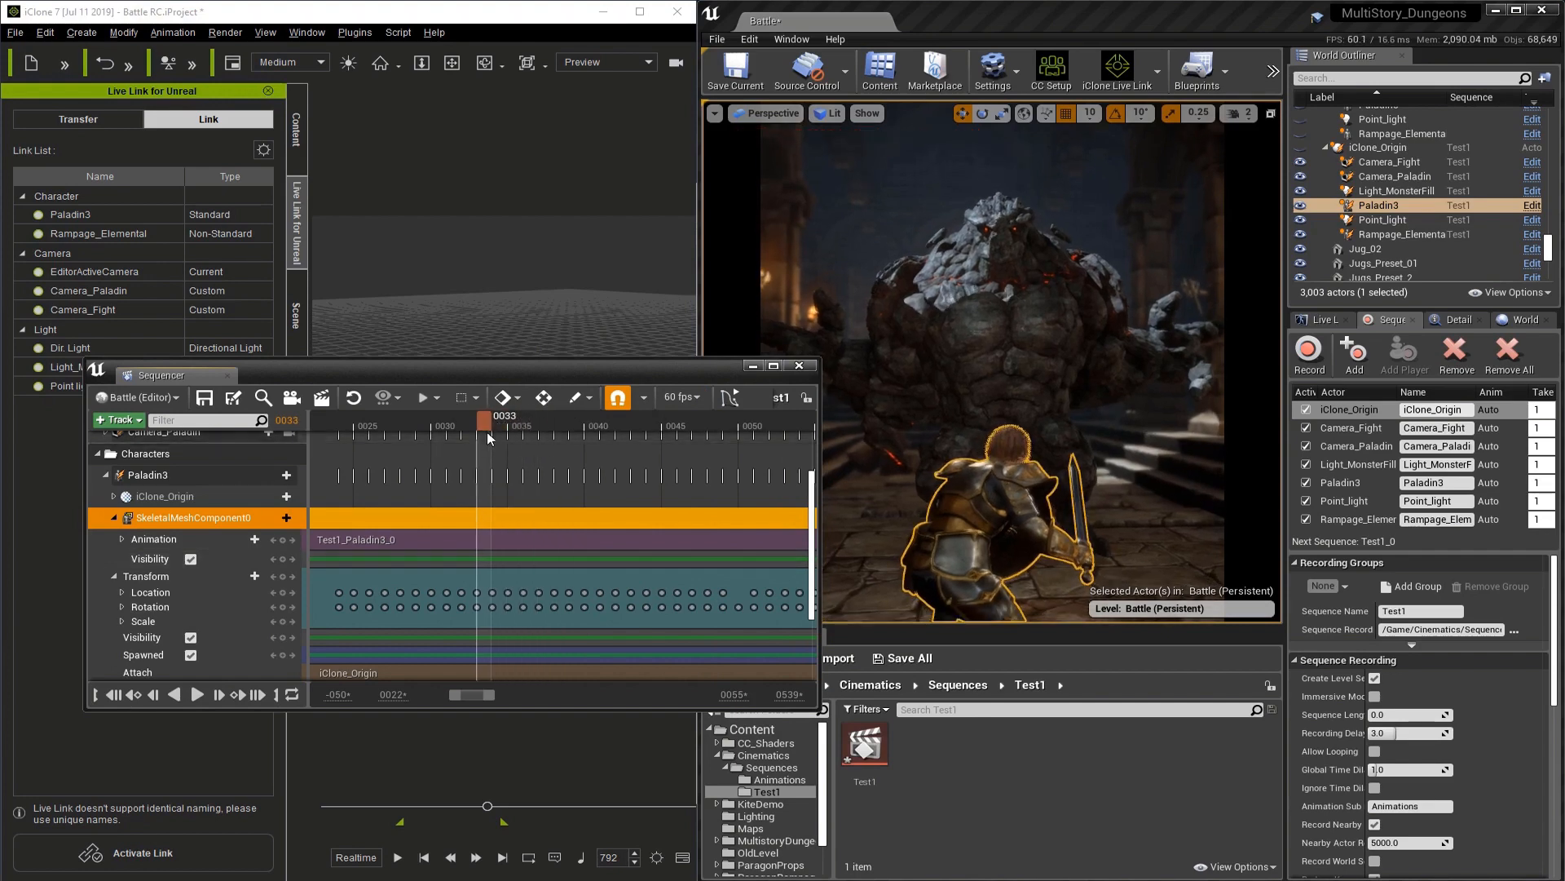
{"action": "left_click_drag", "start_coordinate": [490, 415], "coordinate": [584, 415]}
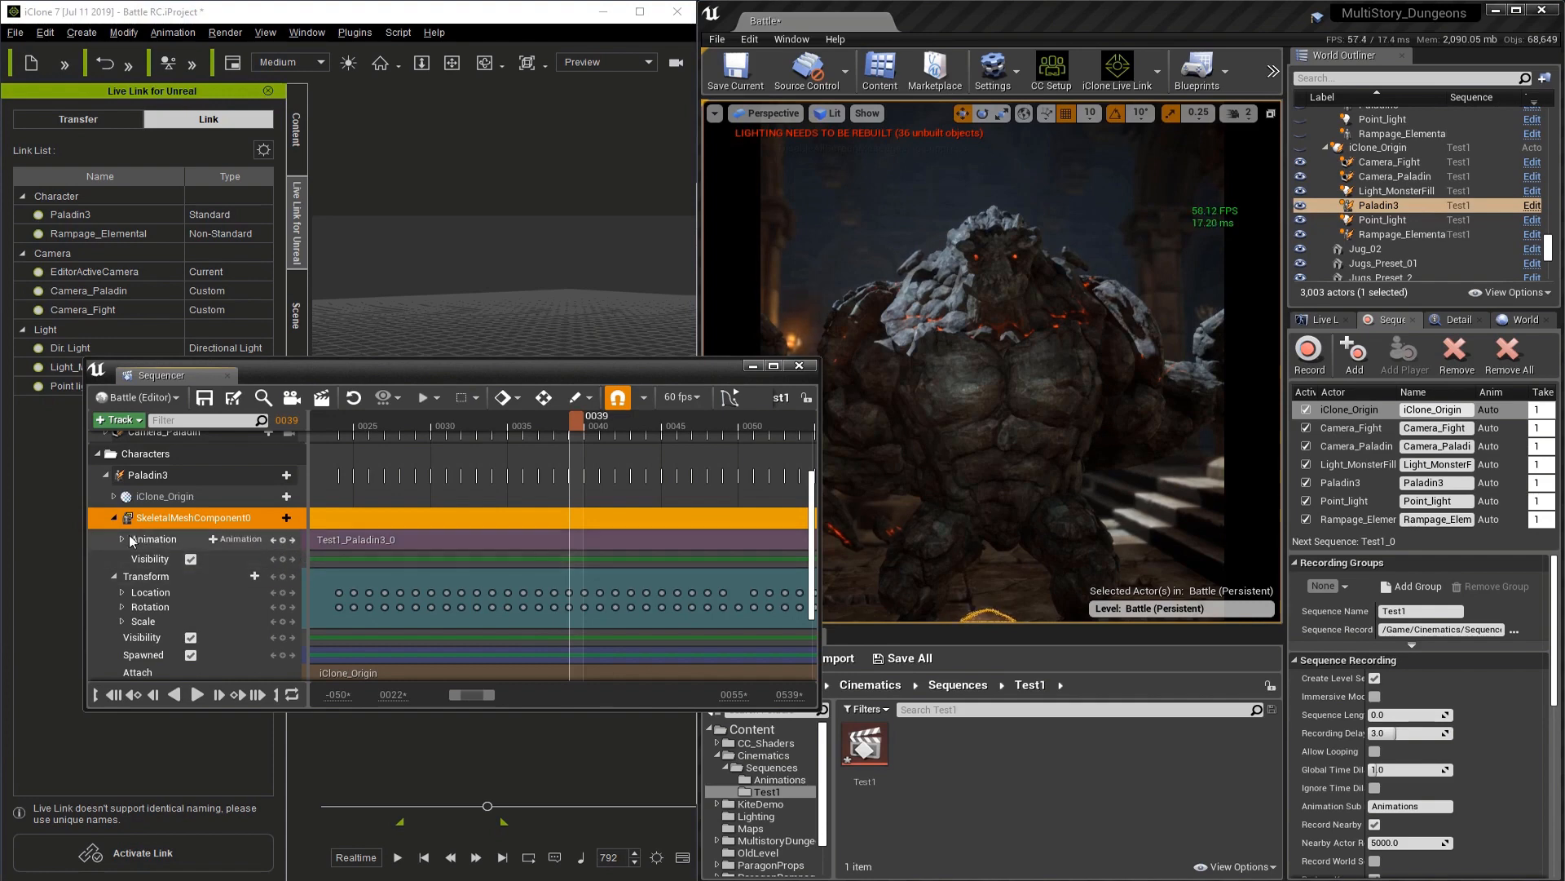
{"action": "left_click", "coordinate": [119, 540]}
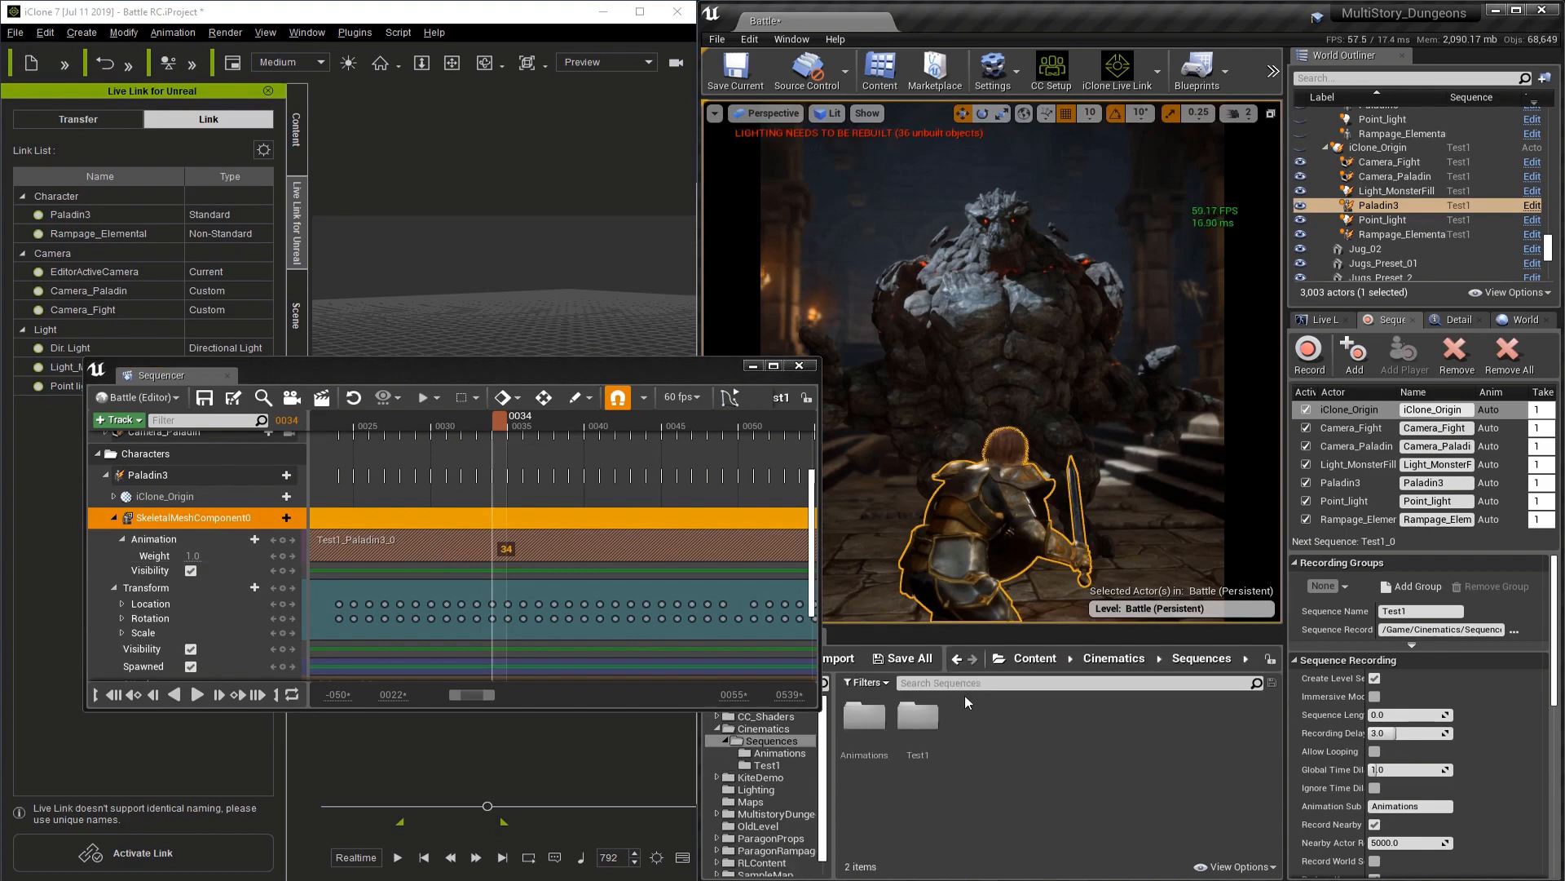
{"action": "left_click", "coordinate": [865, 718]}
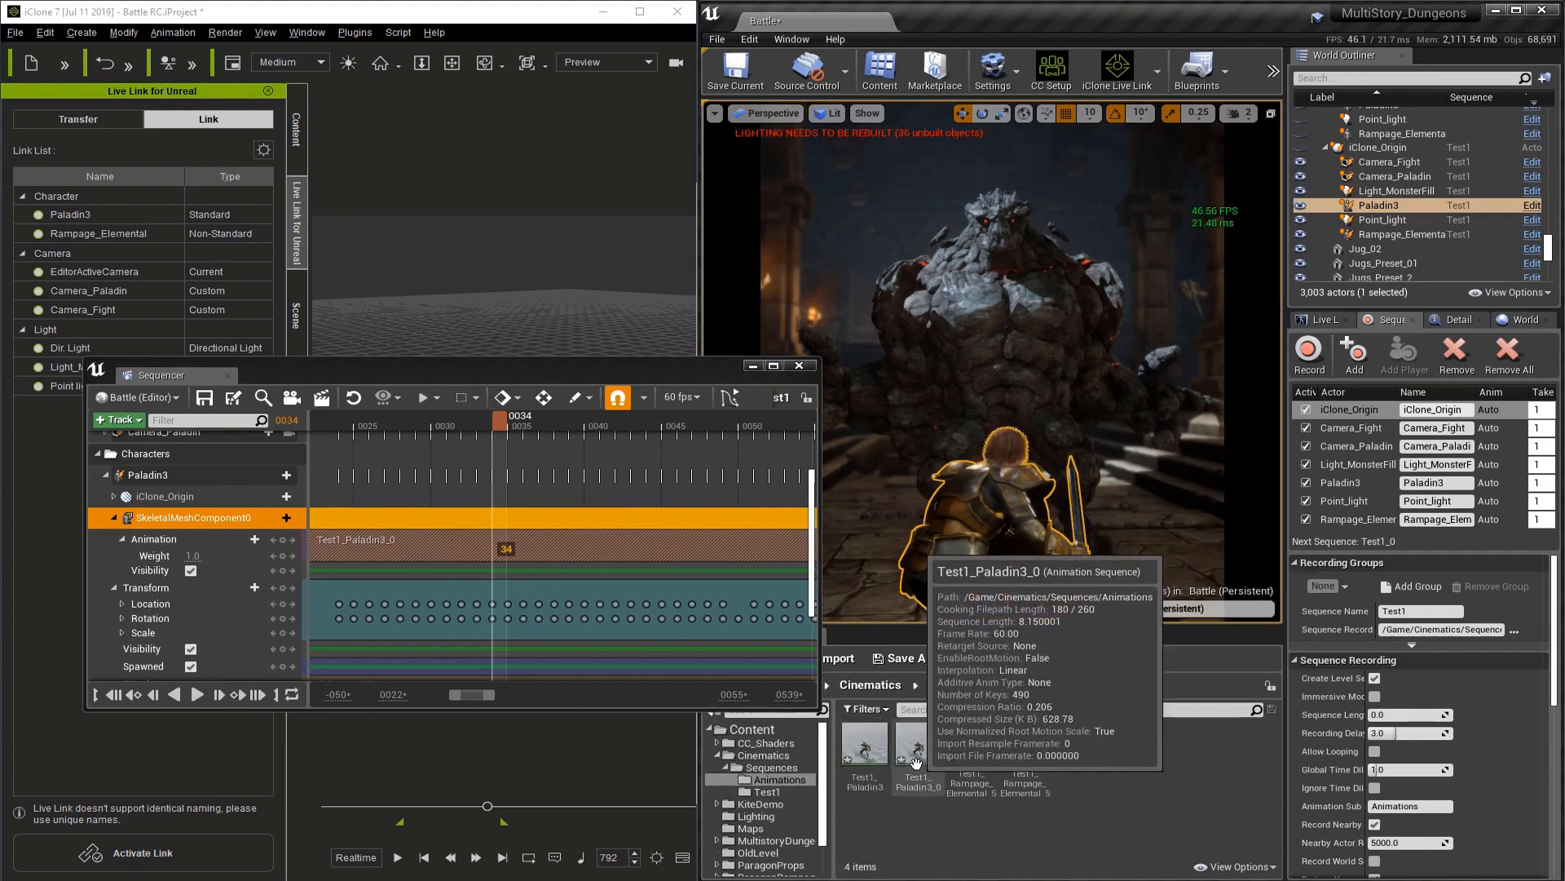
{"action": "left_click", "coordinate": [915, 753]}
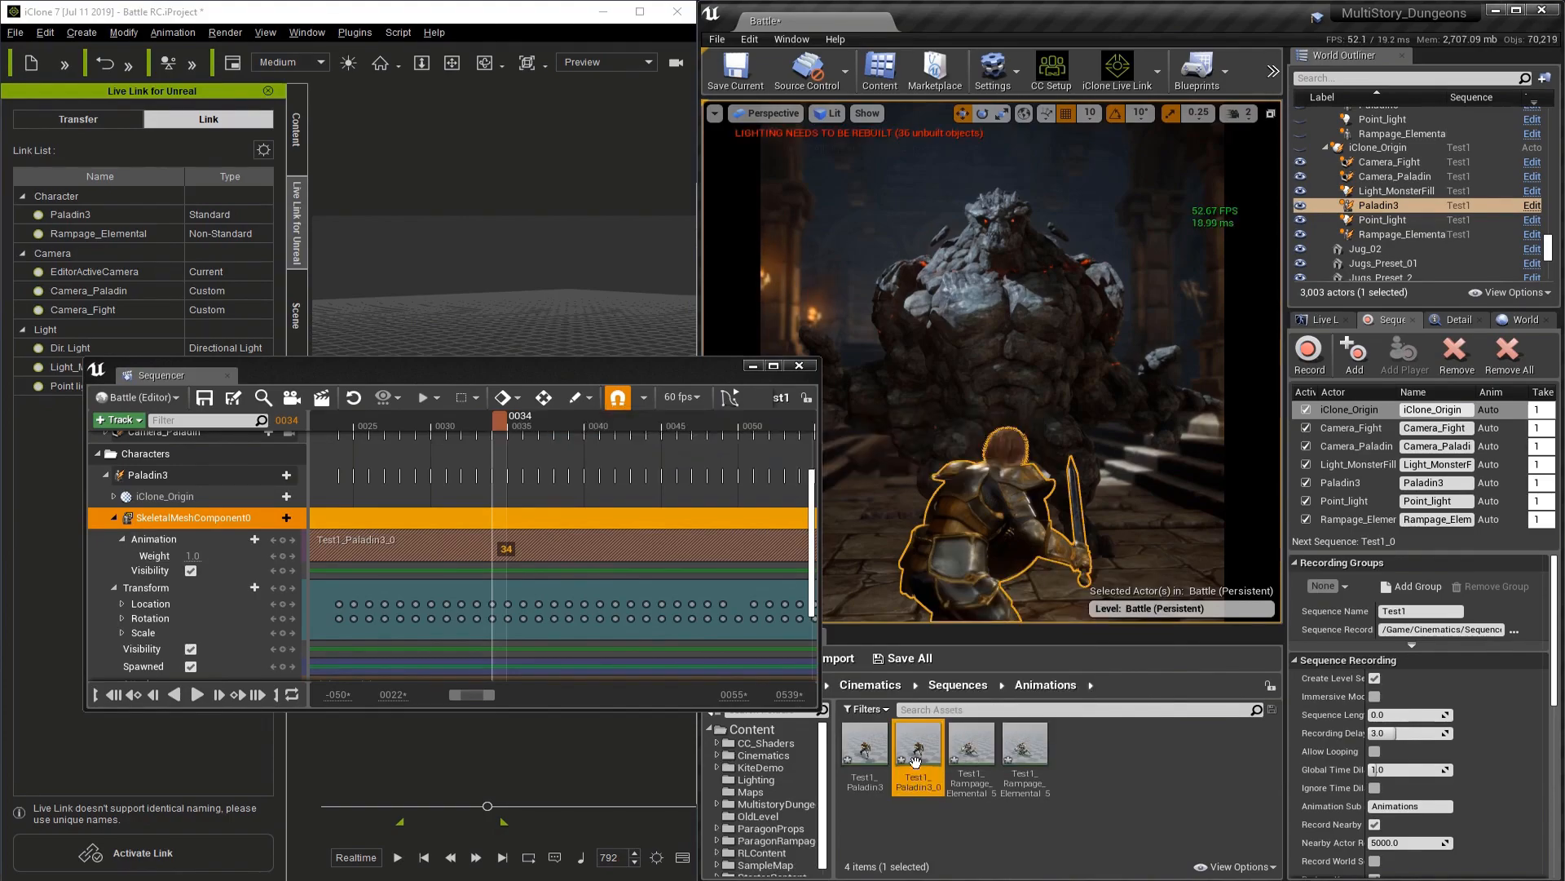
{"action": "double_click", "coordinate": [914, 749]}
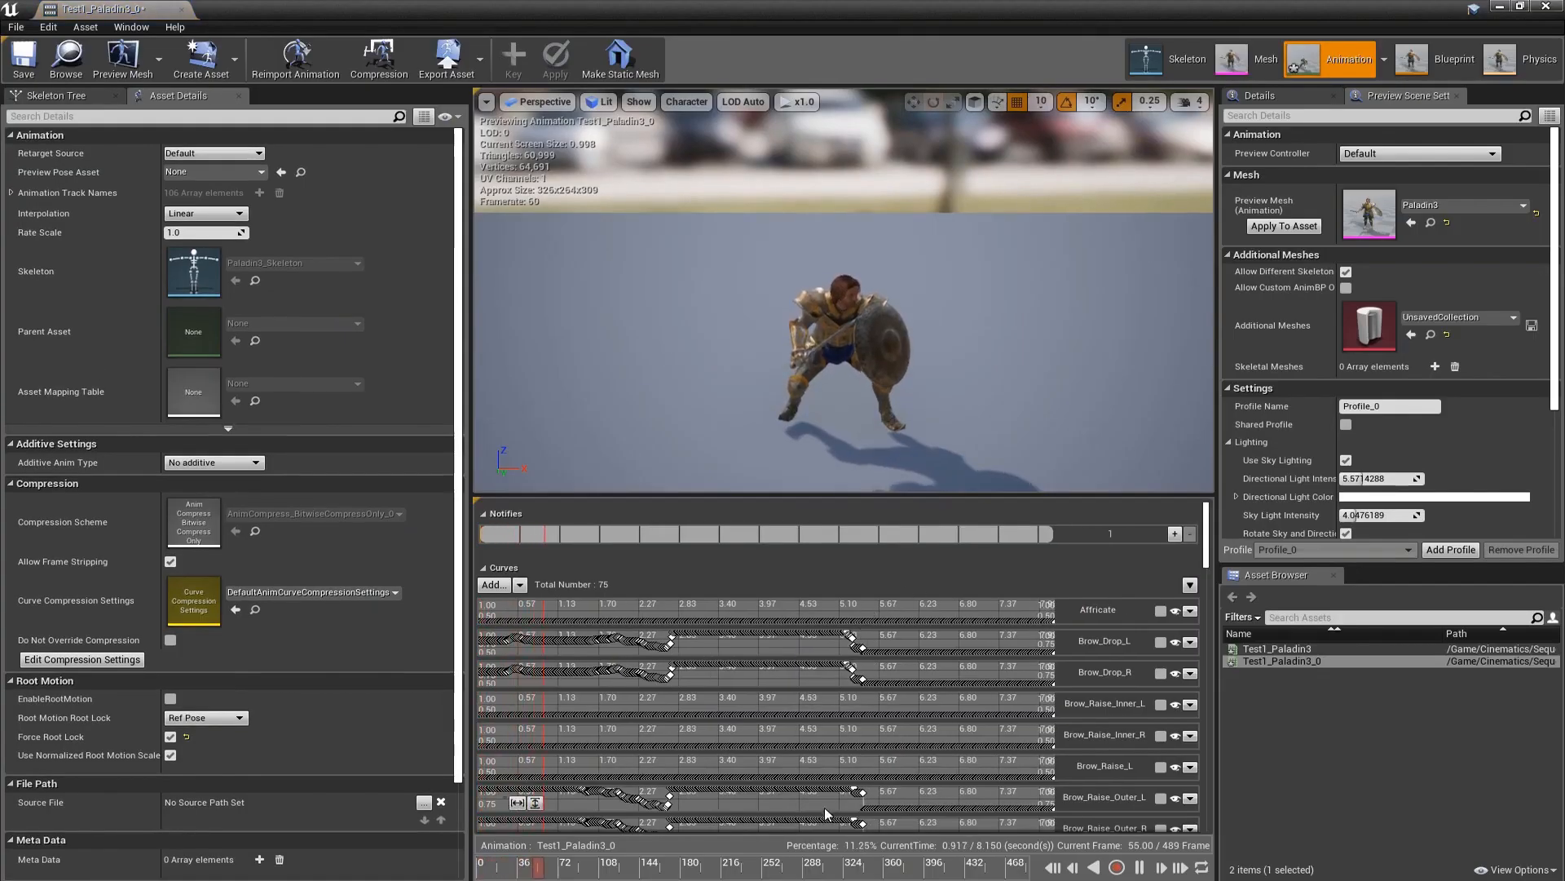
{"action": "left_click", "coordinate": [584, 864]}
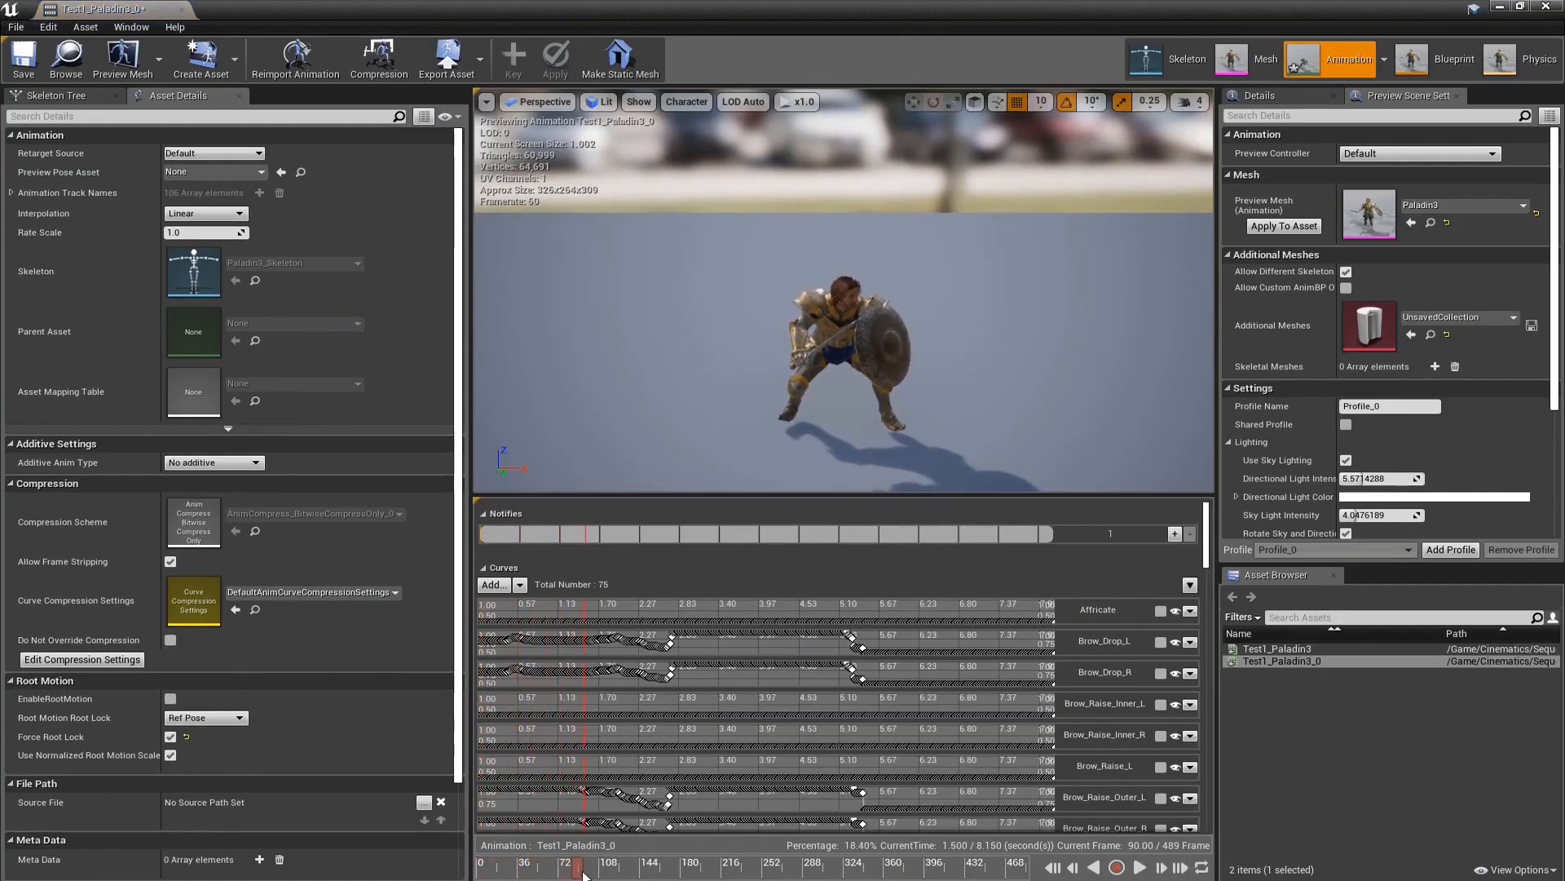
{"action": "left_click", "coordinate": [724, 866]}
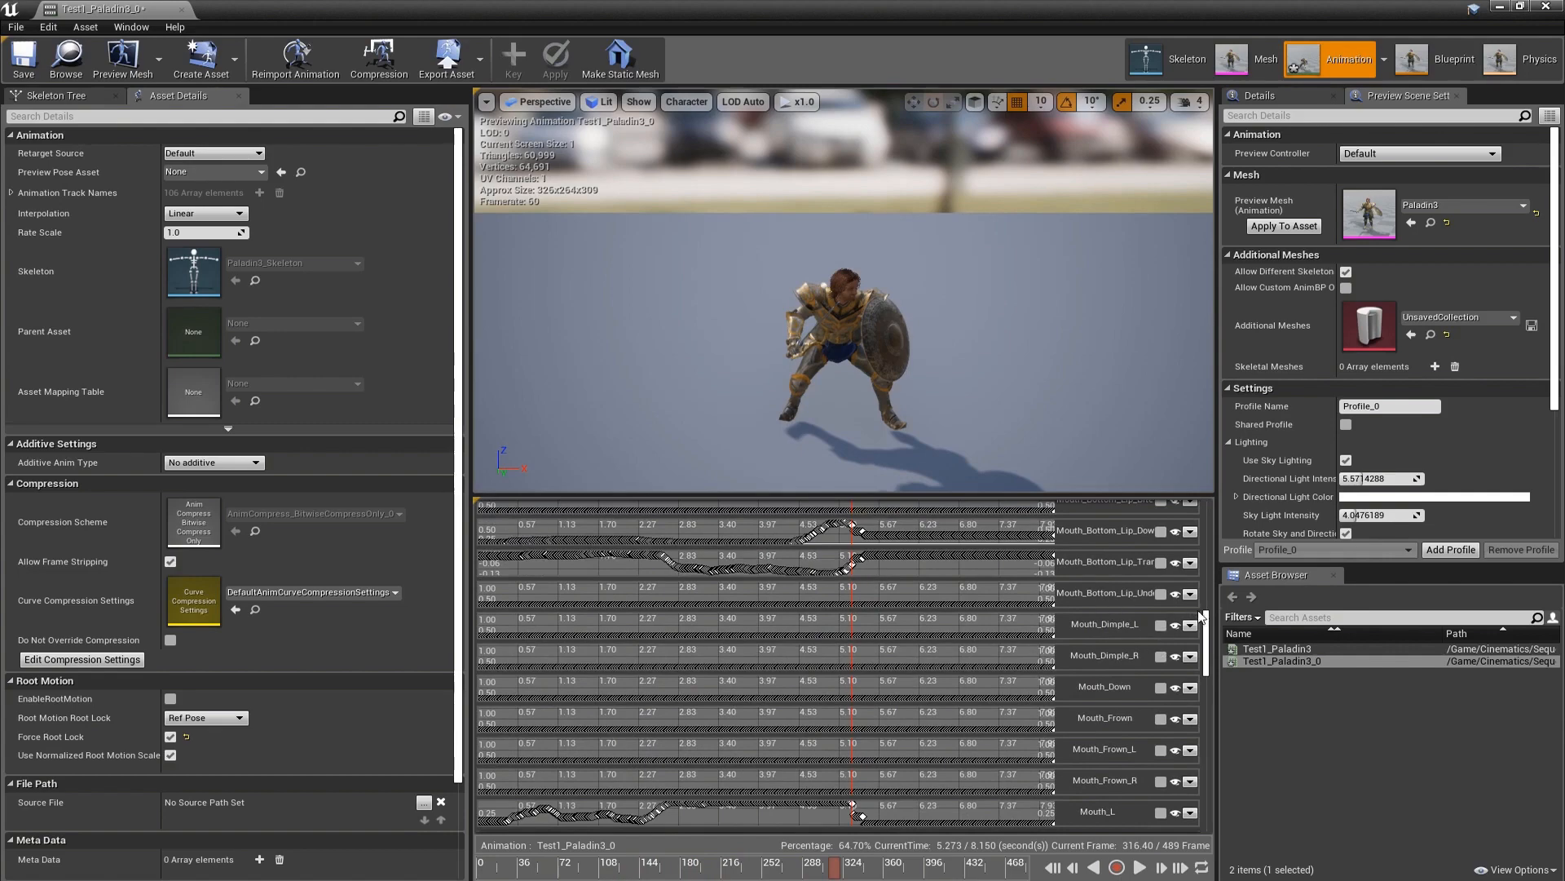
{"action": "scroll", "scroll_direction": "down", "scroll_amount": 3}
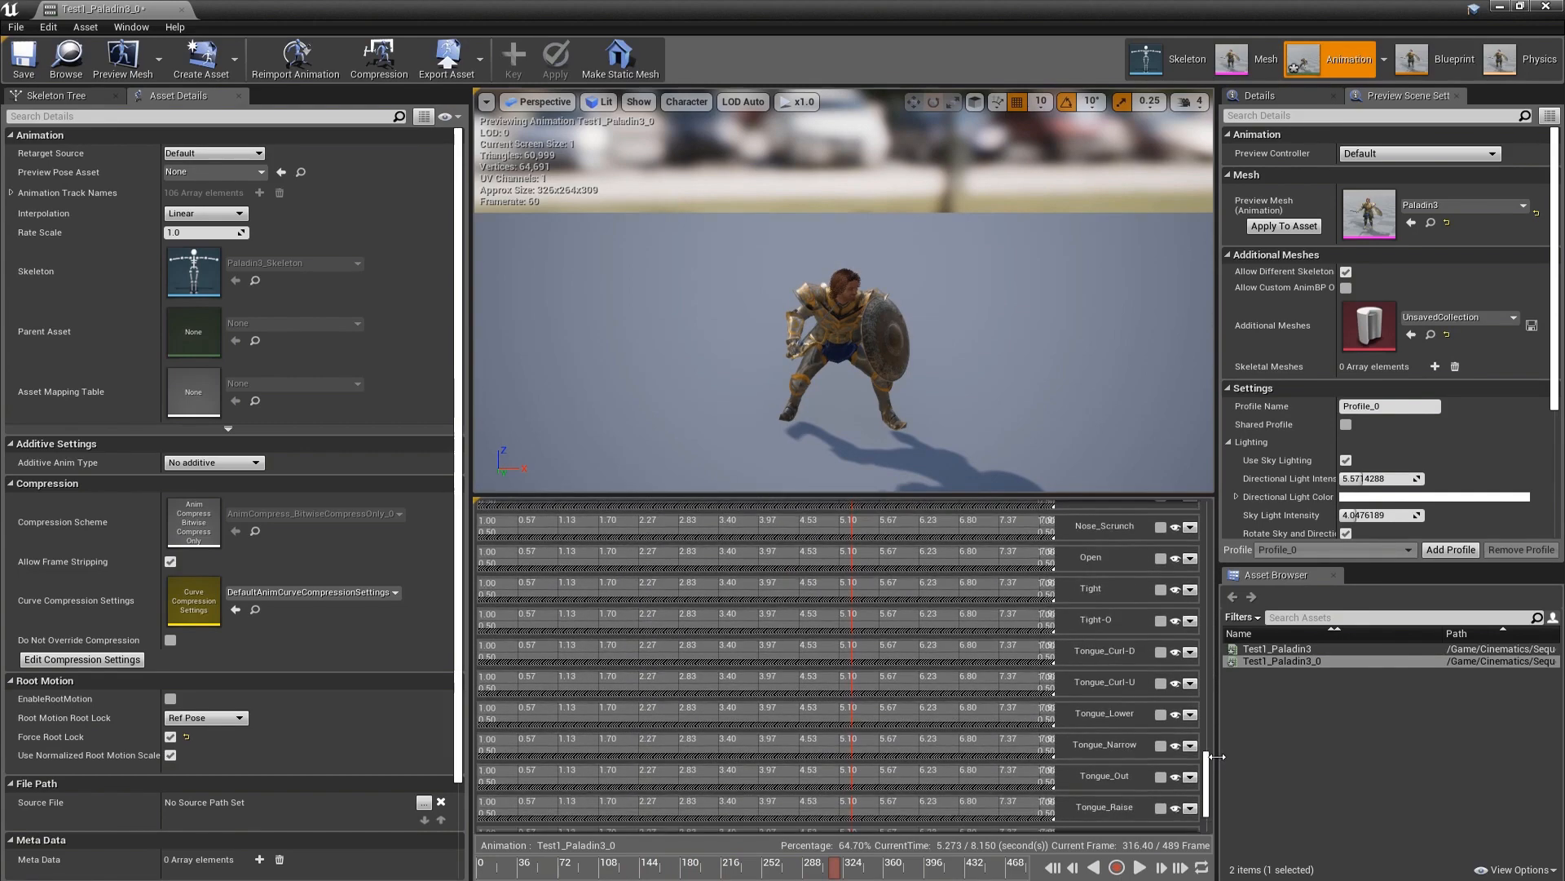
{"action": "scroll", "scroll_direction": "up", "scroll_amount": 3}
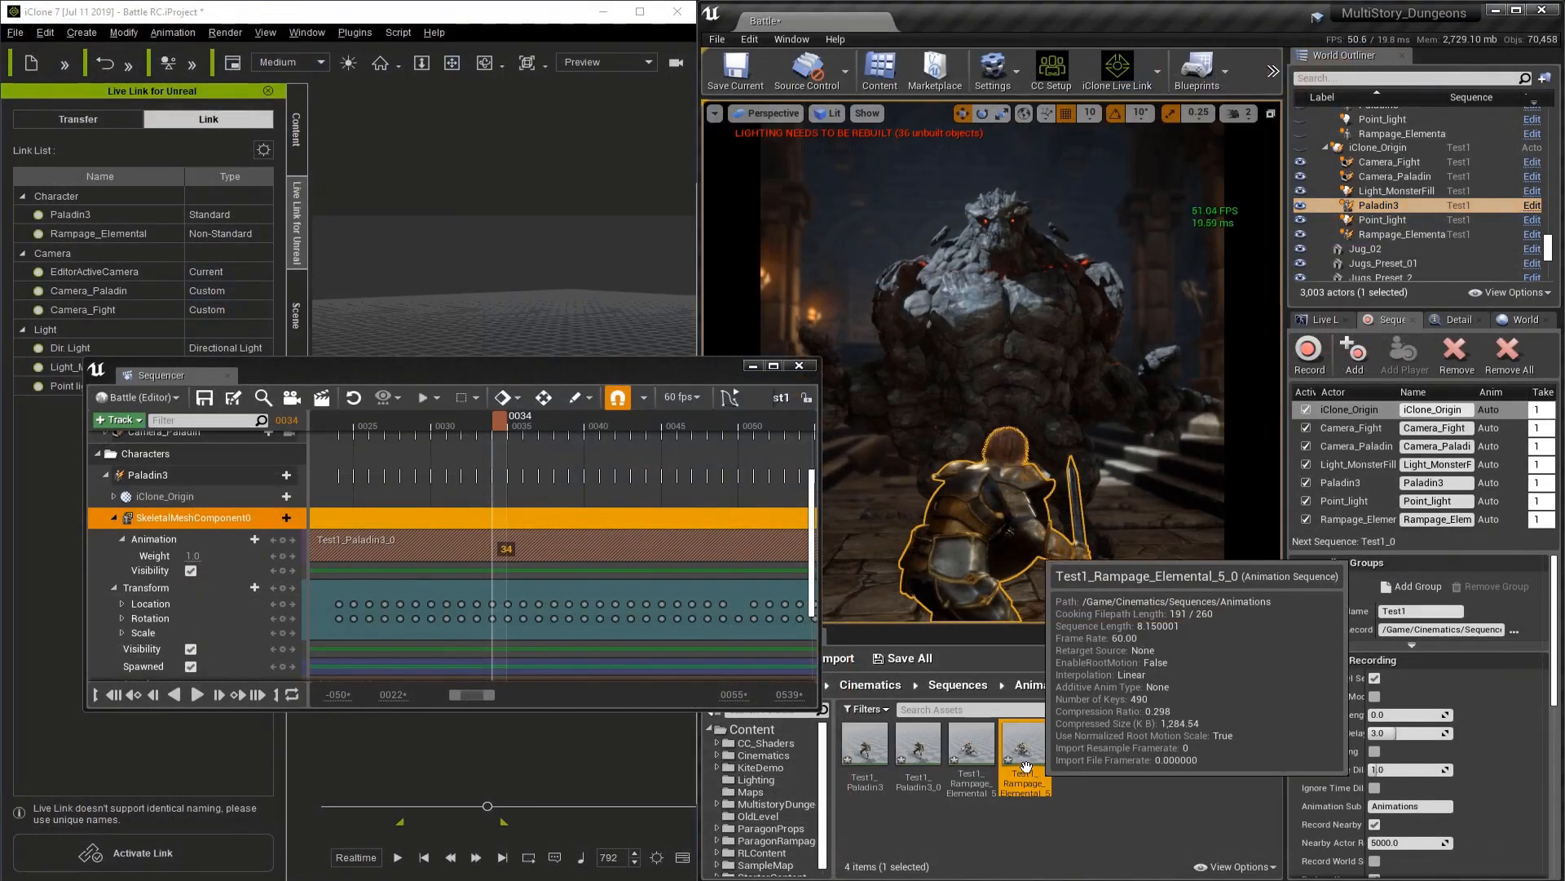
{"action": "double_click", "coordinate": [1021, 749]}
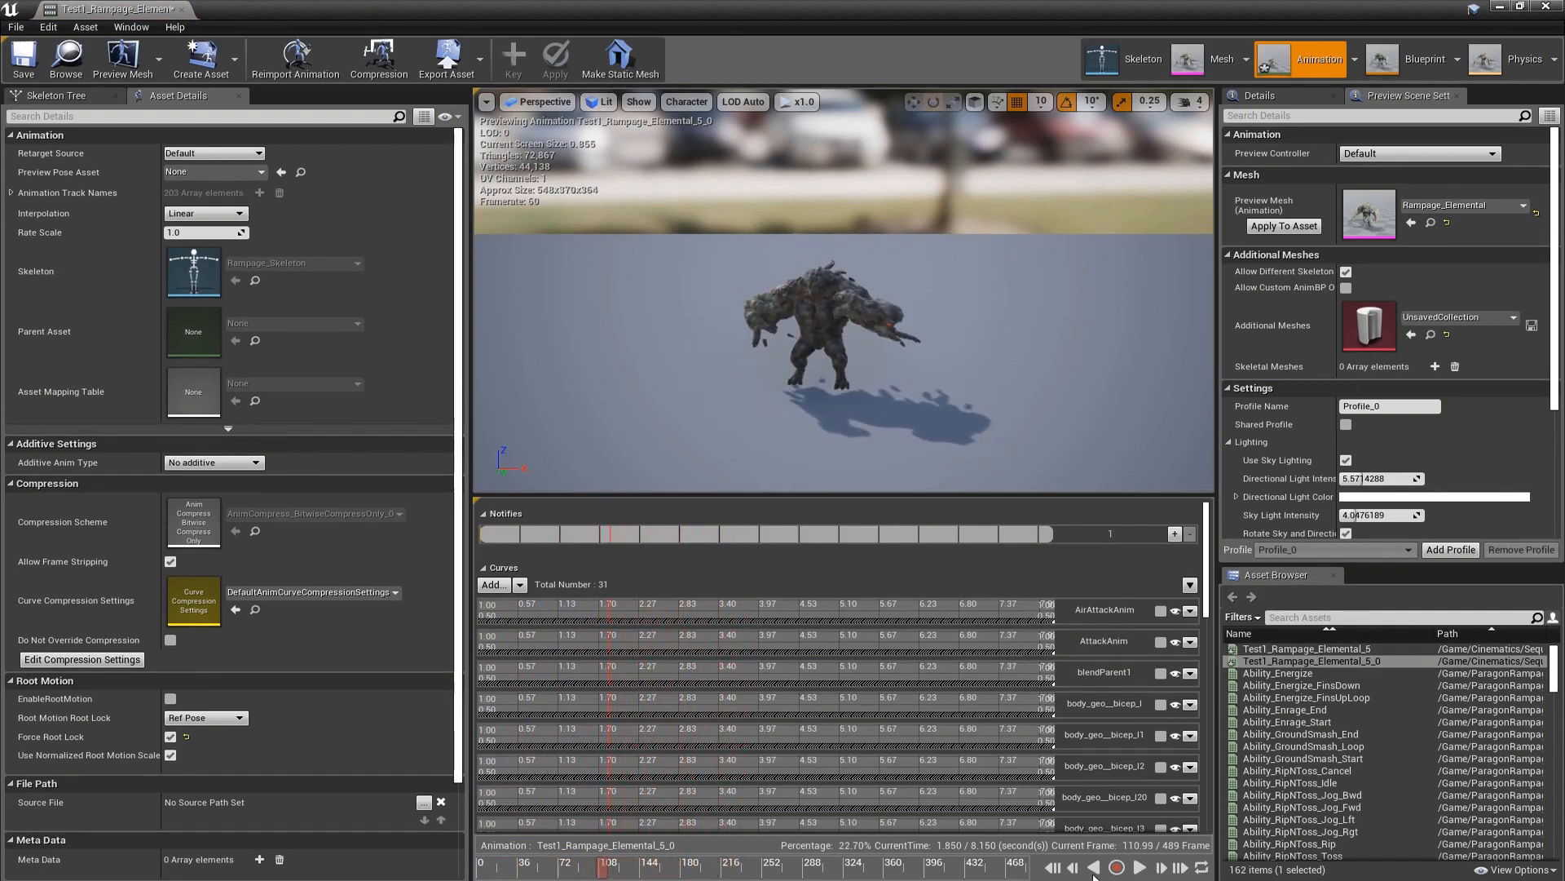
{"action": "left_click", "coordinate": [489, 513]}
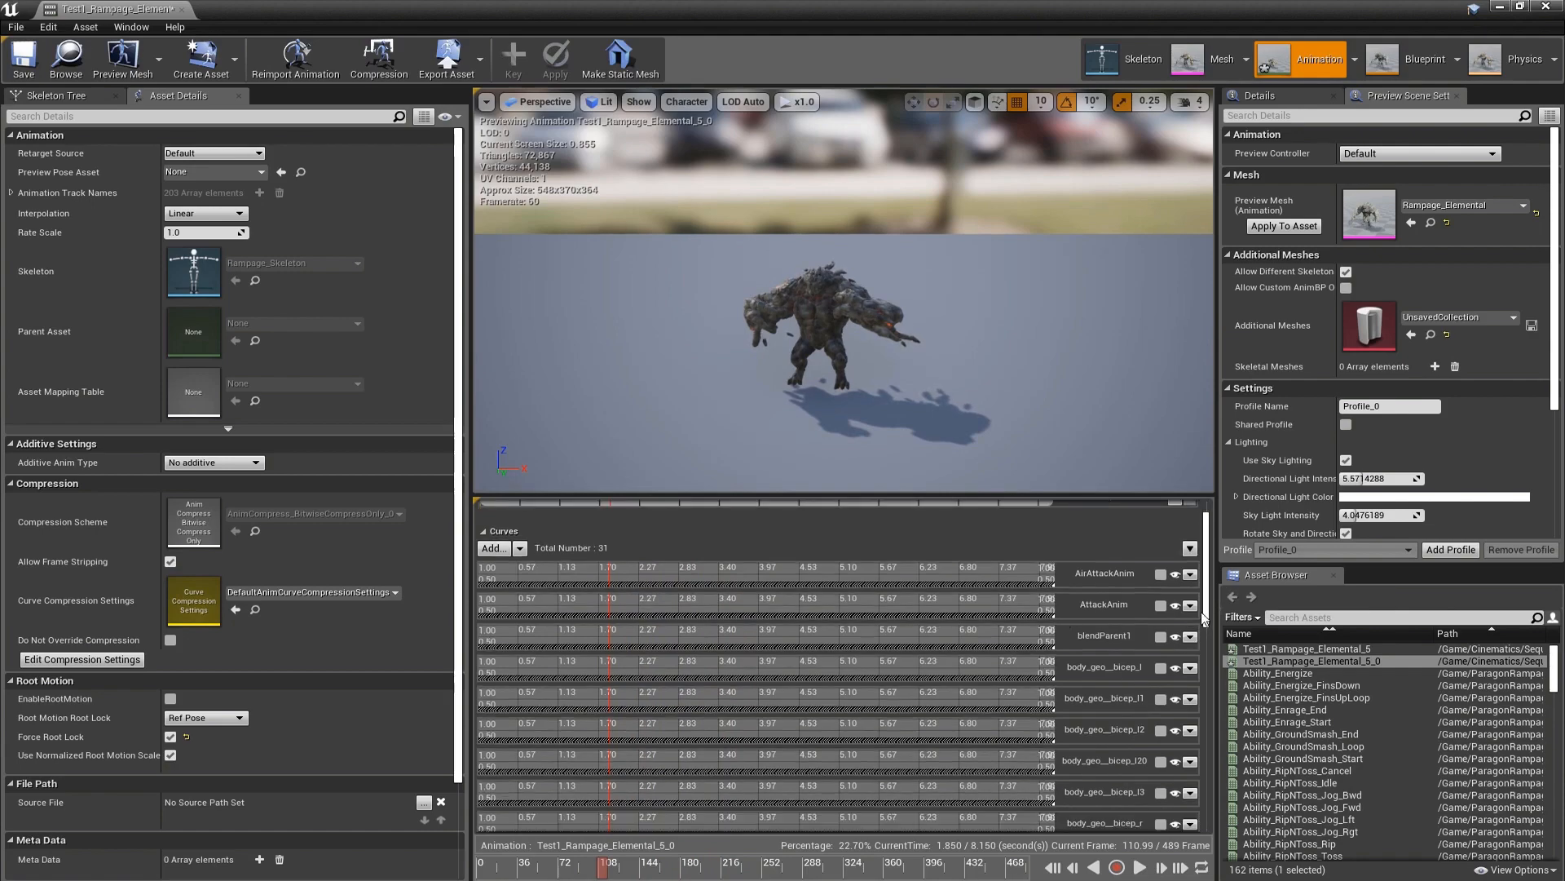
{"action": "scroll", "scroll_direction": "down", "scroll_amount": 3}
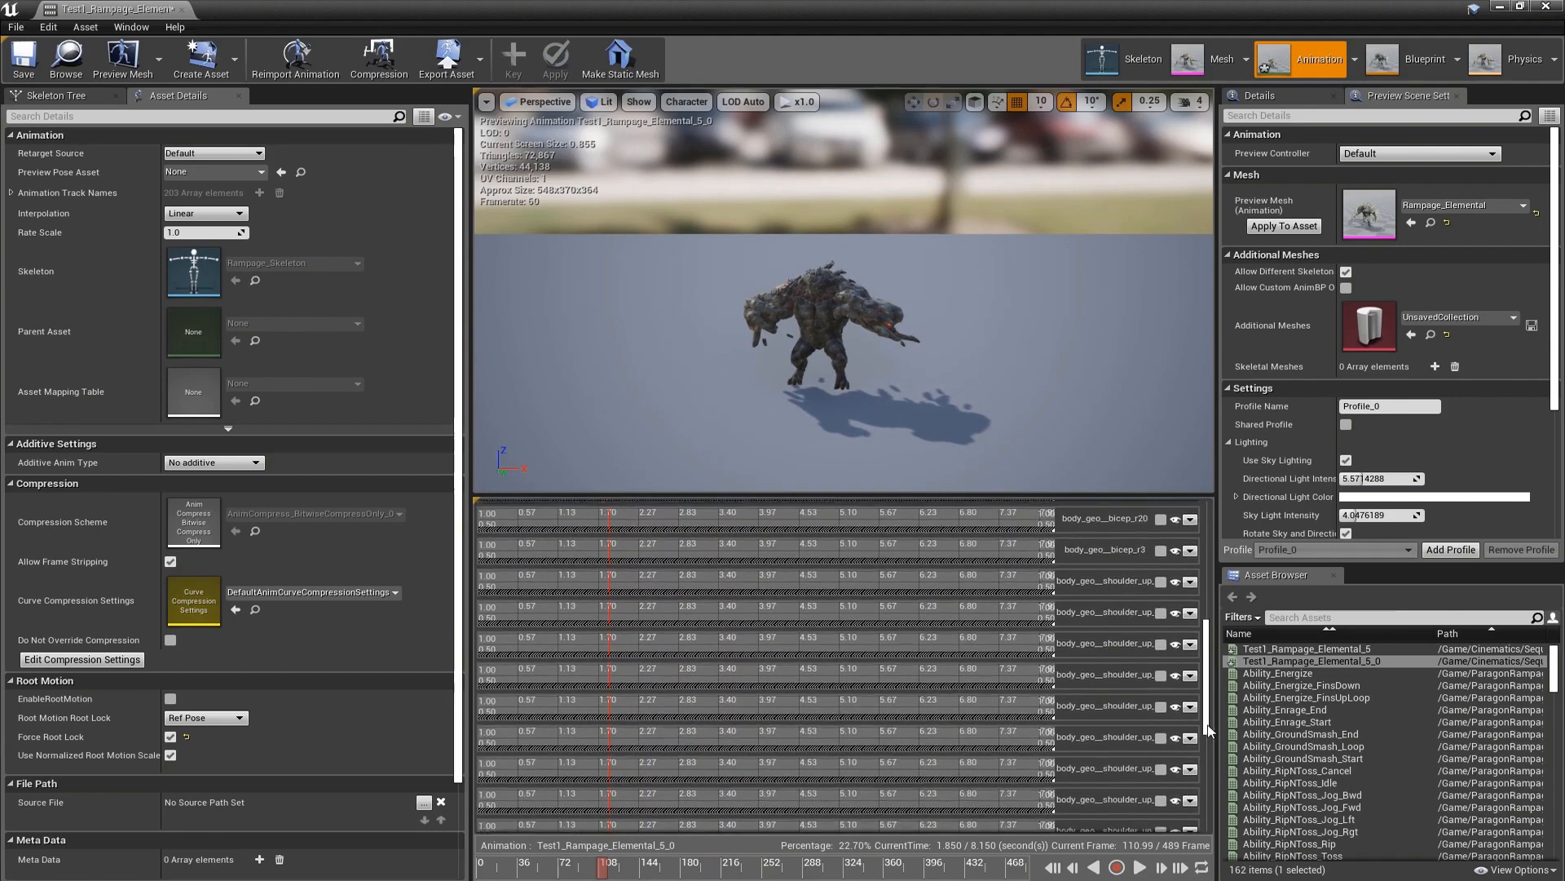
{"action": "scroll", "scroll_direction": "up", "scroll_amount": 3}
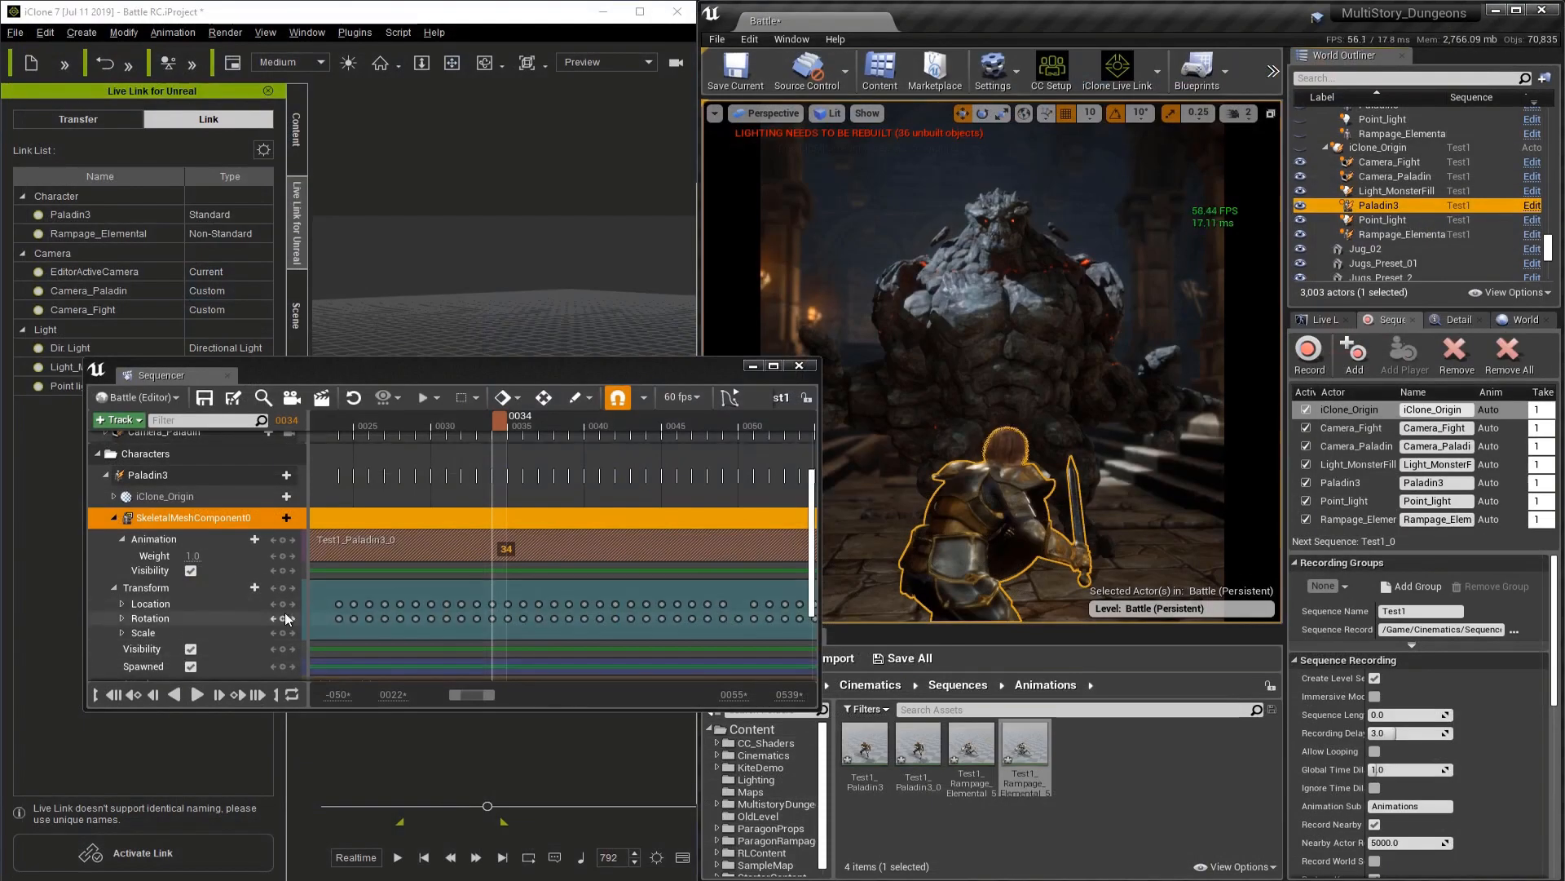
Inspect the Paladin3 and Rampage_Elemental_5 tracks, then fit the whole sequence with both cameras in view.
{"action": "left_click", "coordinate": [150, 475]}
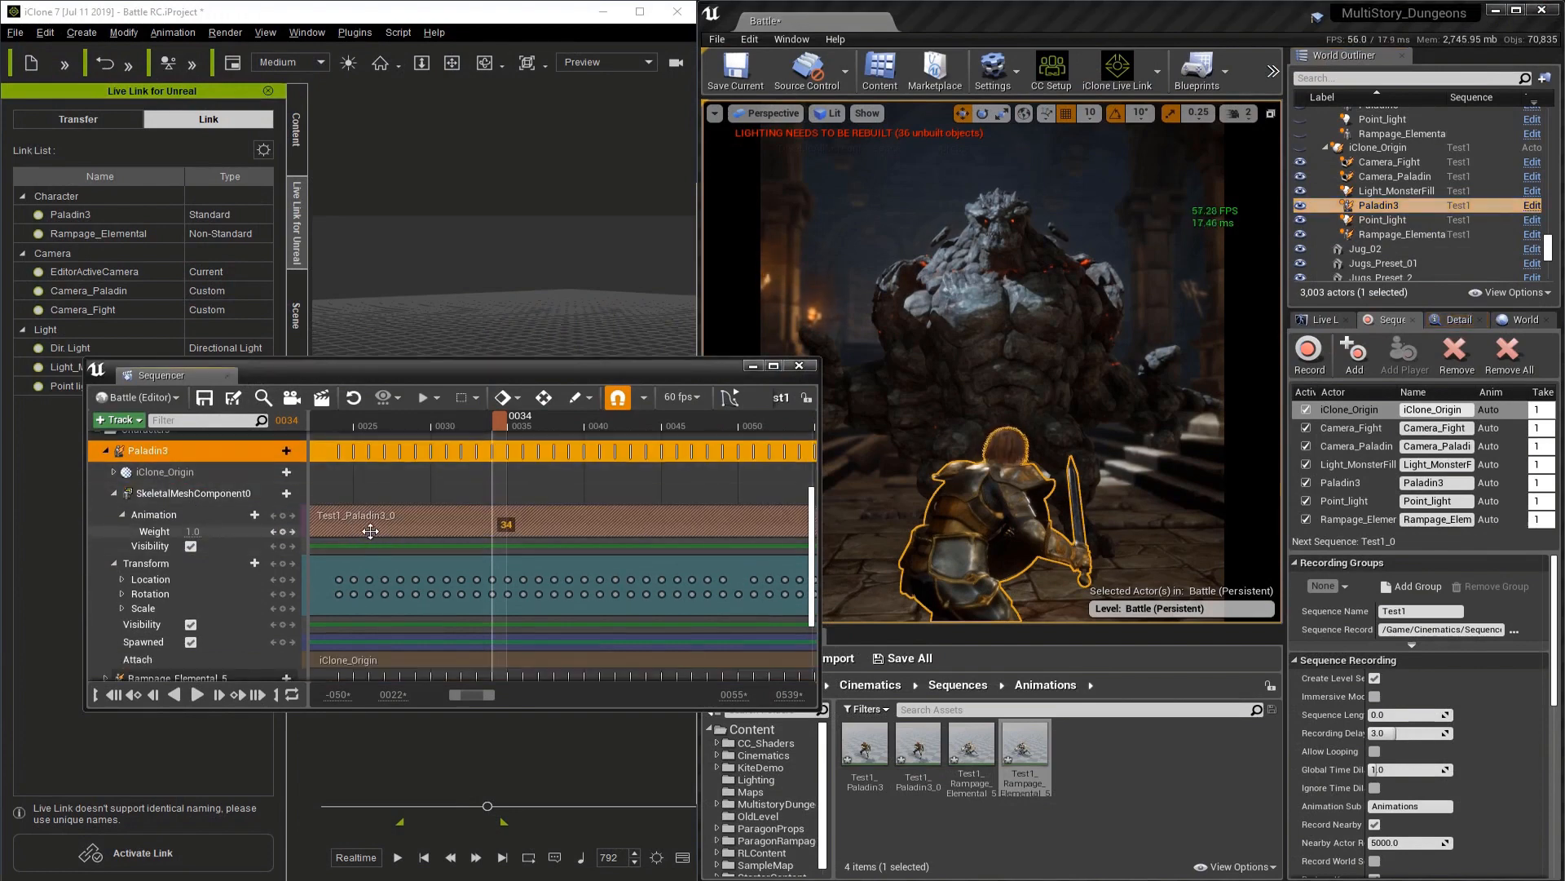
{"action": "scroll", "scroll_direction": "down", "scroll_amount": 3}
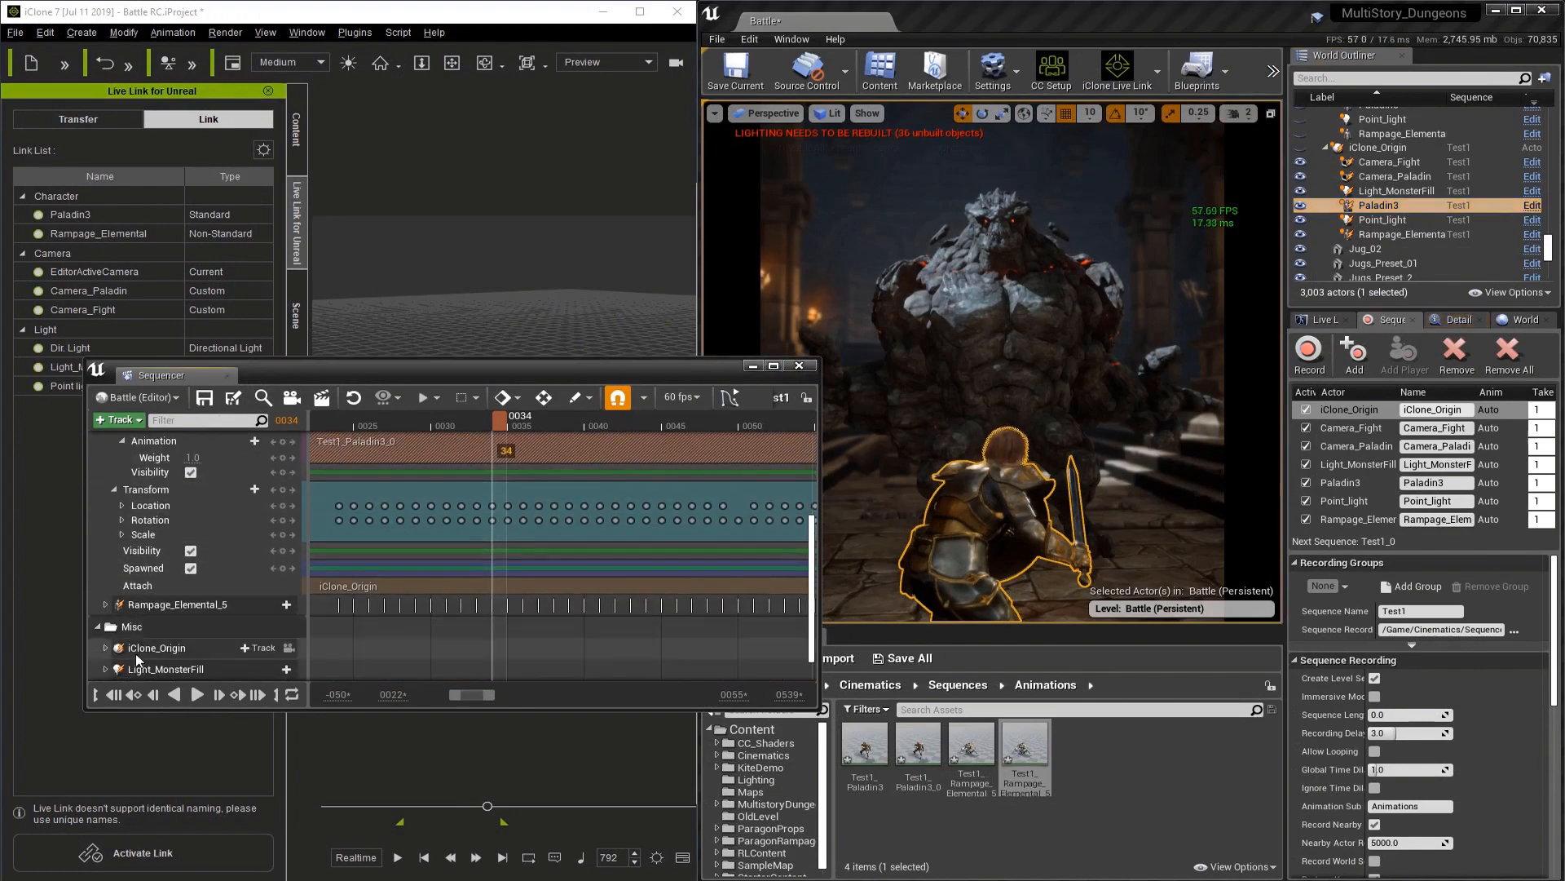
{"action": "left_click", "coordinate": [176, 603]}
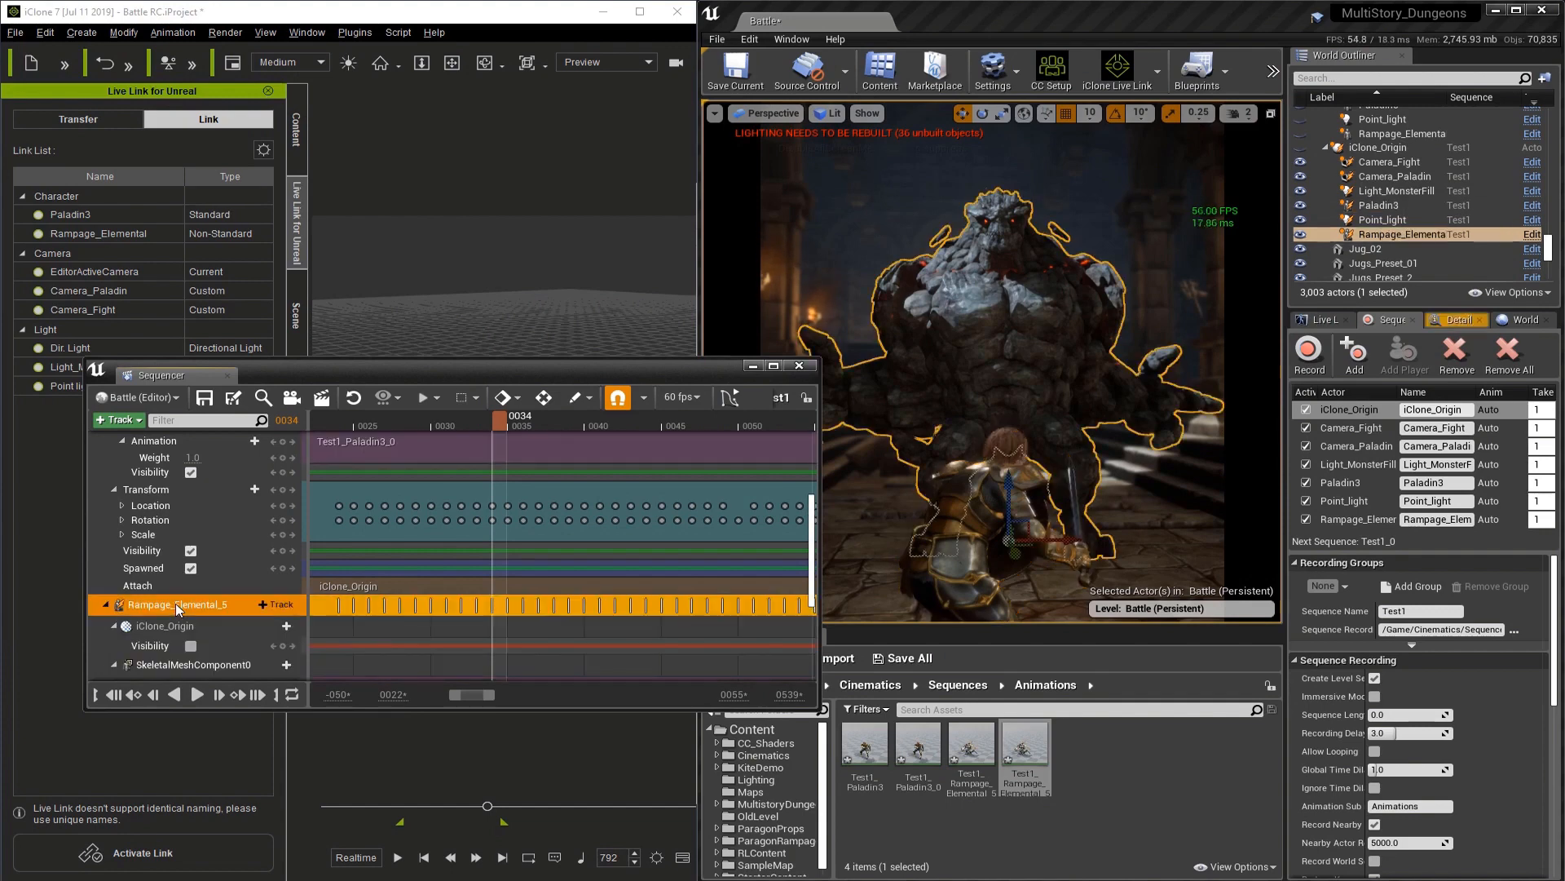
{"action": "scroll", "scroll_direction": "down", "scroll_amount": 3}
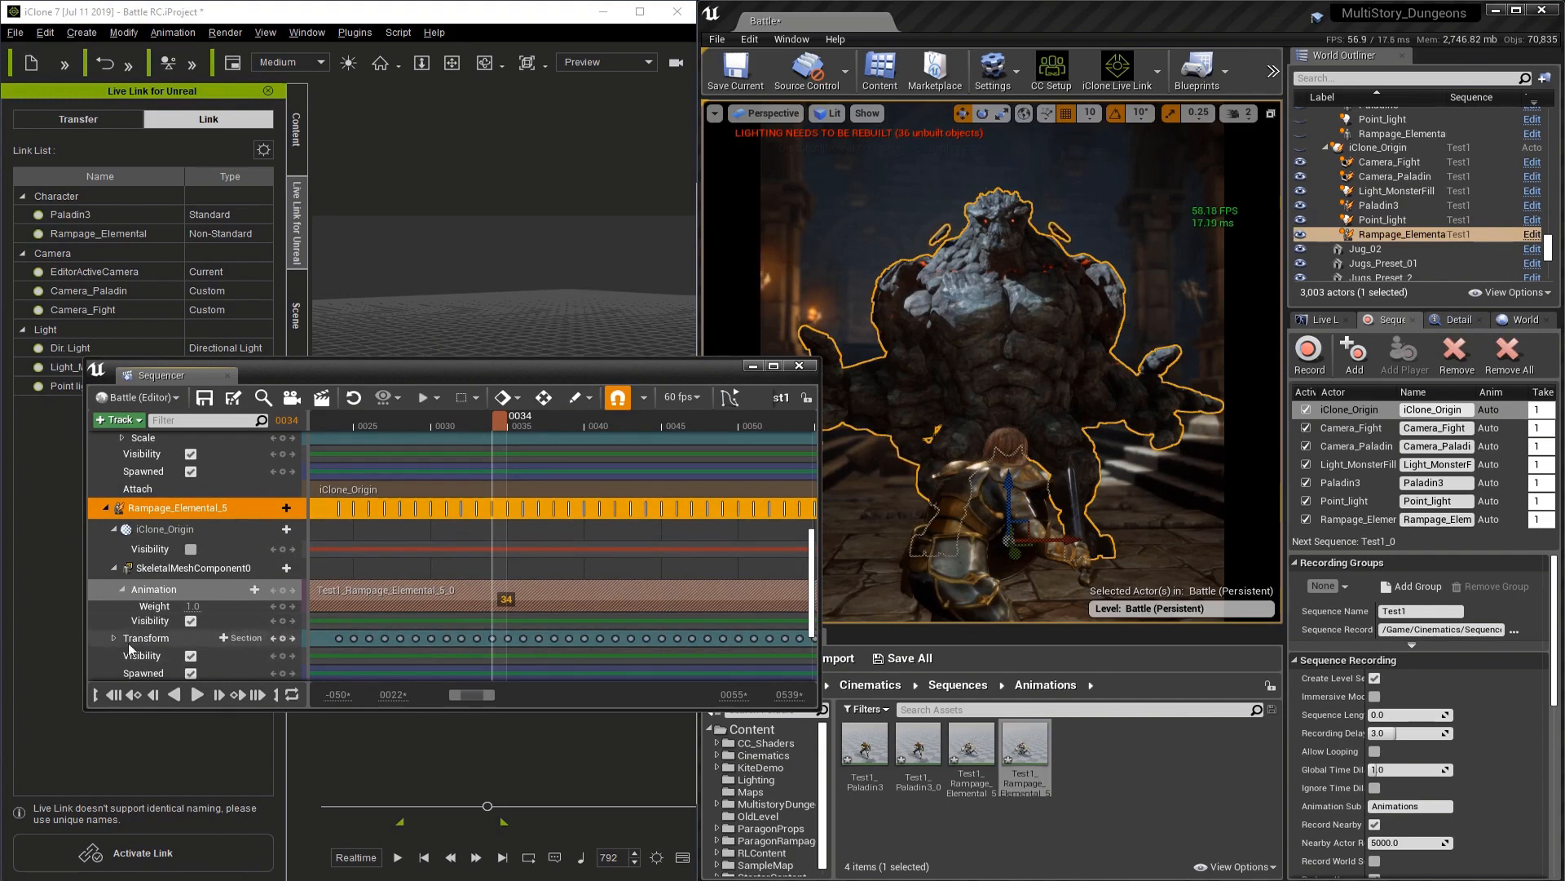
{"action": "left_click", "coordinate": [385, 397]}
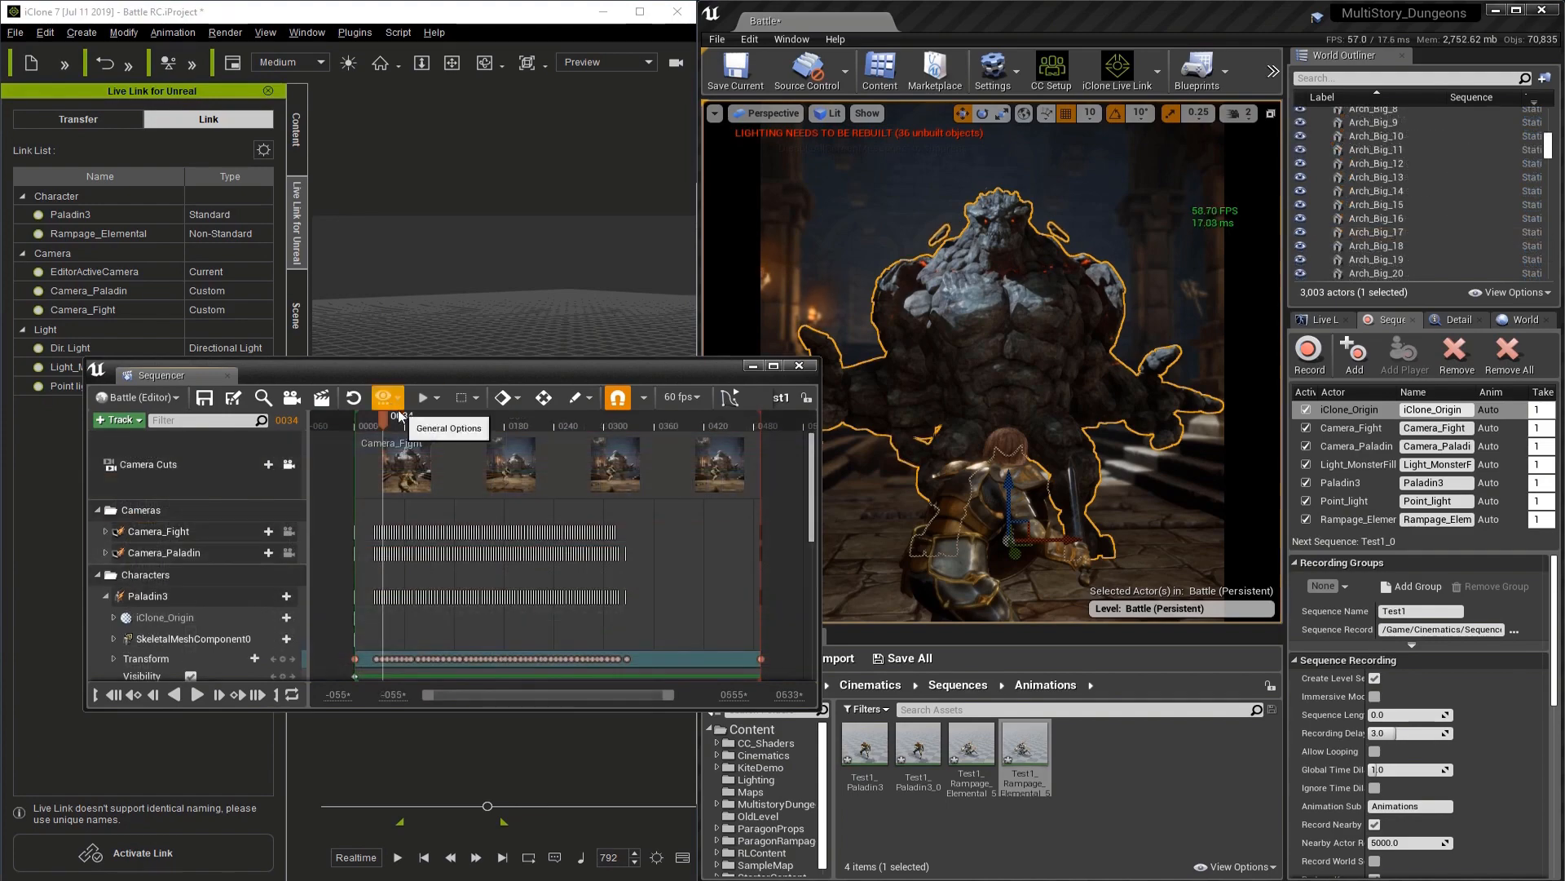
Move the playhead to frame 21 and replay the recorded fight, then stop.
{"action": "left_click", "coordinate": [625, 415]}
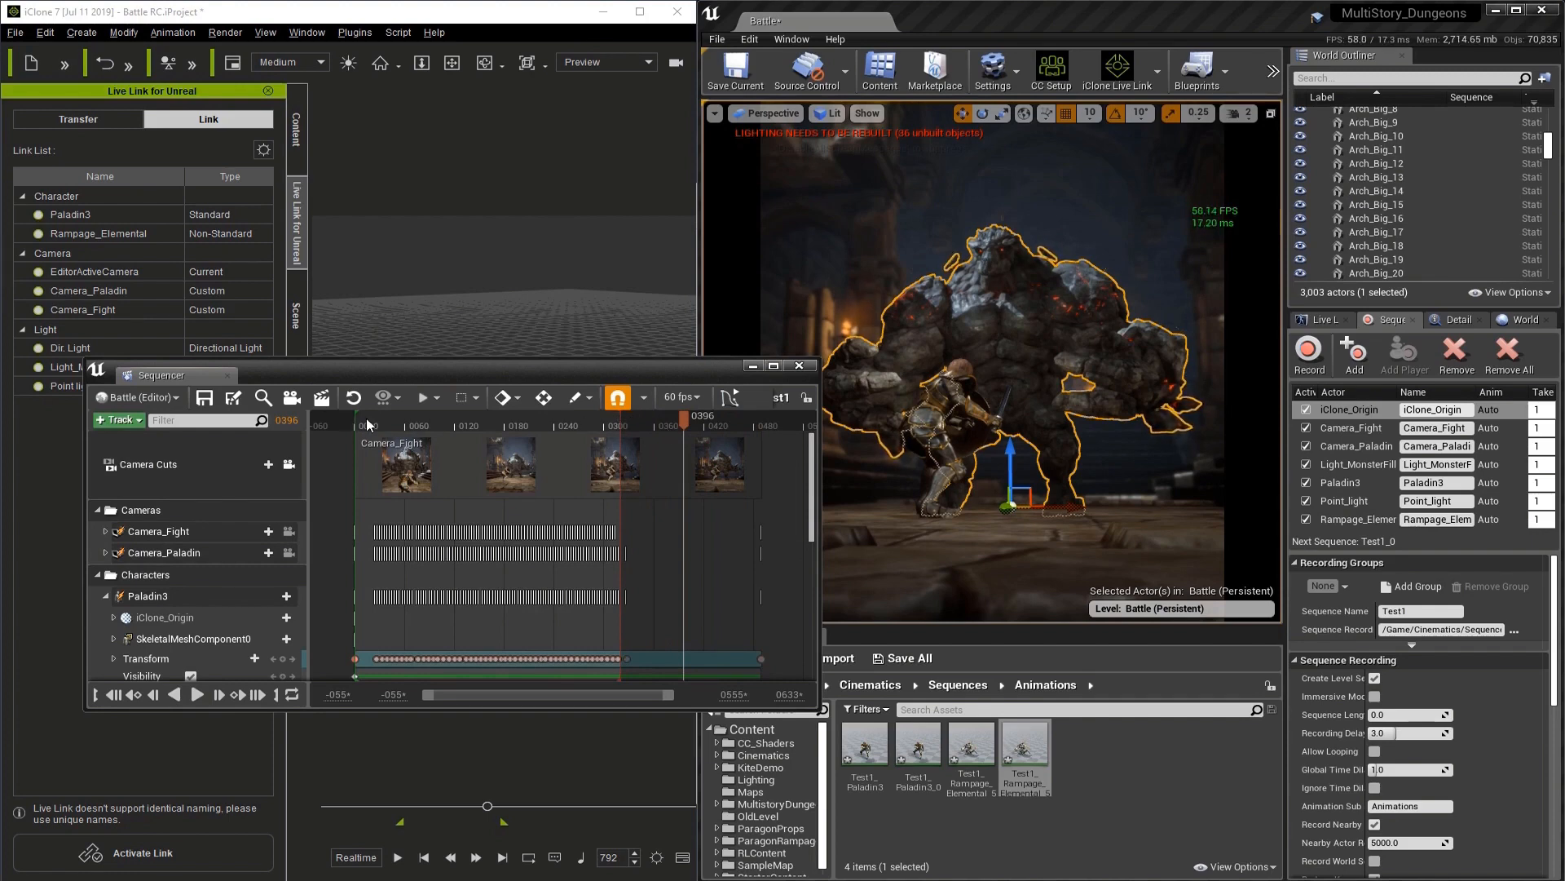
{"action": "left_click", "coordinate": [375, 416]}
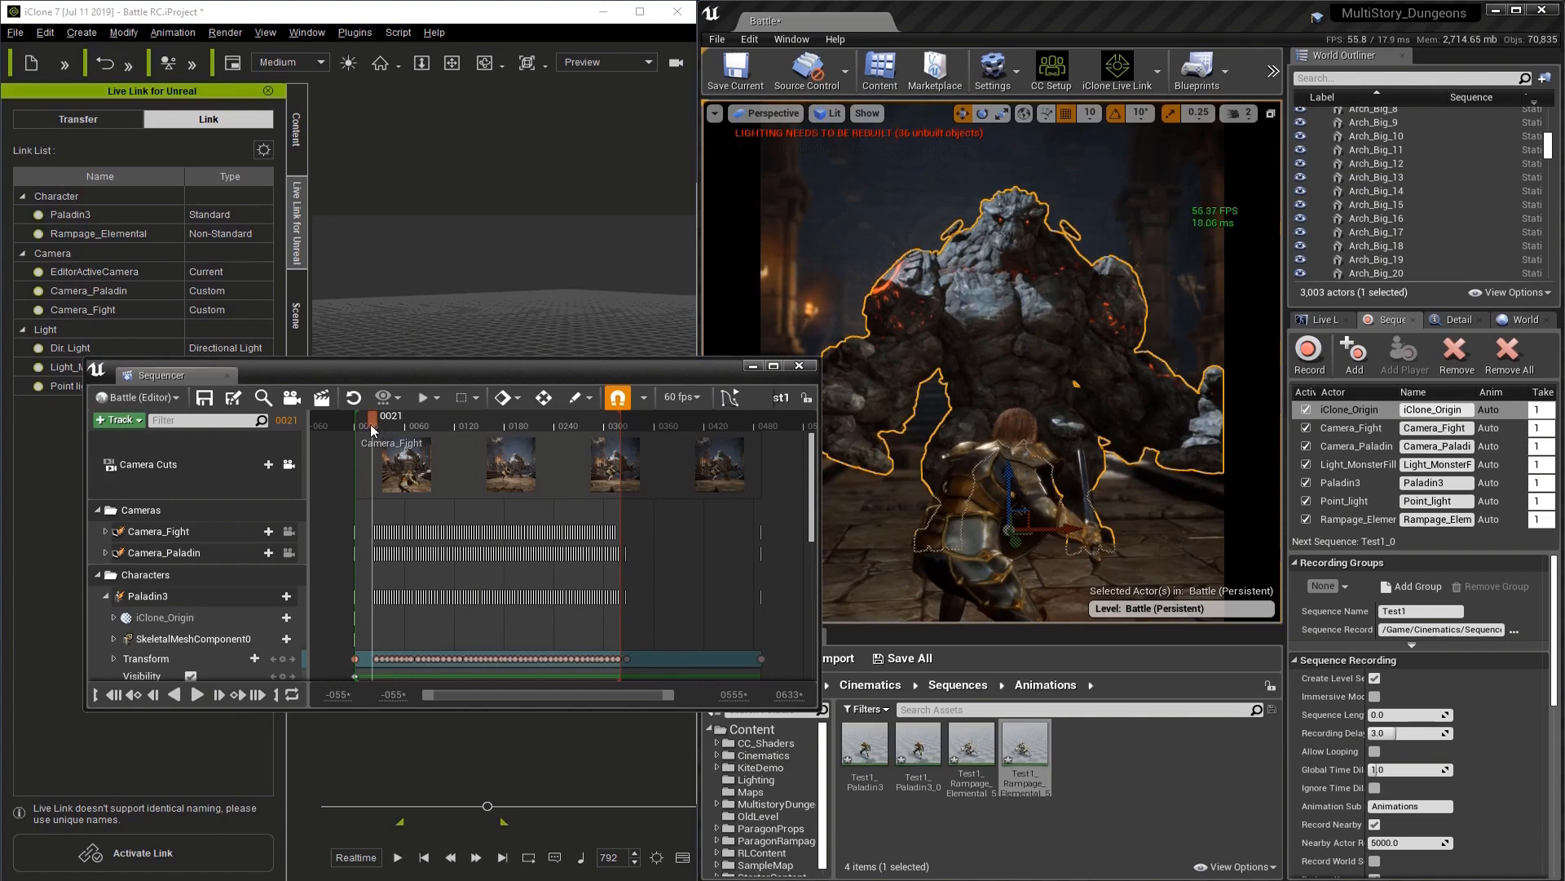
{"action": "right_click", "coordinate": [390, 416]}
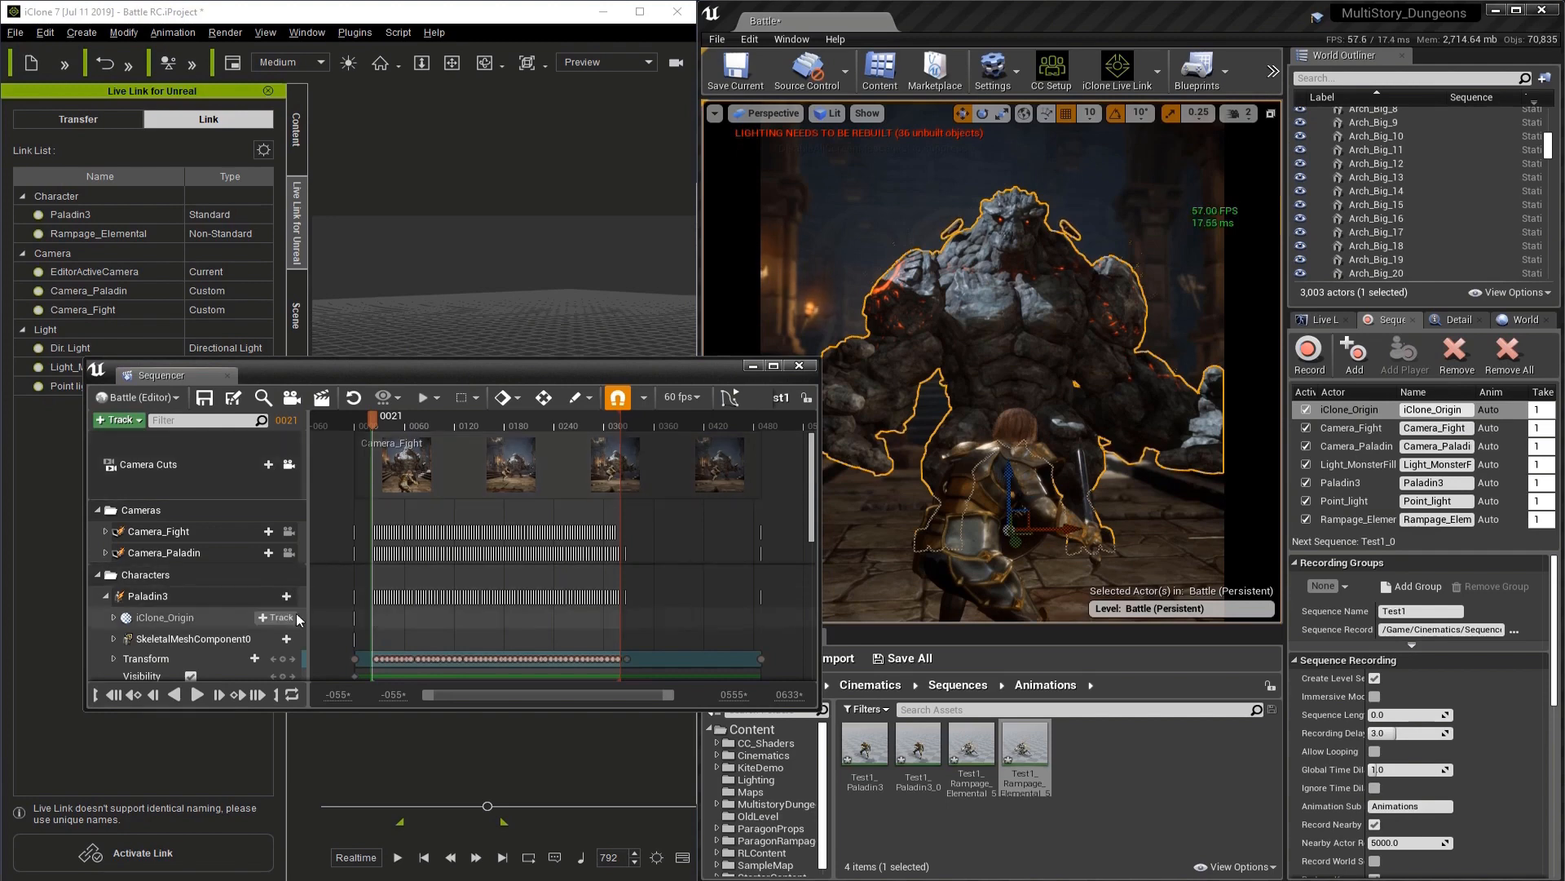
{"action": "mouse_move", "coordinate": [199, 695]}
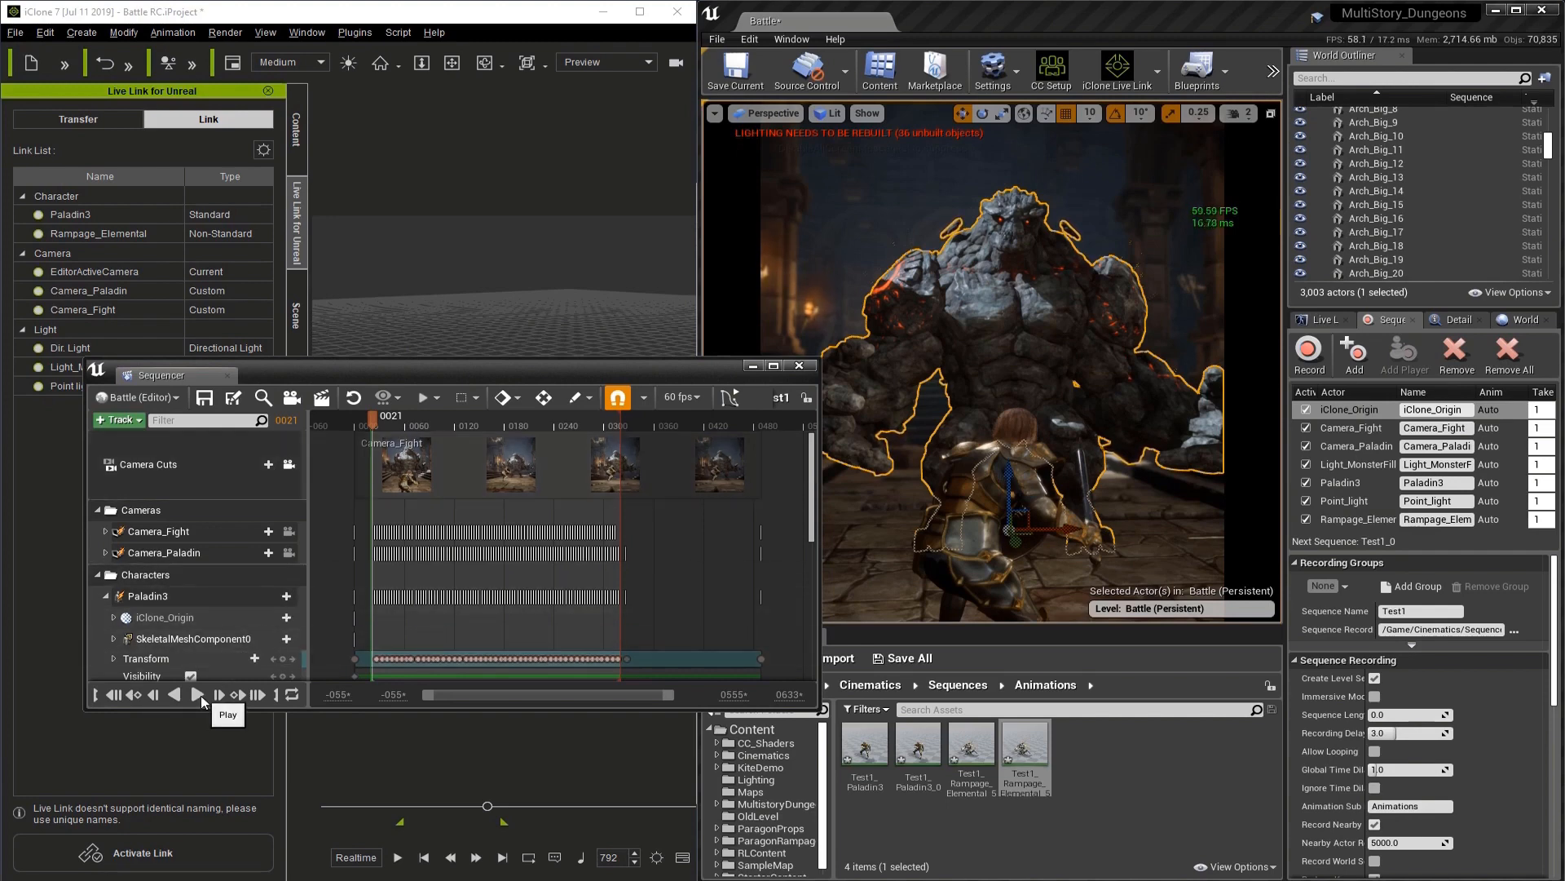
{"action": "left_click", "coordinate": [199, 695]}
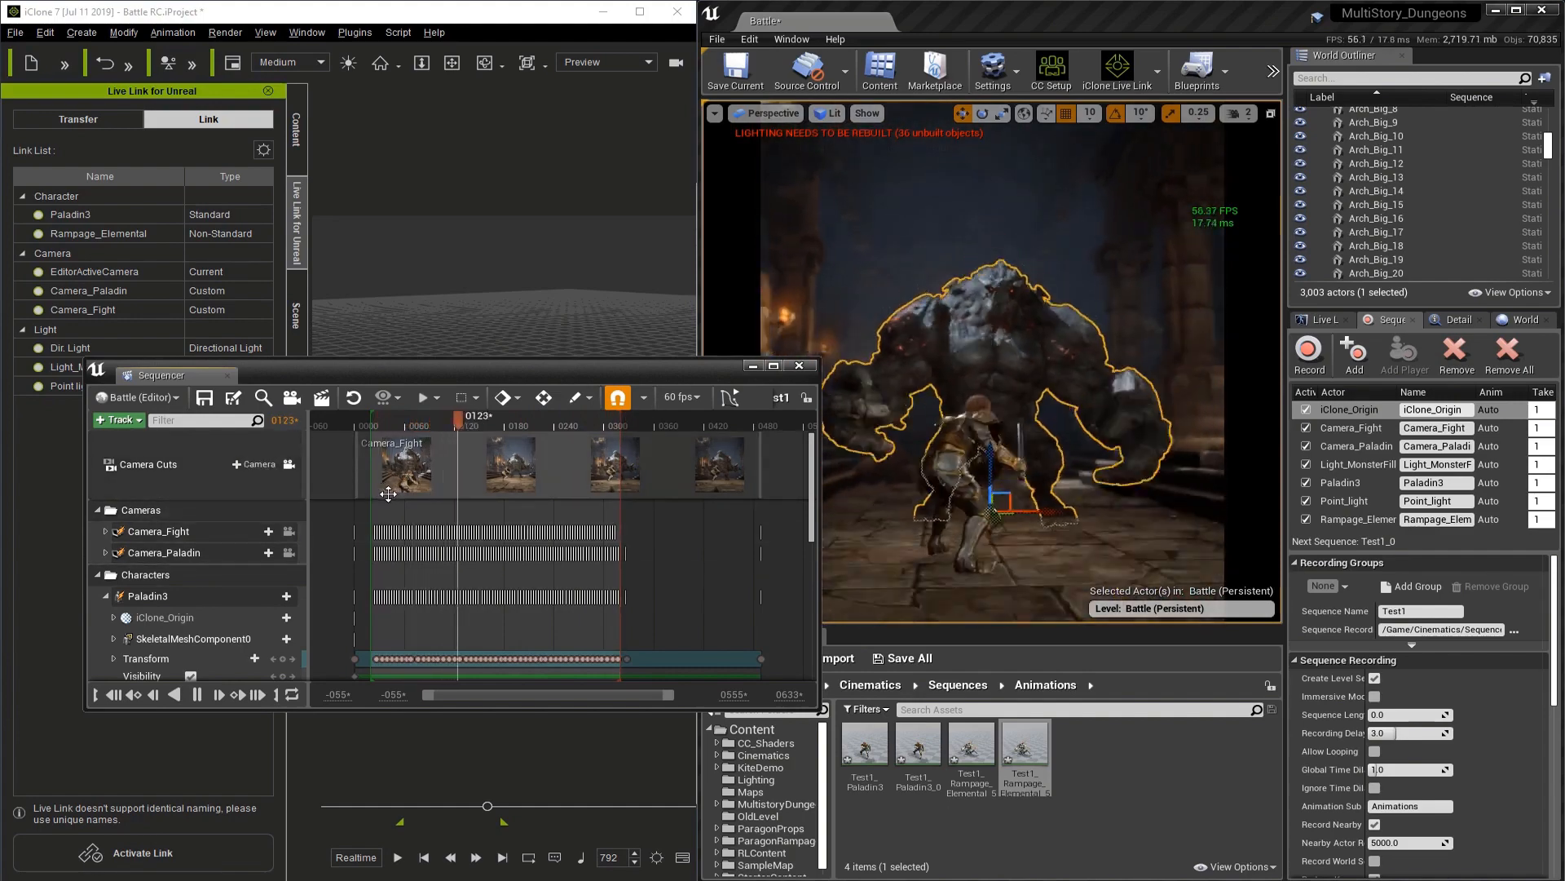
{"action": "left_click", "coordinate": [197, 695]}
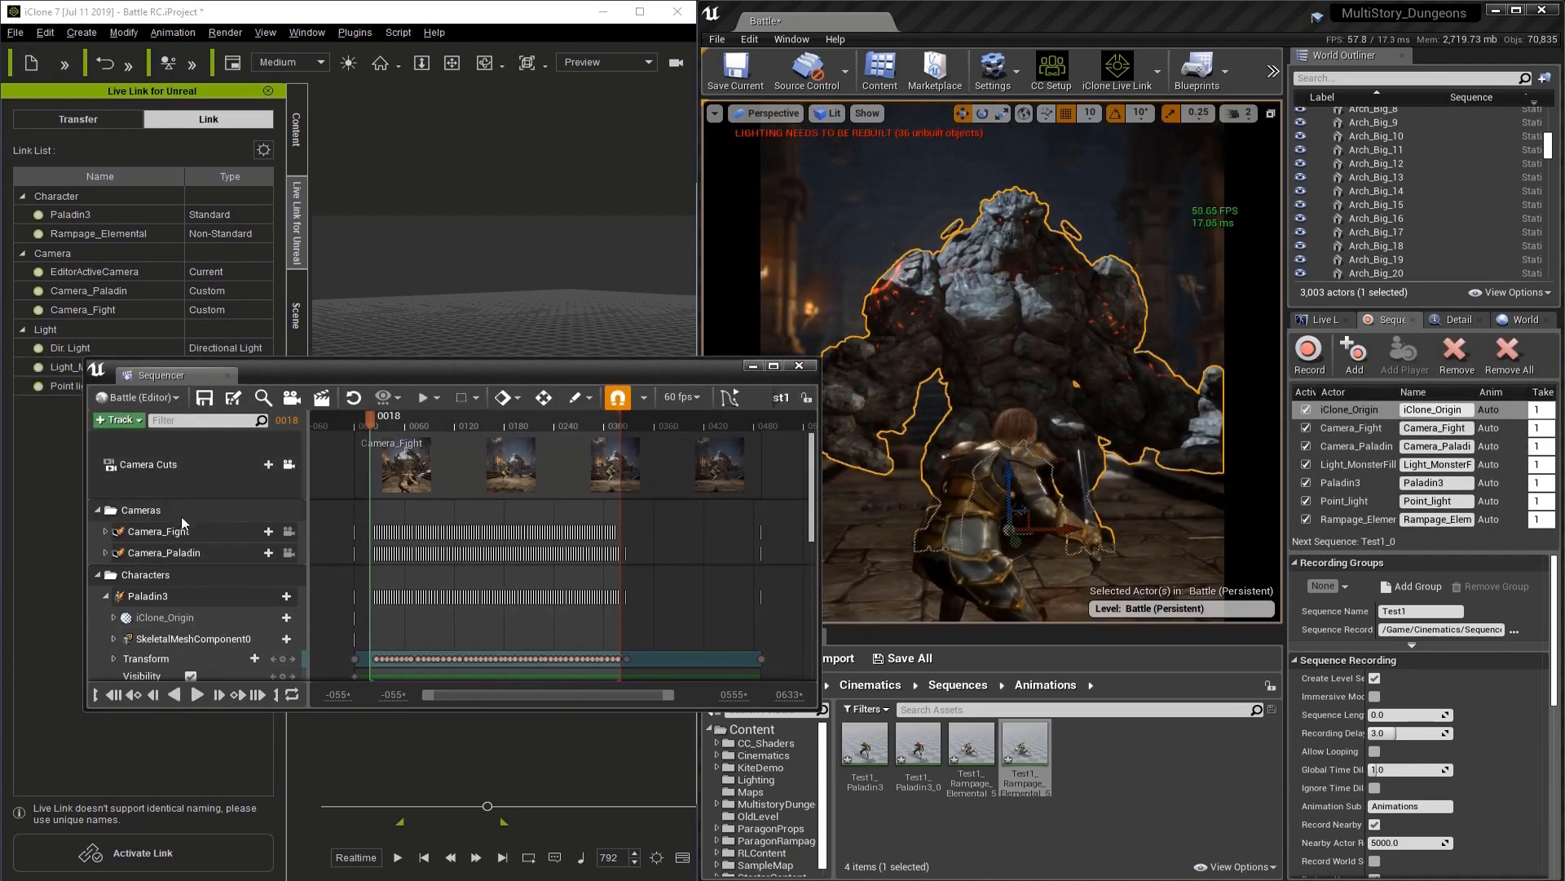
{"action": "left_click", "coordinate": [160, 529]}
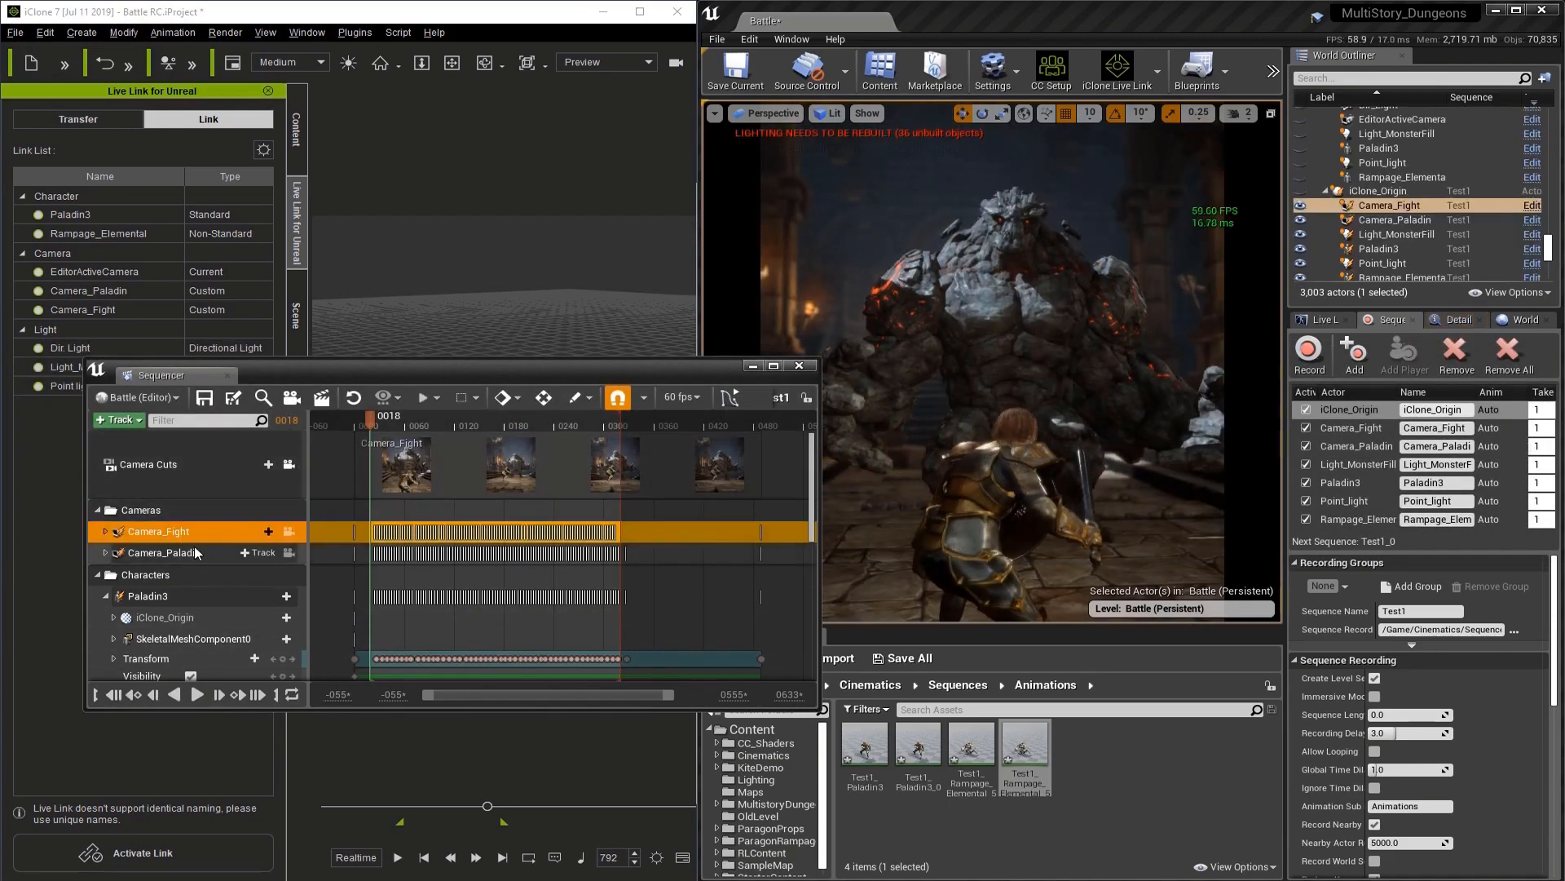
{"action": "left_click", "coordinate": [162, 553]}
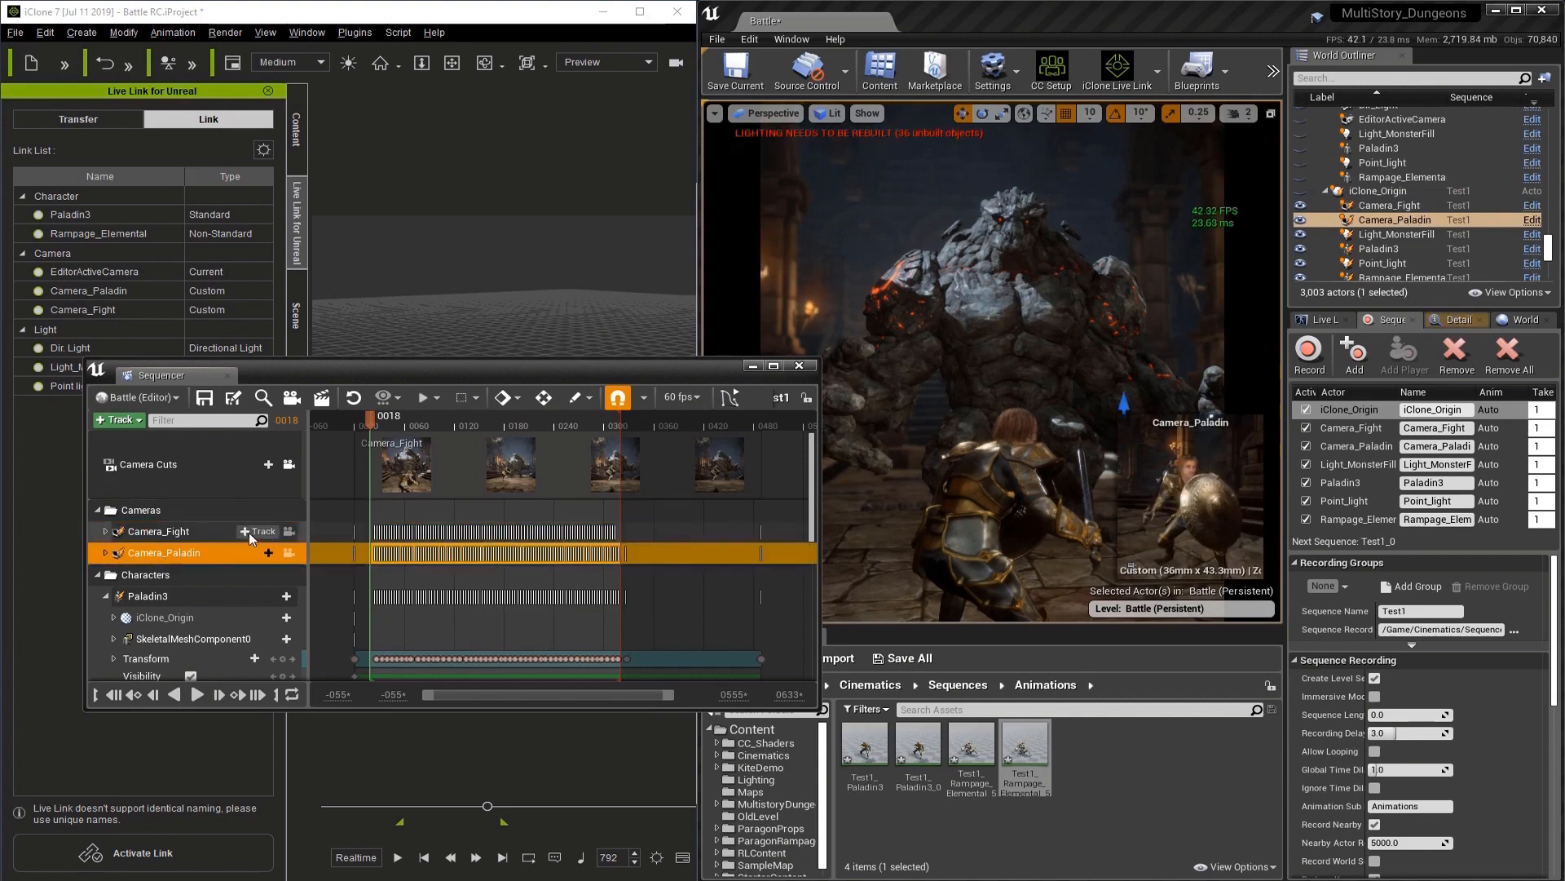
{"action": "left_click", "coordinate": [289, 553]}
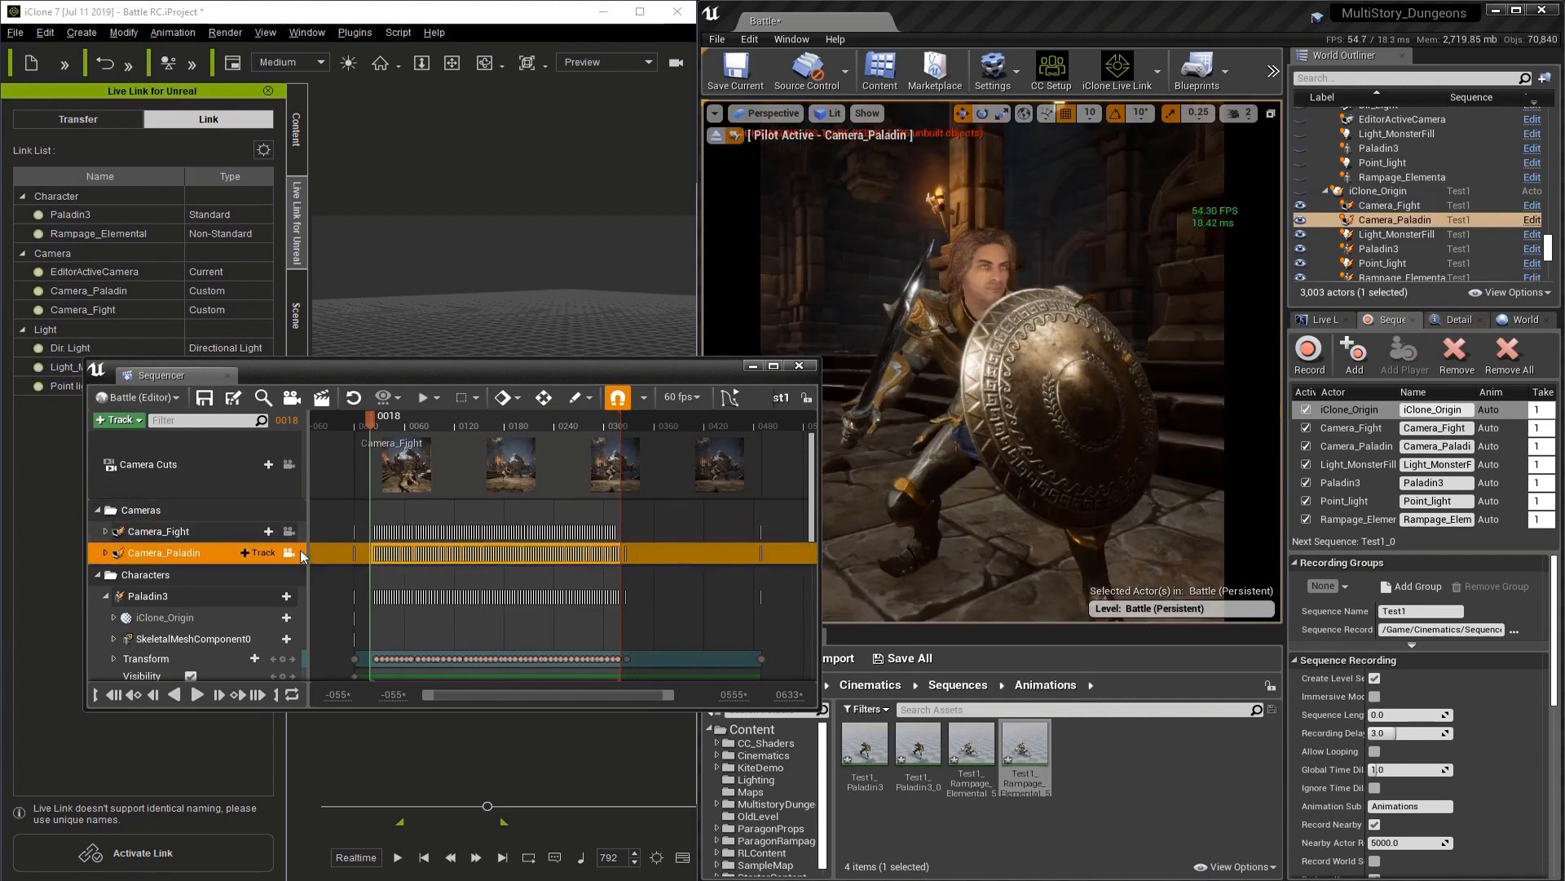
{"action": "left_click", "coordinate": [416, 416]}
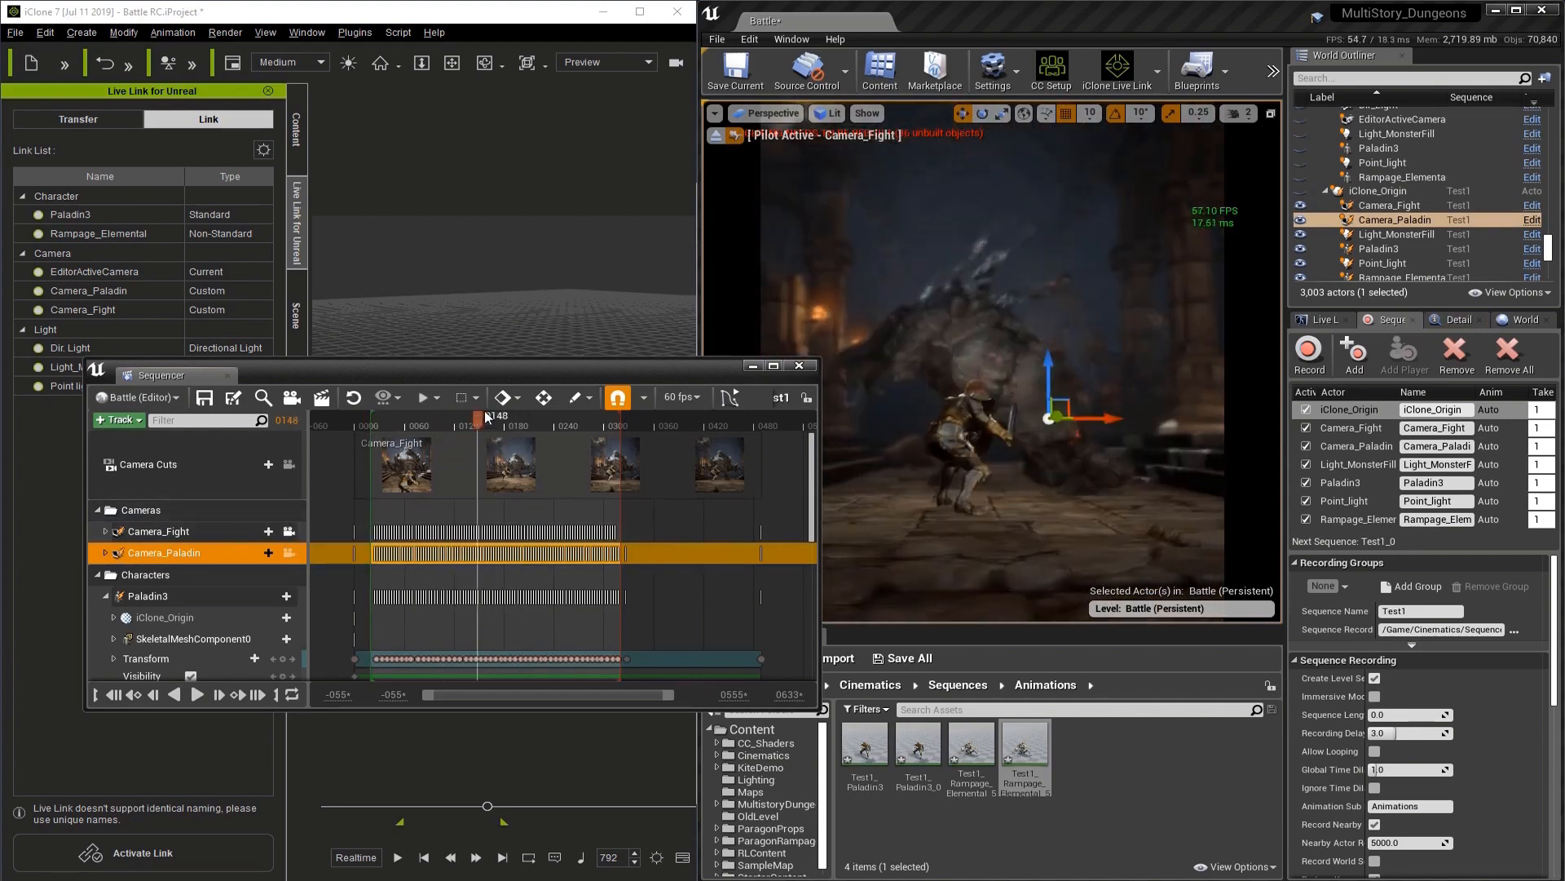
{"action": "mouse_move", "coordinate": [287, 465]}
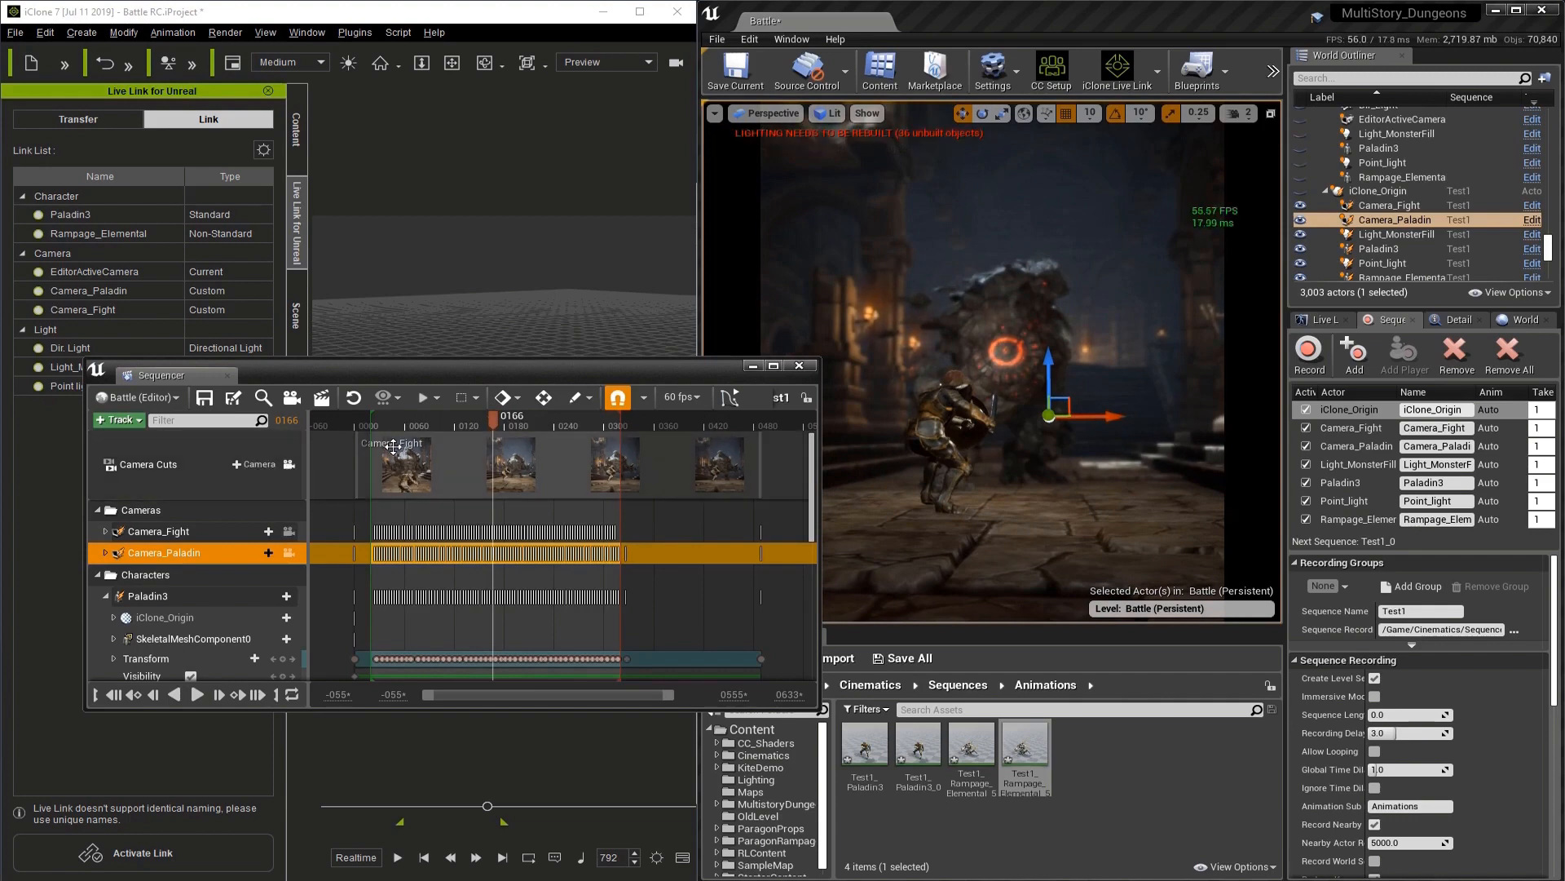
{"action": "mouse_move", "coordinate": [287, 476]}
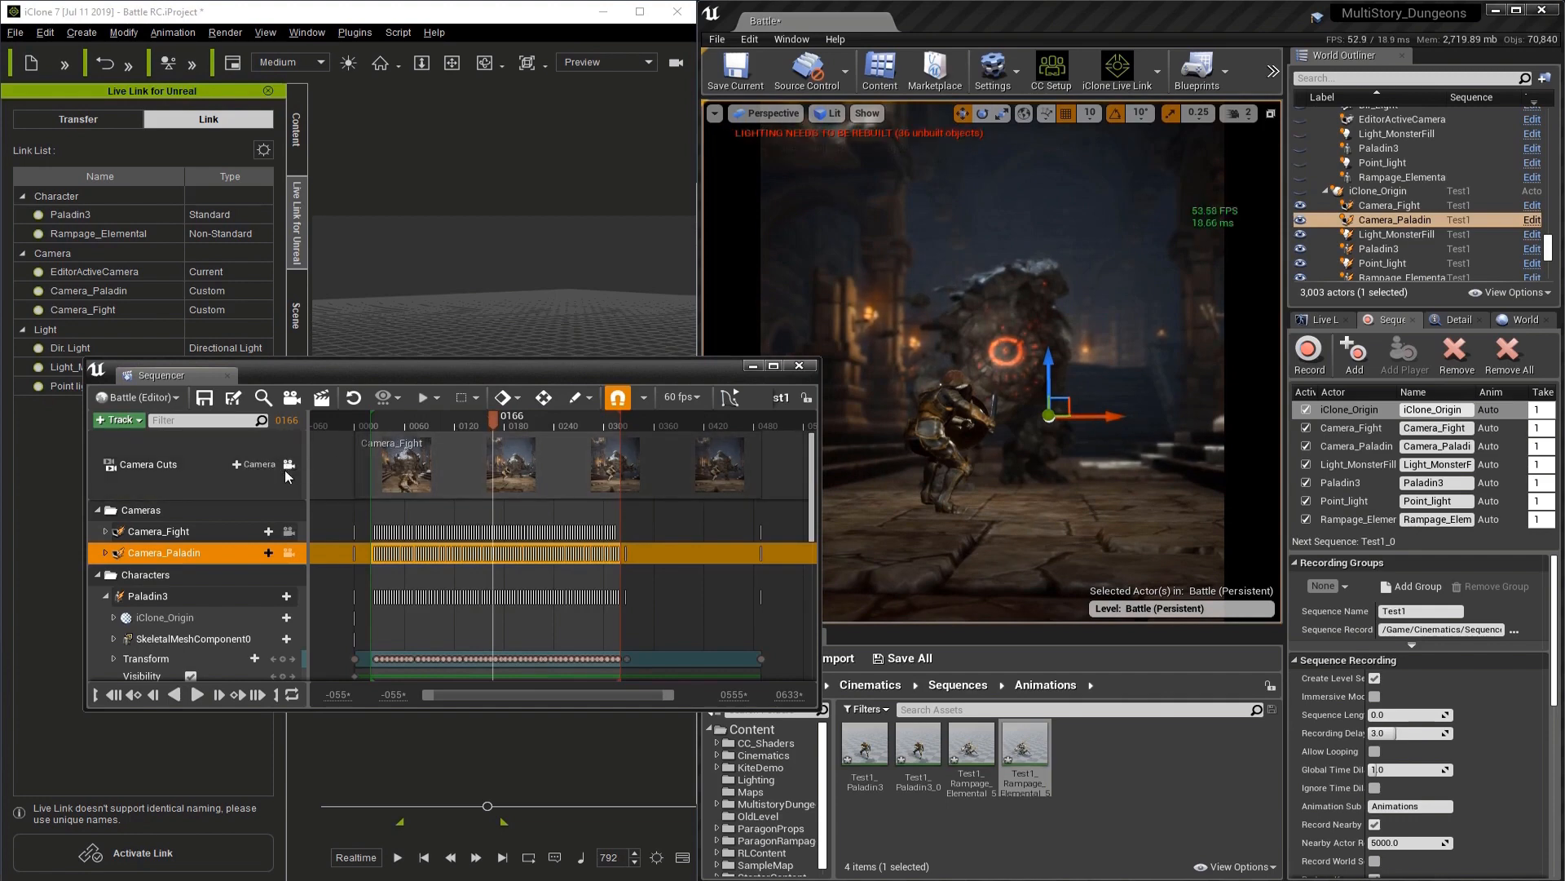
Add a Camera_Paladin cut to the Camera Cuts track from Existing Binding.
{"action": "left_click", "coordinate": [253, 463]}
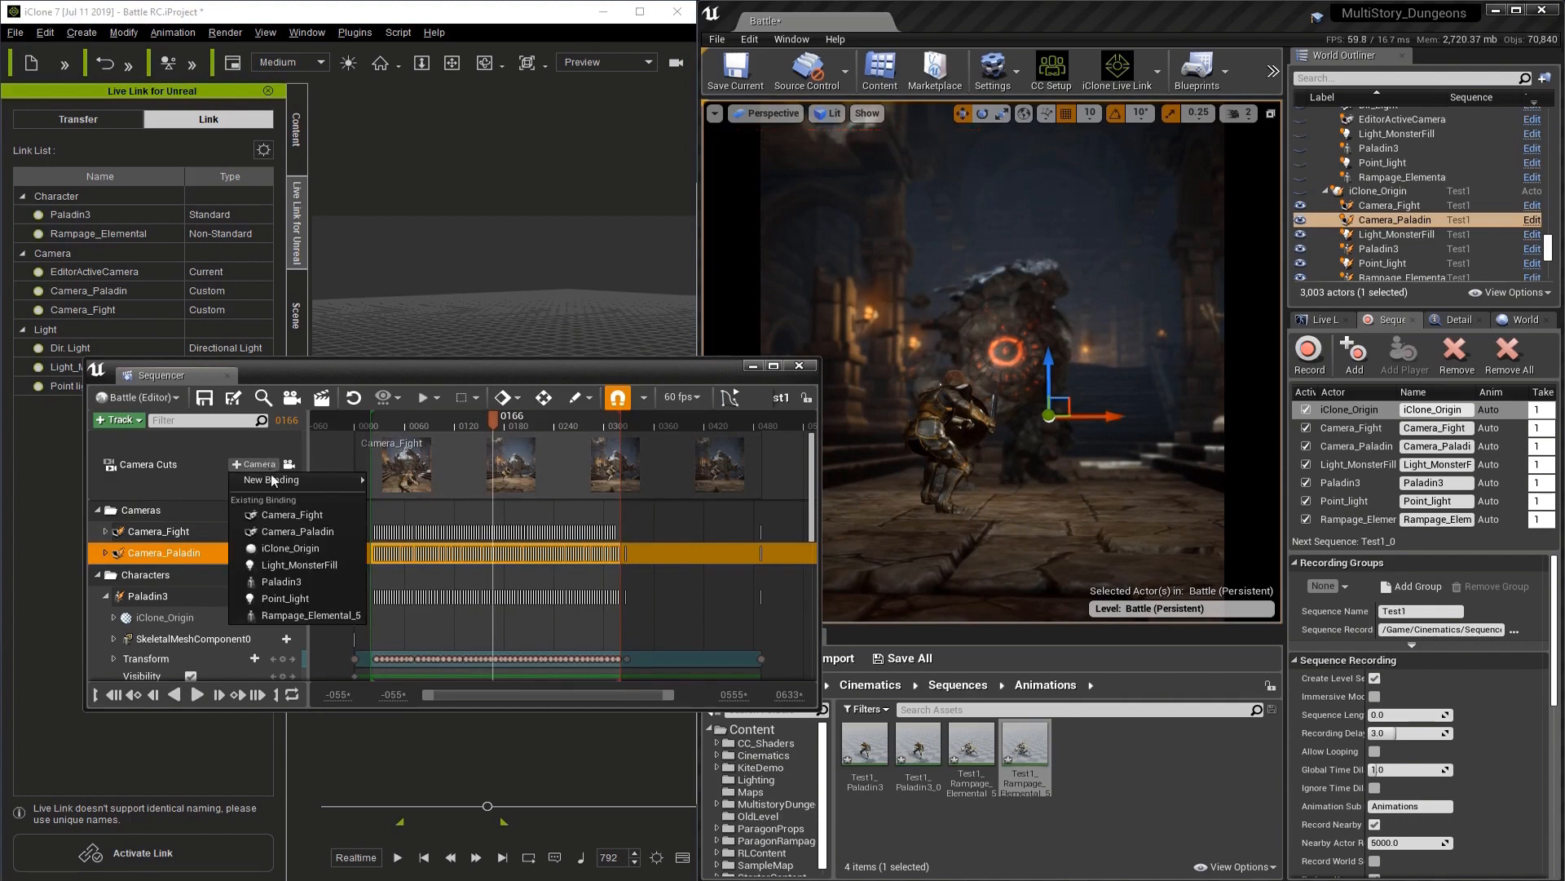
{"action": "left_click", "coordinate": [270, 480]}
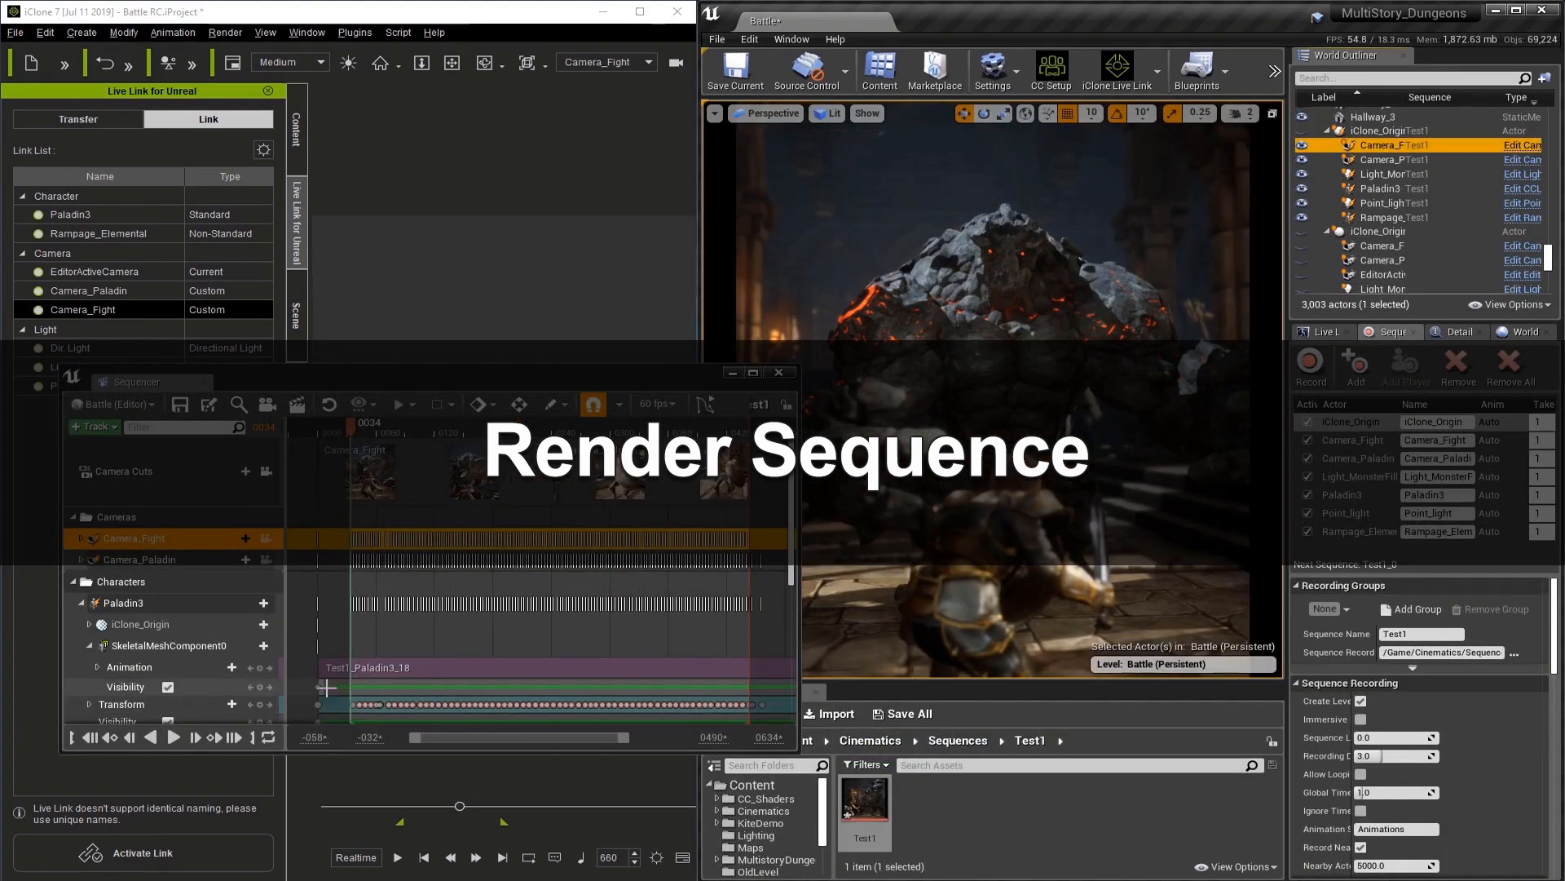
Replay Test1 through the Camera_Fight and Camera_Paladin cuts and stop back at frame 34.
{"action": "left_click", "coordinate": [171, 737]}
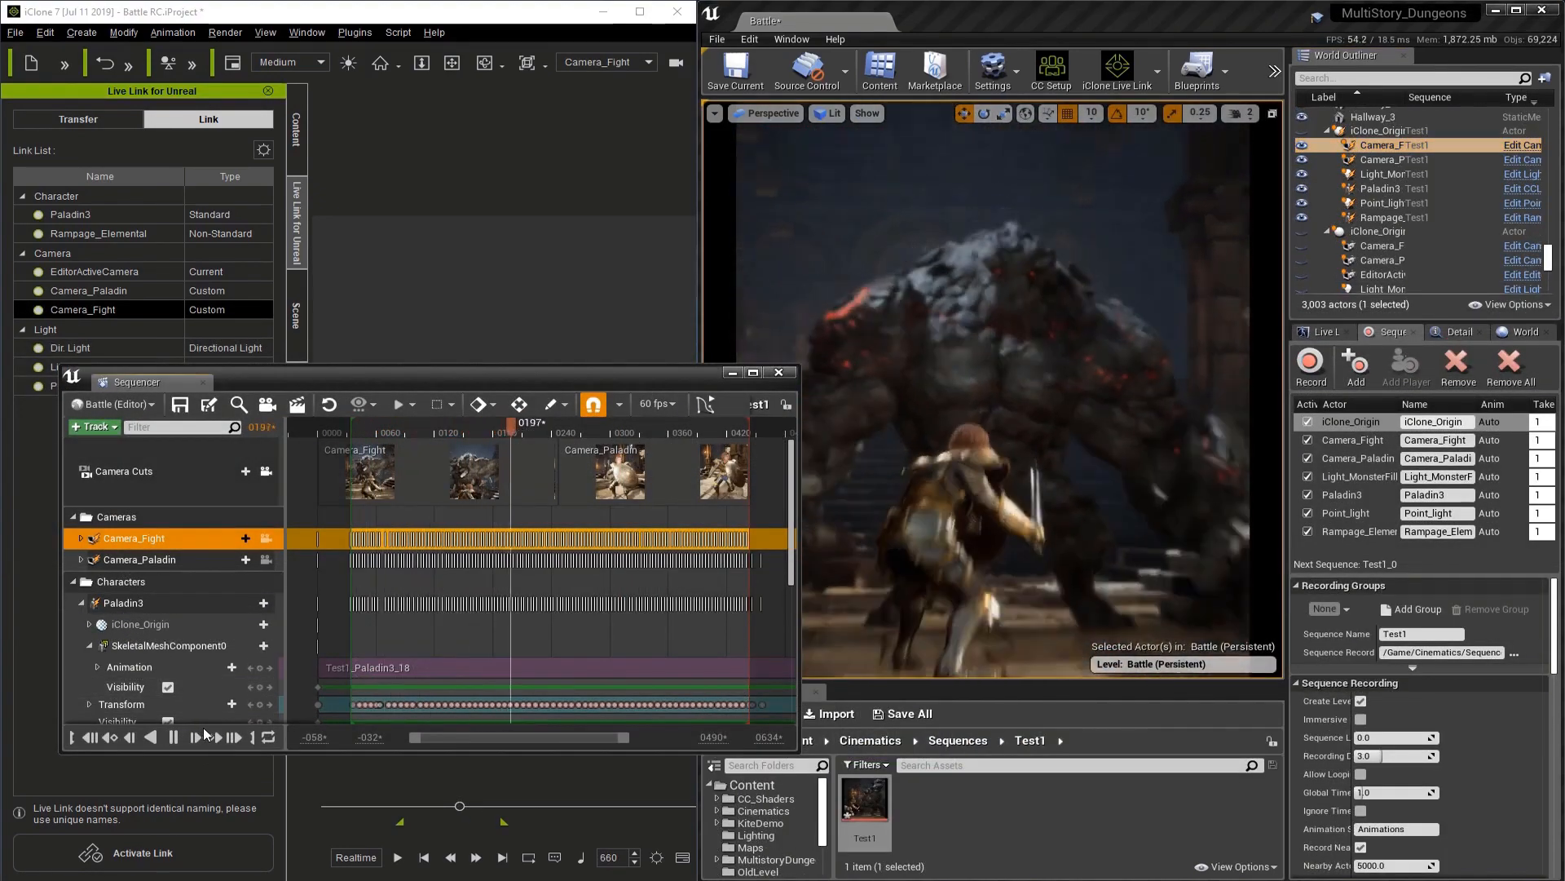
{"action": "left_click", "coordinate": [621, 432]}
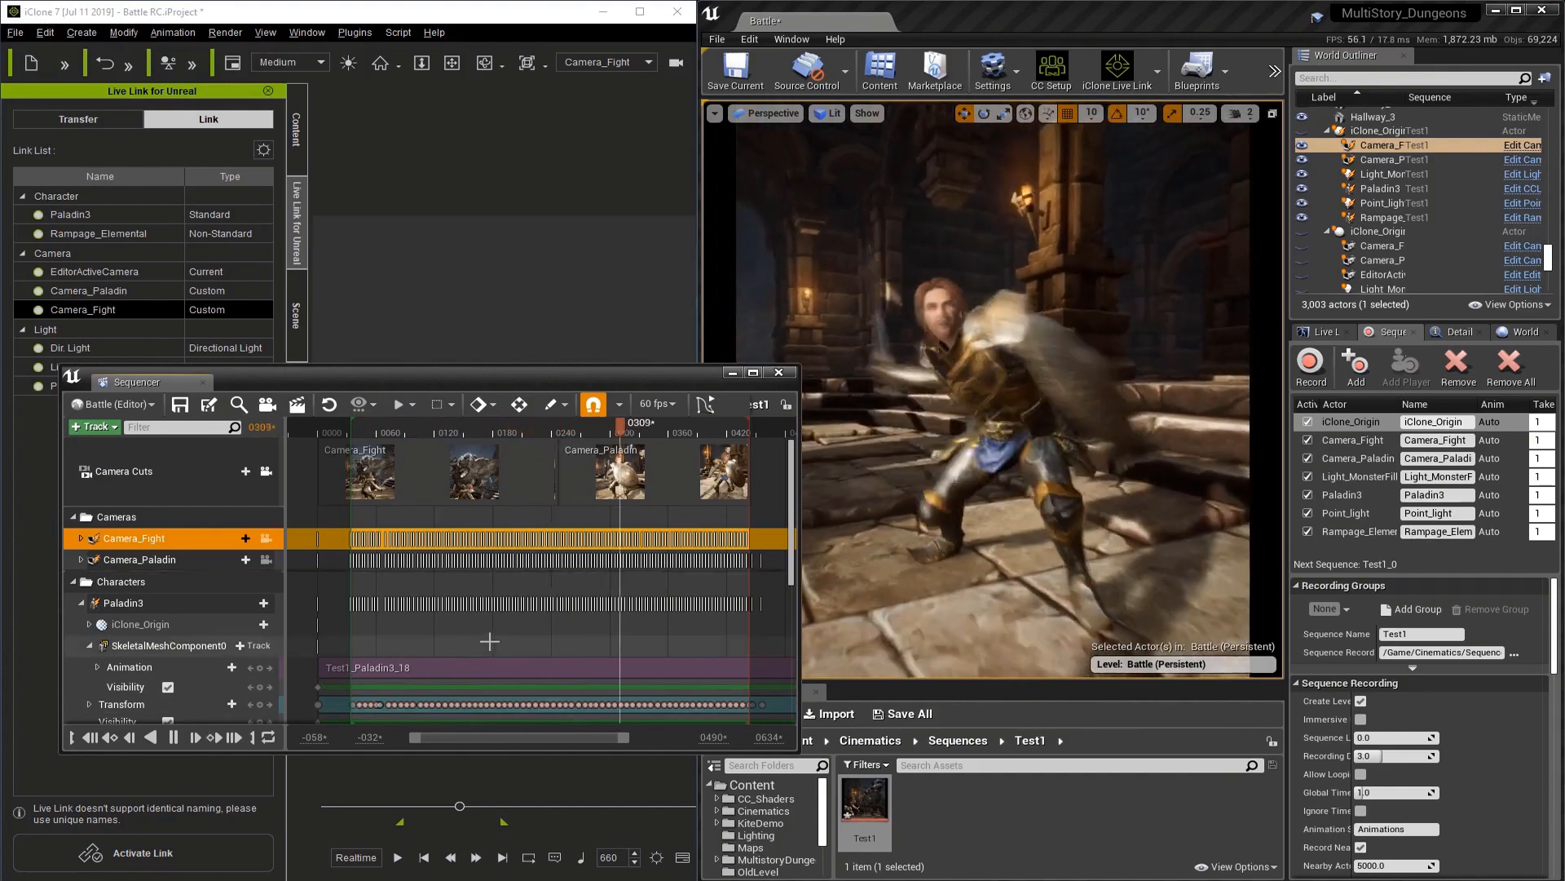
{"action": "left_click", "coordinate": [234, 737]}
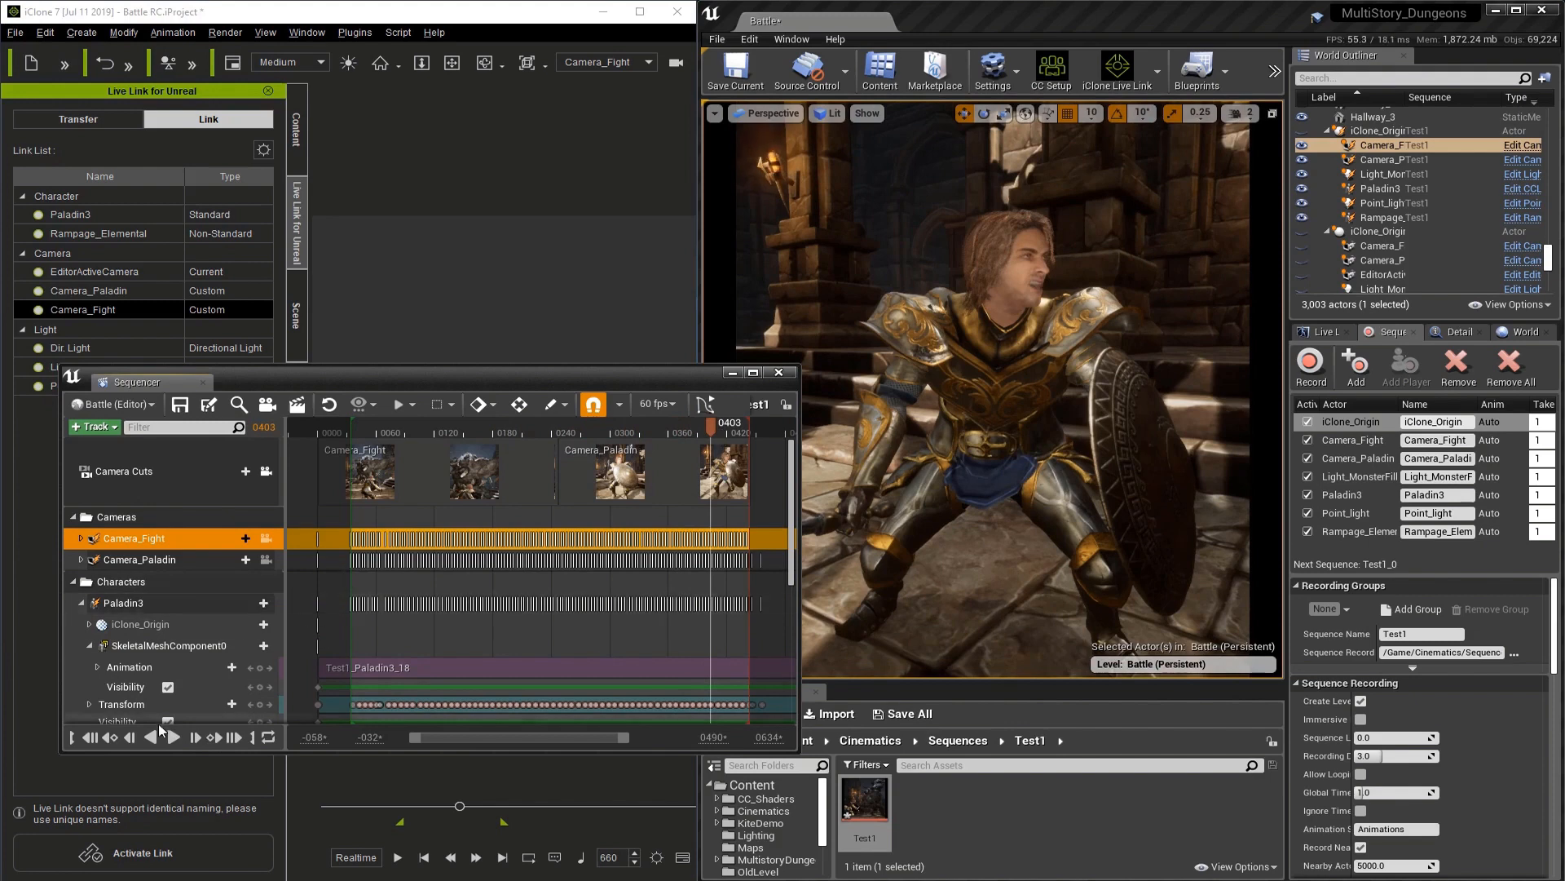
{"action": "mouse_move", "coordinate": [297, 404]}
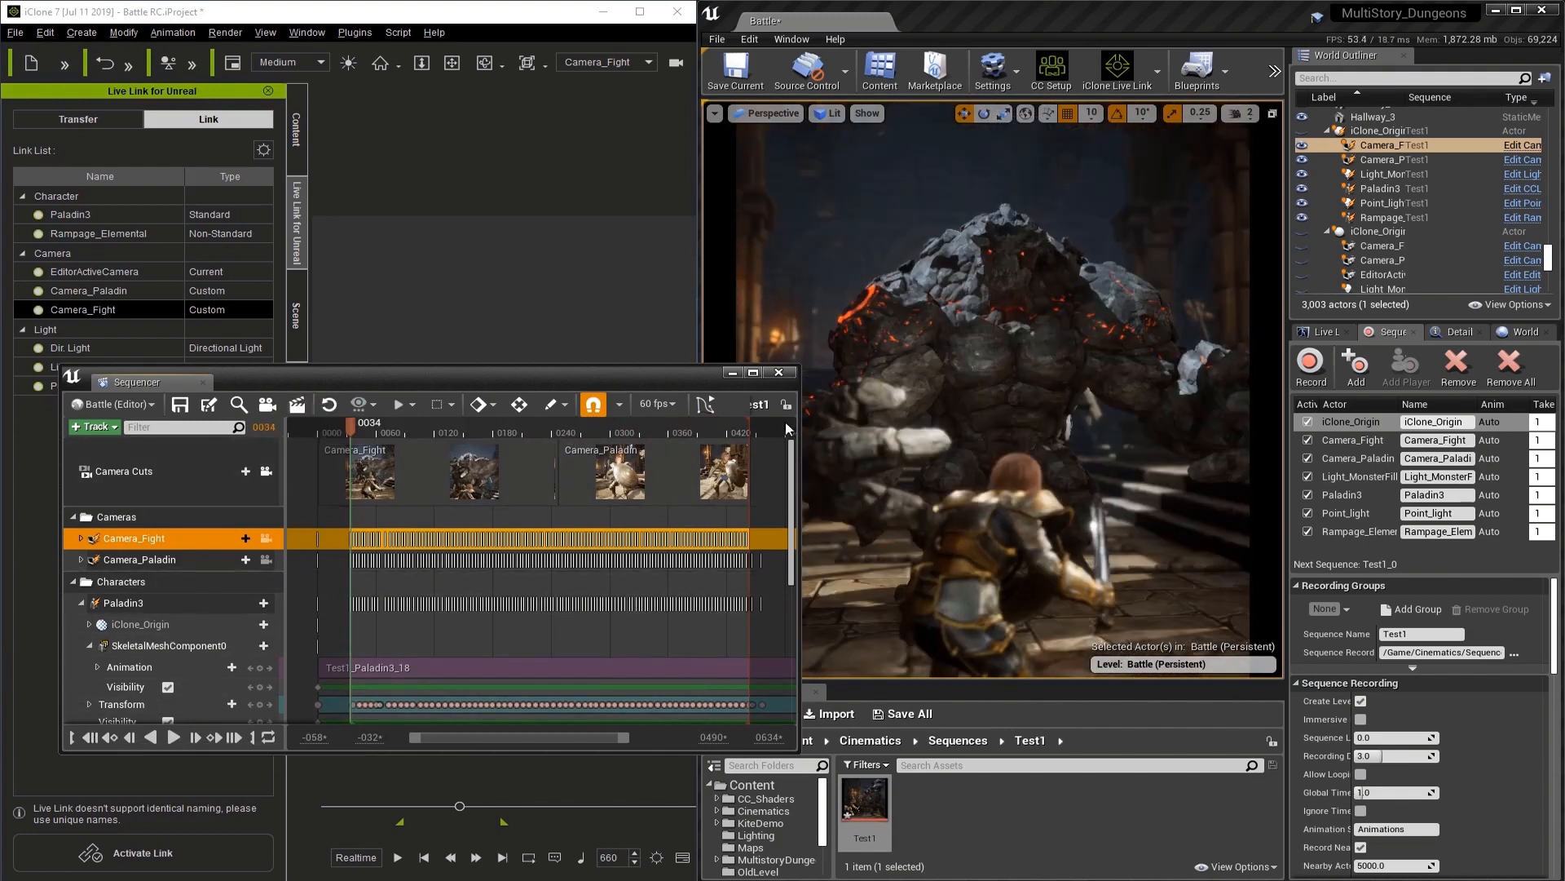
{"action": "left_click", "coordinate": [1378, 207]}
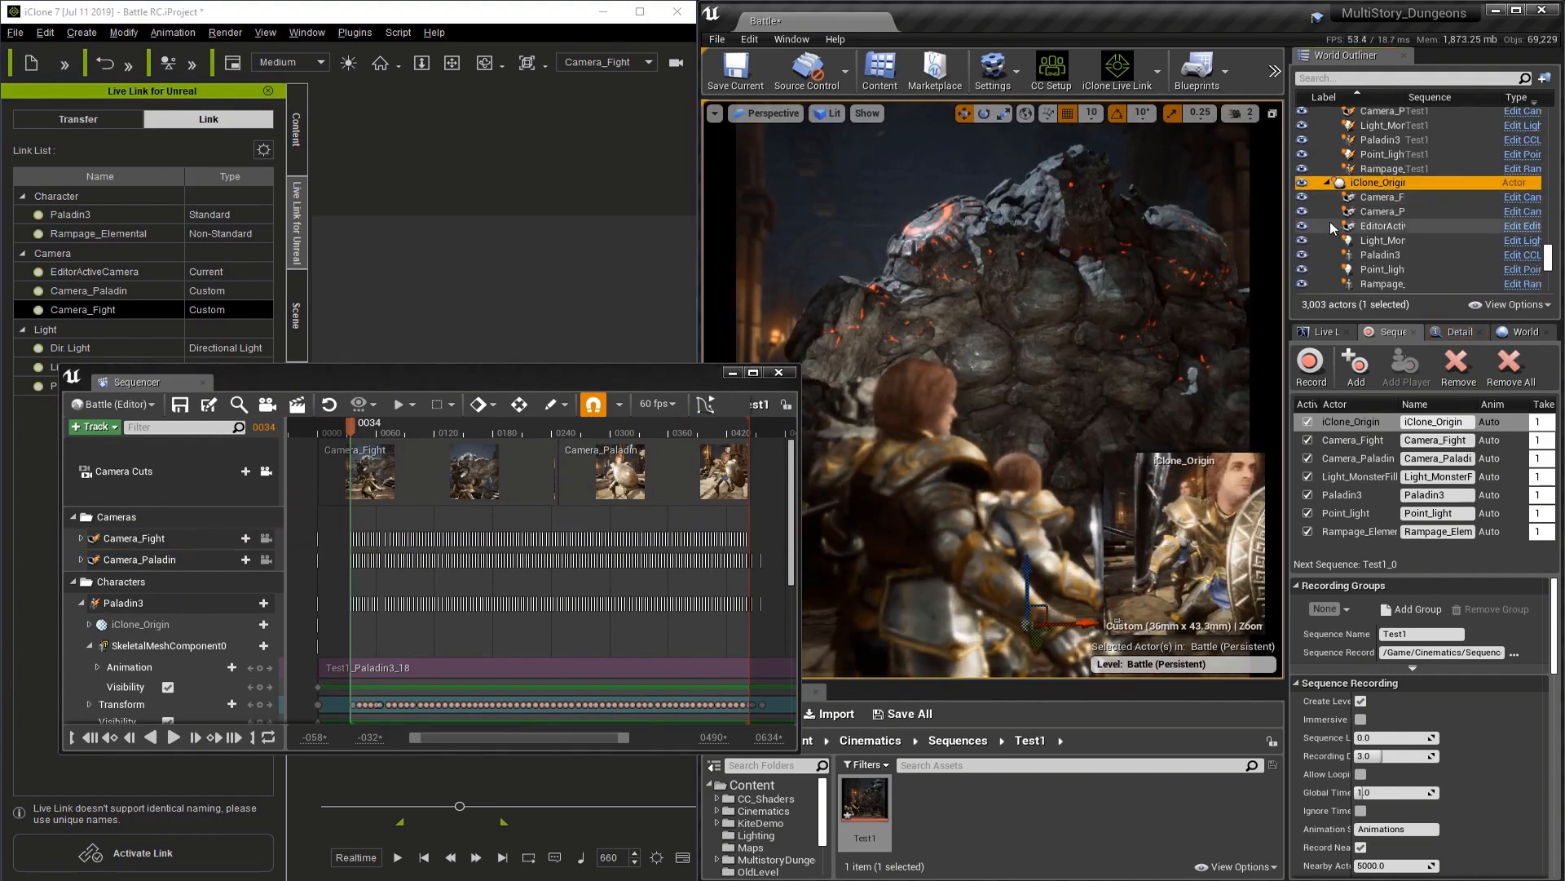
Select iClone_Origin, Light_Monster, Paladin3, Point_light and Rampage and filter Details to Actor Hidden In Game.
{"action": "scroll", "scroll_direction": "down", "scroll_amount": 3}
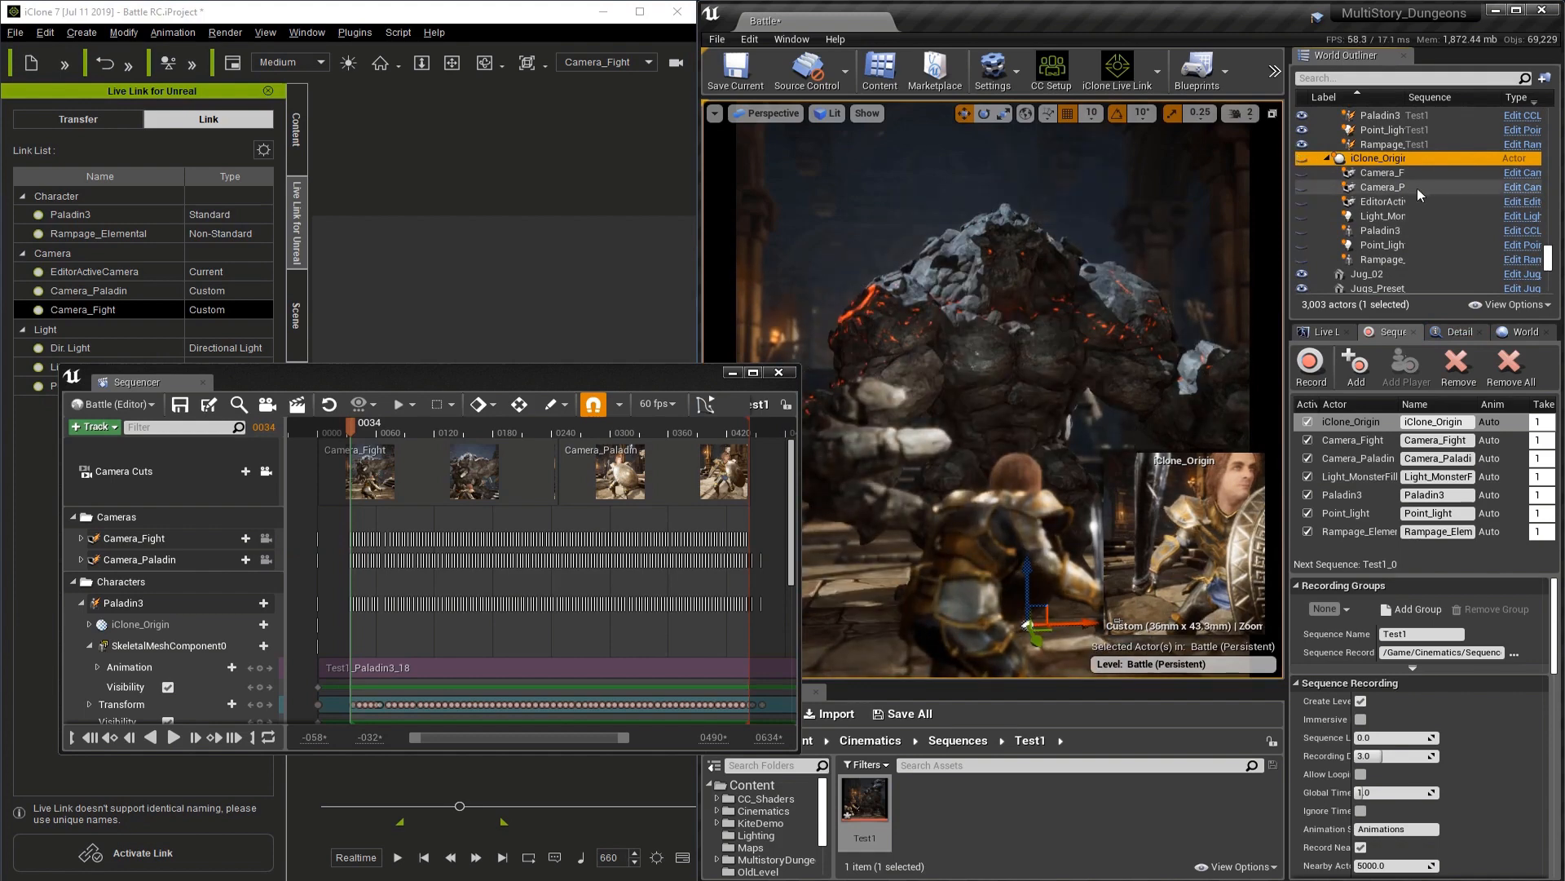
{"action": "mouse_move", "coordinate": [1383, 217]}
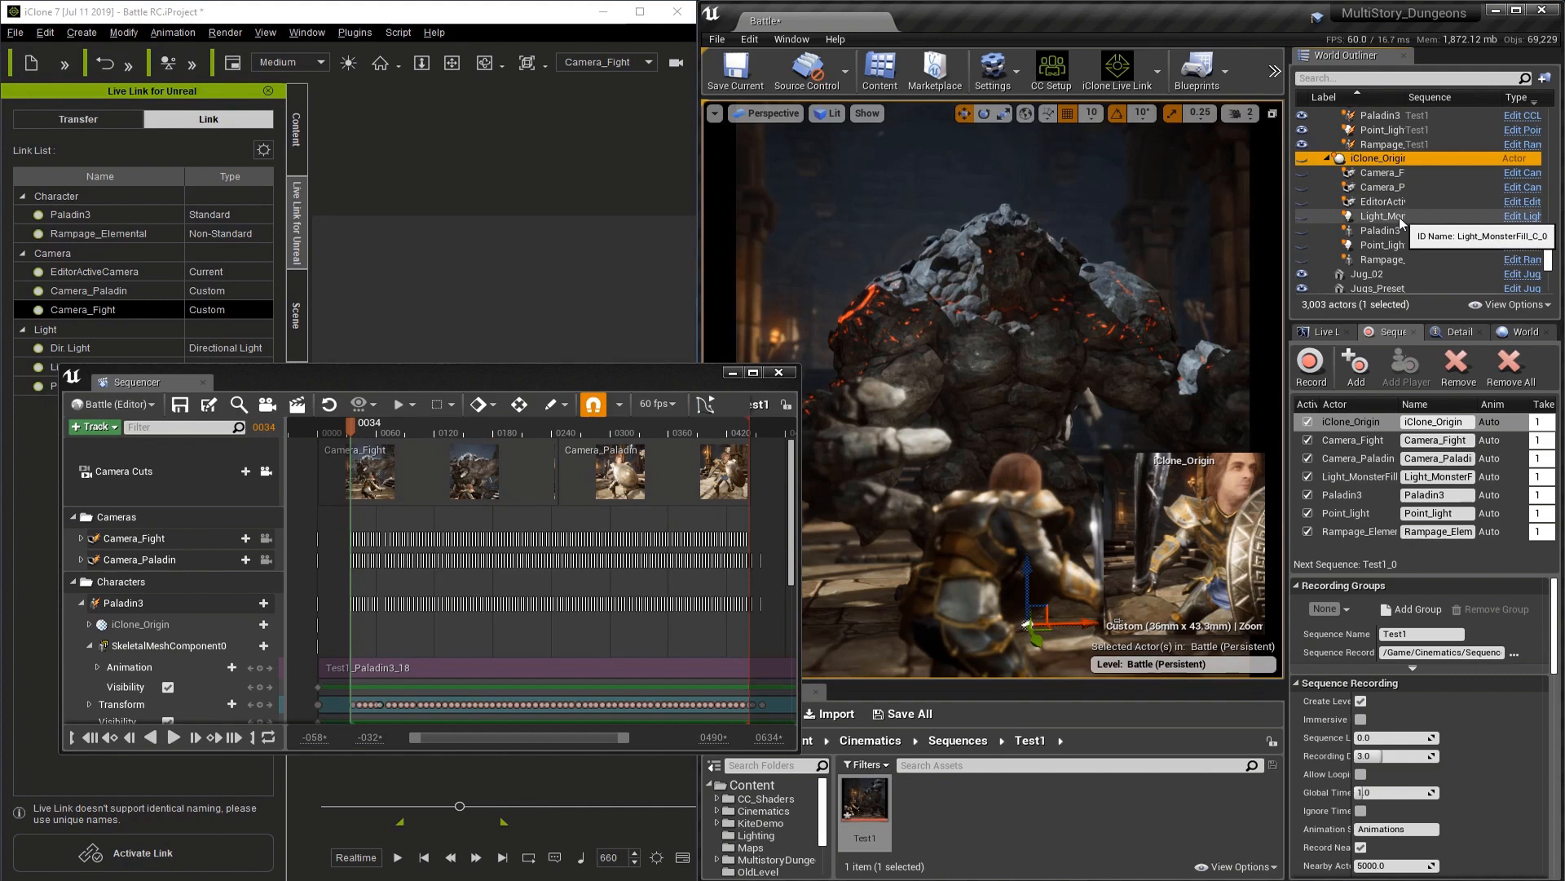
{"action": "left_click", "coordinate": [1381, 245]}
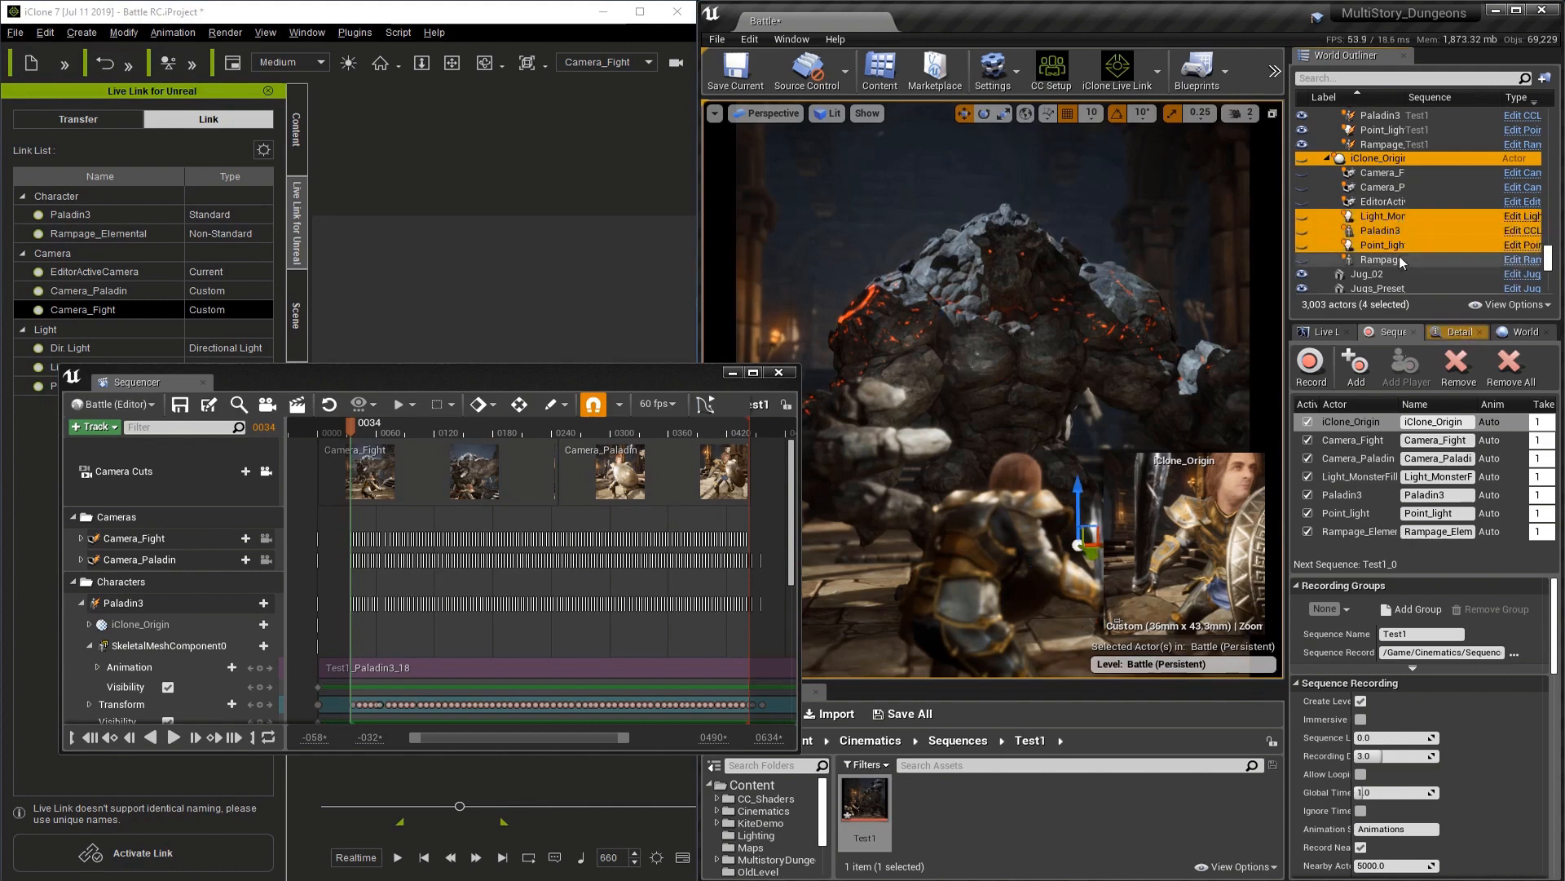
{"action": "left_click", "coordinate": [1451, 331]}
{"action": "type", "text": "h"}
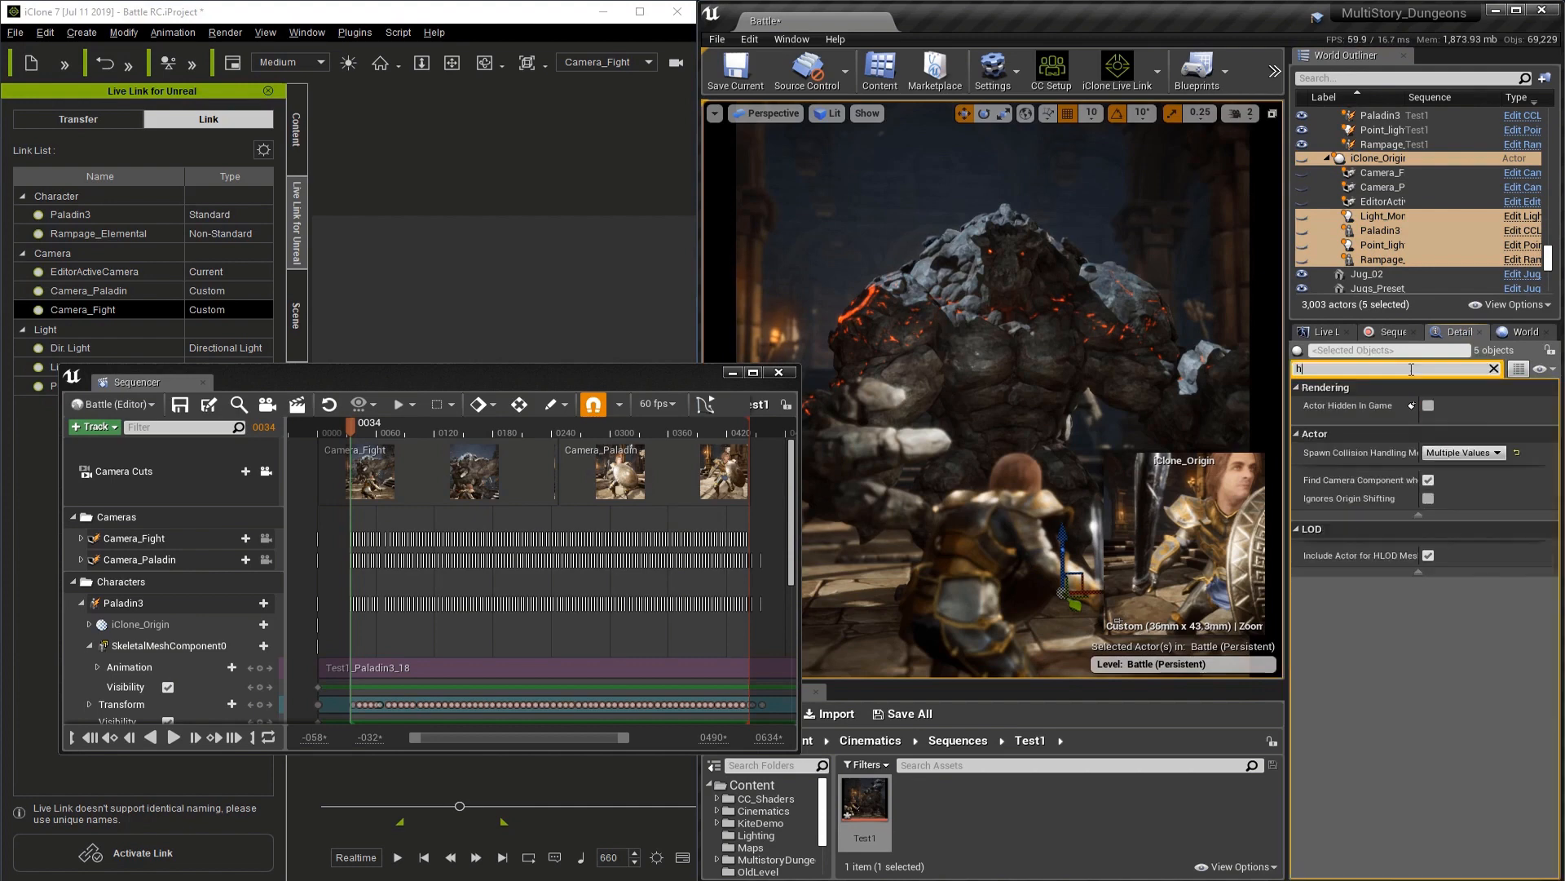
{"action": "type", "text": "id"}
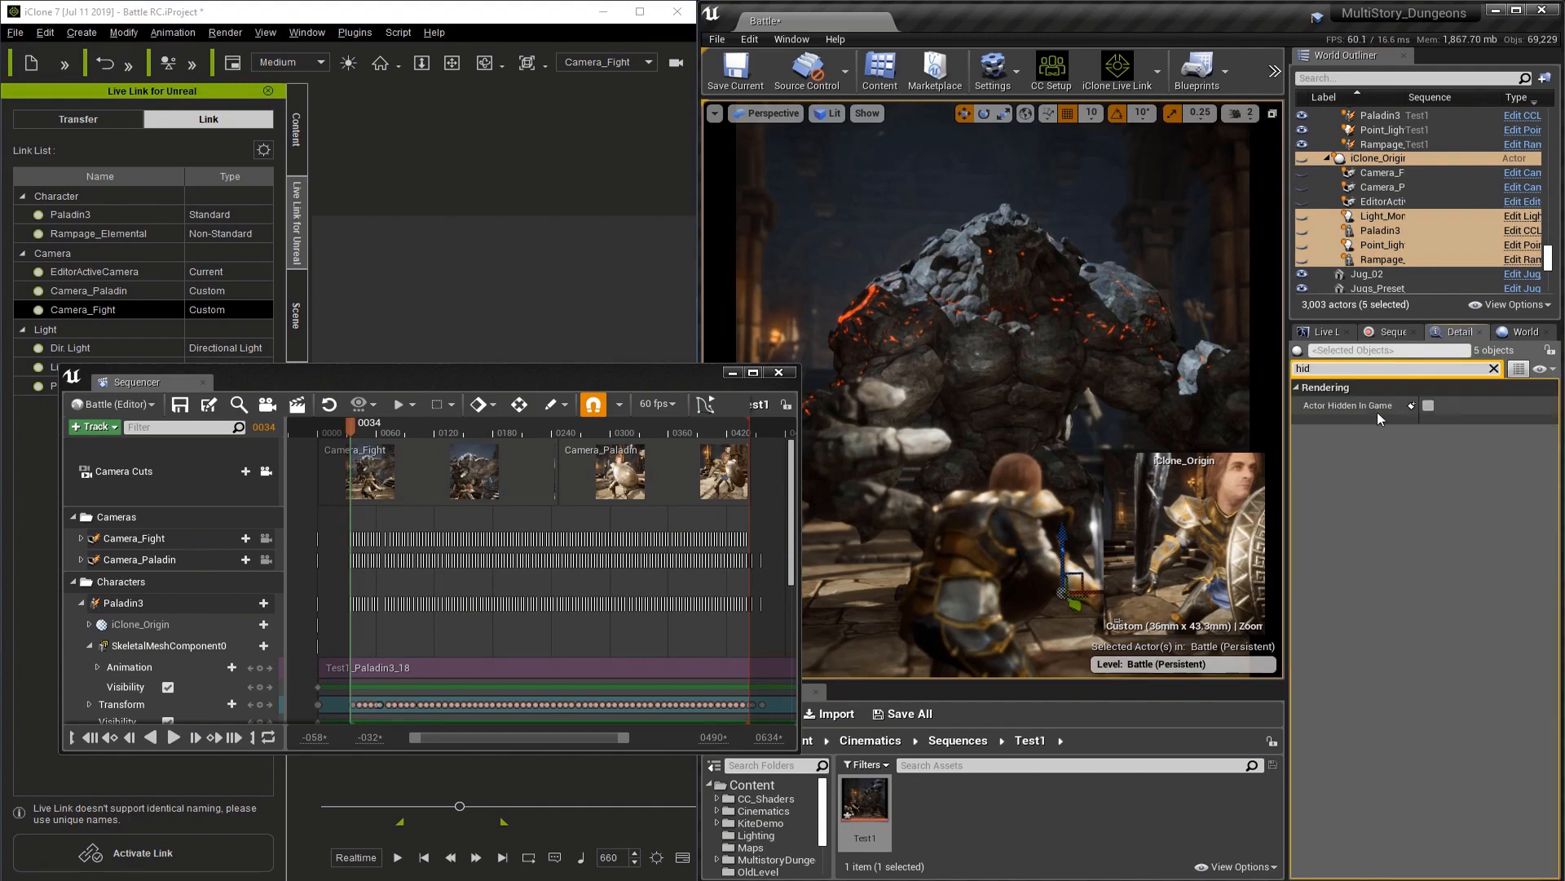
{"action": "mouse_move", "coordinate": [1354, 404]}
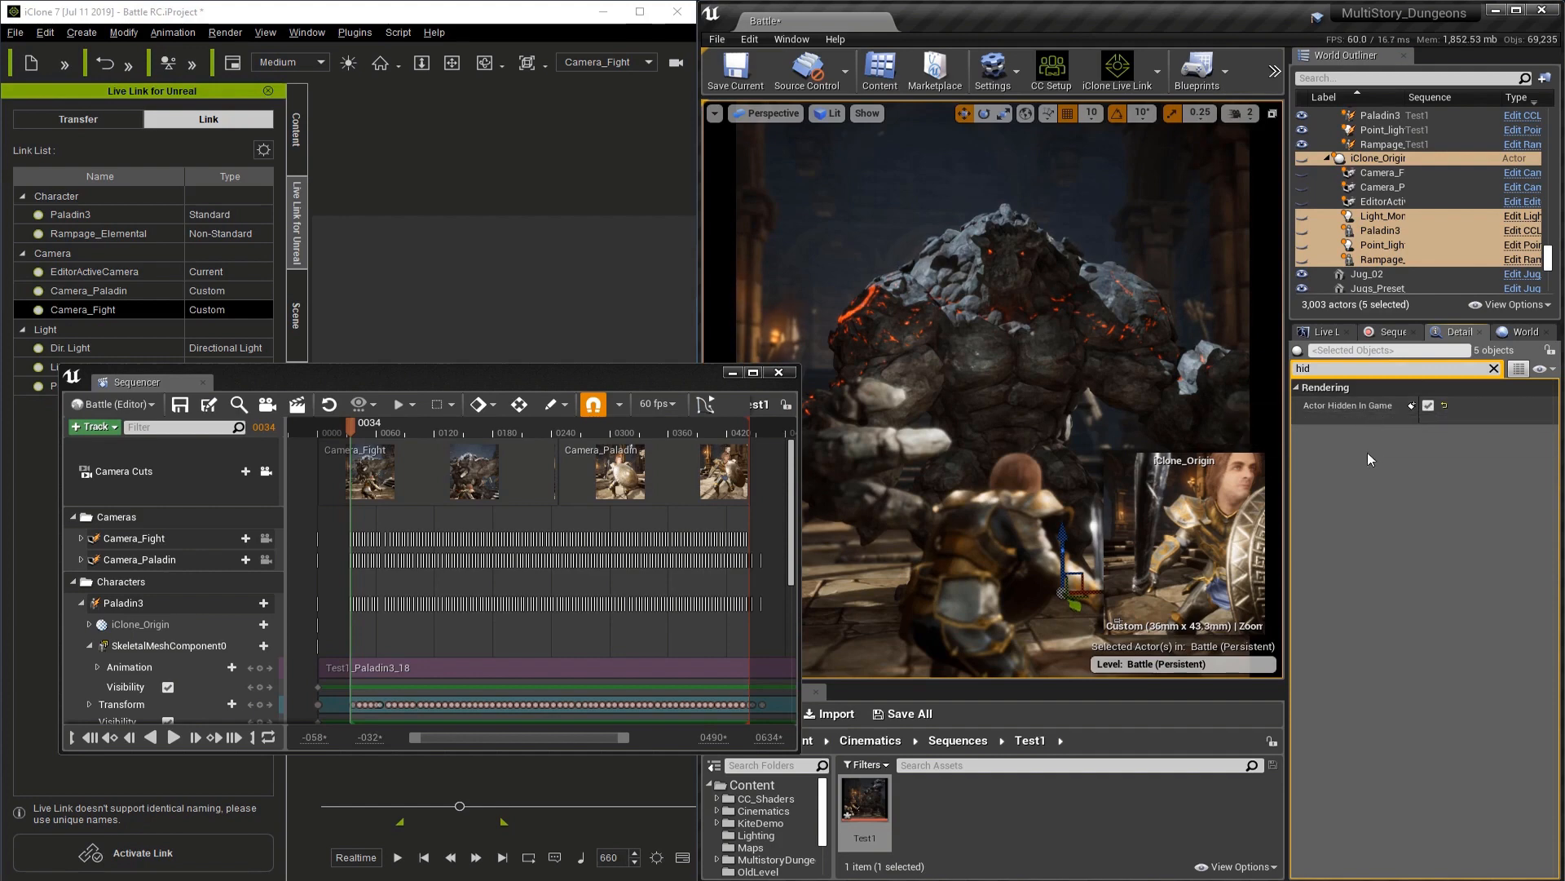
{"action": "mouse_move", "coordinate": [1342, 441]}
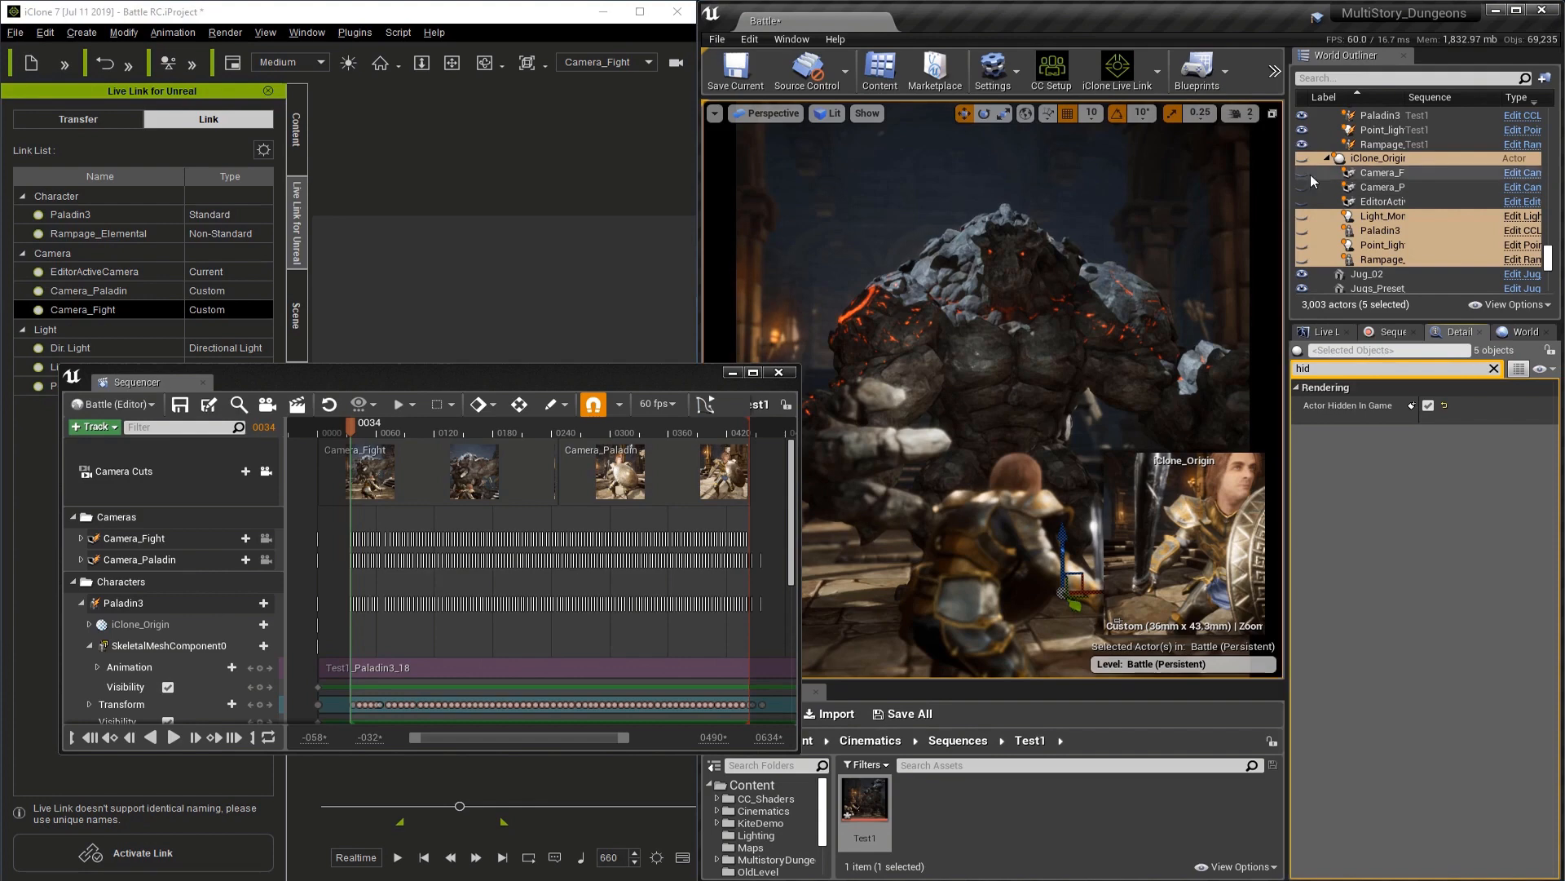
Configure the movie render as AVI with no audio at 60 fps and 1920x1080.
{"action": "left_click", "coordinate": [134, 536]}
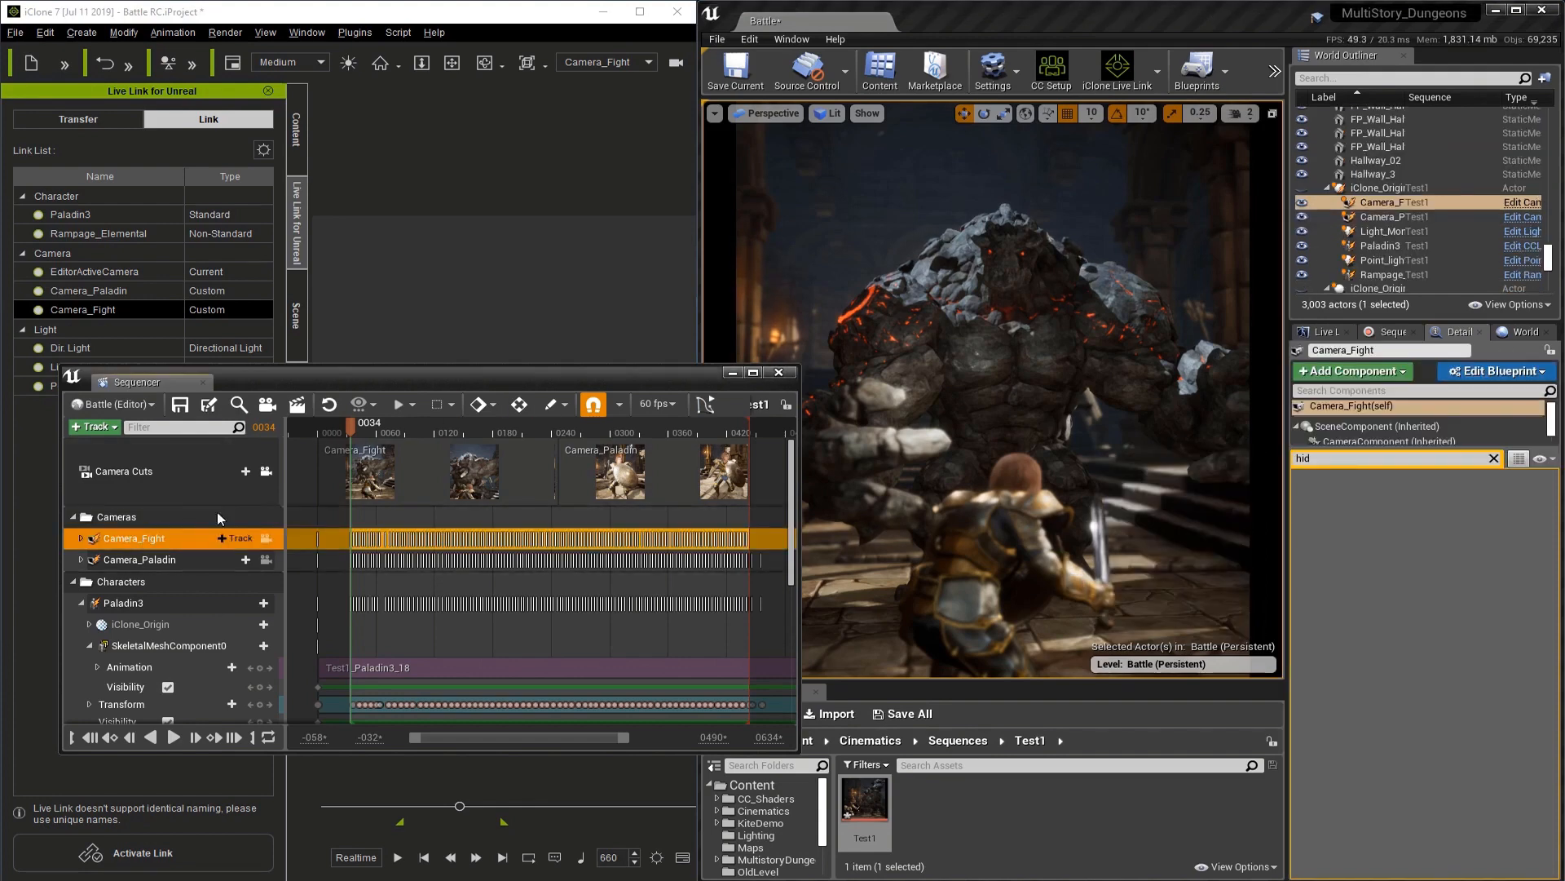
{"action": "mouse_move", "coordinate": [296, 404]}
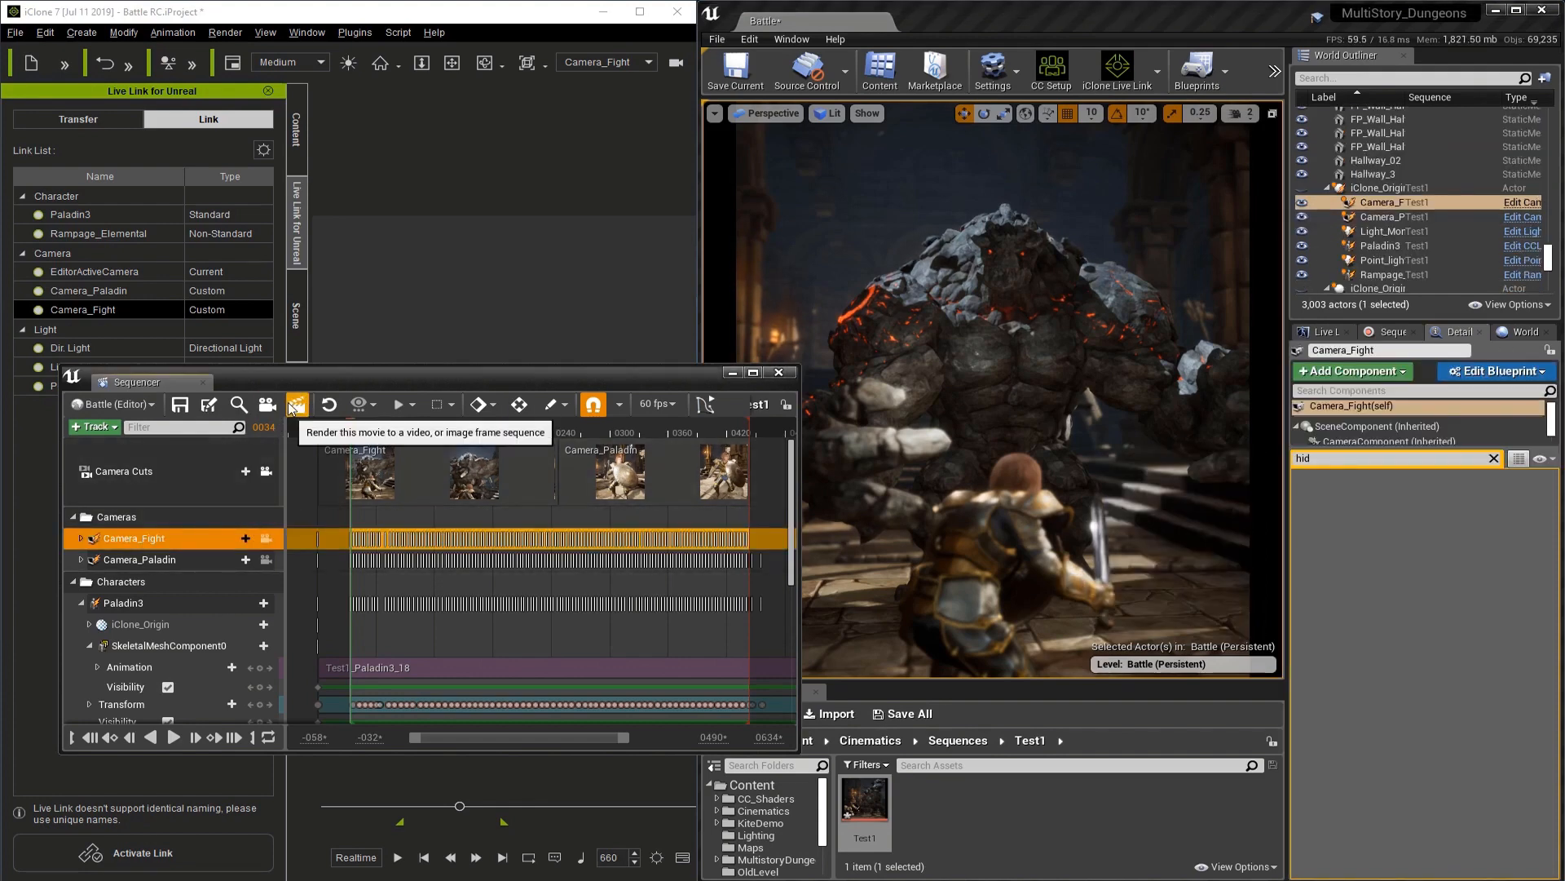
{"action": "left_click", "coordinate": [297, 404]}
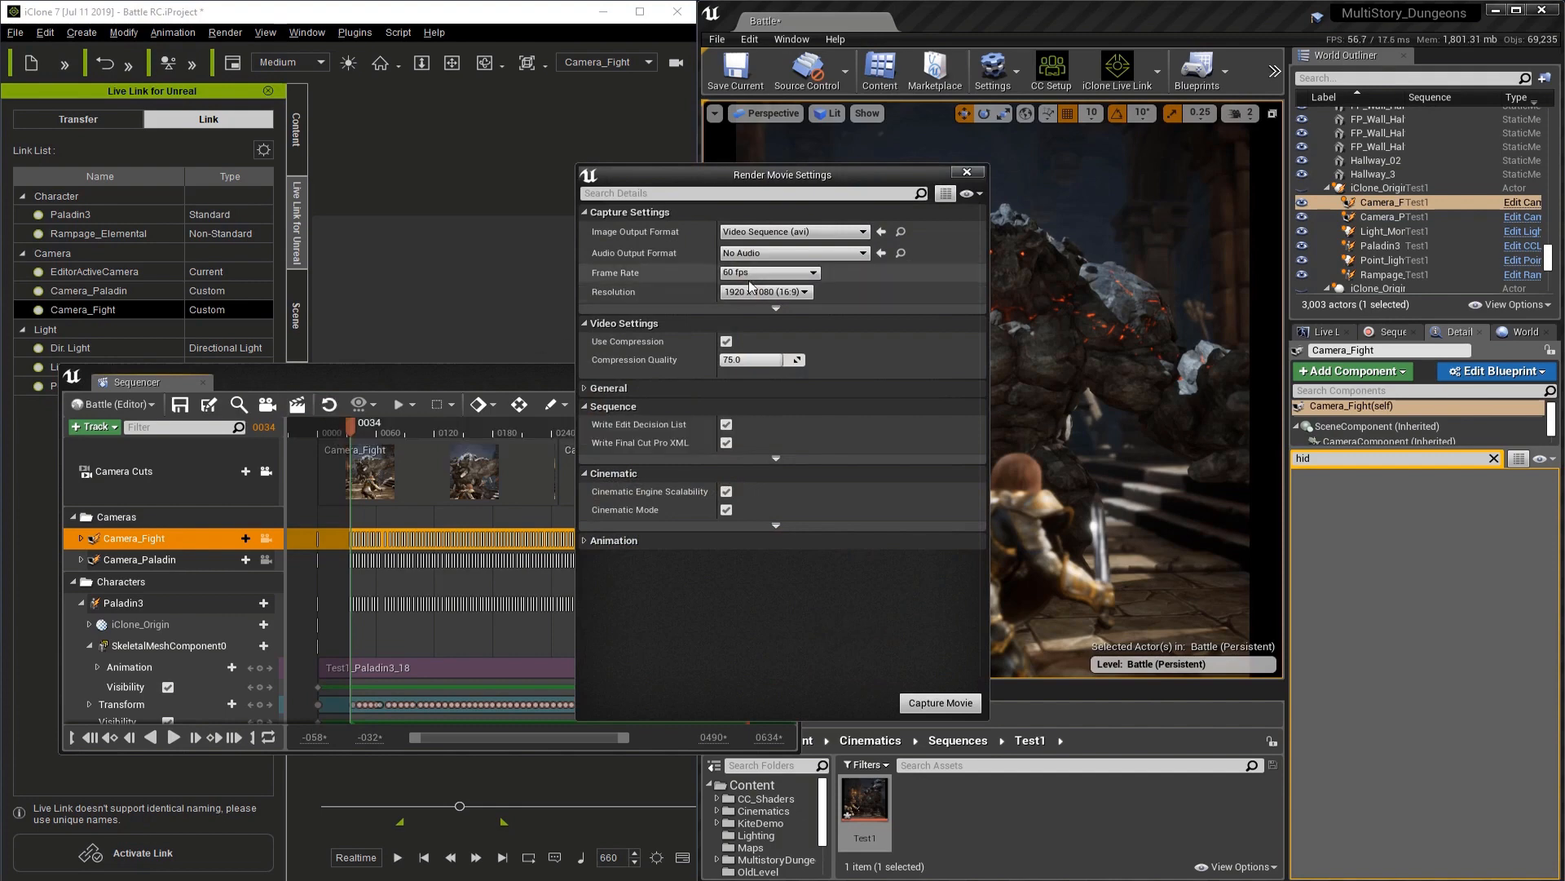
{"action": "left_click", "coordinate": [794, 252]}
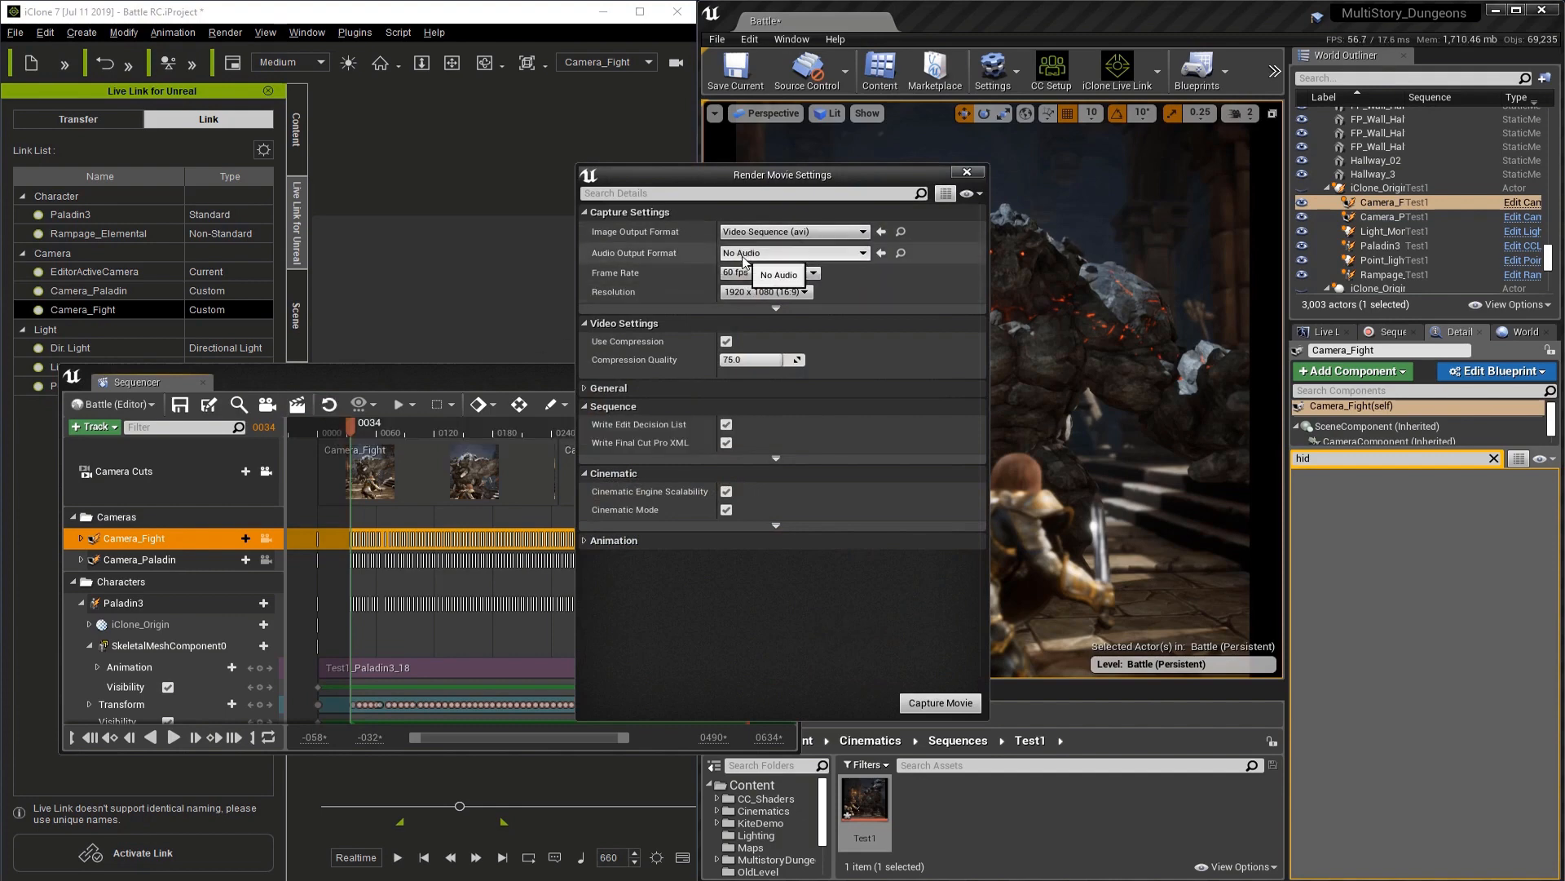
{"action": "left_click", "coordinate": [768, 272]}
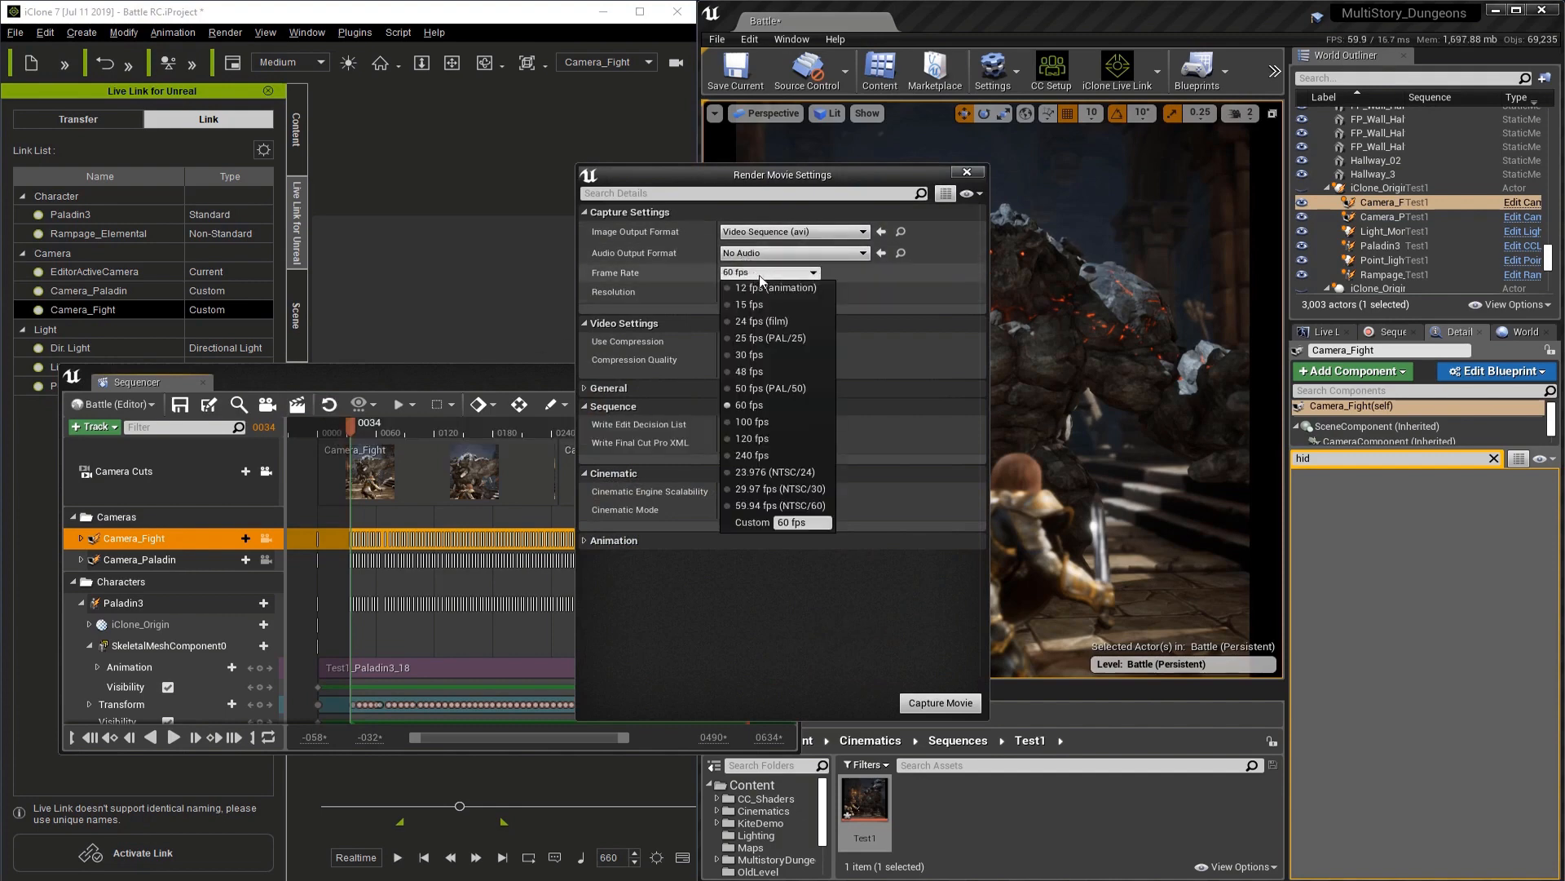
{"action": "left_click", "coordinate": [748, 404]}
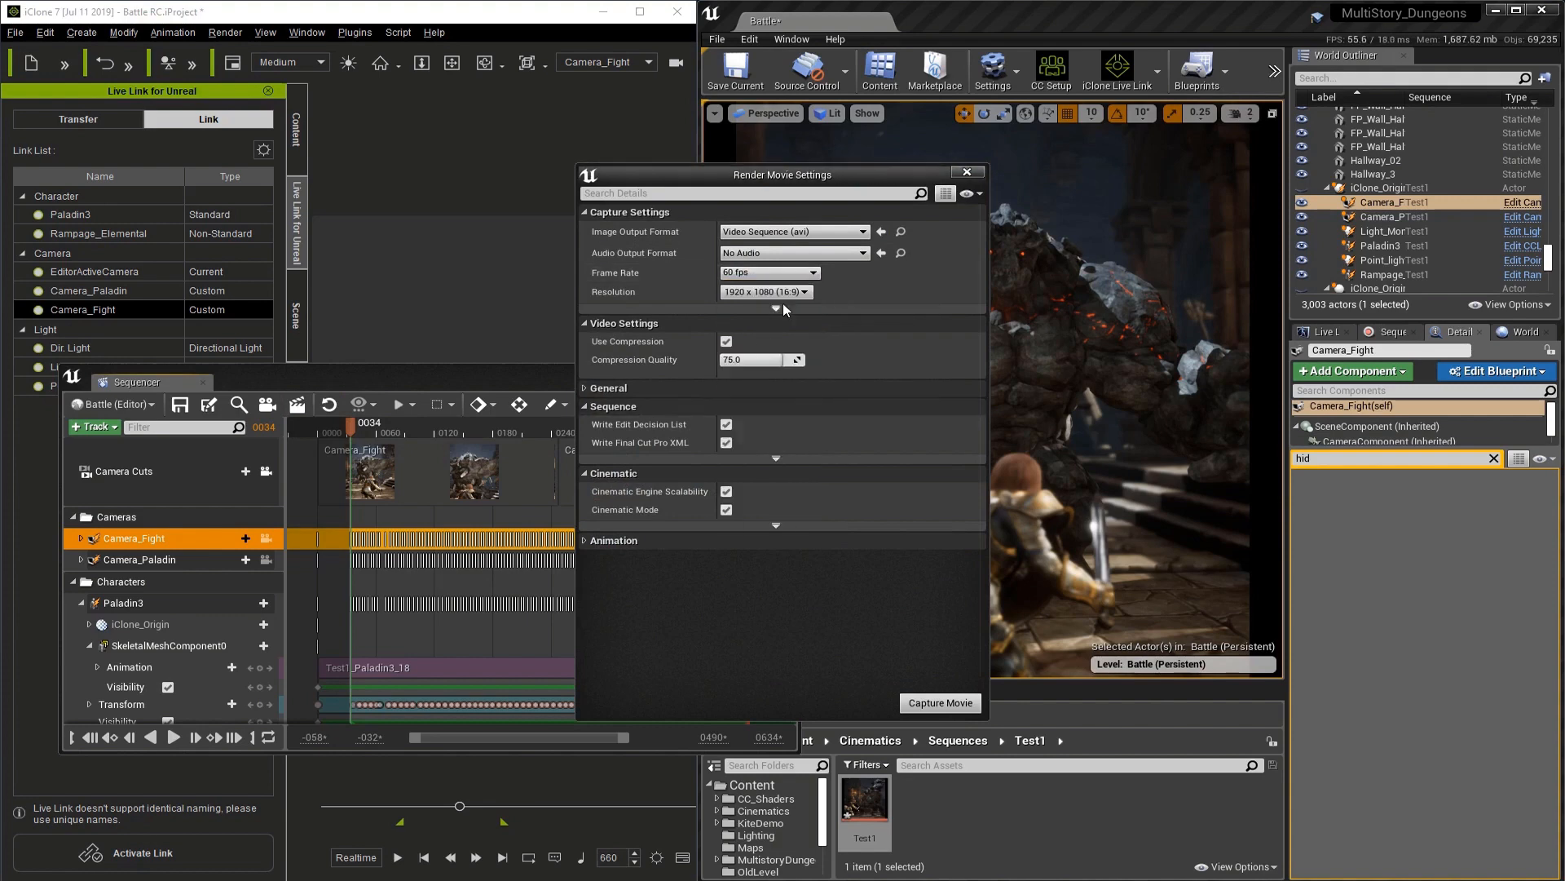
{"action": "left_click", "coordinate": [766, 290]}
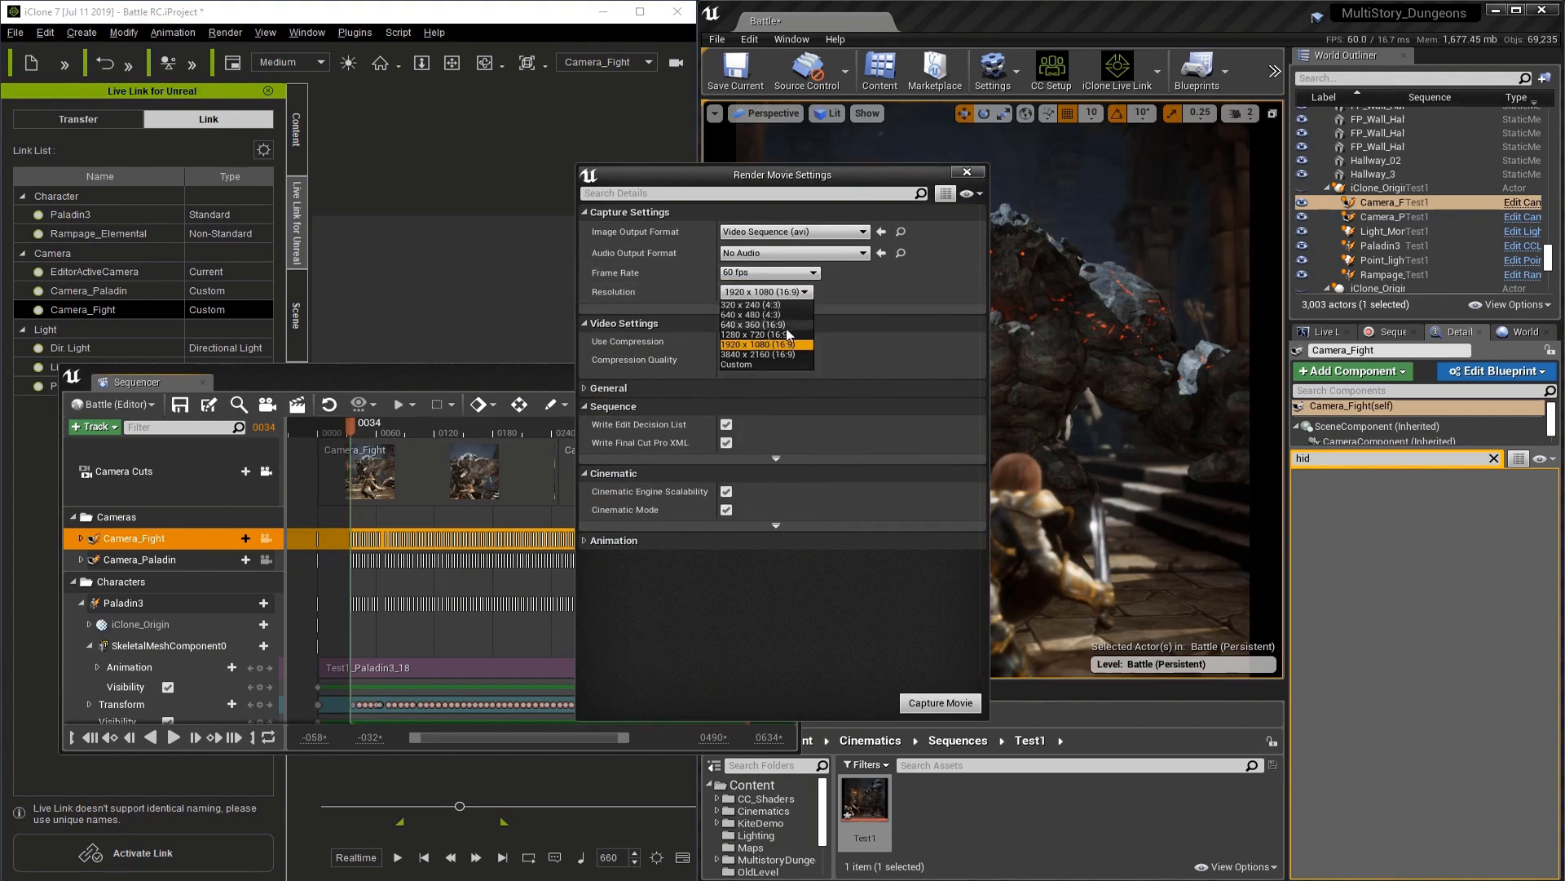
{"action": "mouse_move", "coordinate": [785, 362]}
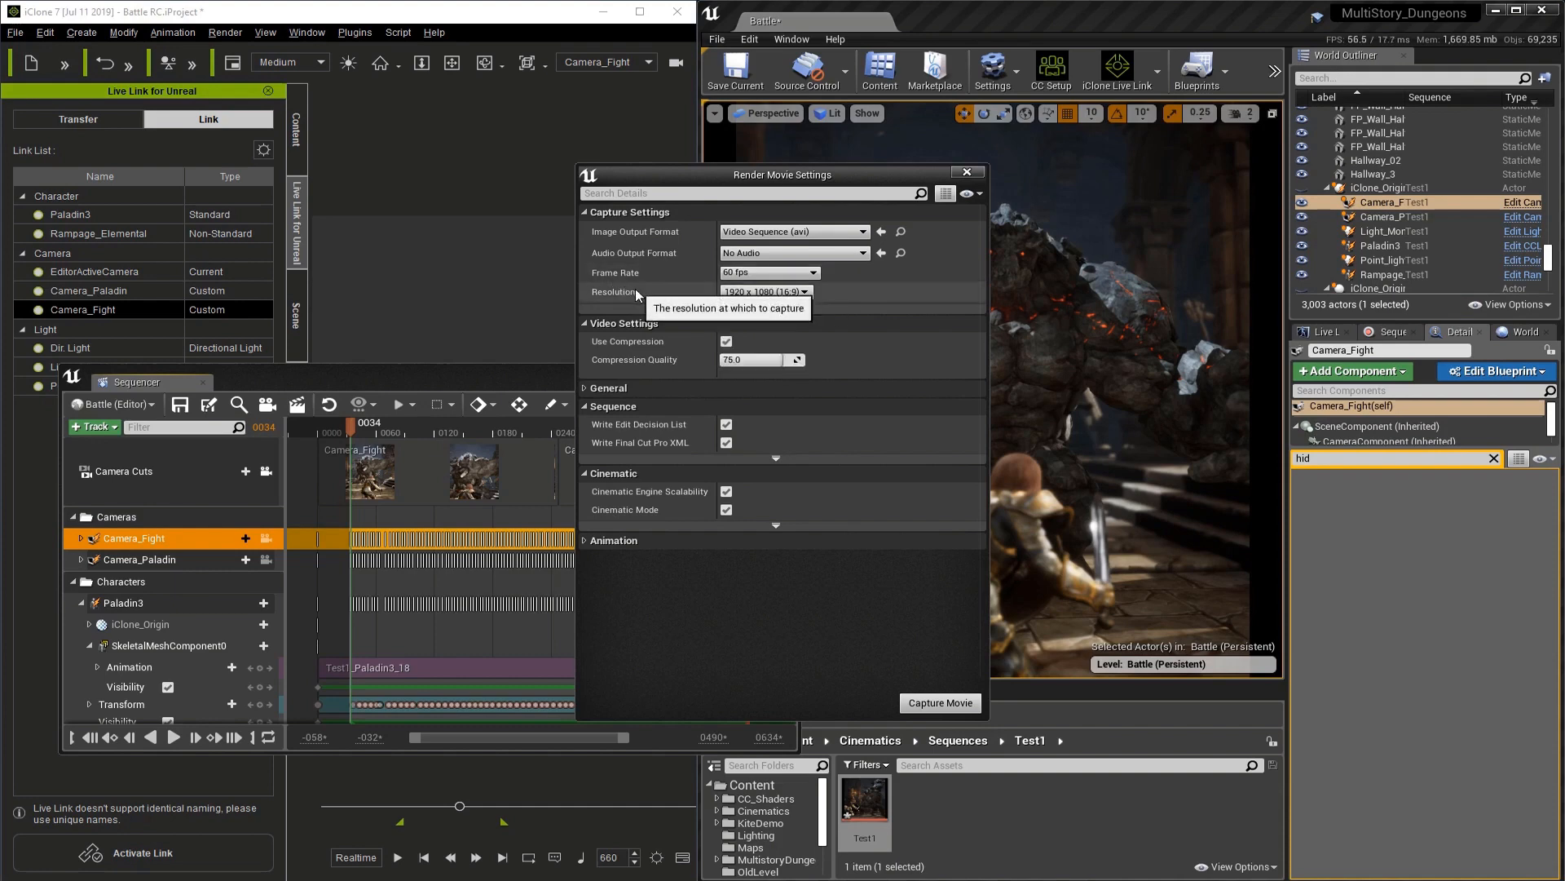
{"action": "mouse_move", "coordinate": [687, 367]}
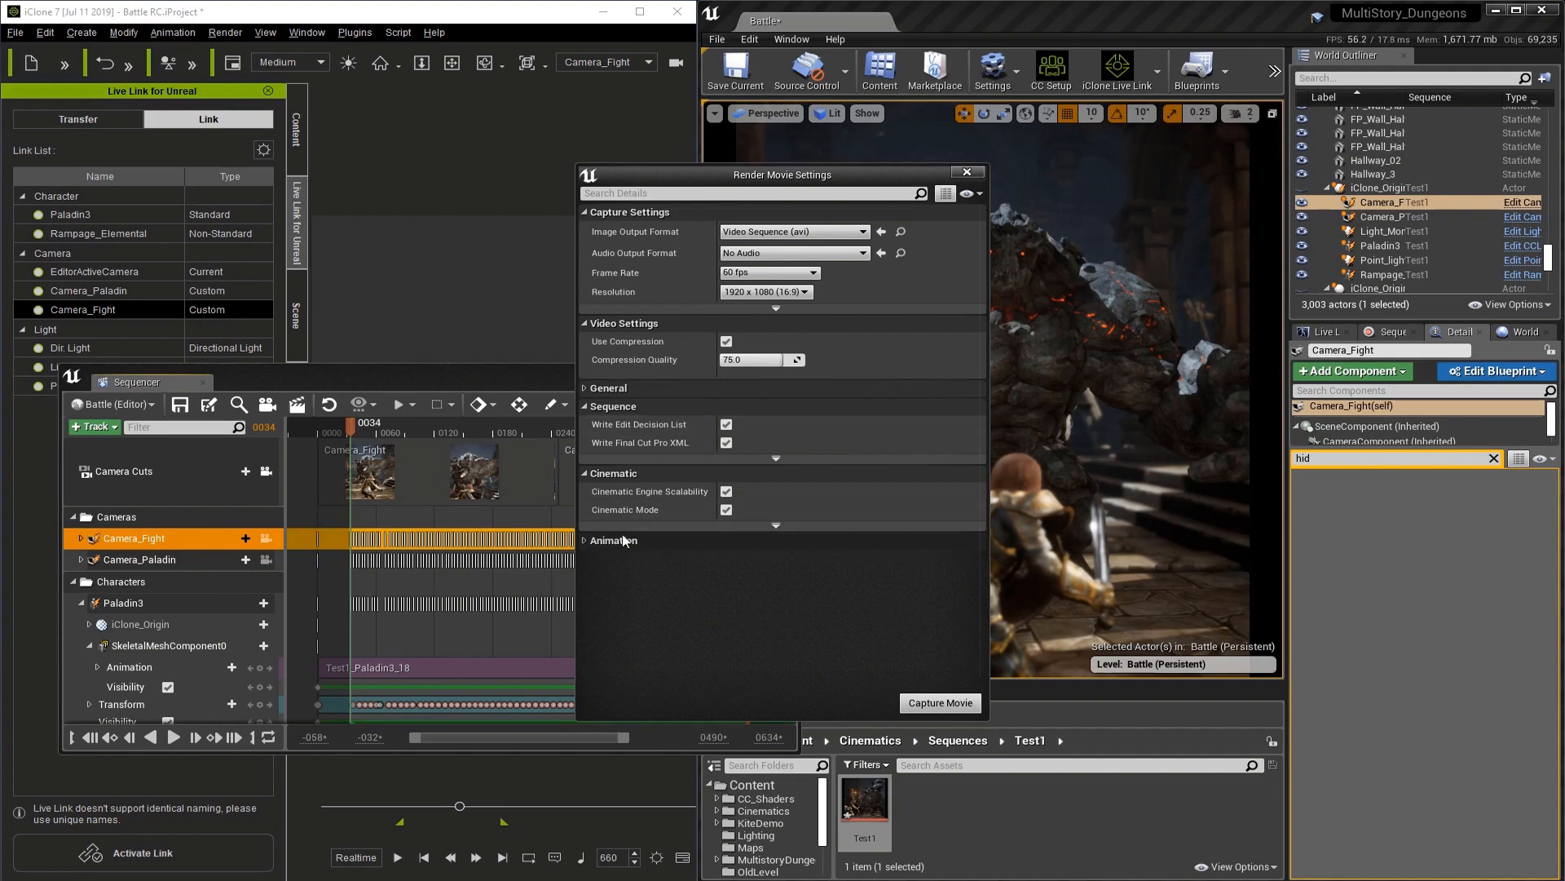
Limit the render to custom start frame 0034 and end frame 0444.
{"action": "left_click", "coordinate": [611, 539]}
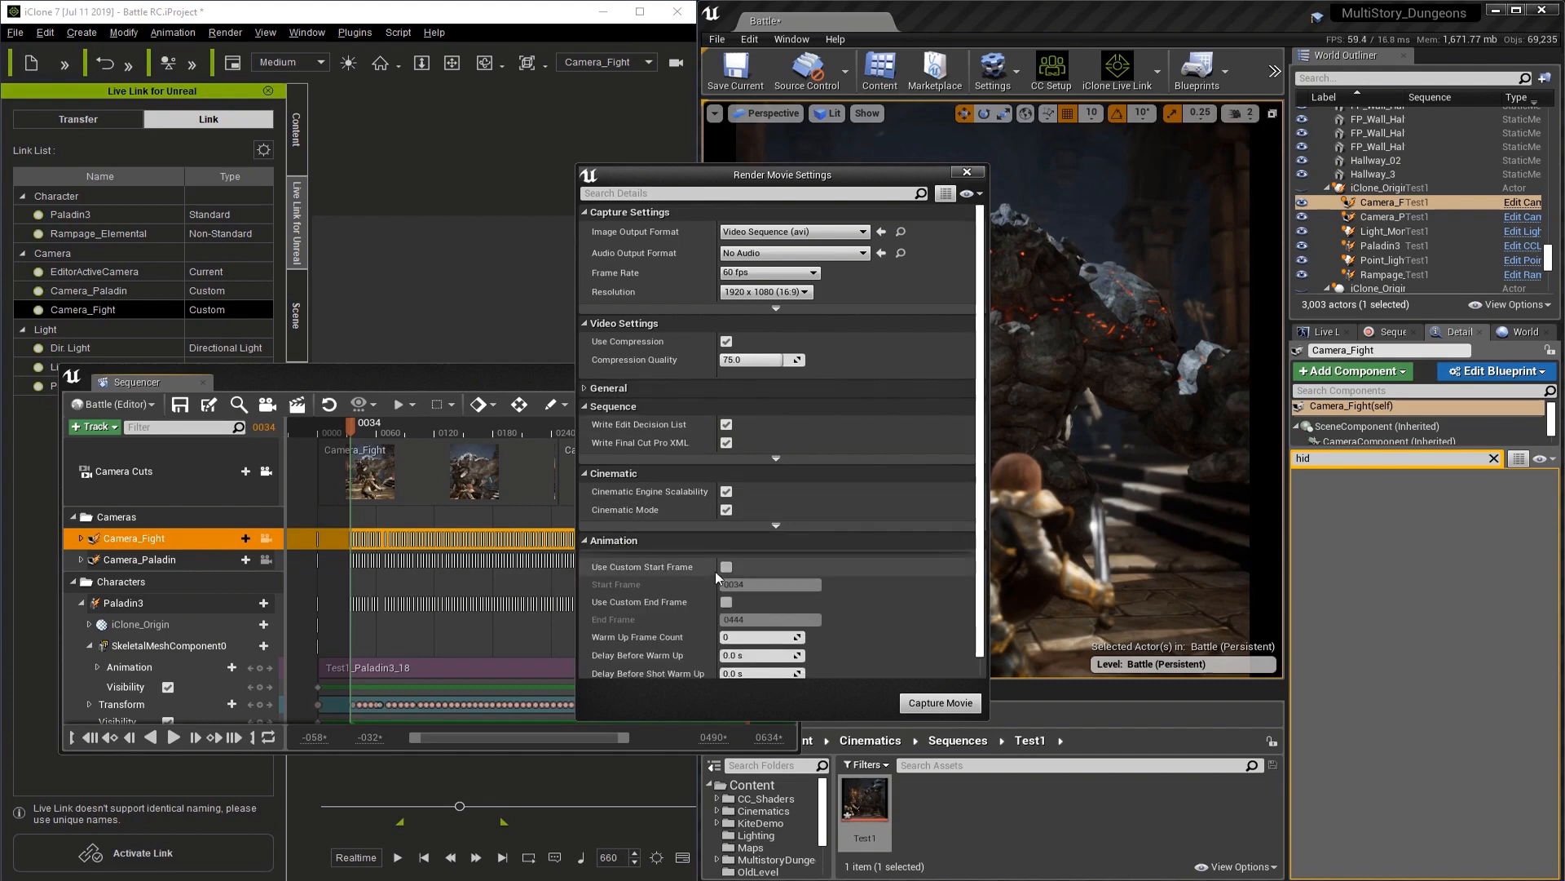
{"action": "left_click", "coordinate": [728, 566]}
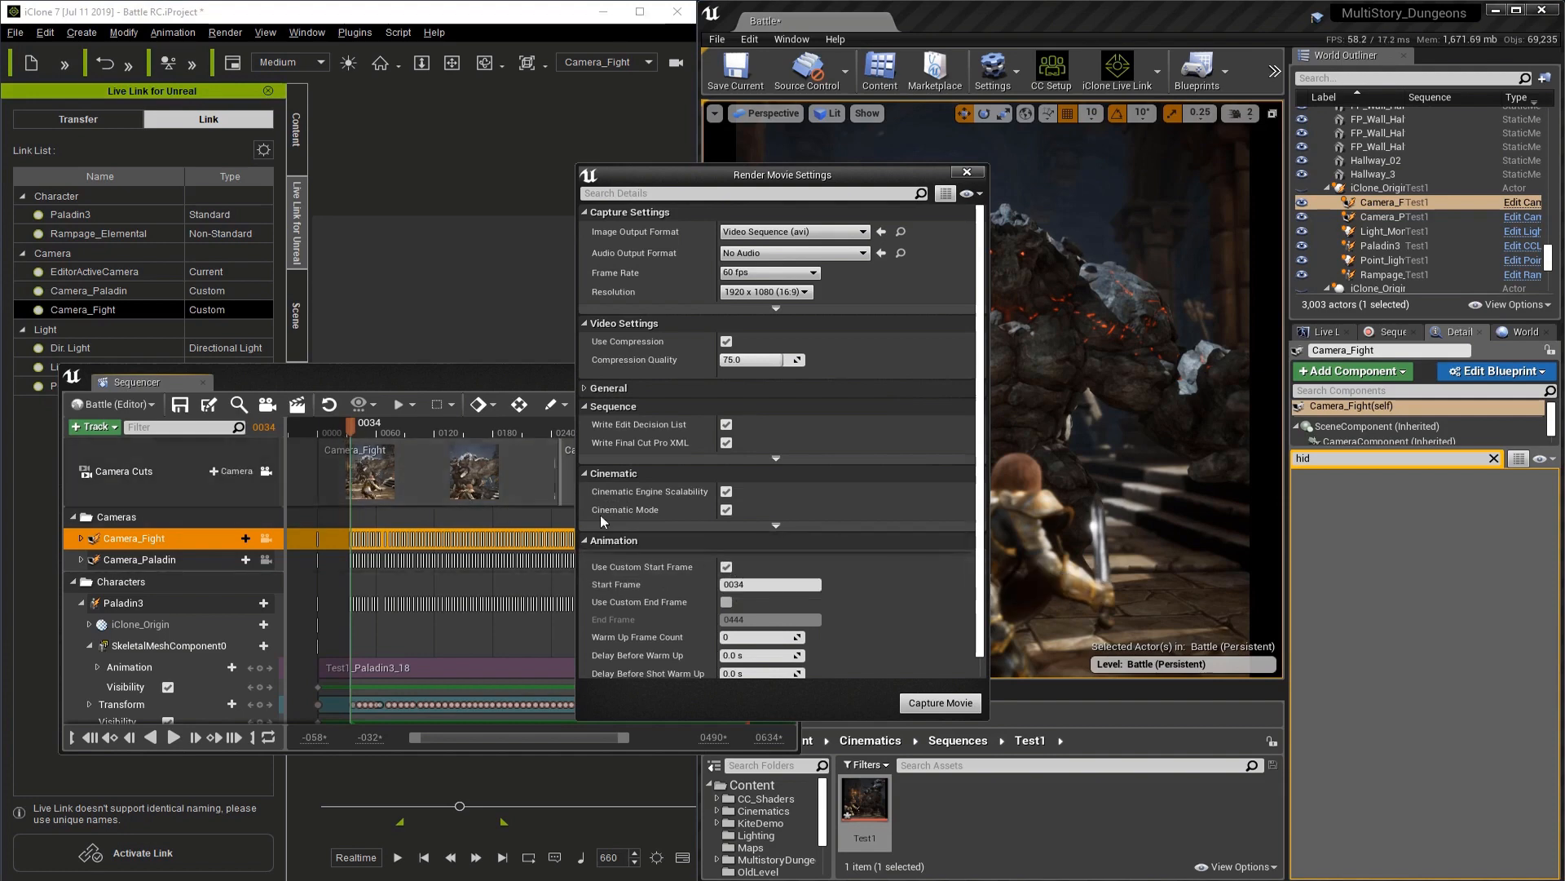
{"action": "left_click", "coordinate": [726, 601]}
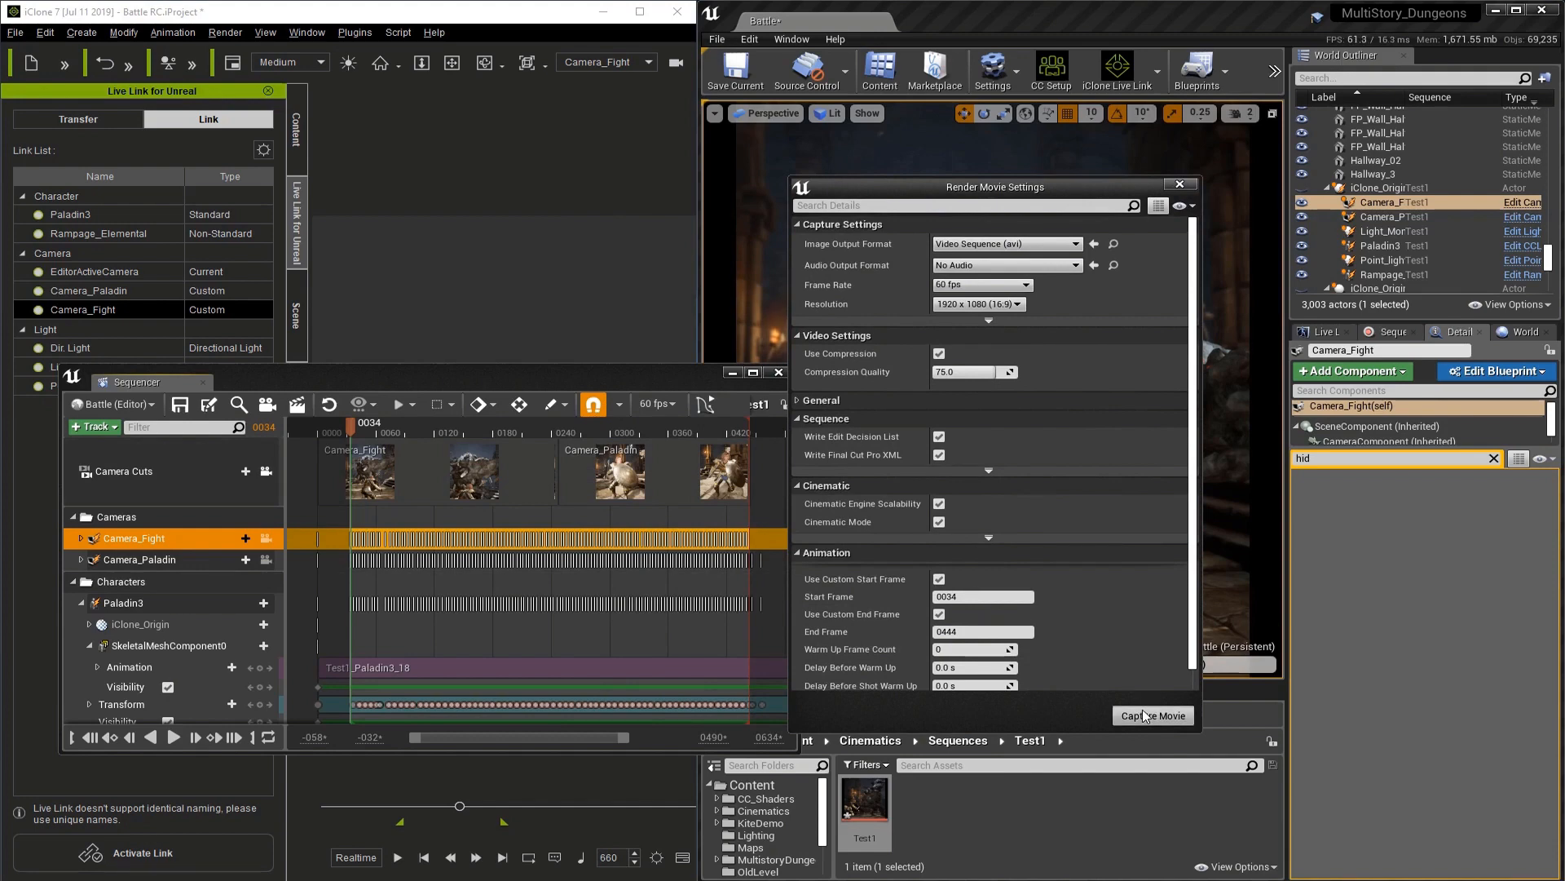
Capture the movie, saving the level and sequence first.
{"action": "left_click", "coordinate": [1152, 714]}
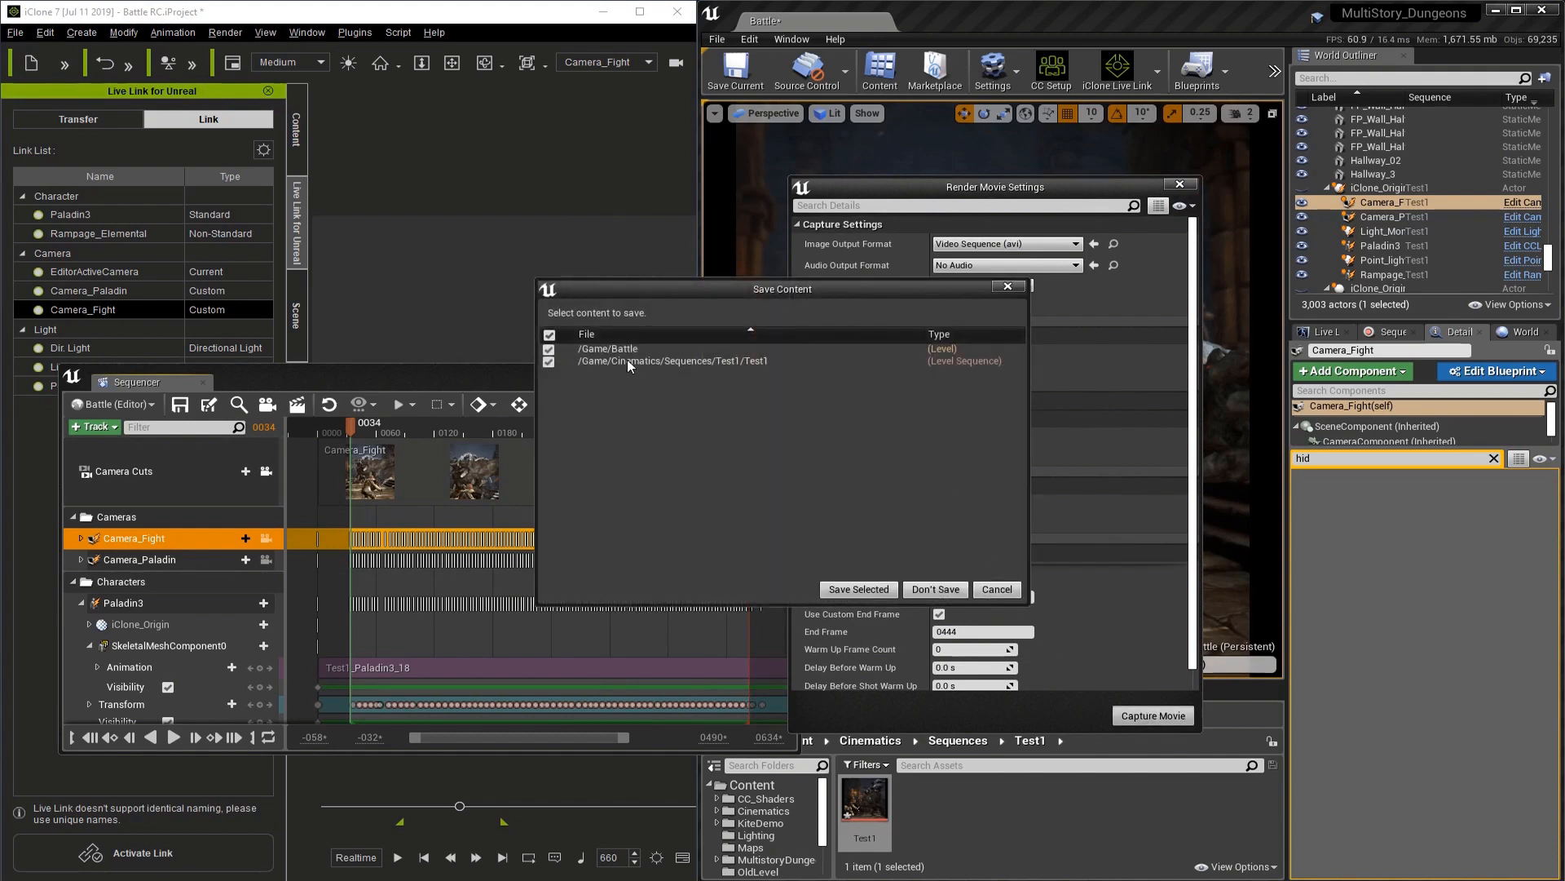
{"action": "left_click", "coordinate": [856, 588]}
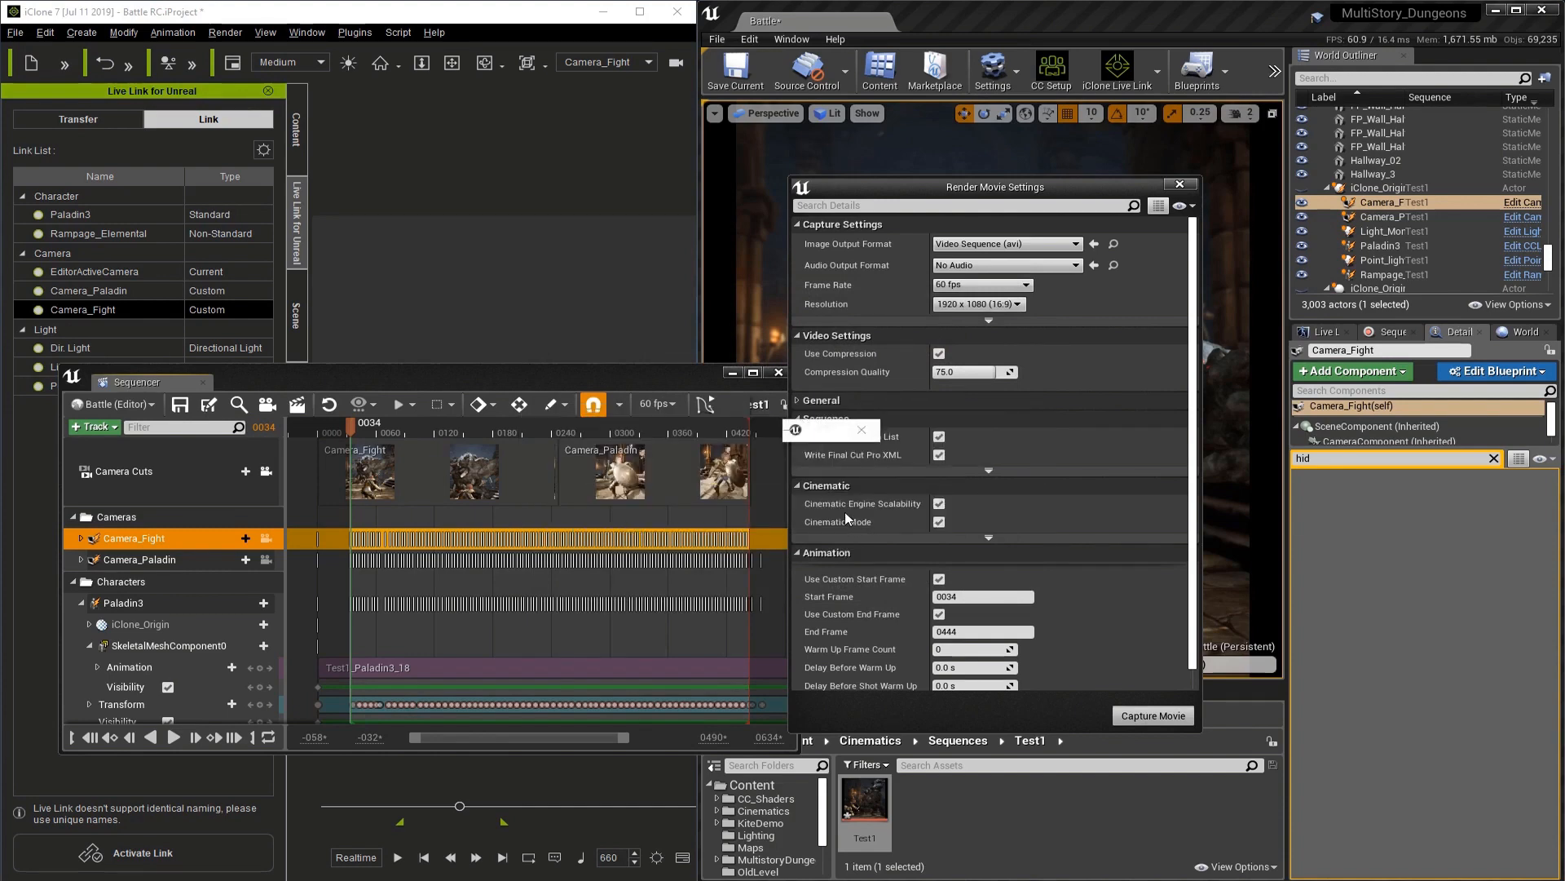
{"action": "left_click", "coordinate": [1153, 714]}
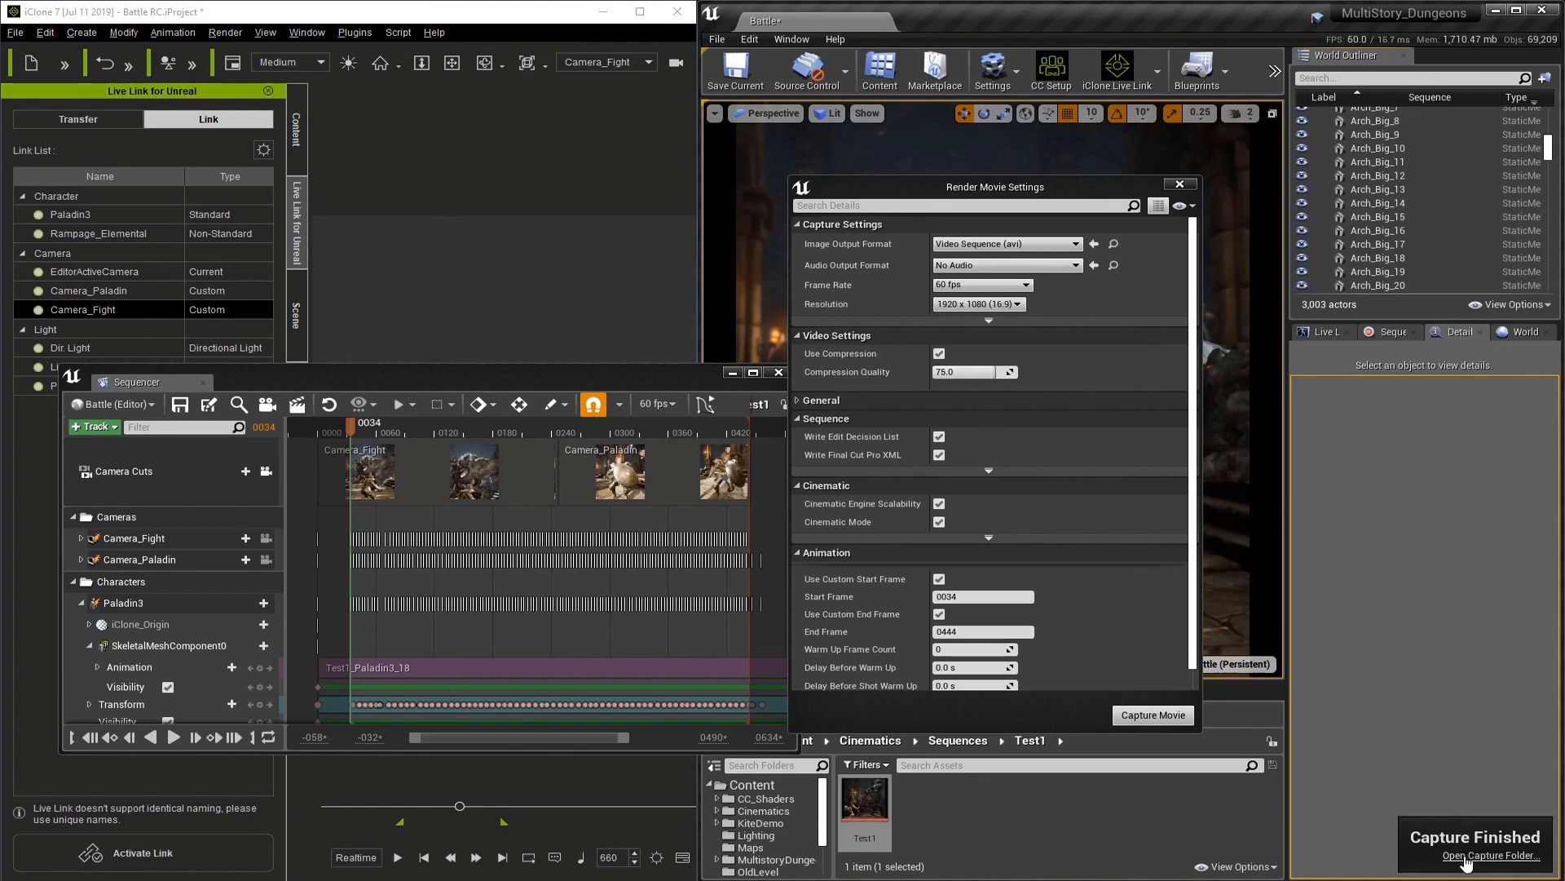
Play the finished Battle.avi from the VideoCaptures folder.
{"action": "left_click", "coordinate": [1492, 856]}
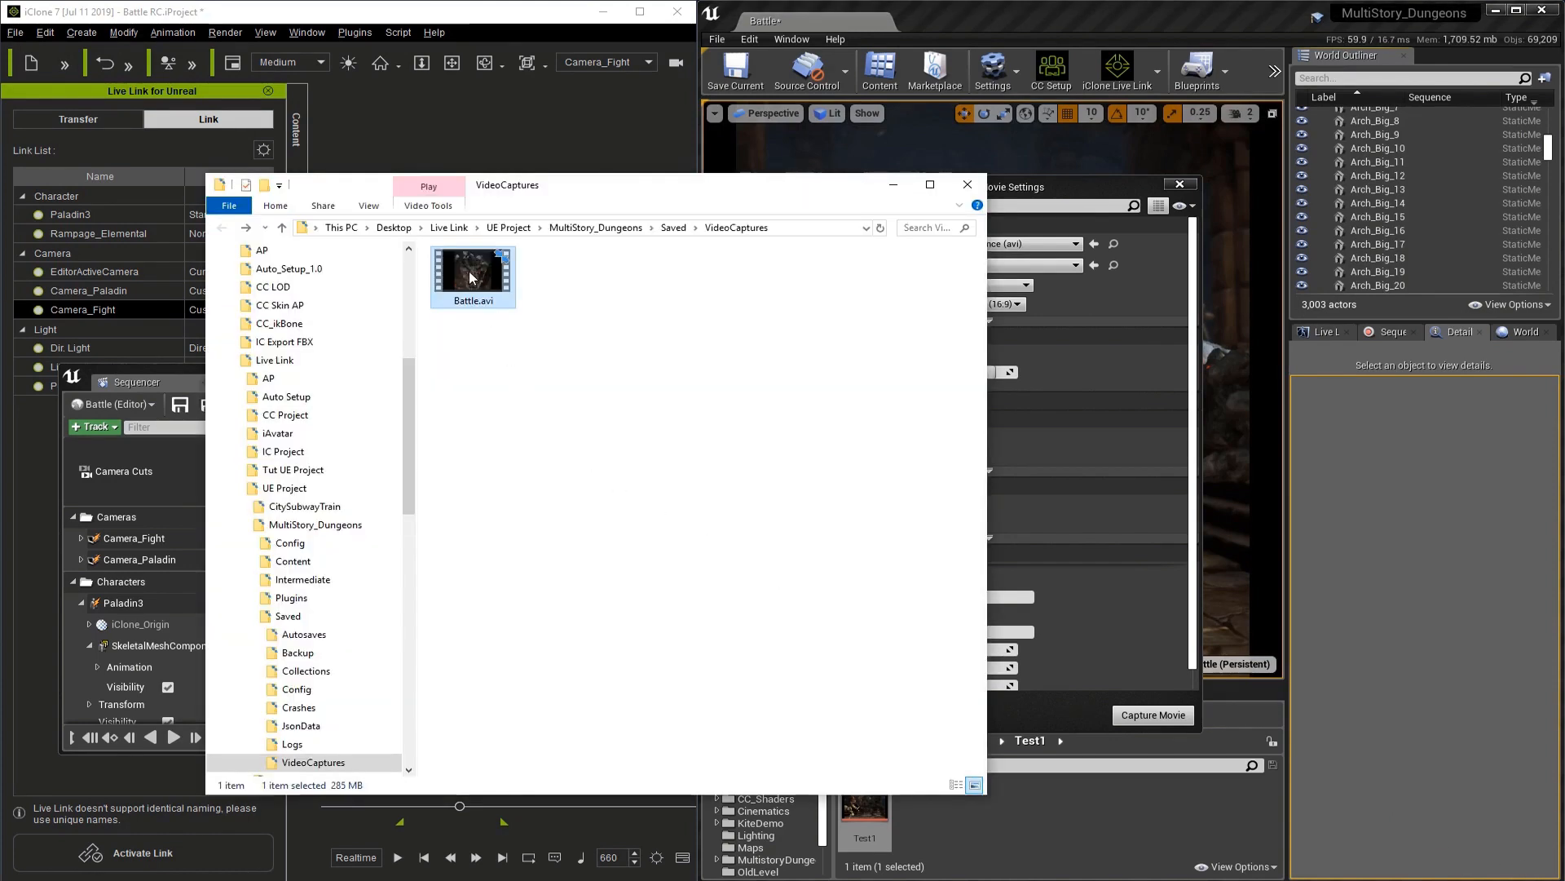
{"action": "mouse_move", "coordinate": [473, 274]}
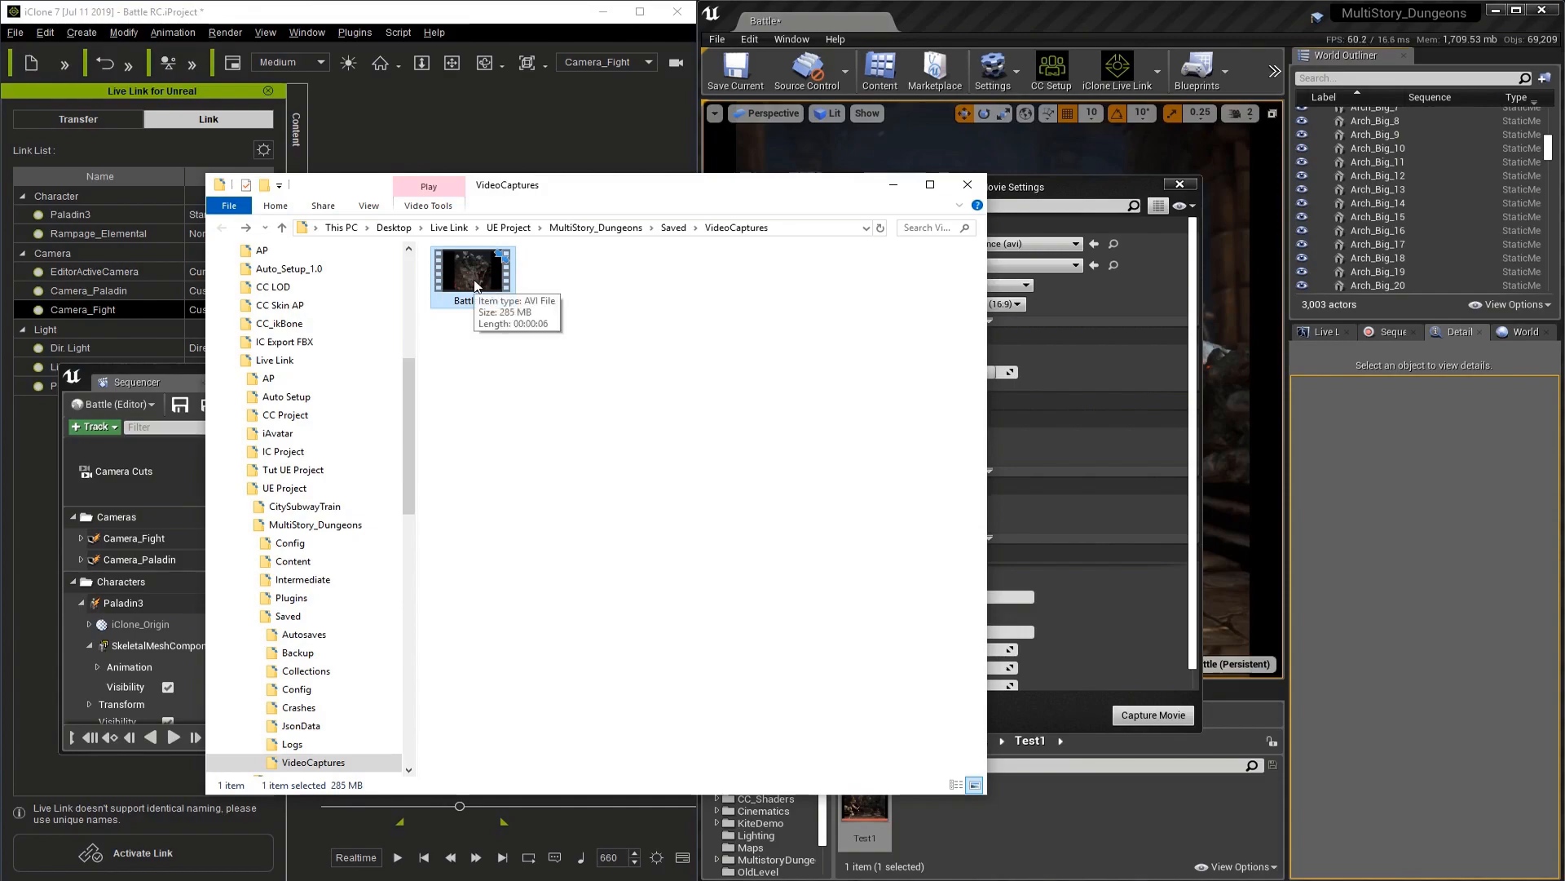
{"action": "double_click", "coordinate": [473, 274]}
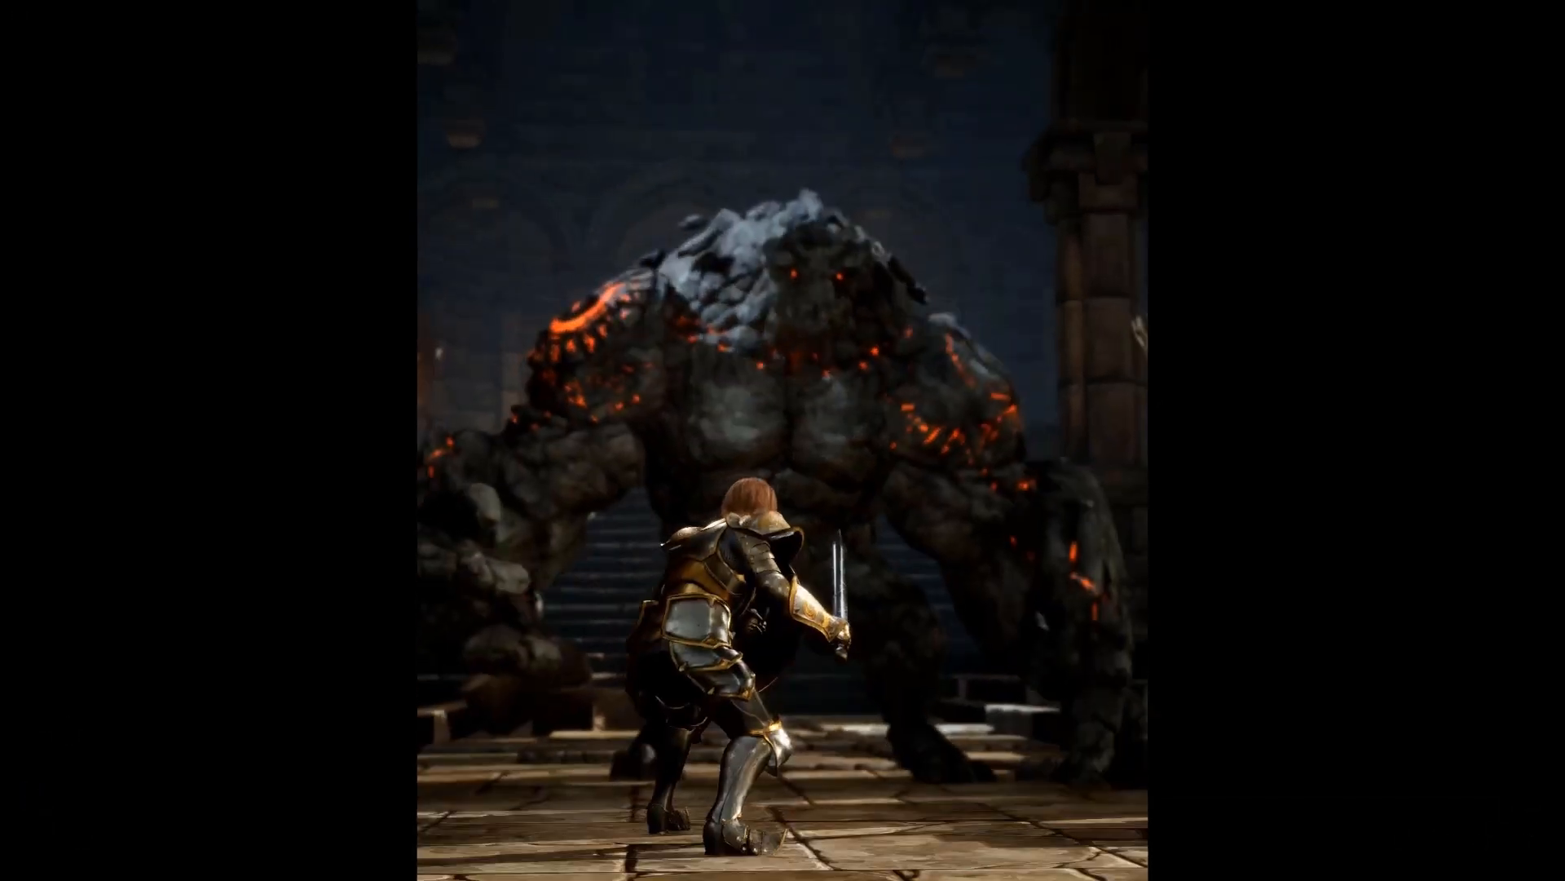